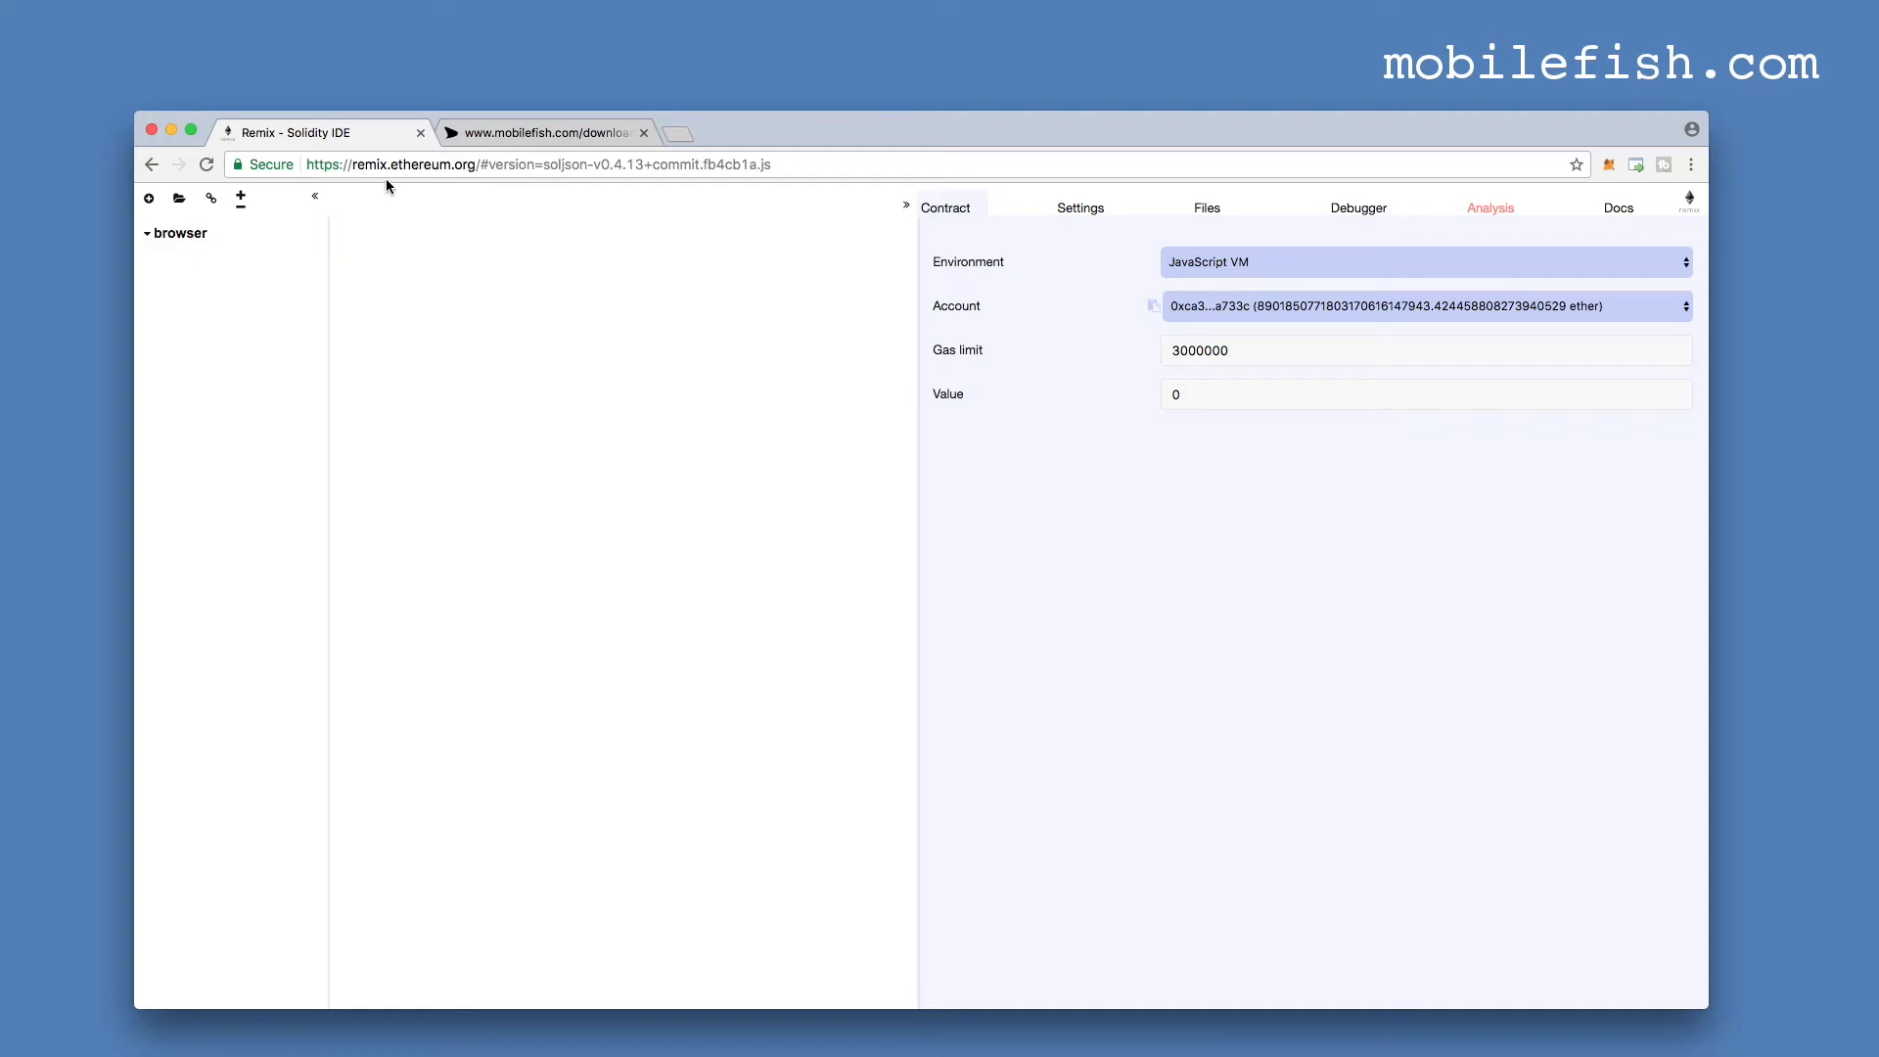
pyautogui.moveTo(979, 284)
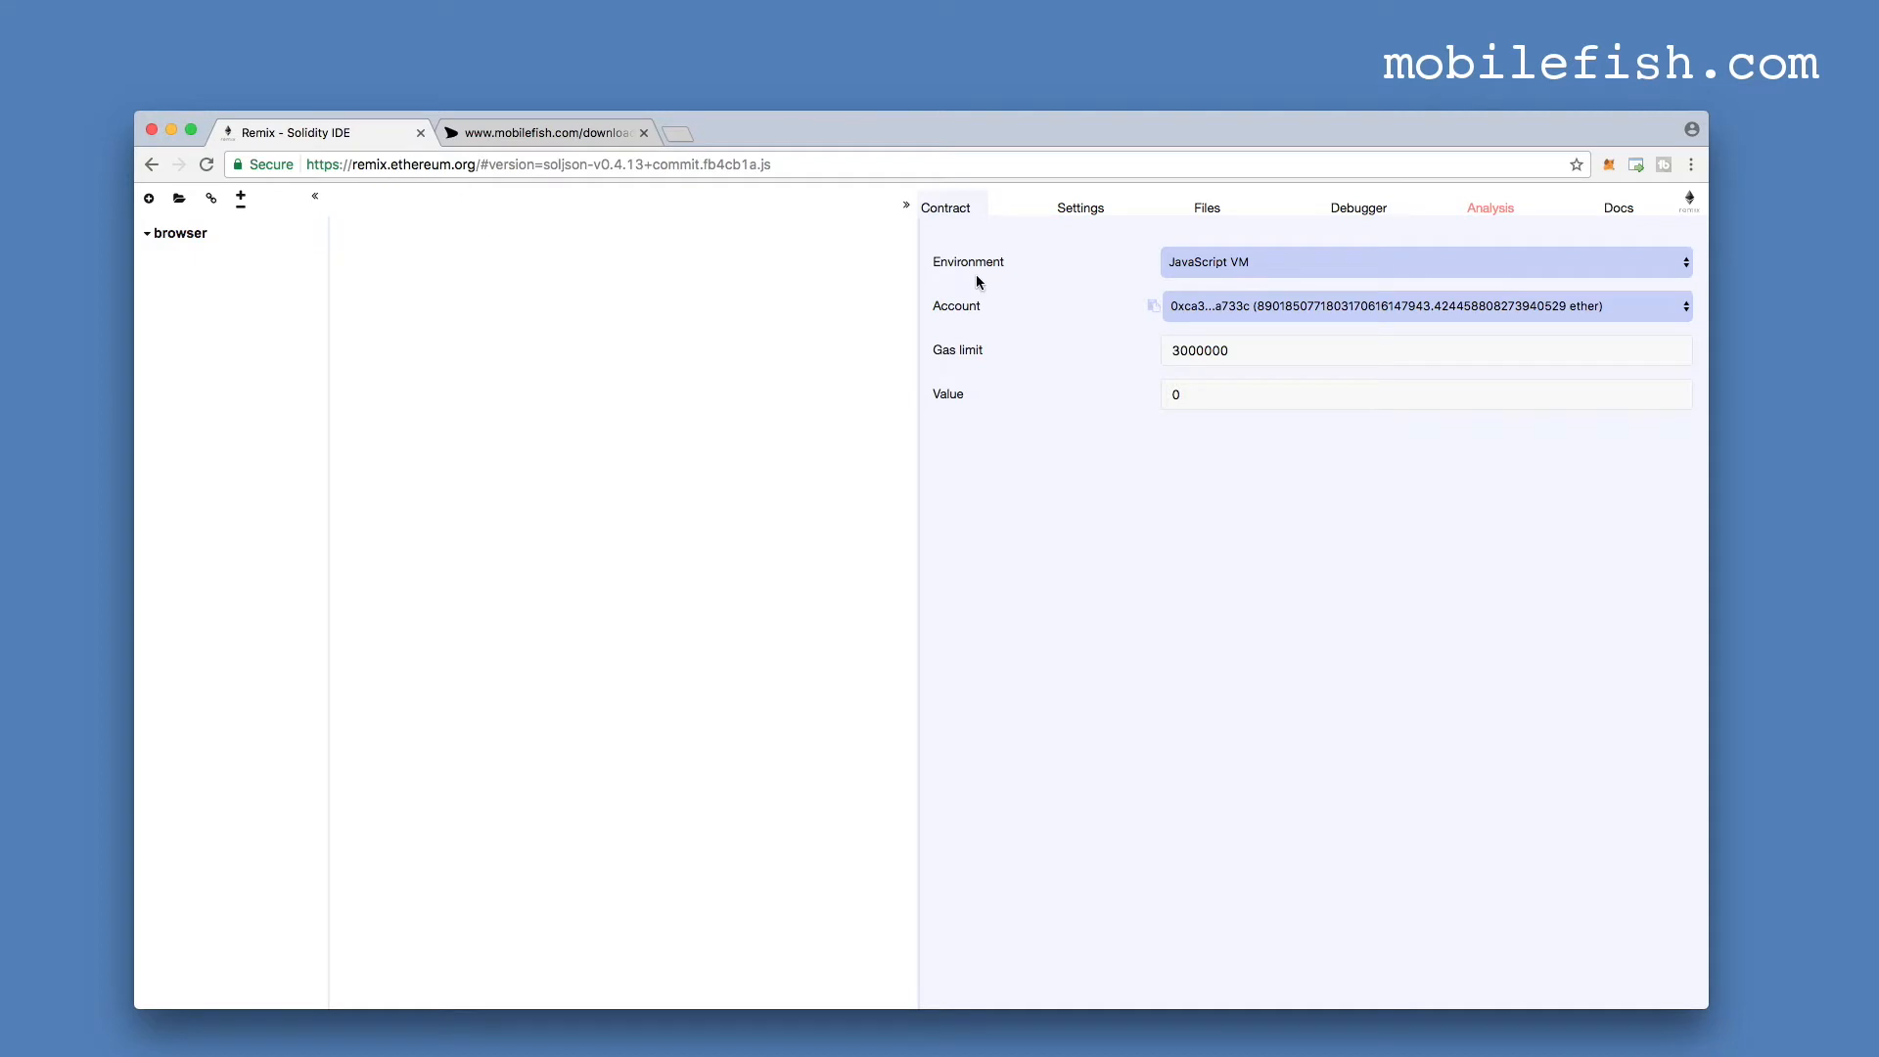
# - Switch to the mobilefish.com tab showing the TestContract.sol.txt source
pyautogui.click(1425, 260)
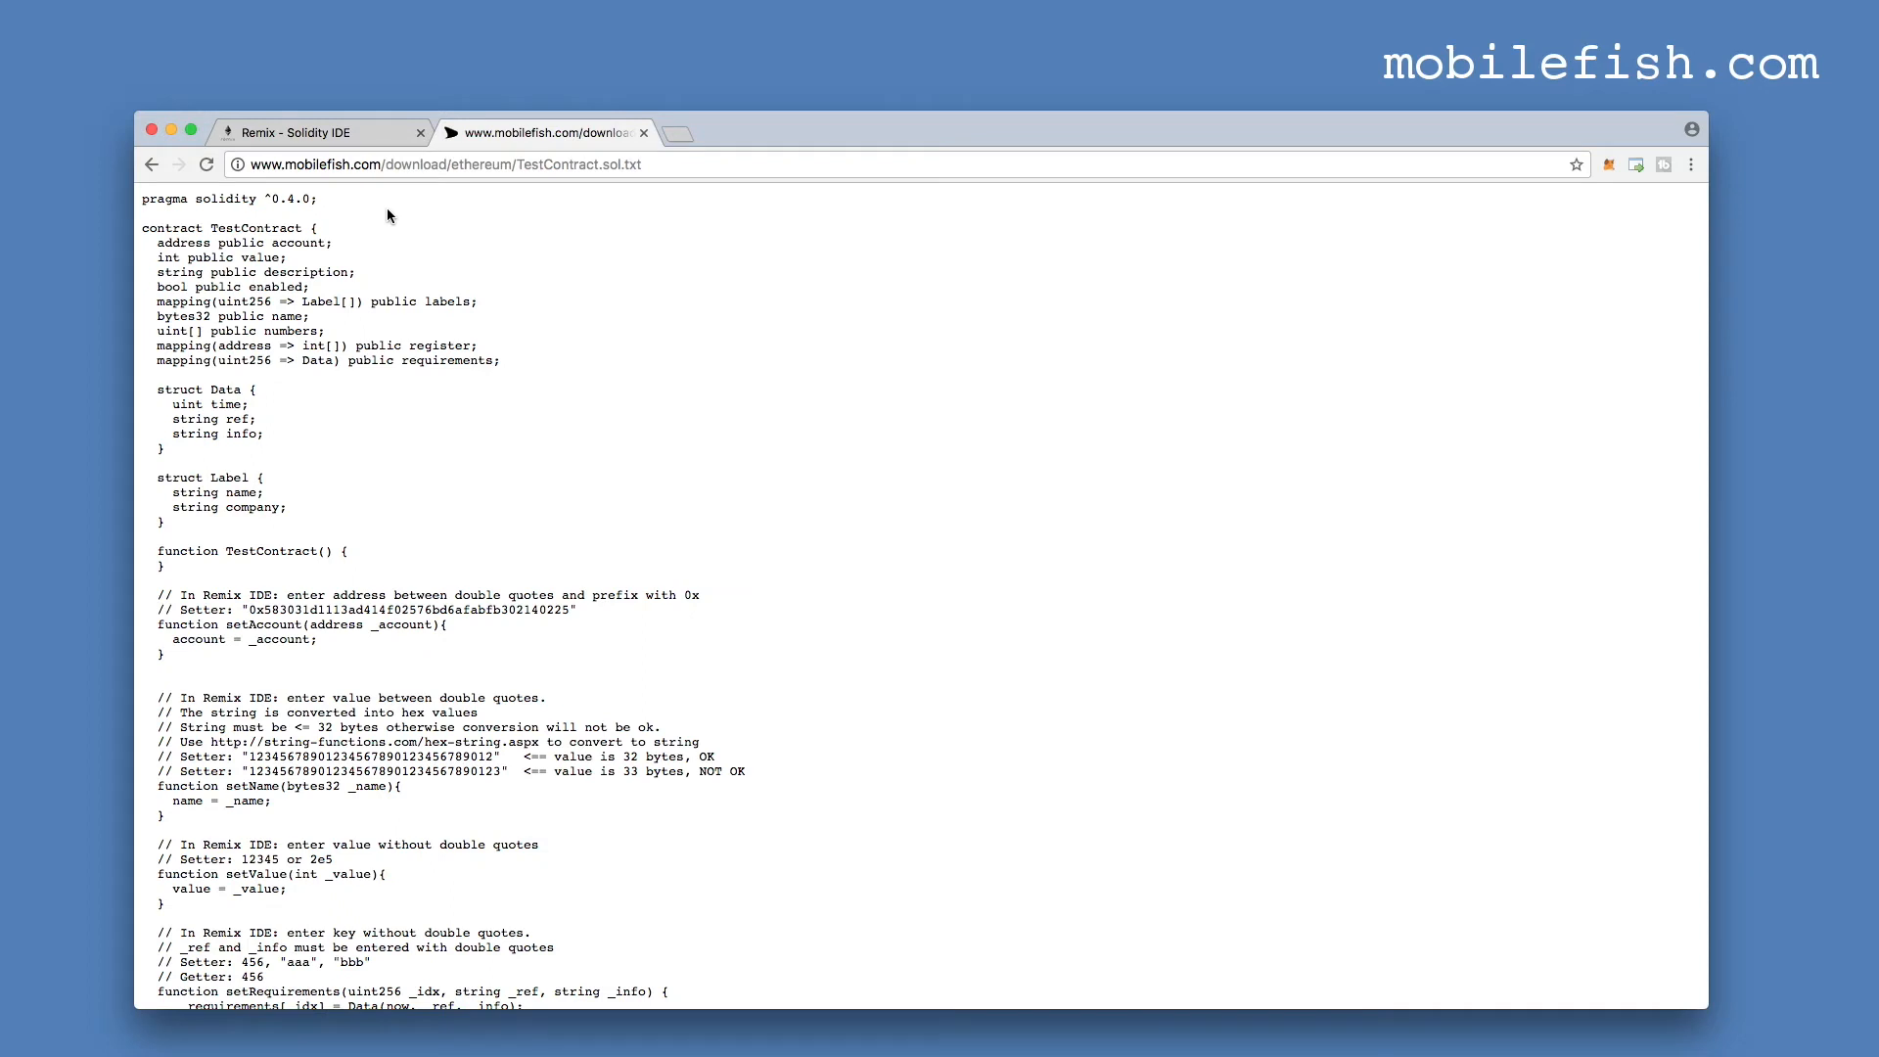
pyautogui.moveTo(405, 221)
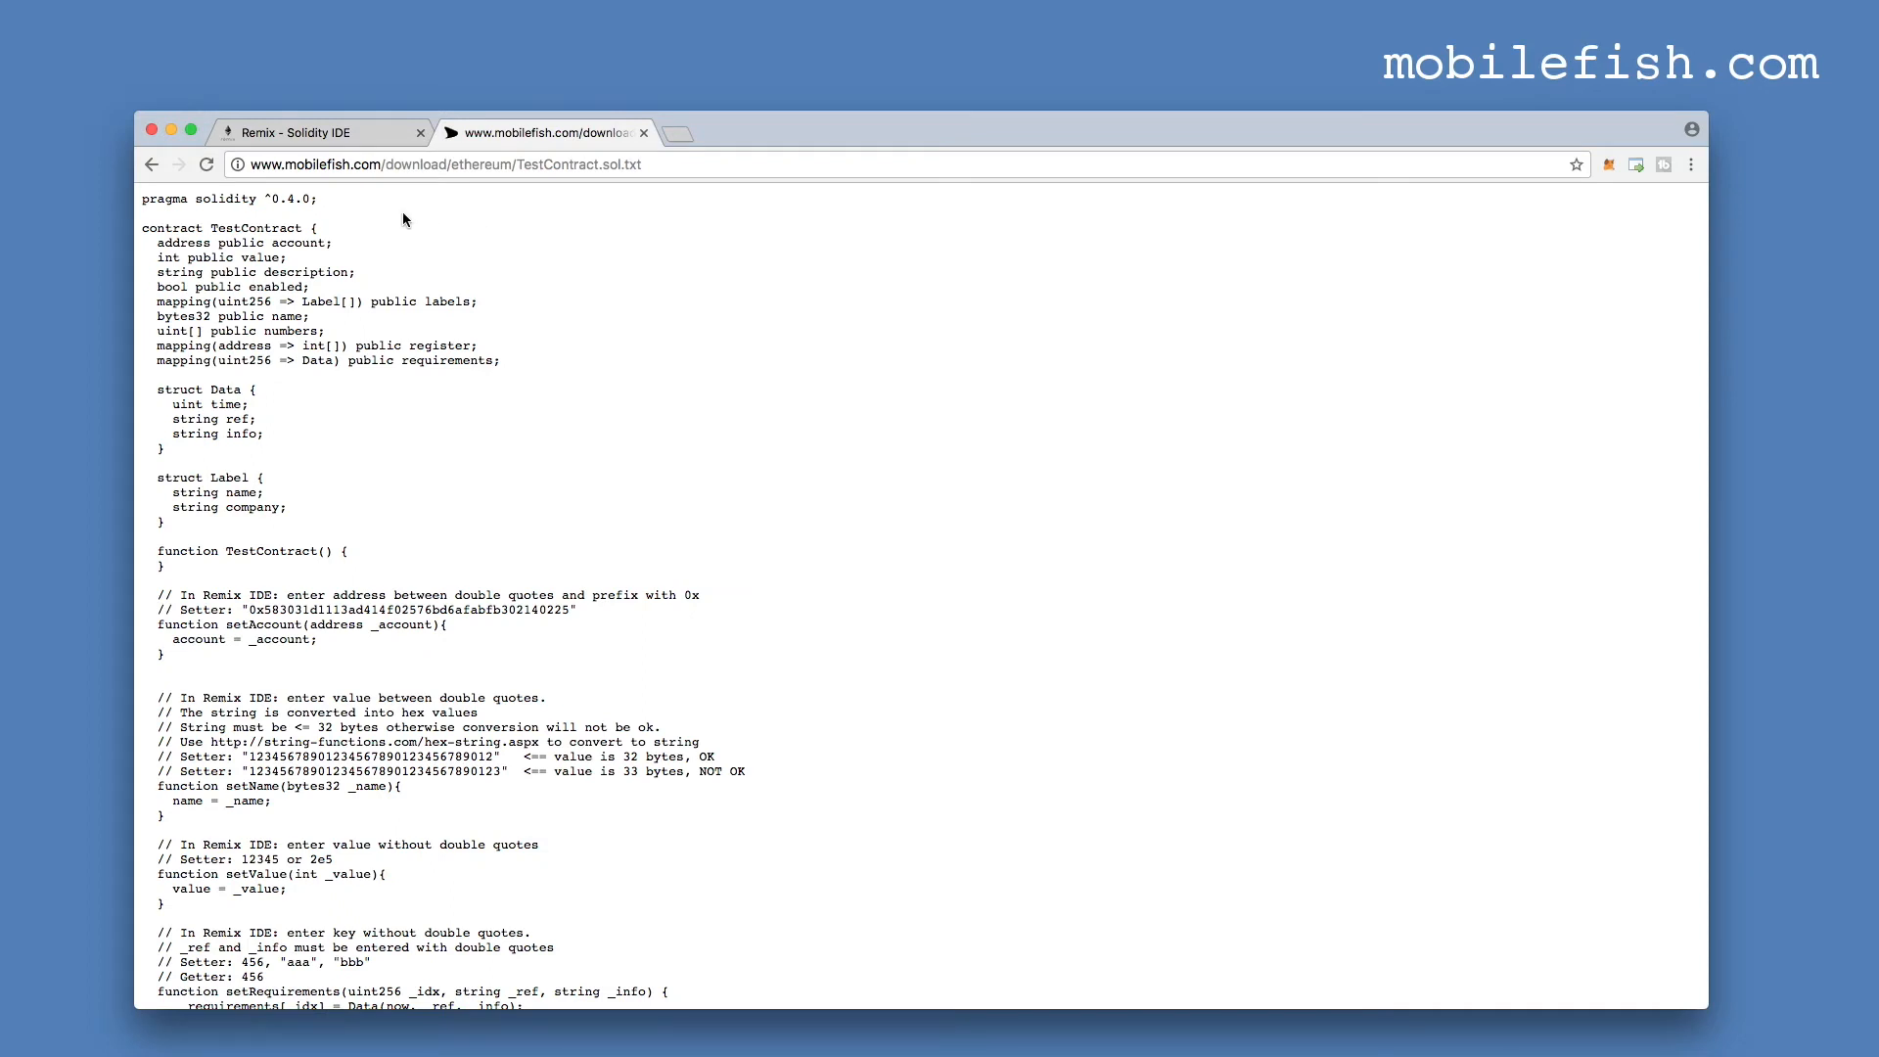
# - Select and copy the whole TestContract source from the mobilefish page
pyautogui.click(319, 131)
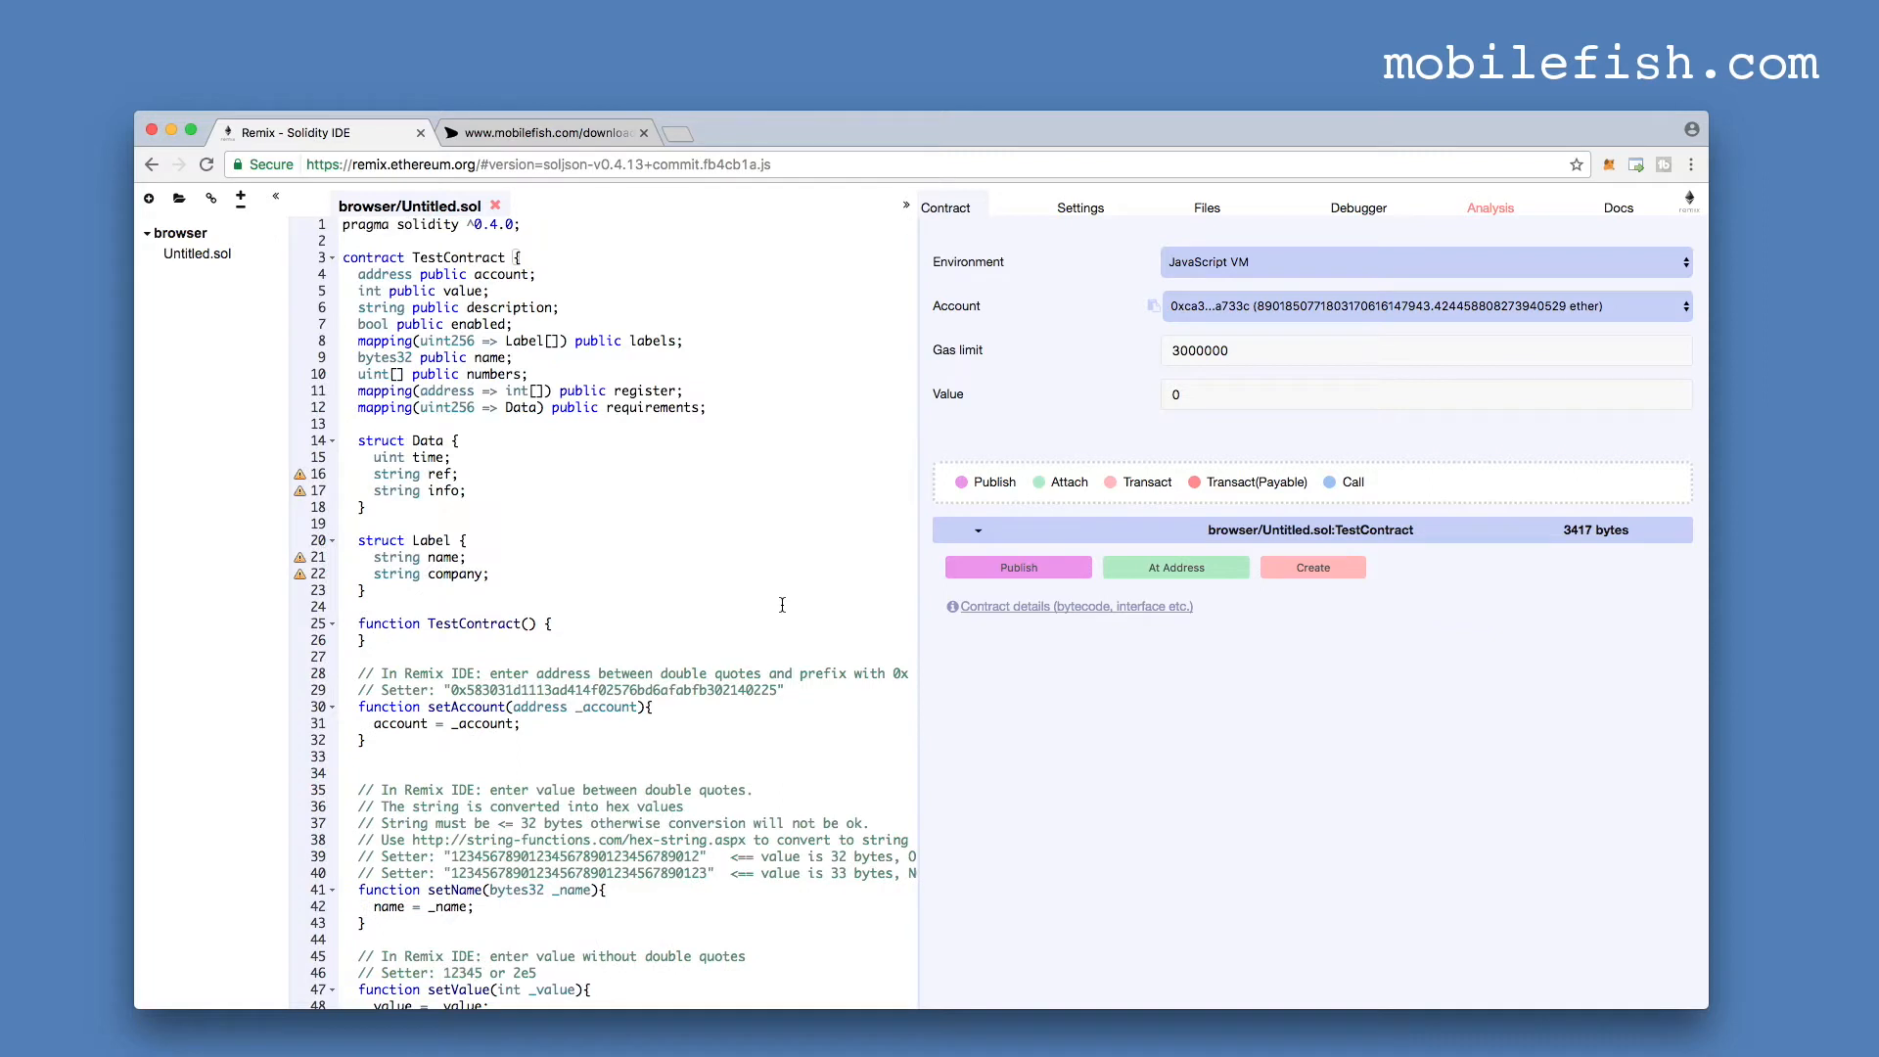
# - Paste the source into Remix's editor and create a TestContract instance on the JavaScript VM
pyautogui.click(1425, 305)
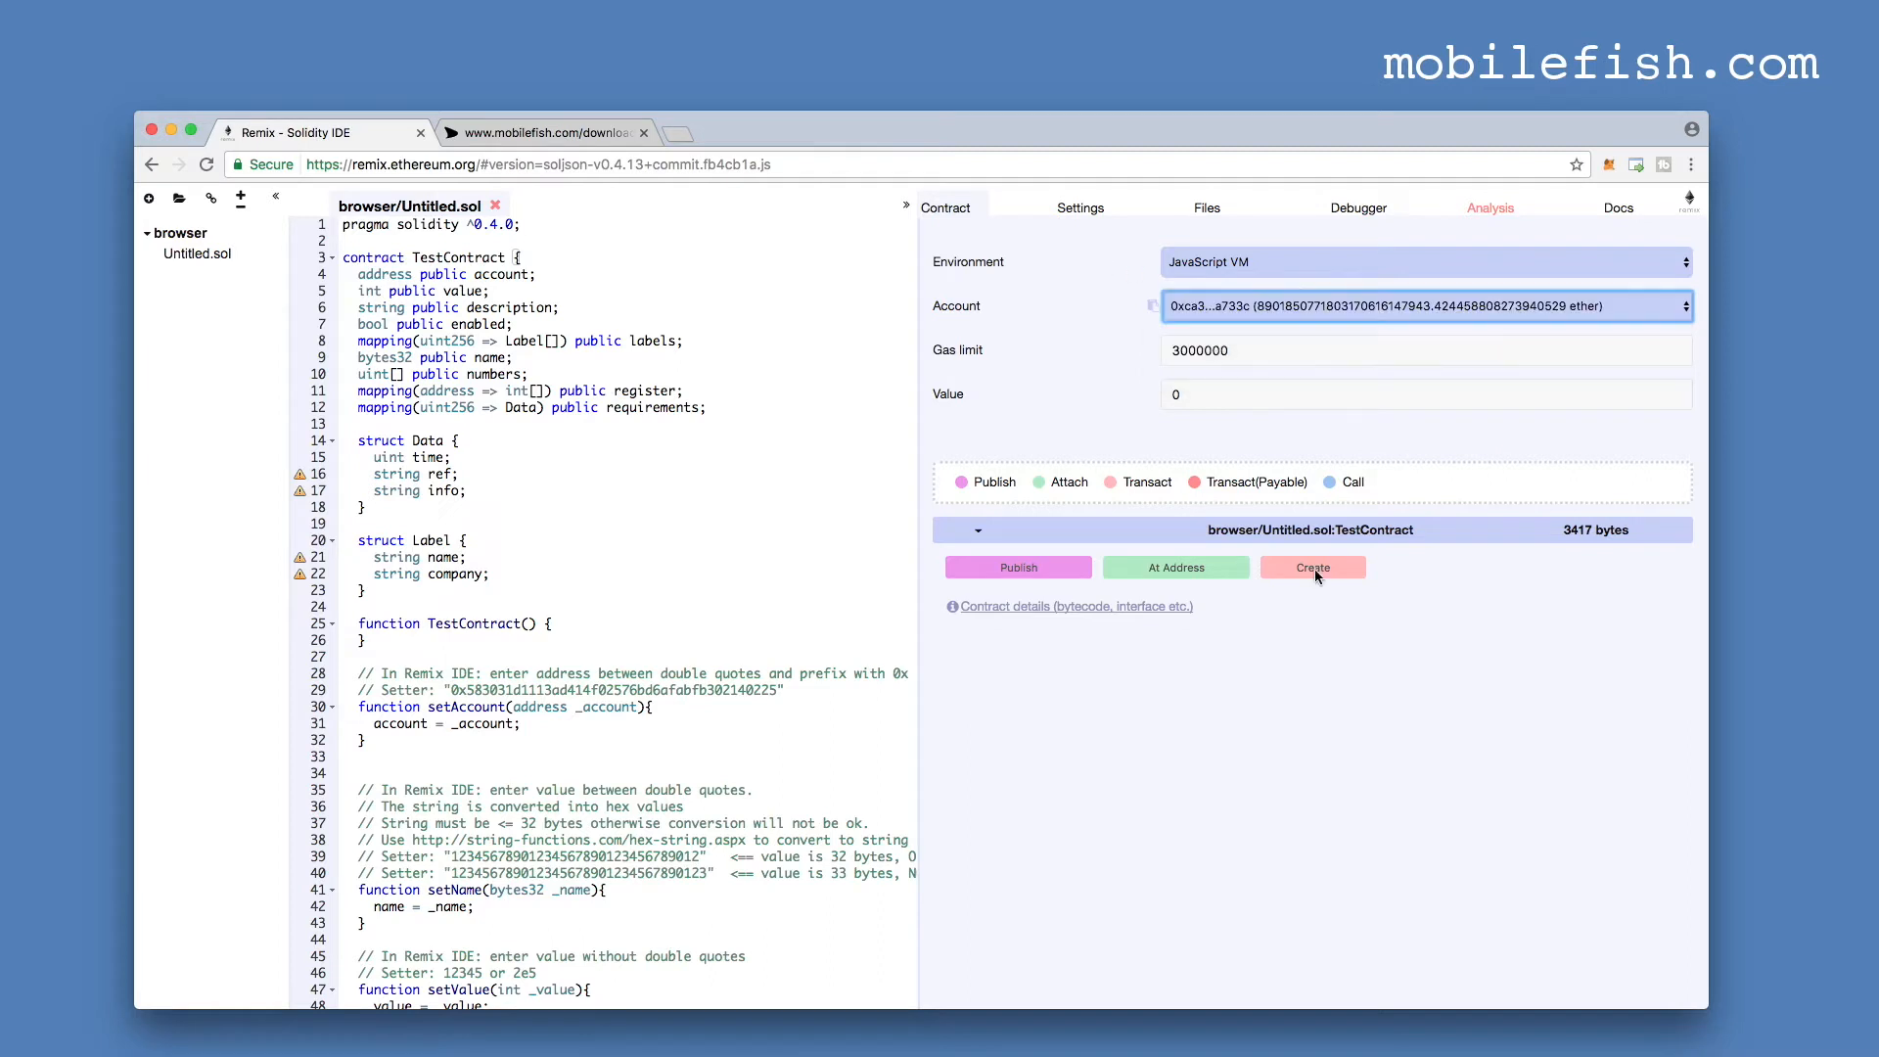
pyautogui.click(1312, 567)
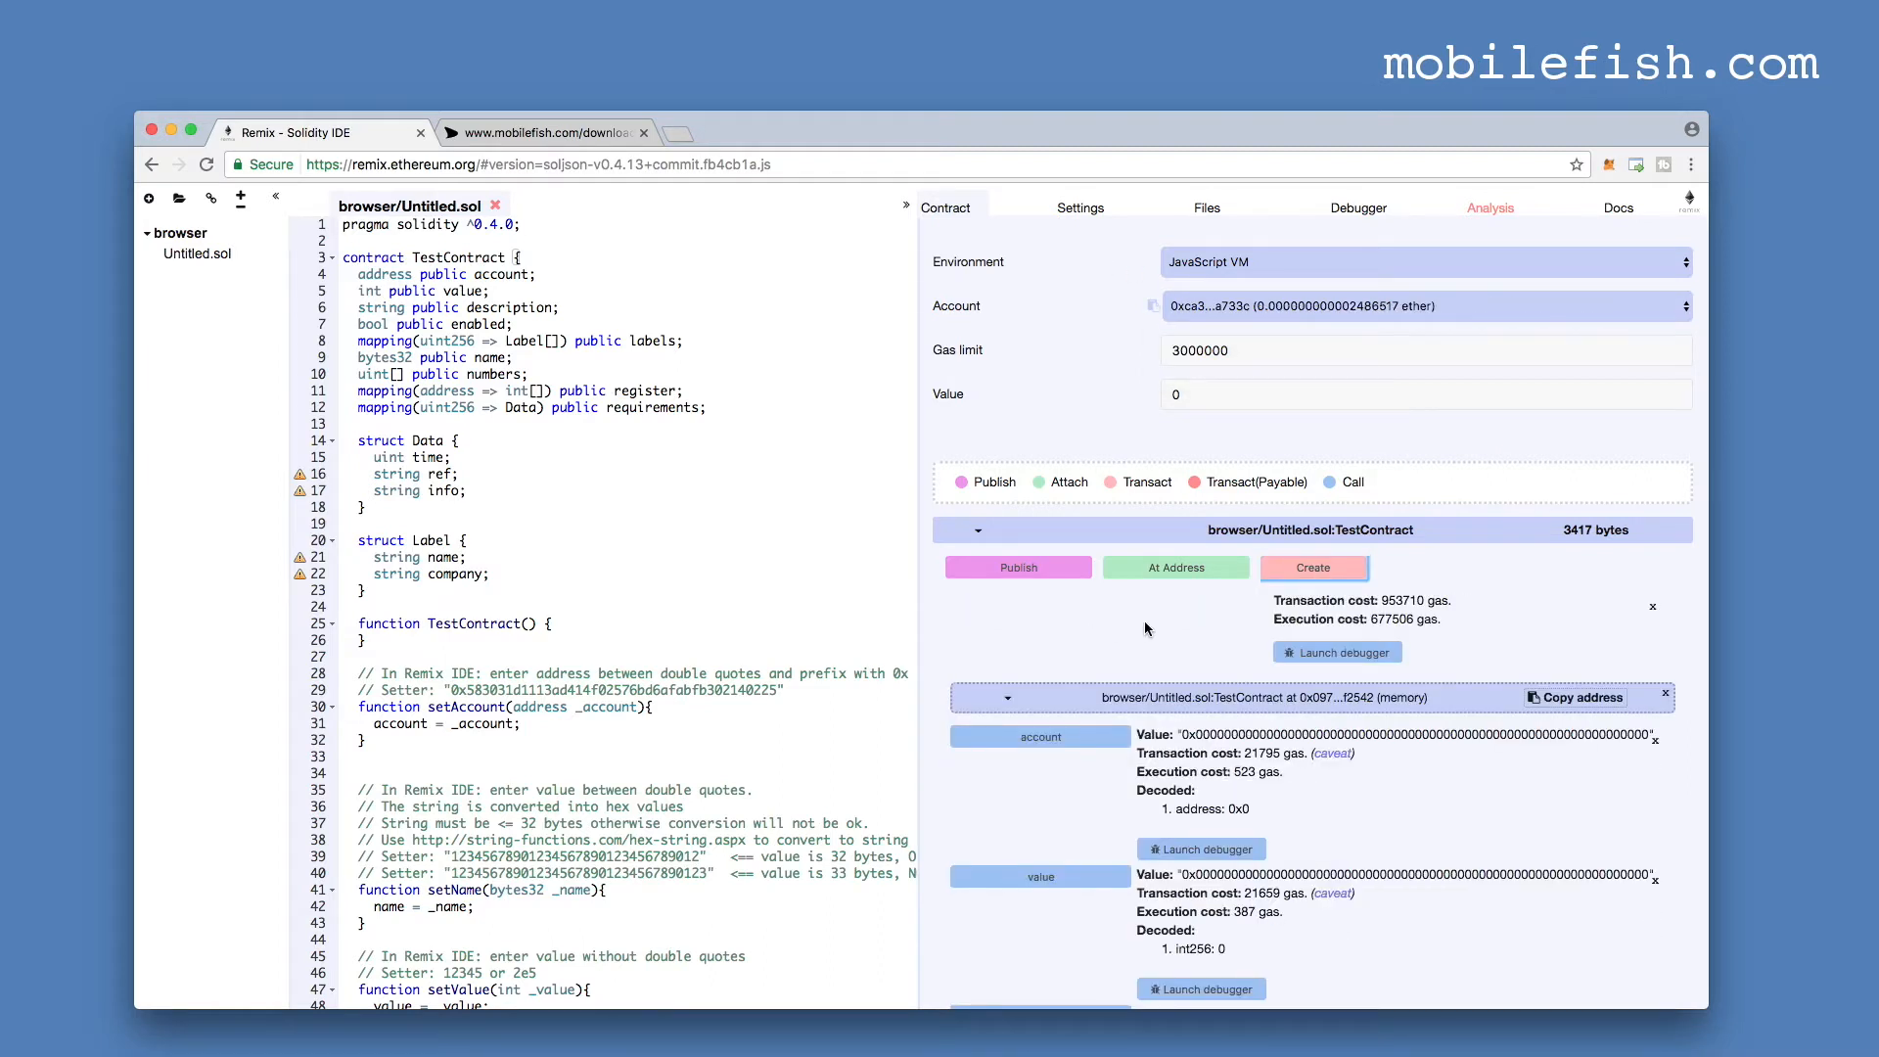
pyautogui.scroll(-3)
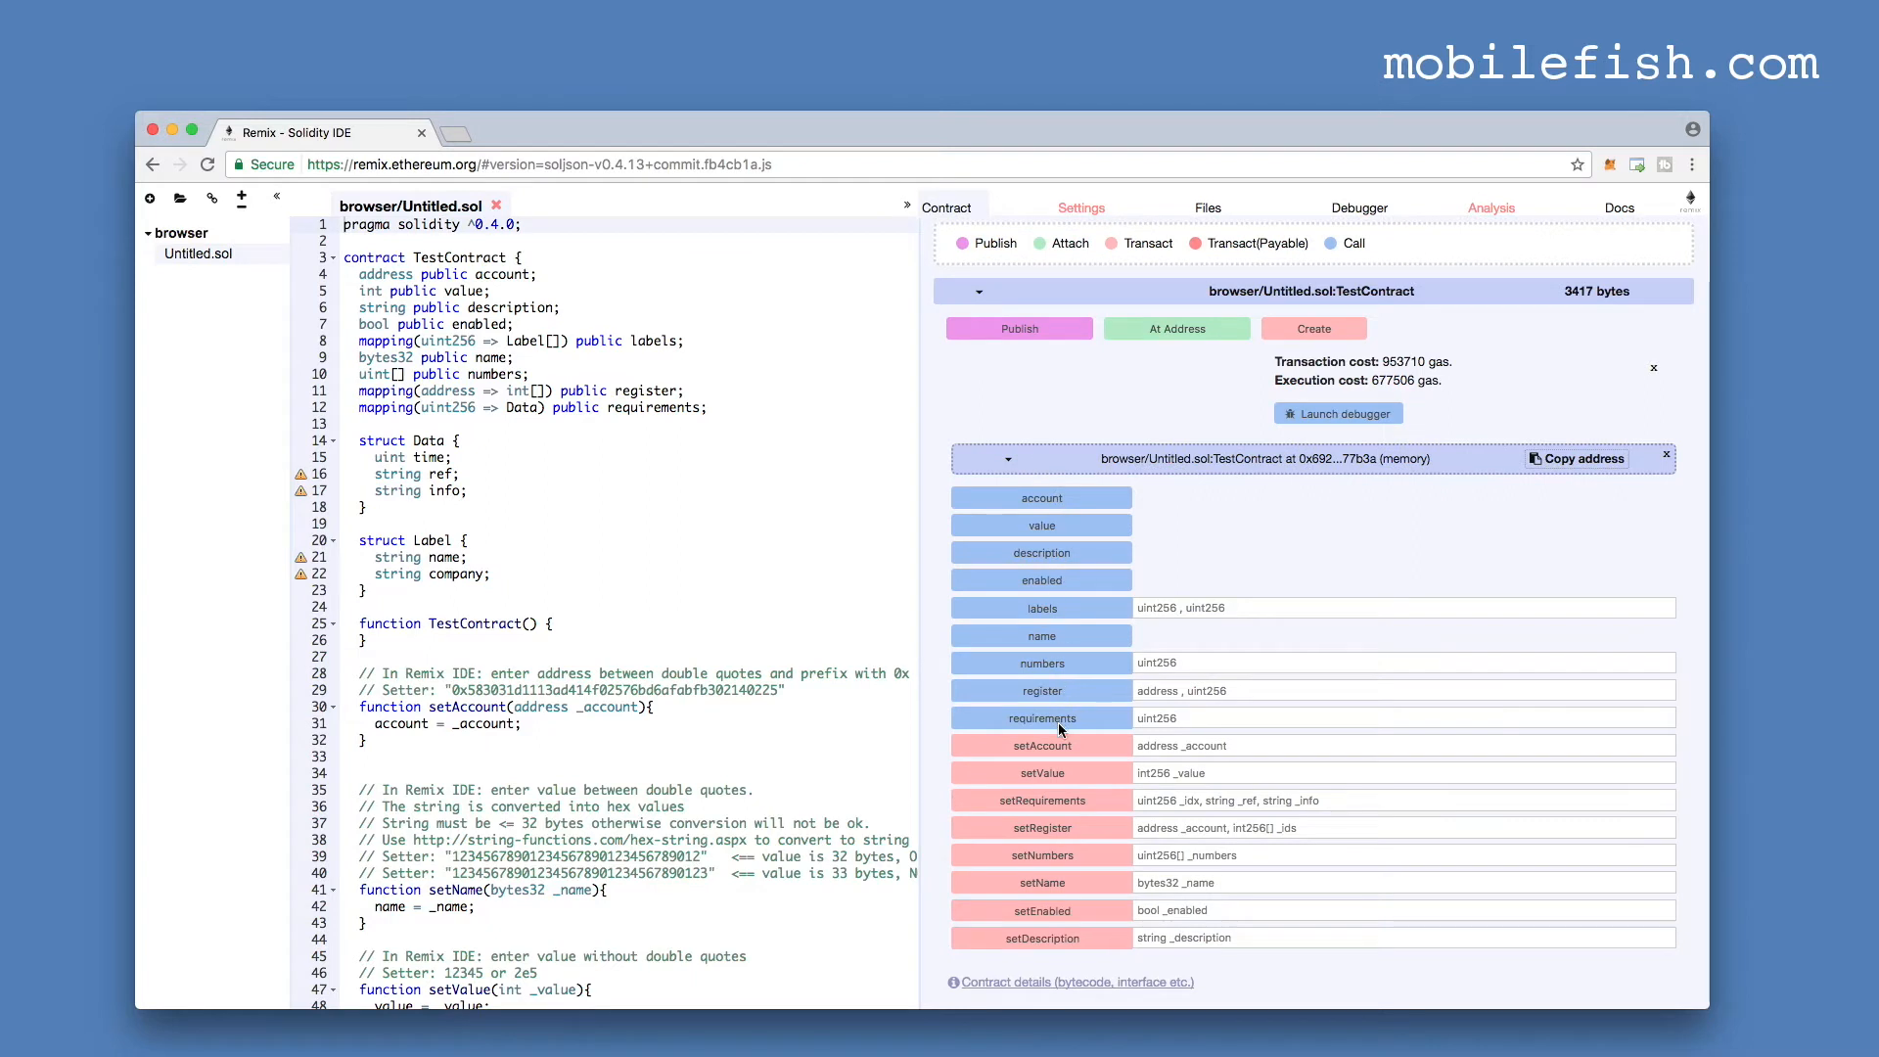
pyautogui.moveTo(1054, 957)
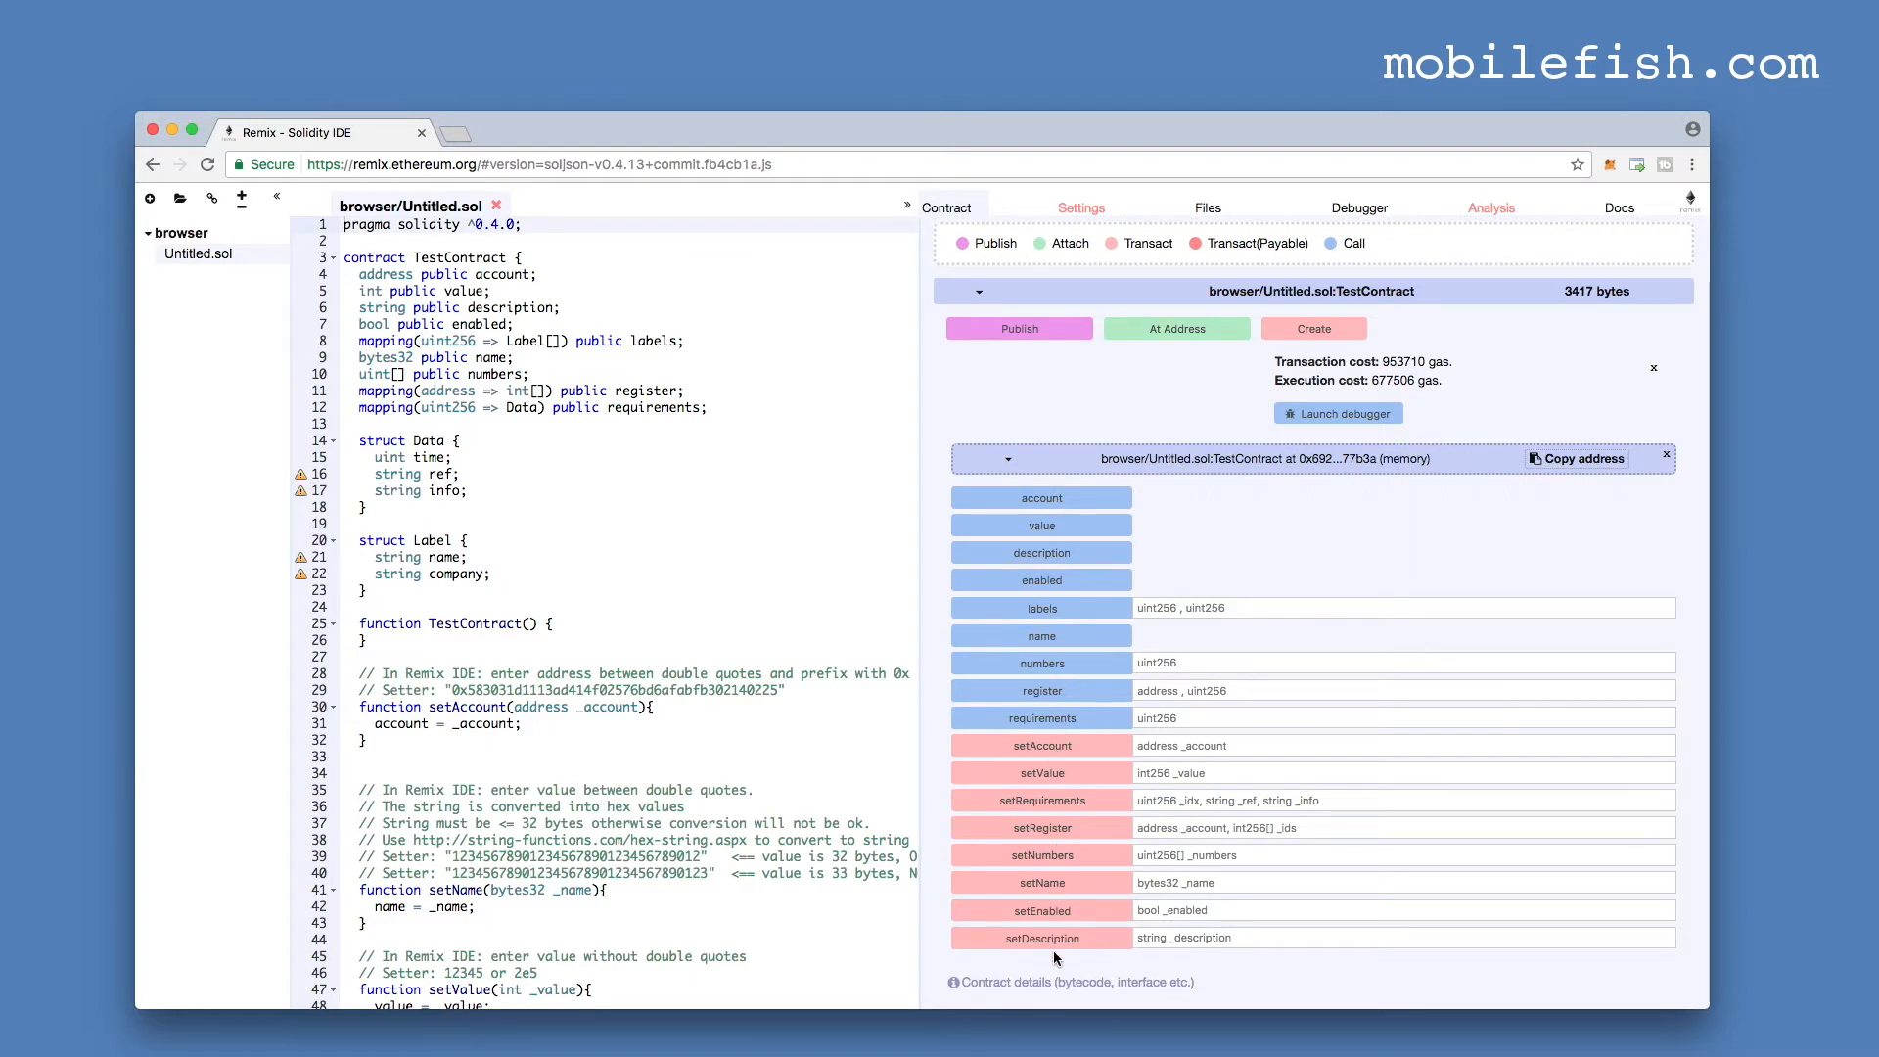
pyautogui.moveTo(1002, 756)
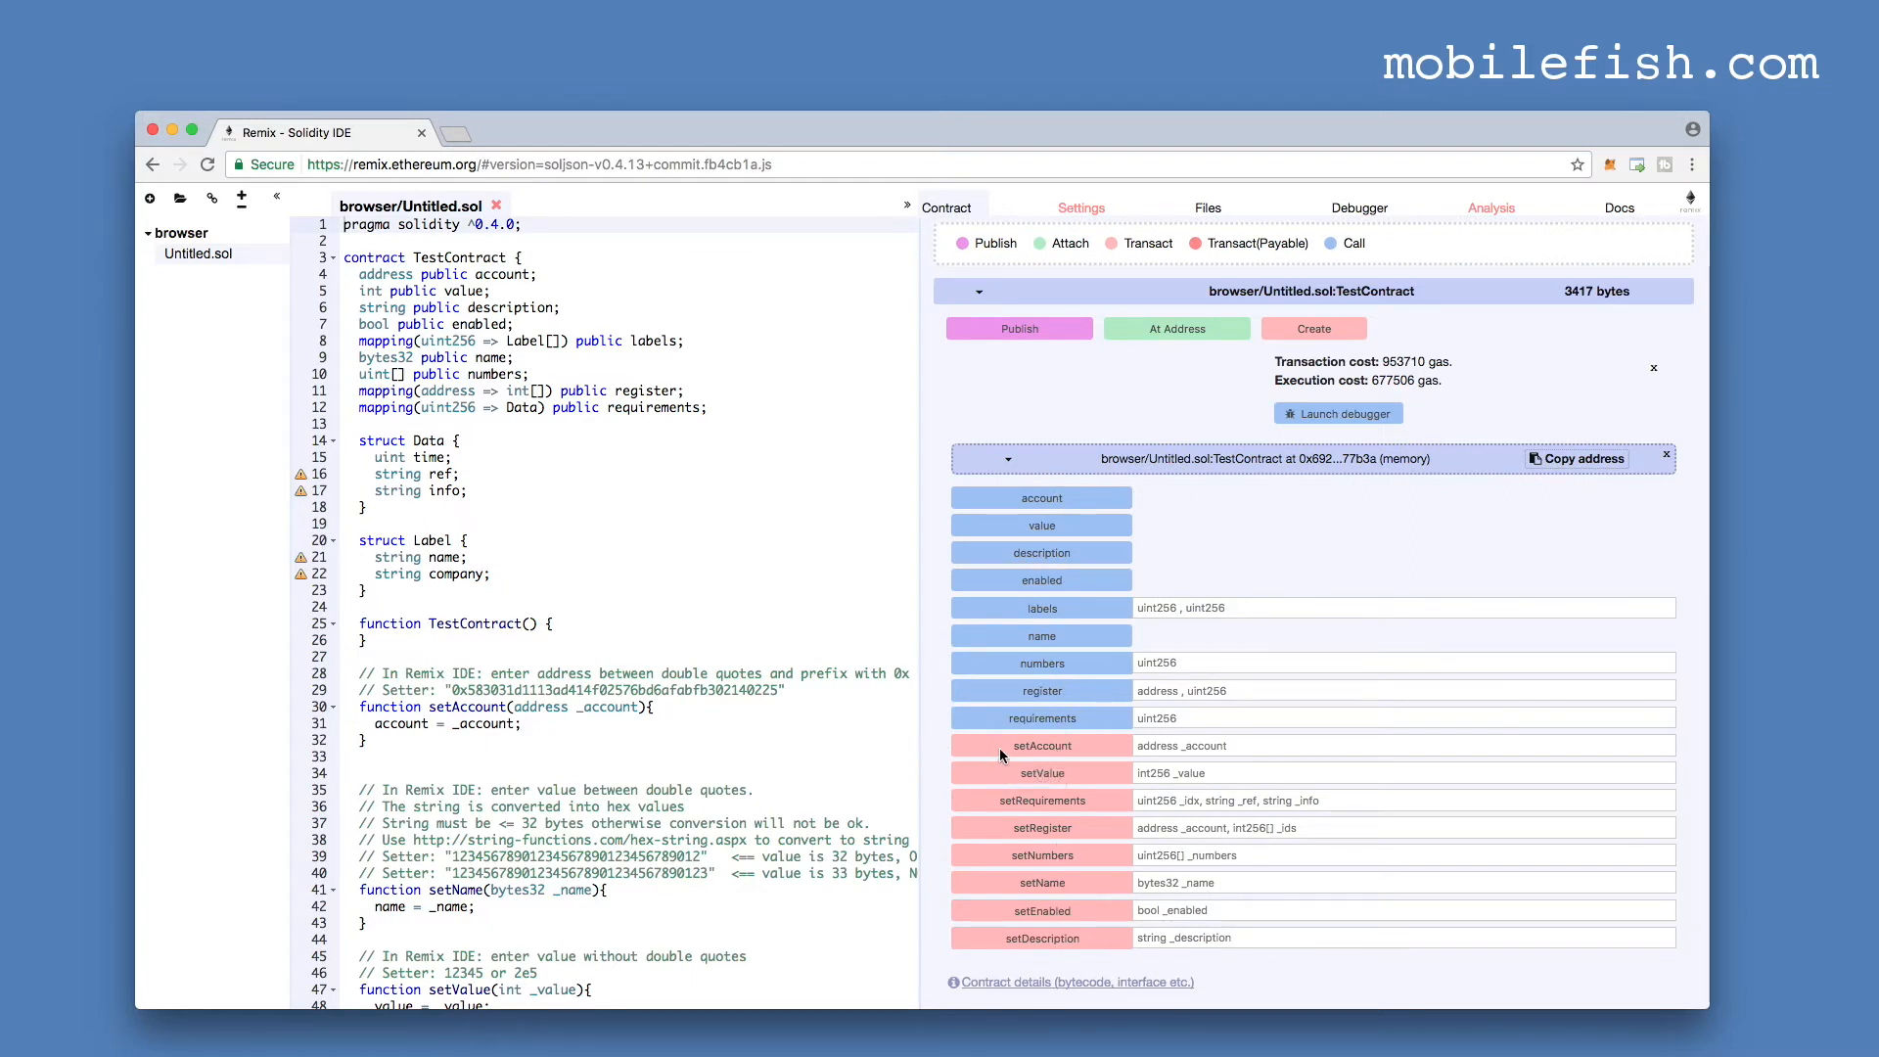
# - Run setAccount with the sample address 0x583031d1113ad414f02576bd6afabfb302140225 copied from the comment
pyautogui.scroll(-3)
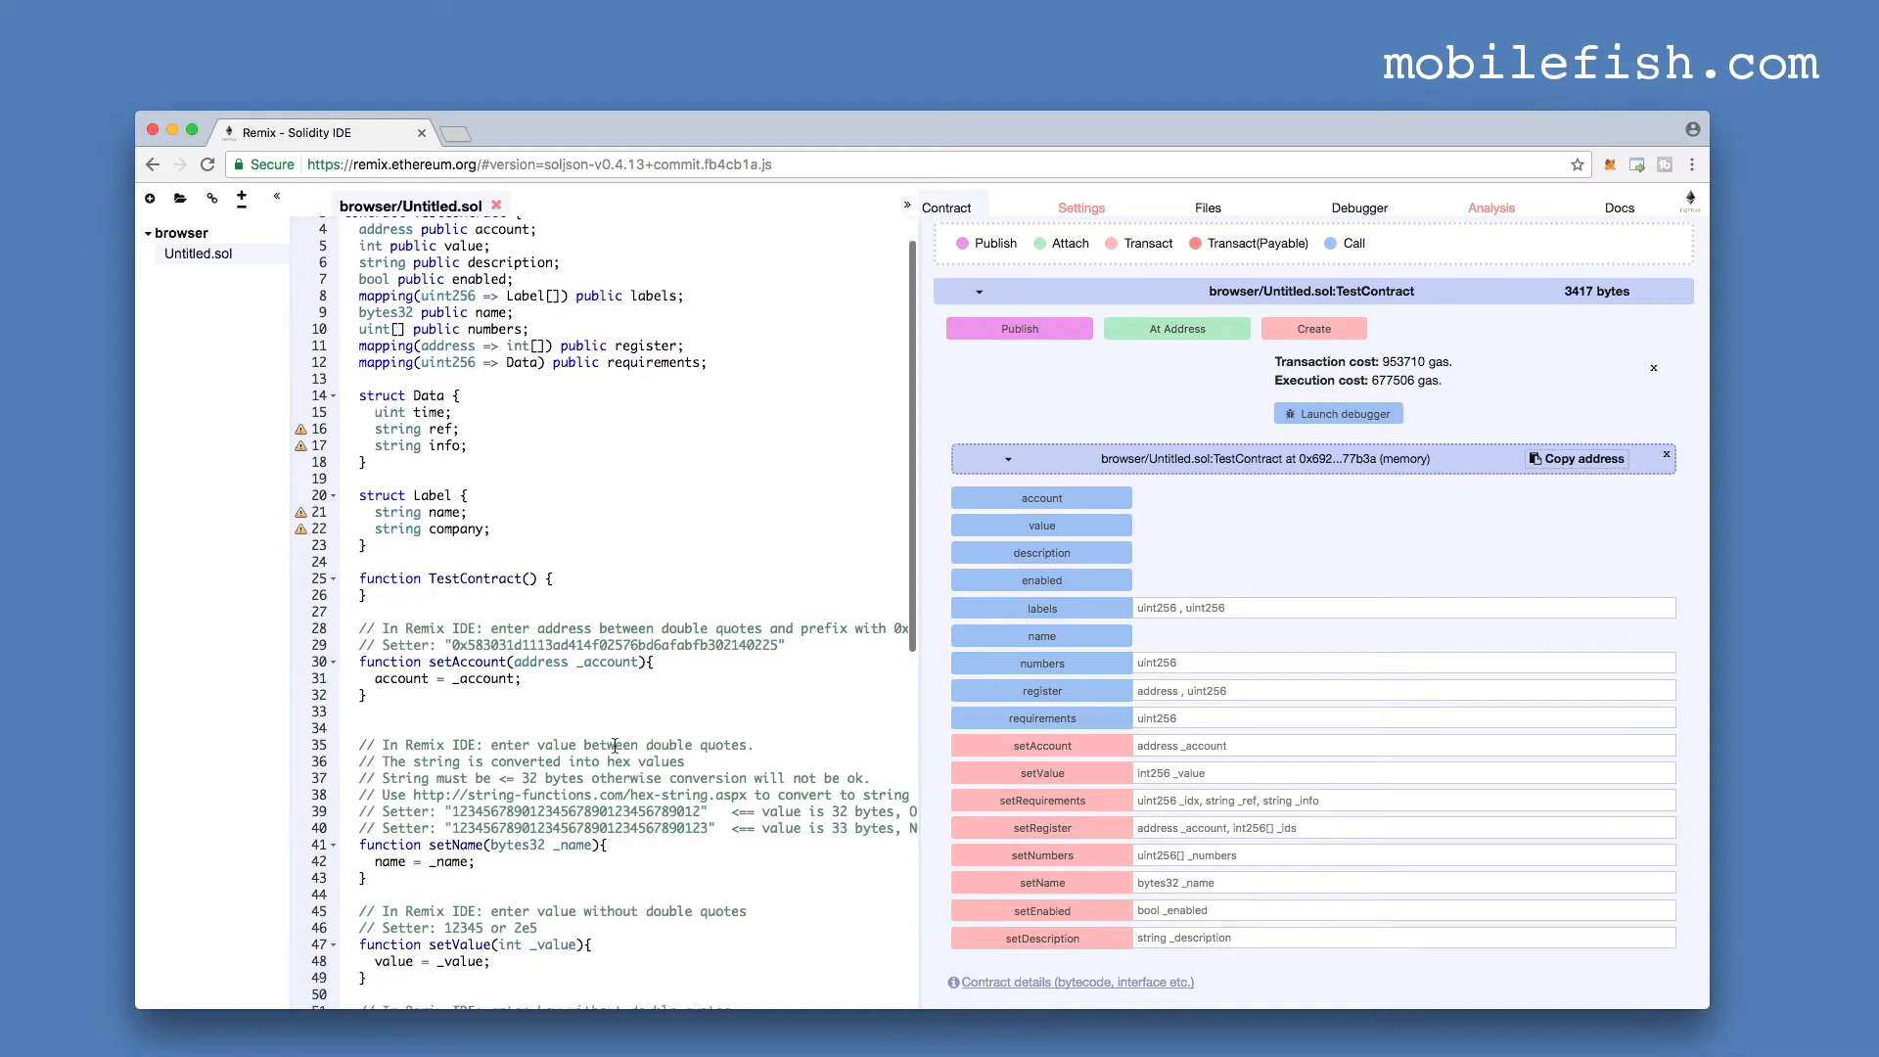
pyautogui.scroll(-3)
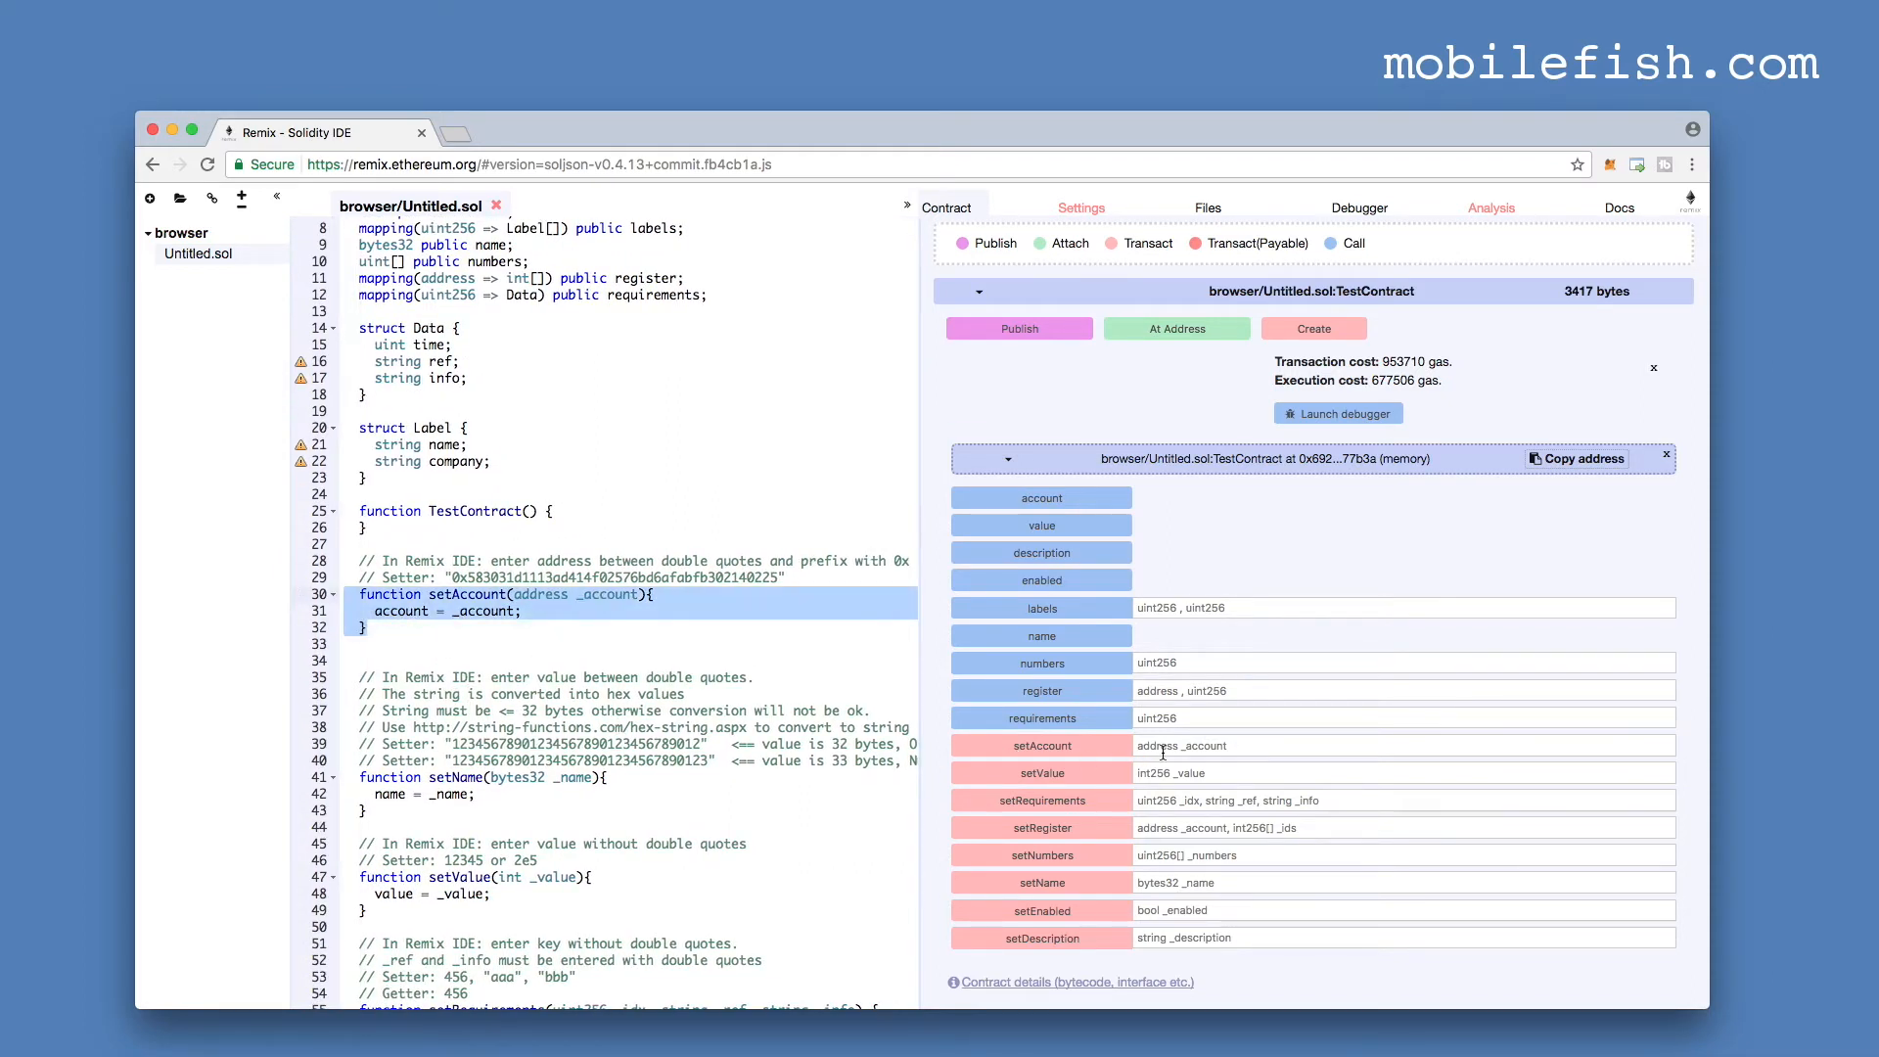
pyautogui.doubleClick(611, 577)
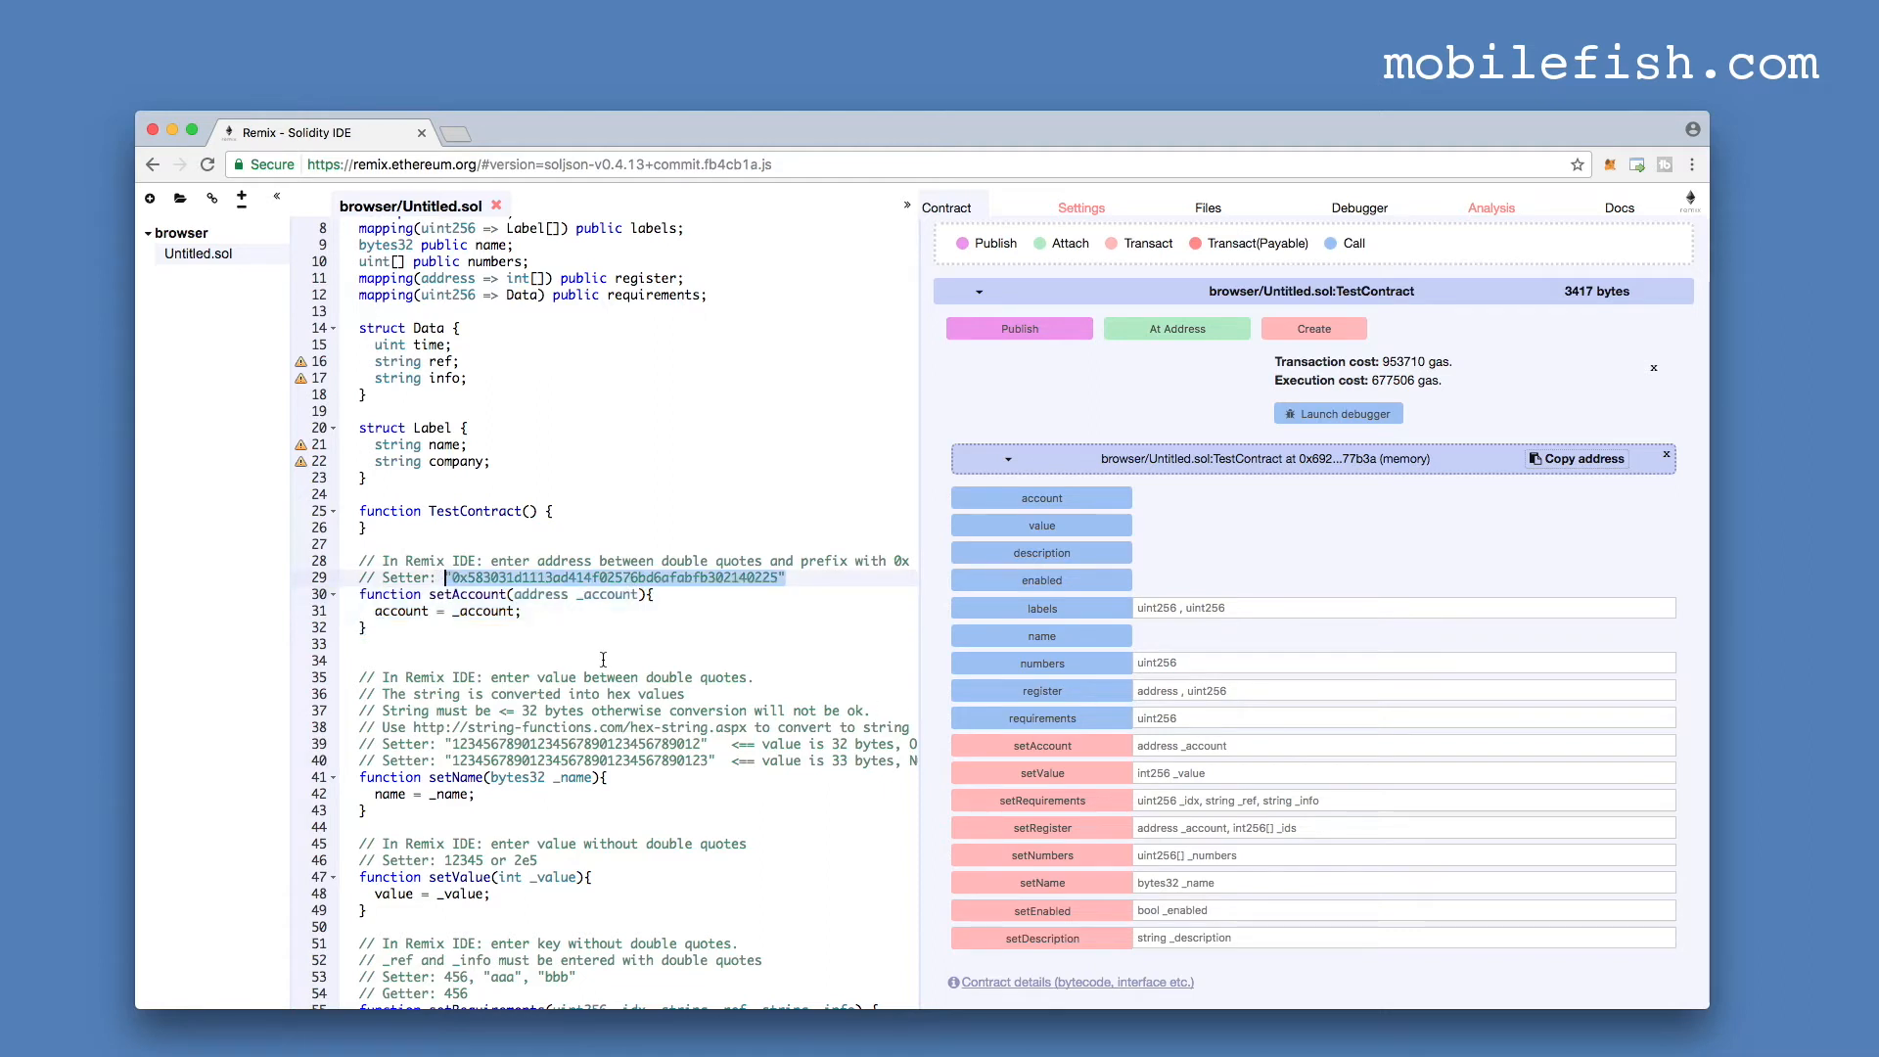
pyautogui.moveTo(809, 671)
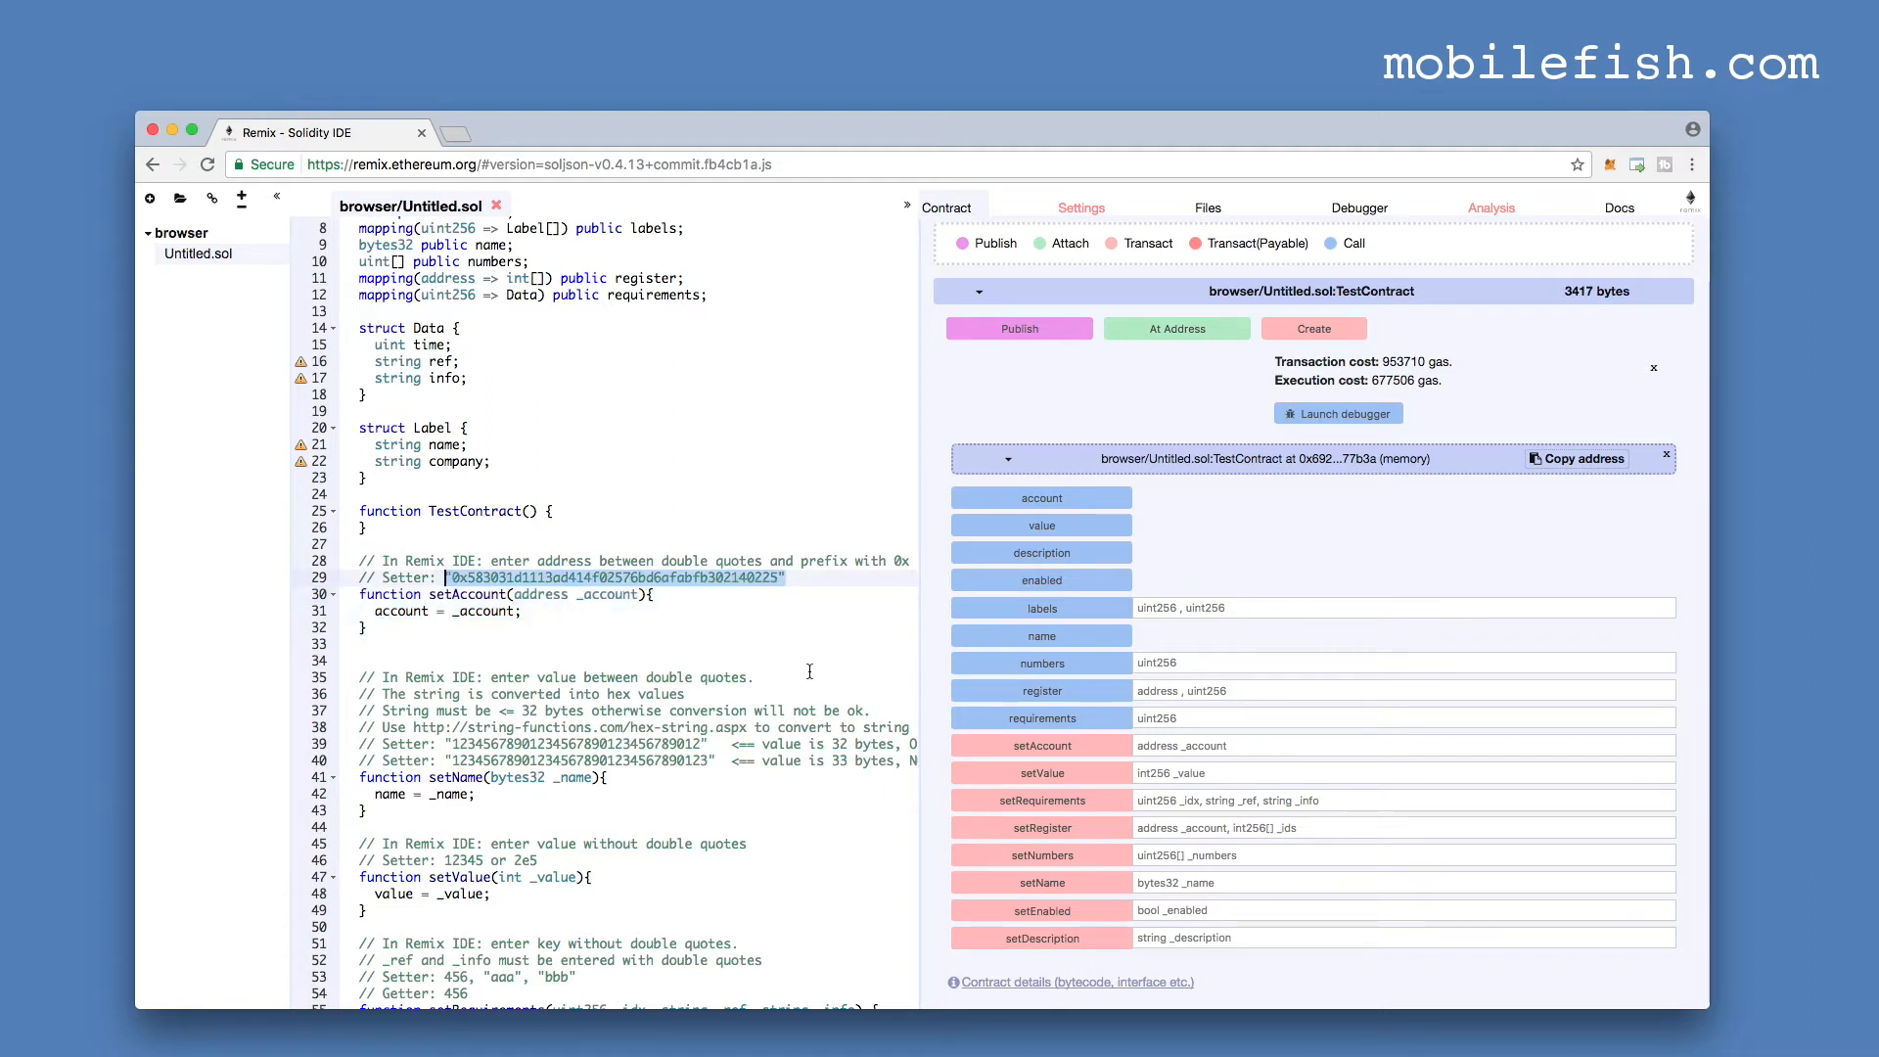
pyautogui.click(1405, 744)
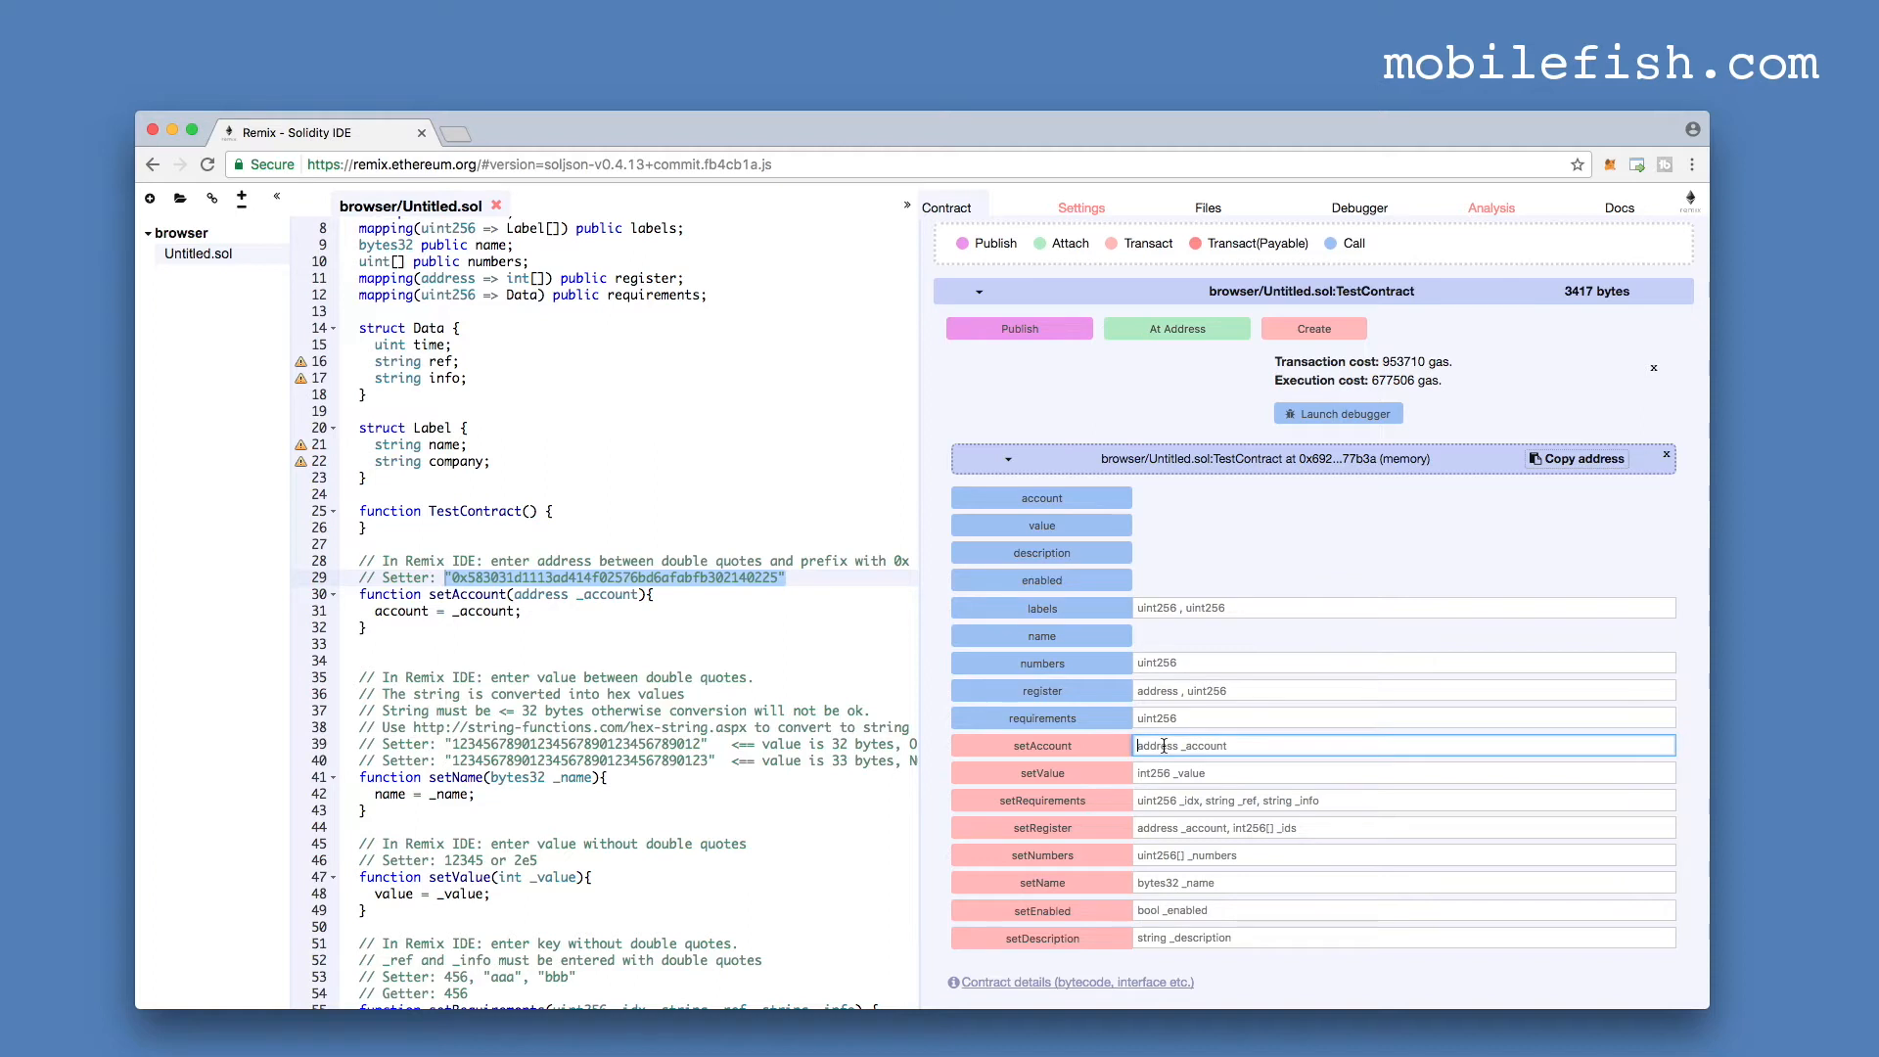
pyautogui.click(1039, 746)
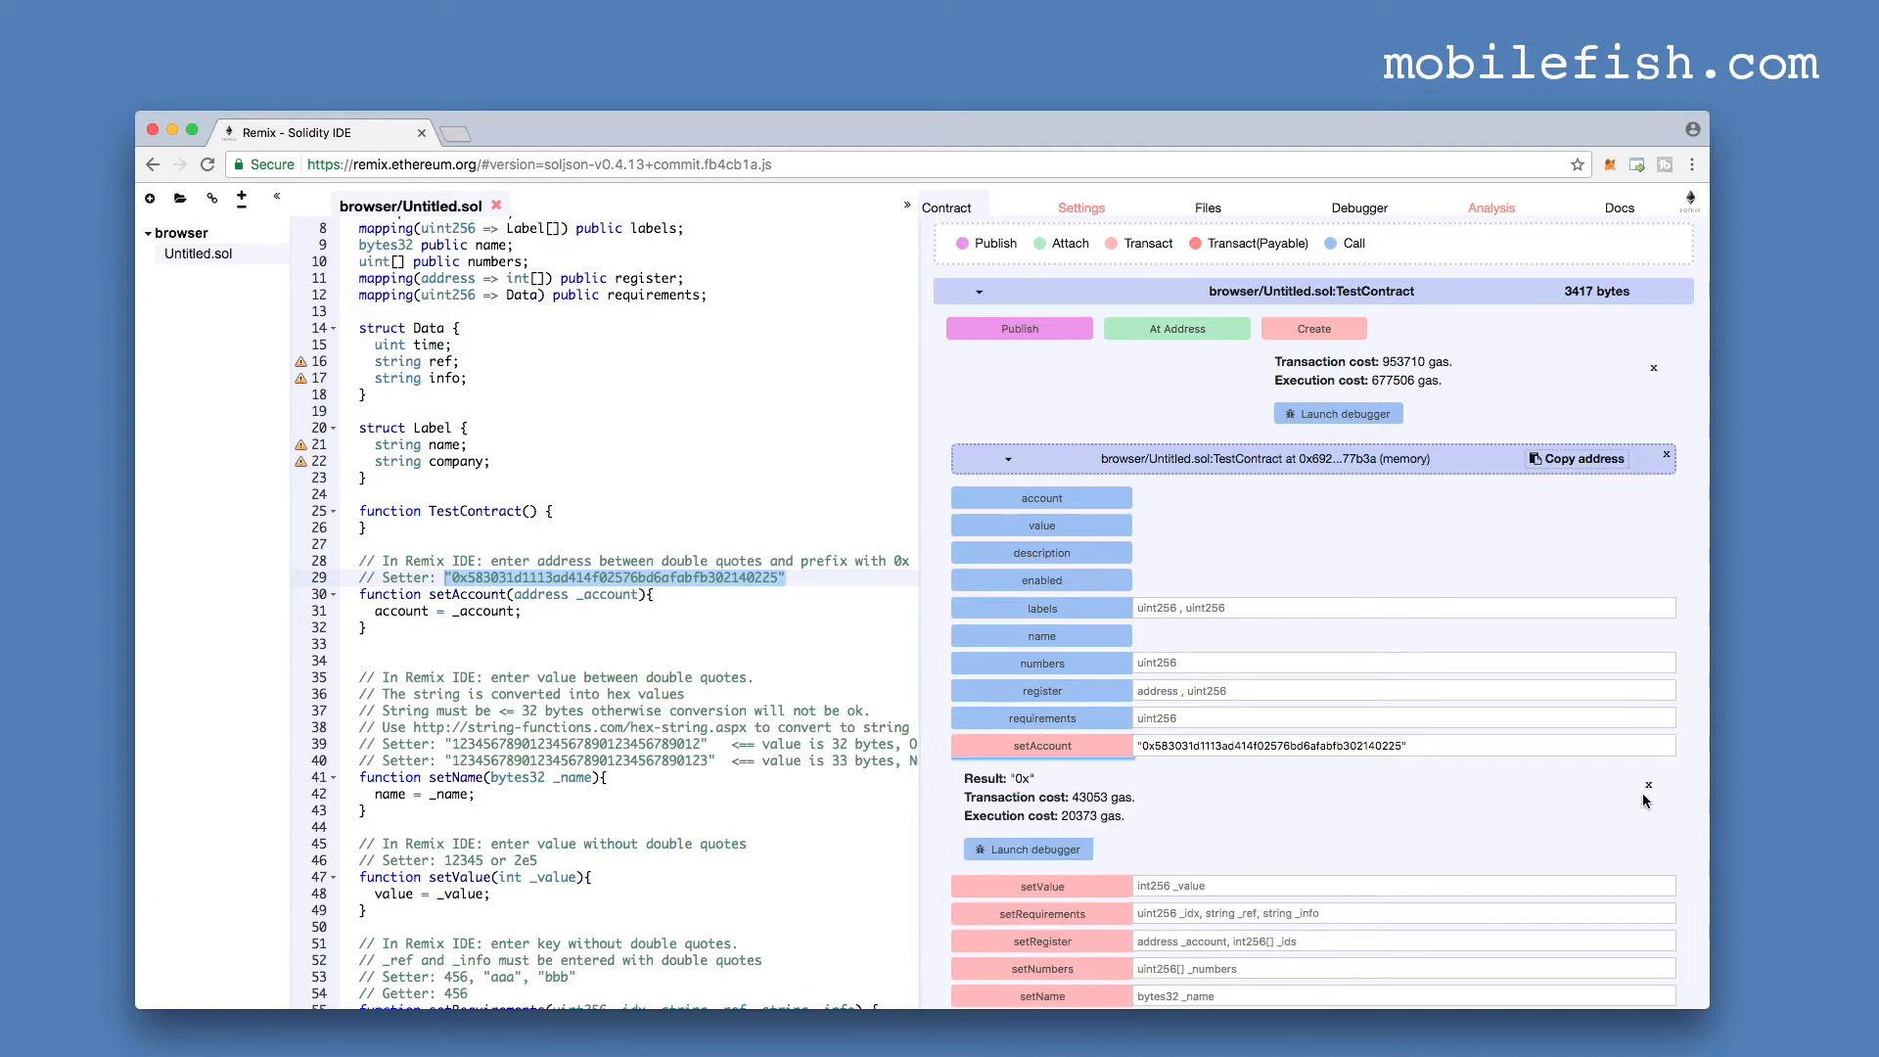
pyautogui.click(1648, 795)
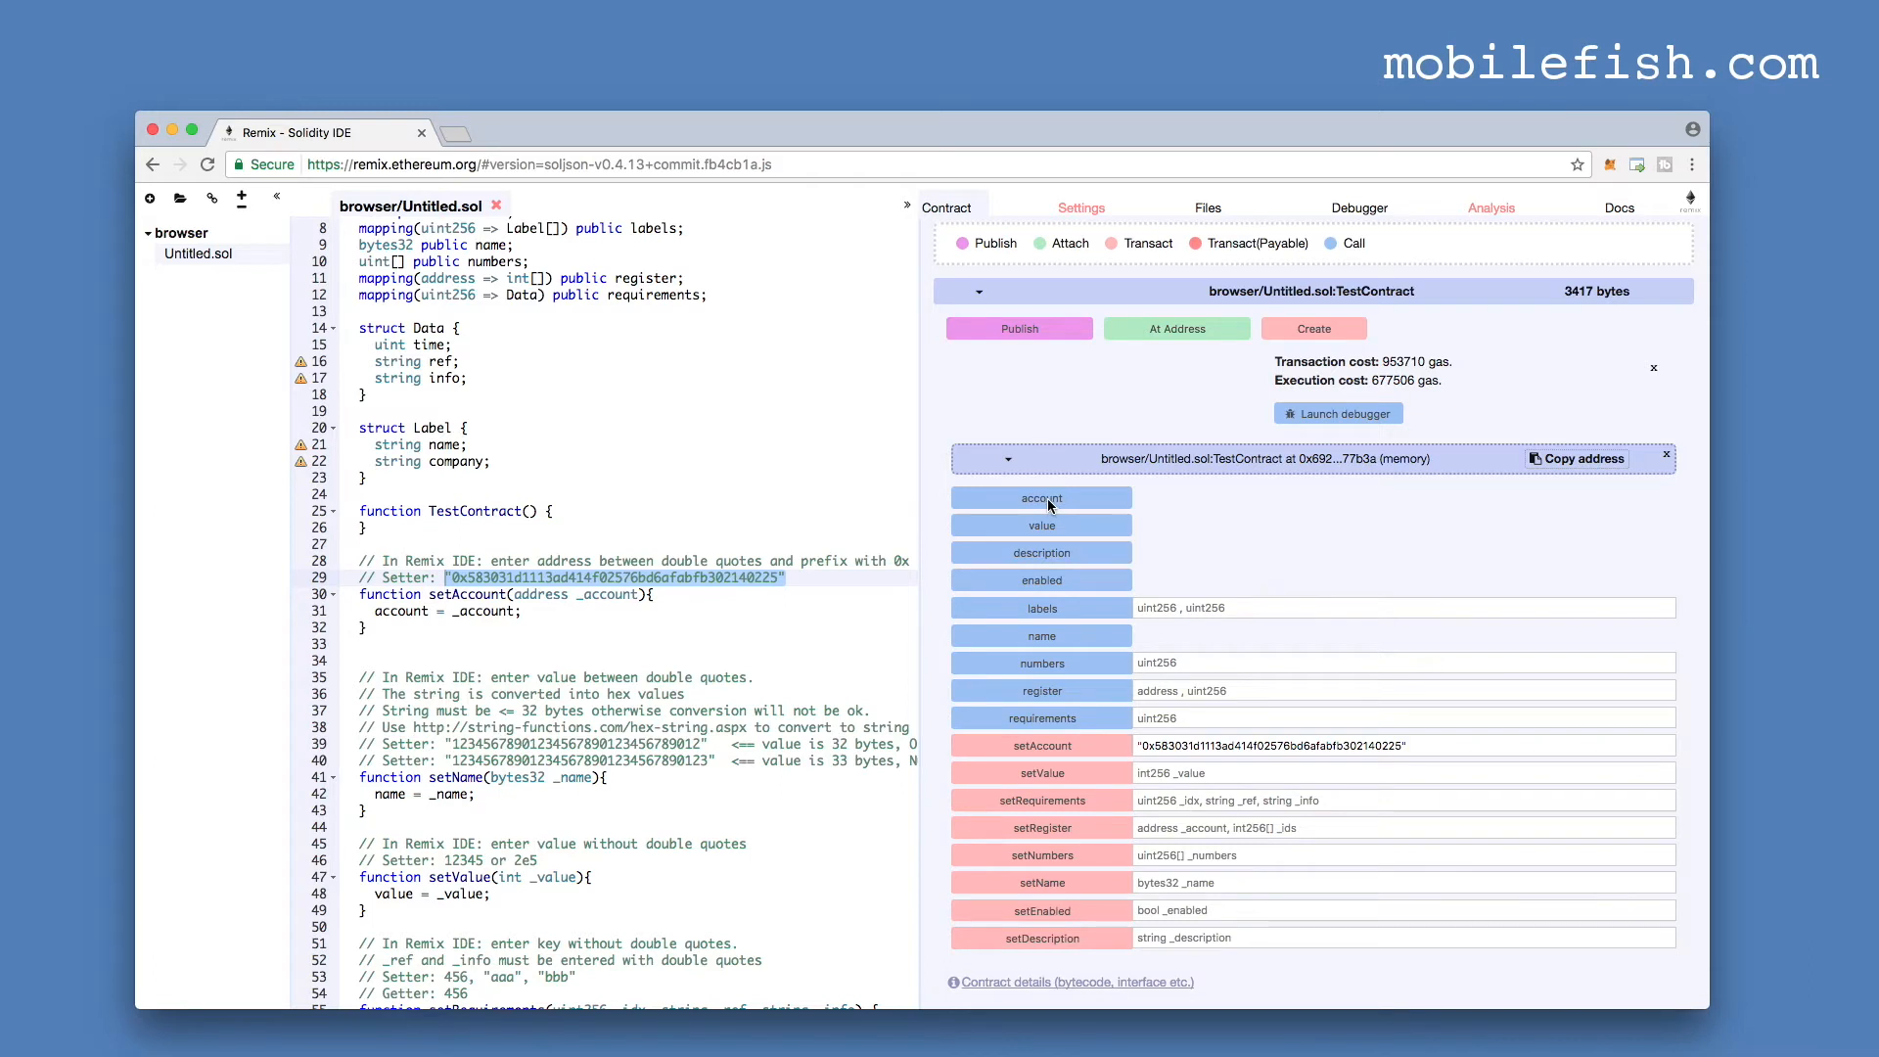
pyautogui.moveTo(1041, 497)
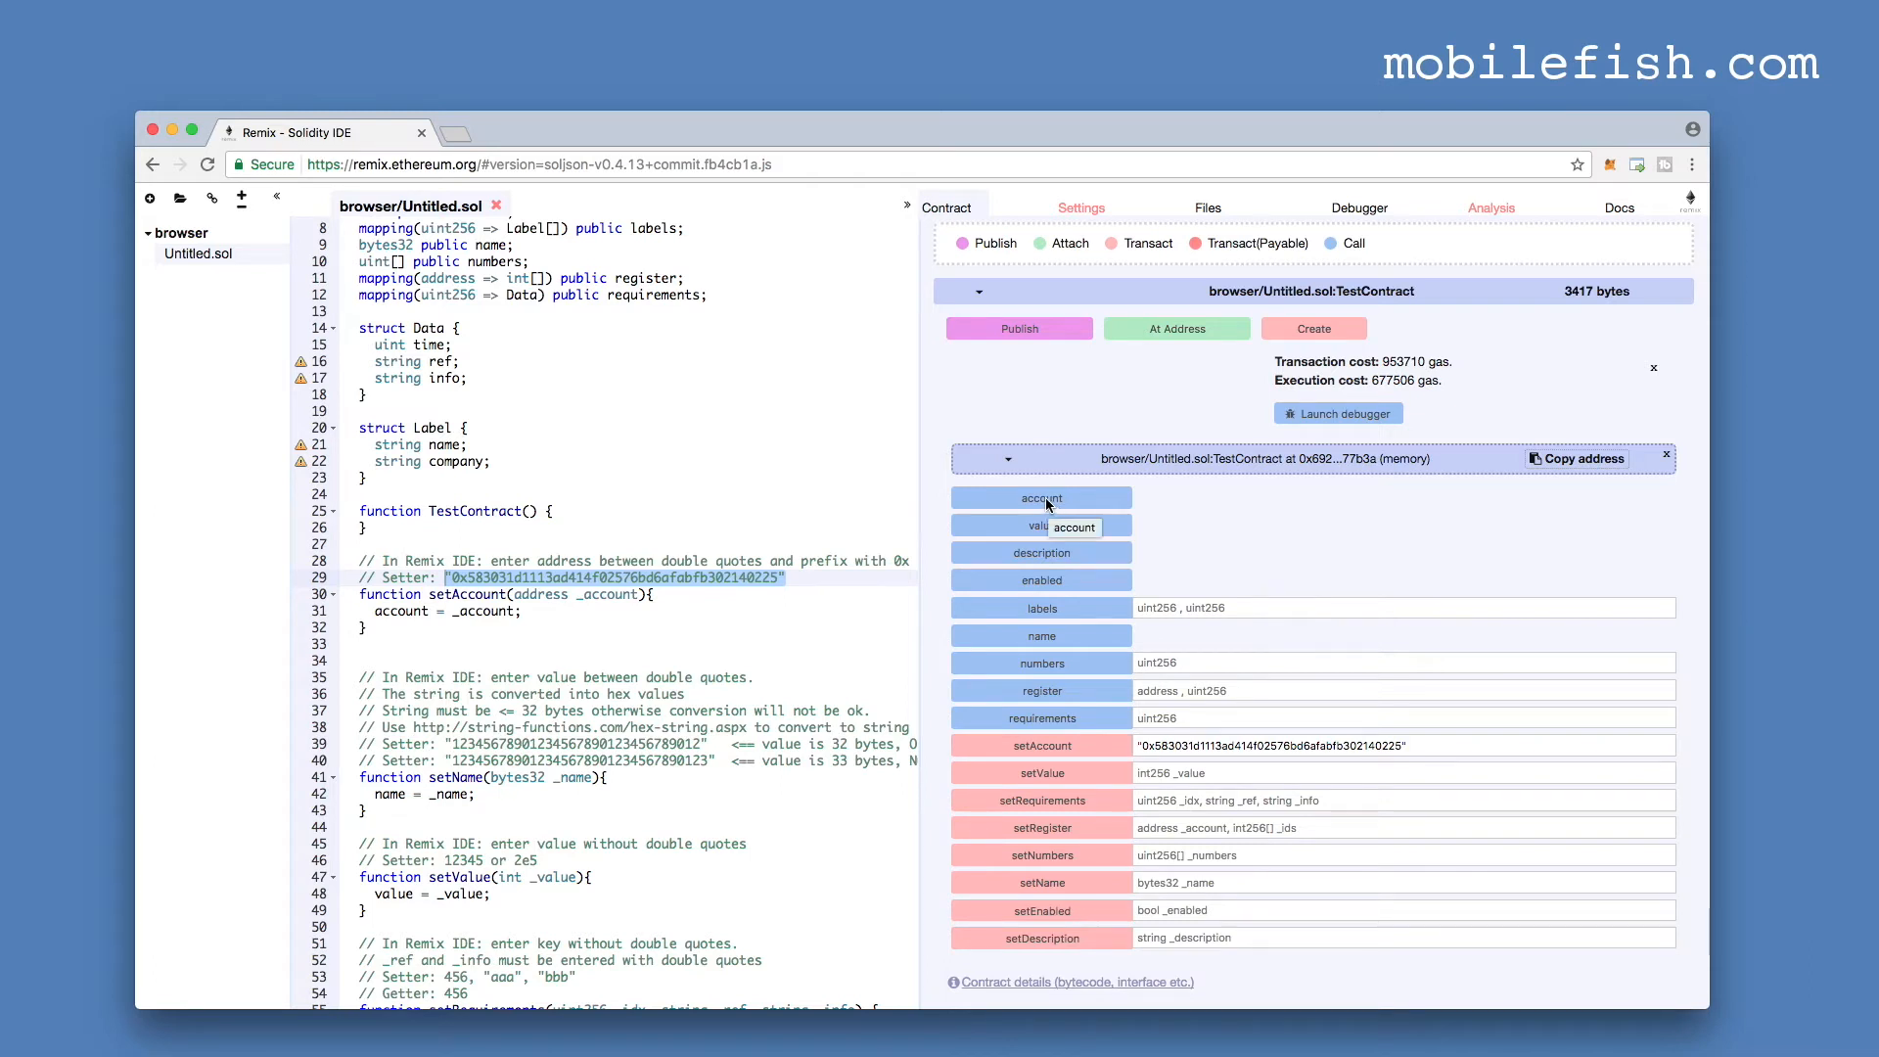
# - Call the account getter and confirm it returns the sample address
pyautogui.click(1041, 497)
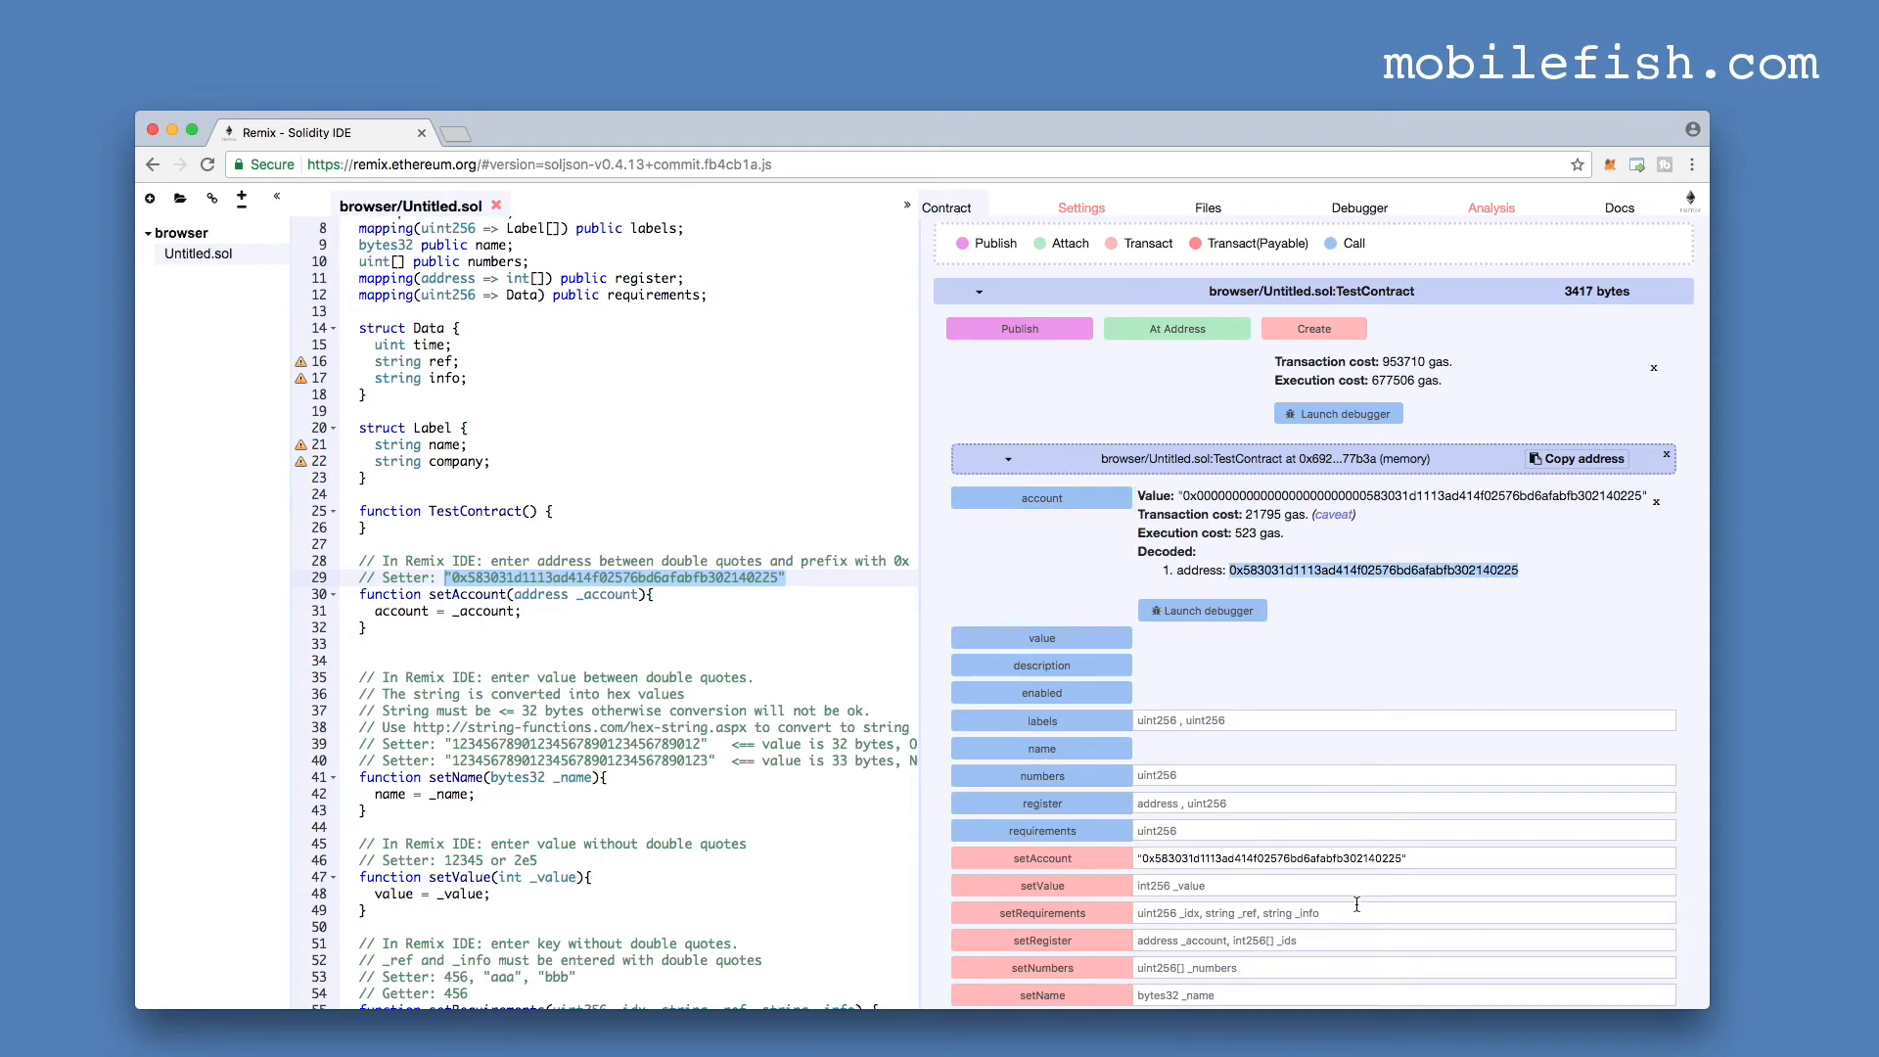
pyautogui.click(1270, 857)
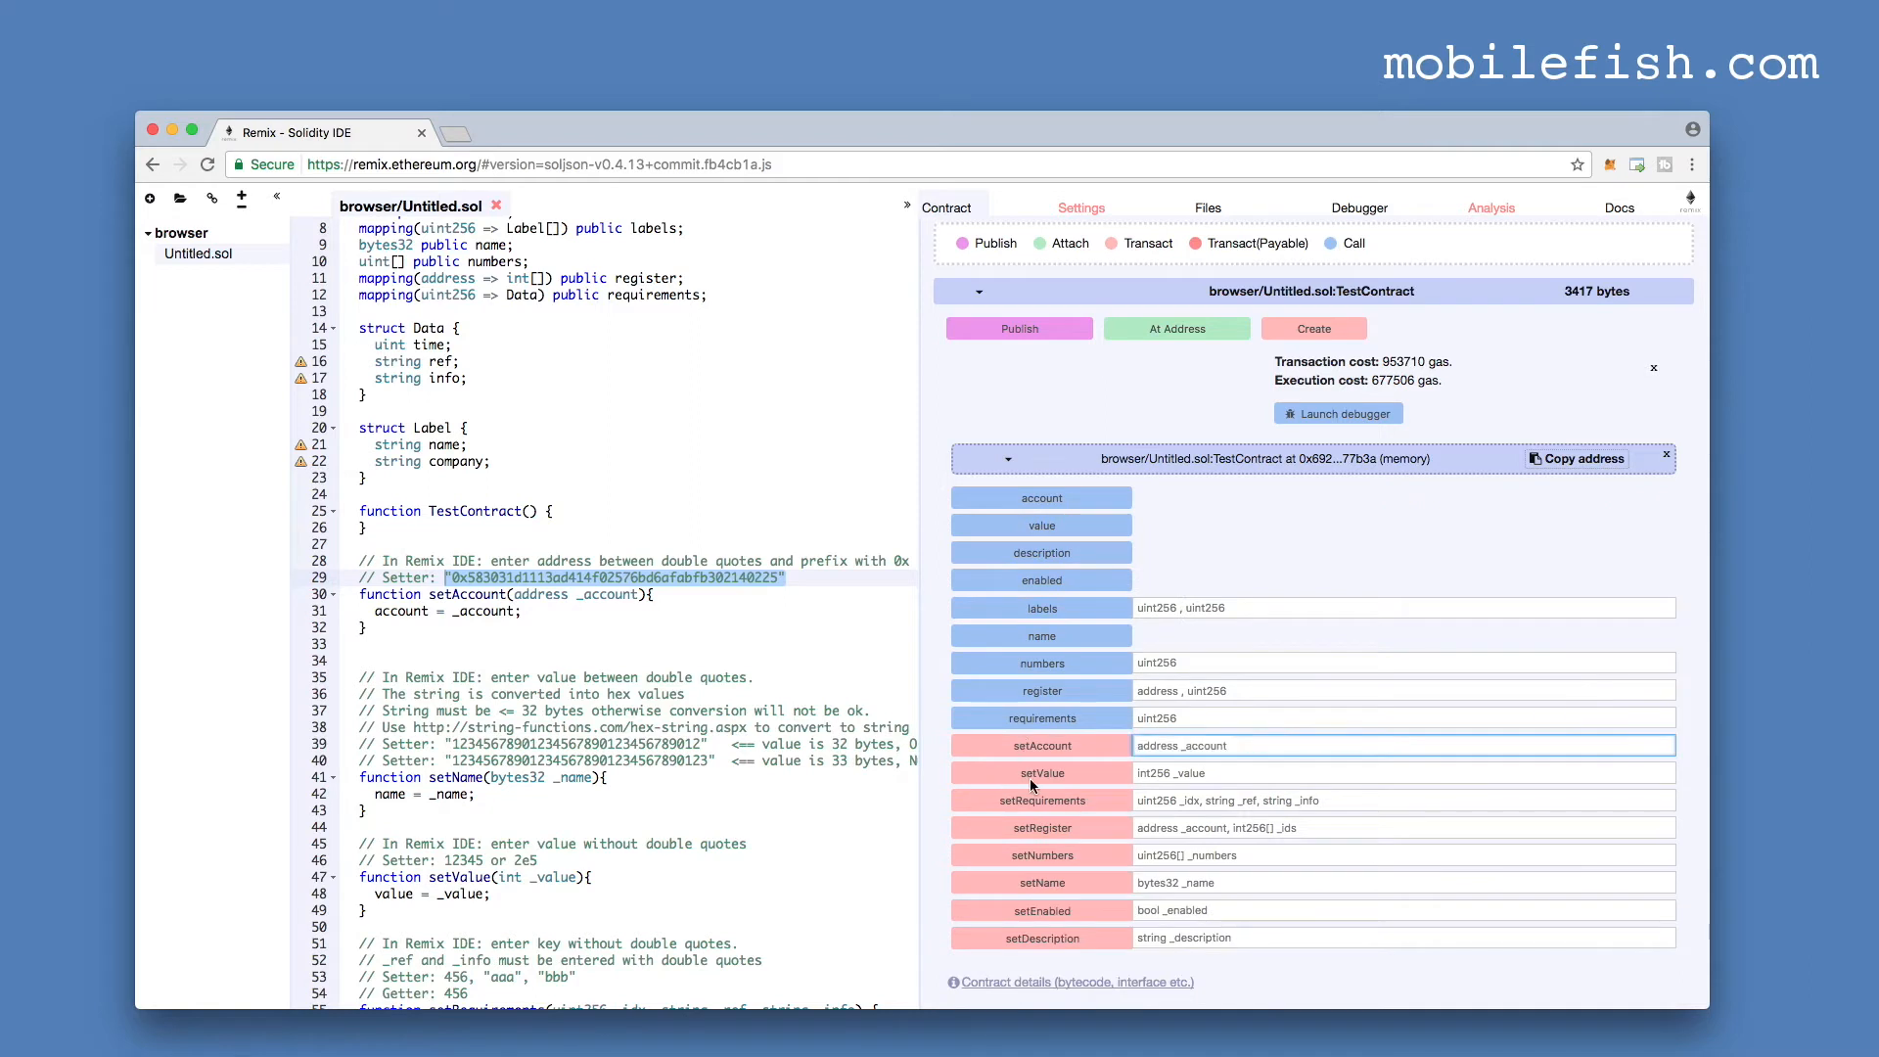
pyautogui.moveTo(1039, 772)
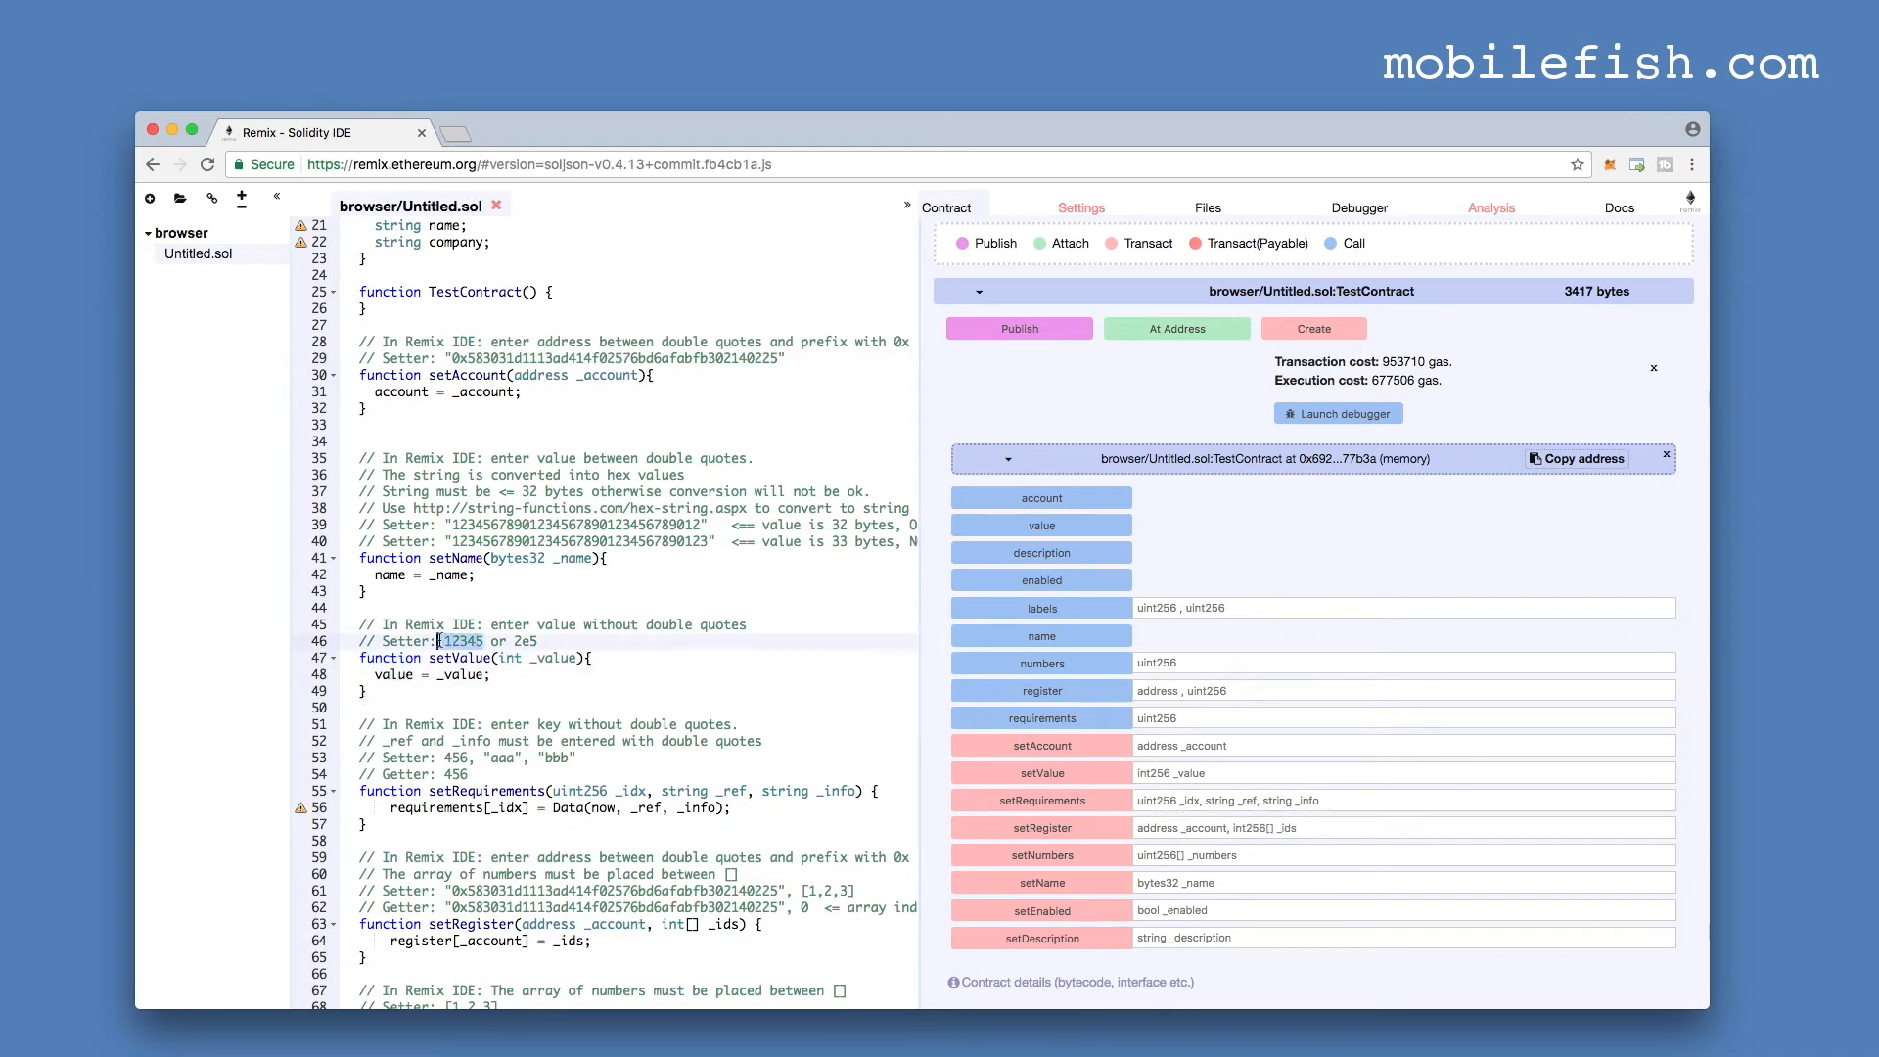
# - Run setValue with 12345 and read it back via the value getter
pyautogui.click(1405, 773)
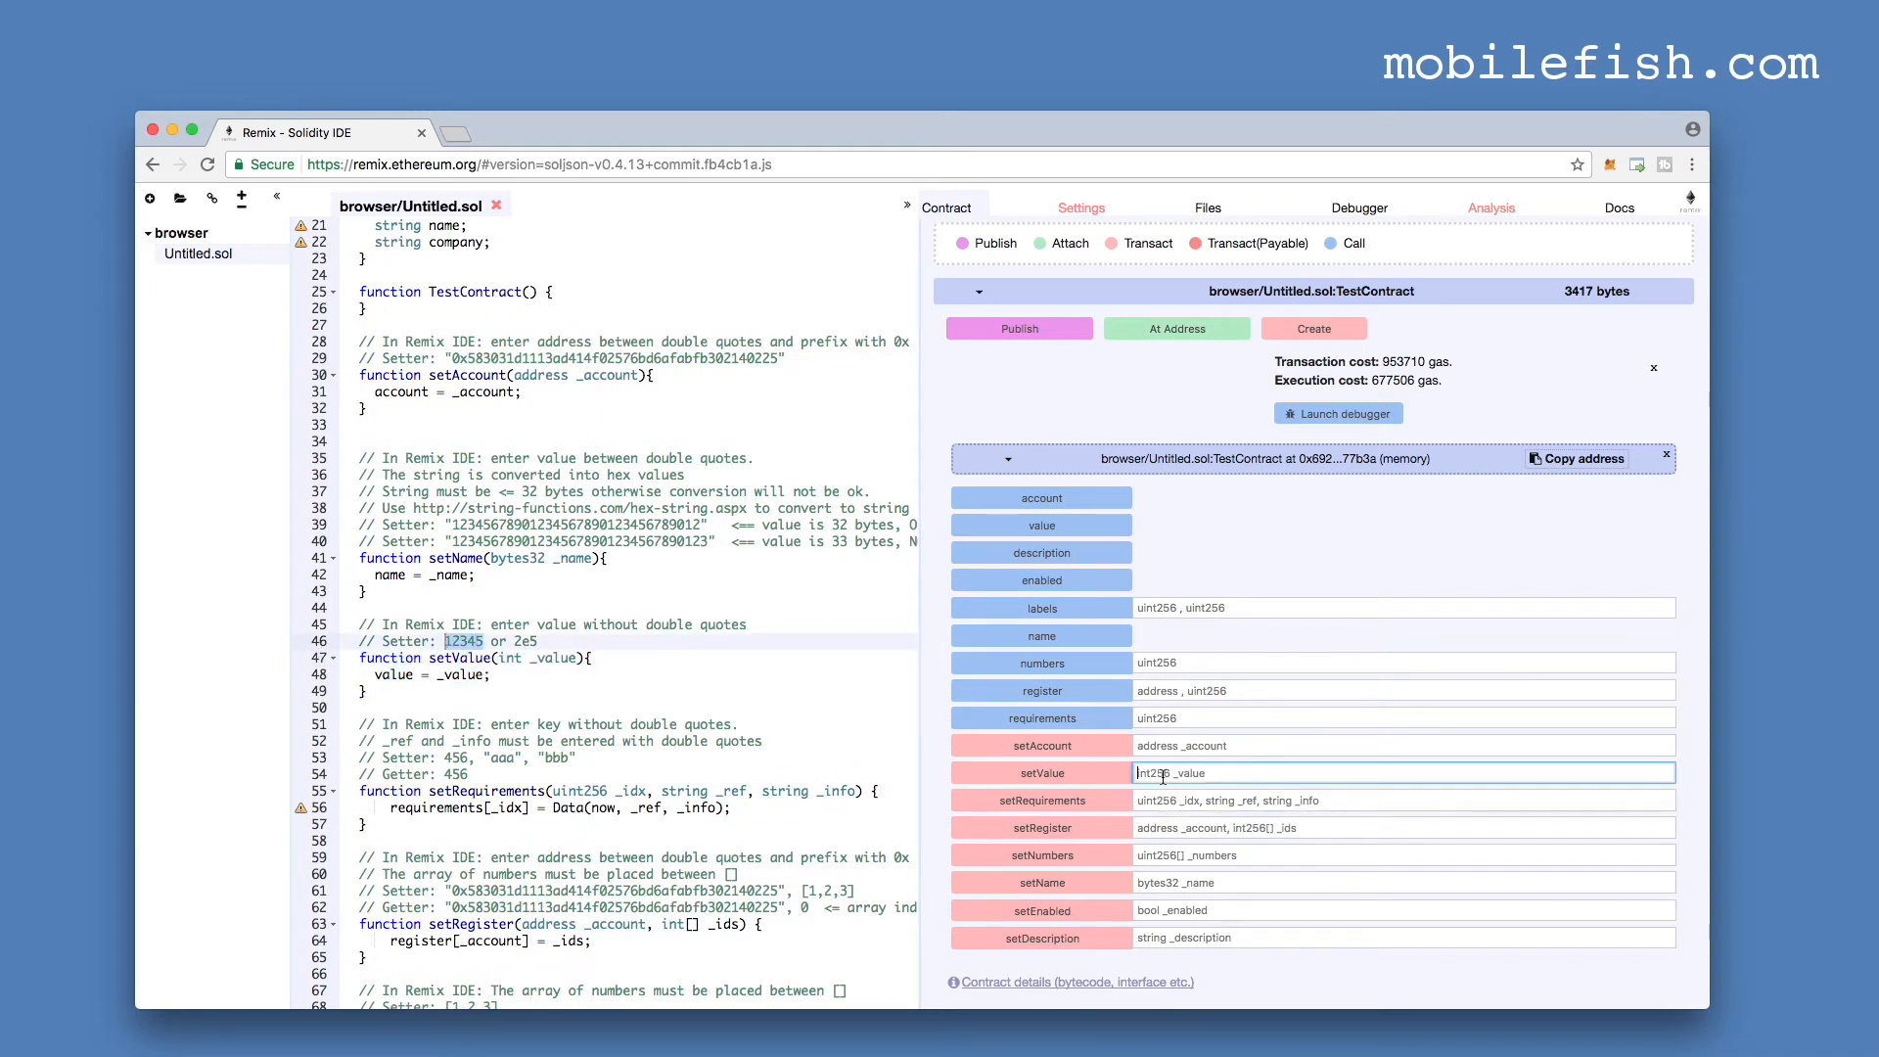
pyautogui.write('12345')
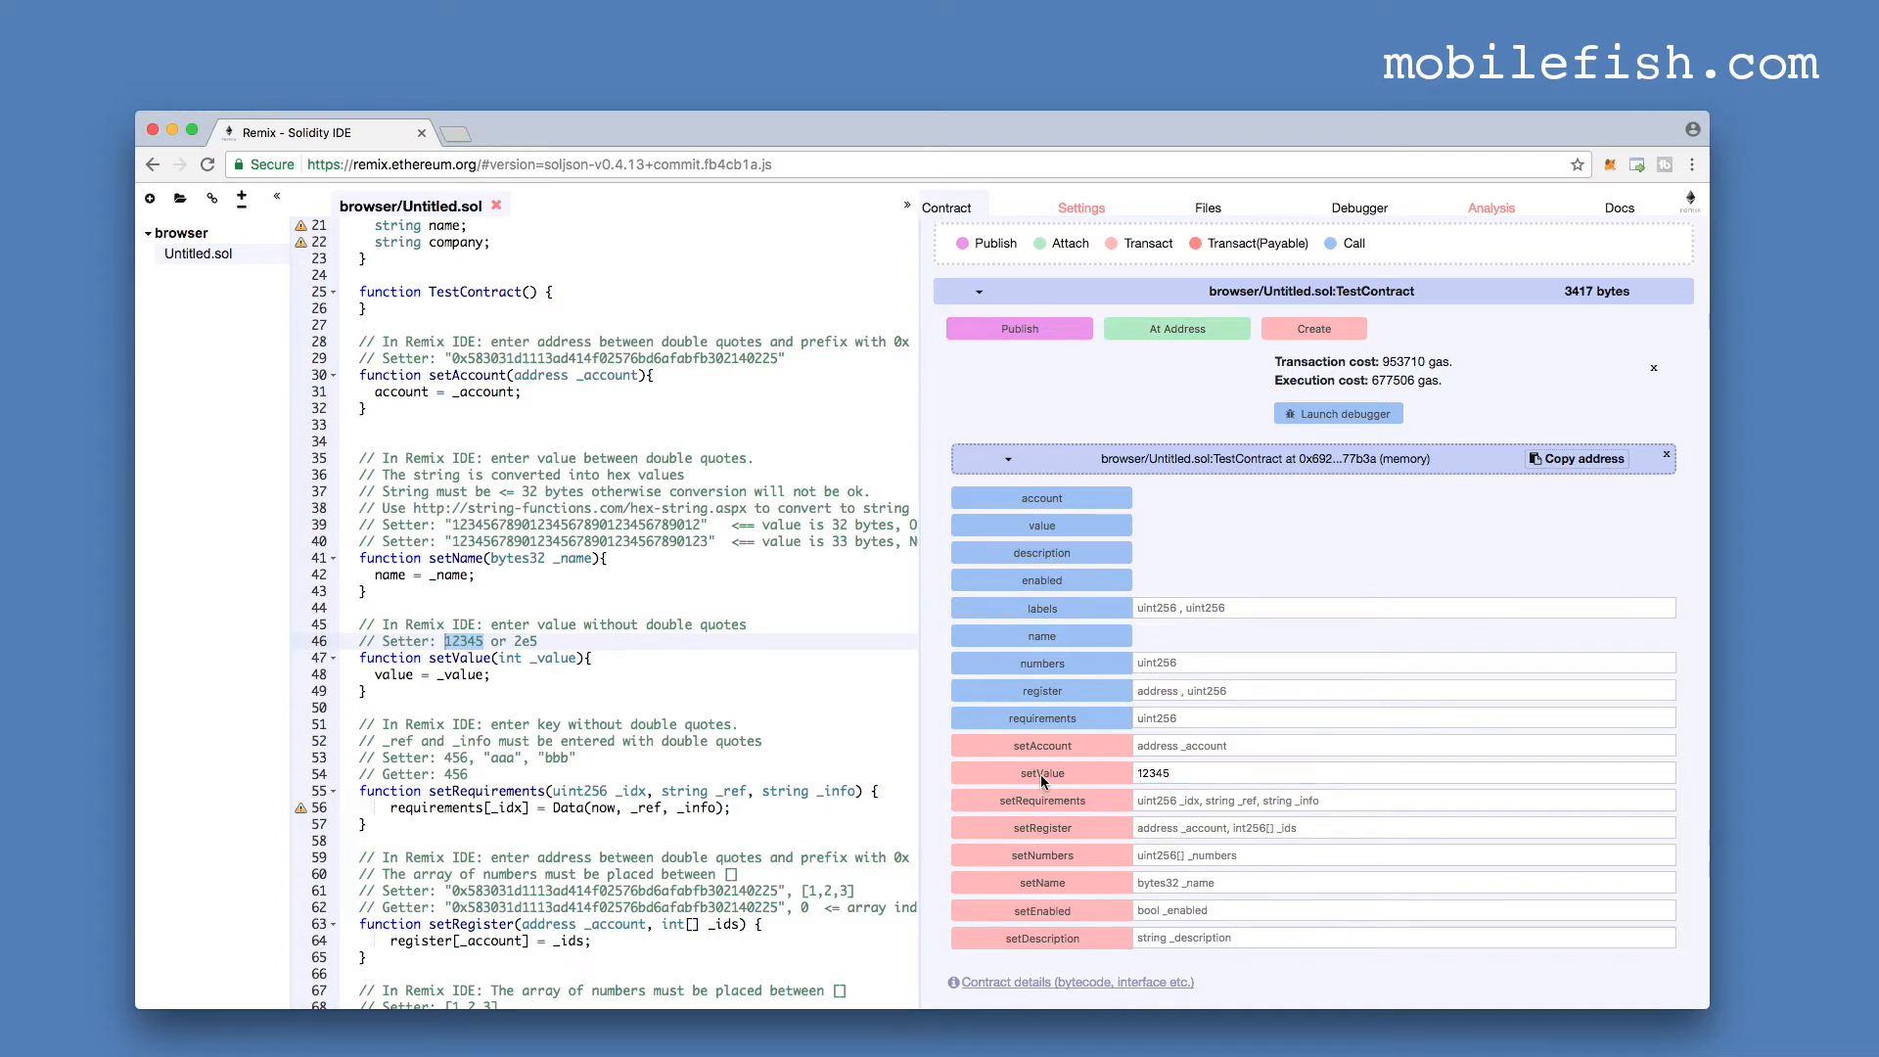
pyautogui.click(1041, 771)
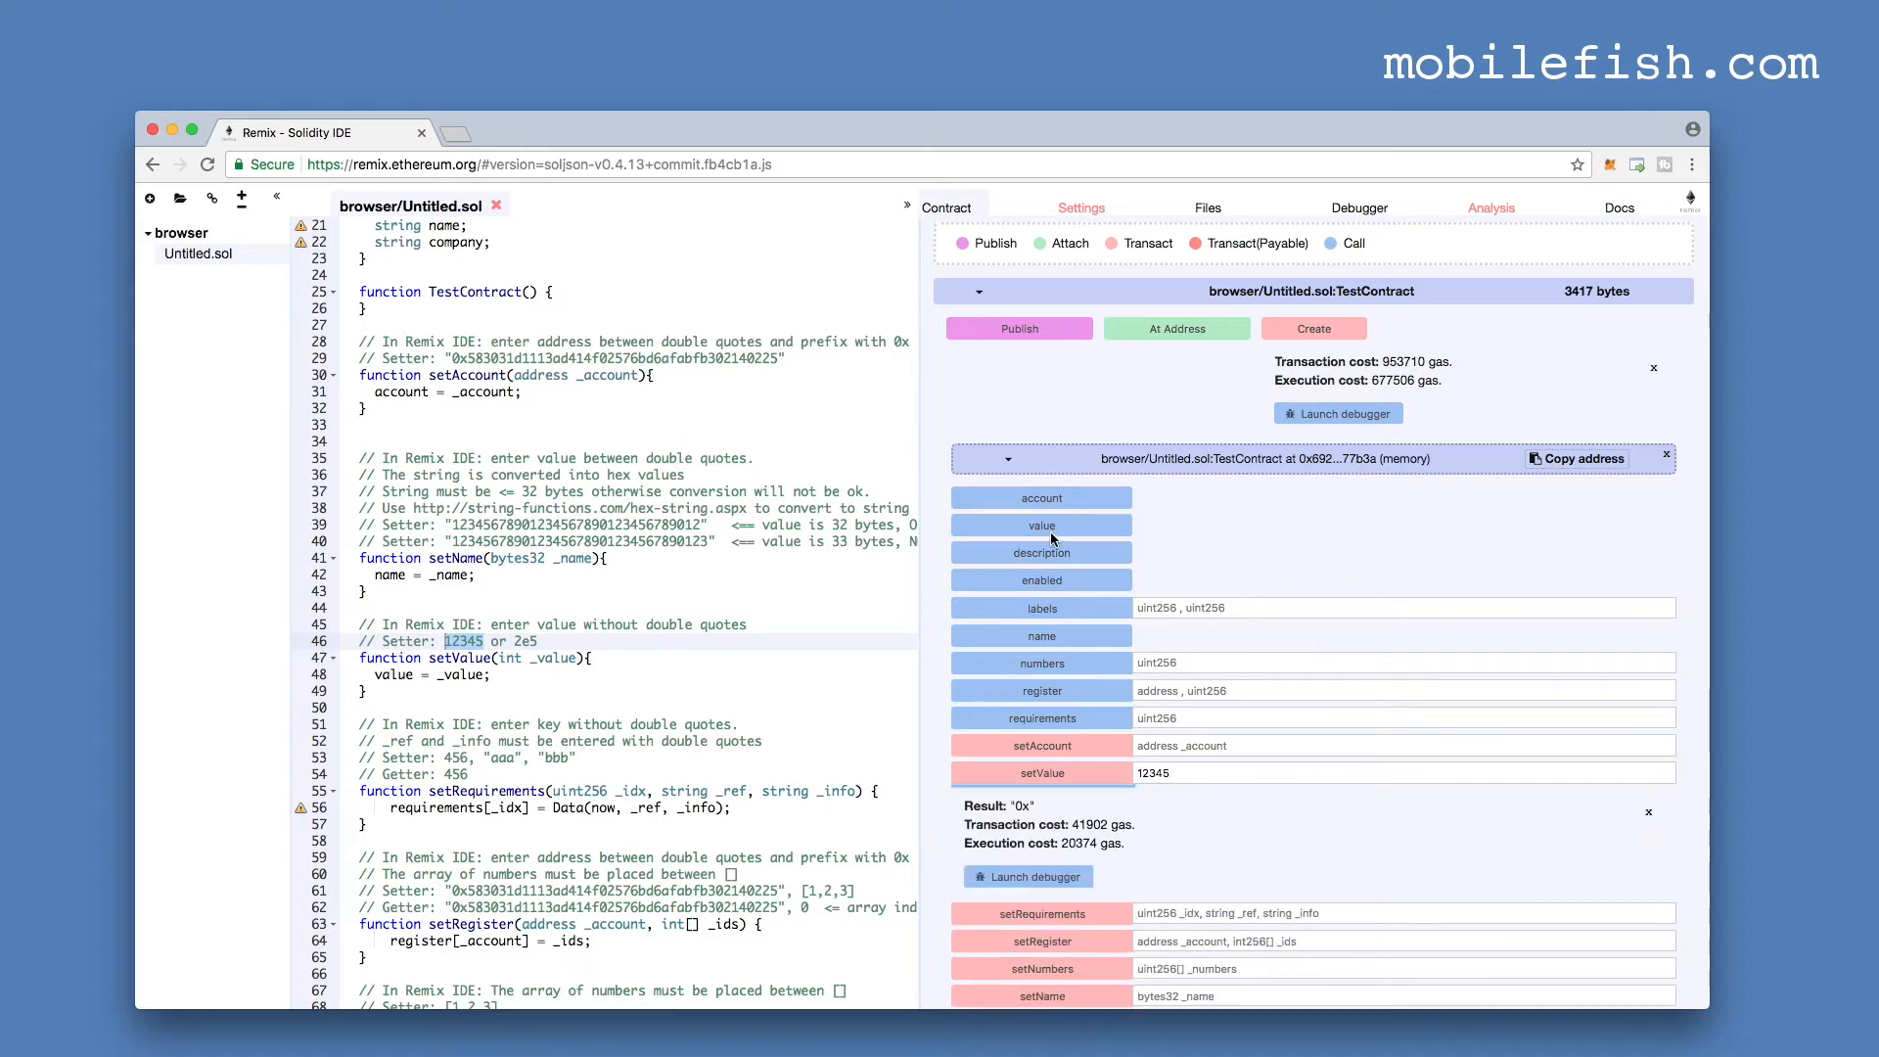
pyautogui.click(1039, 525)
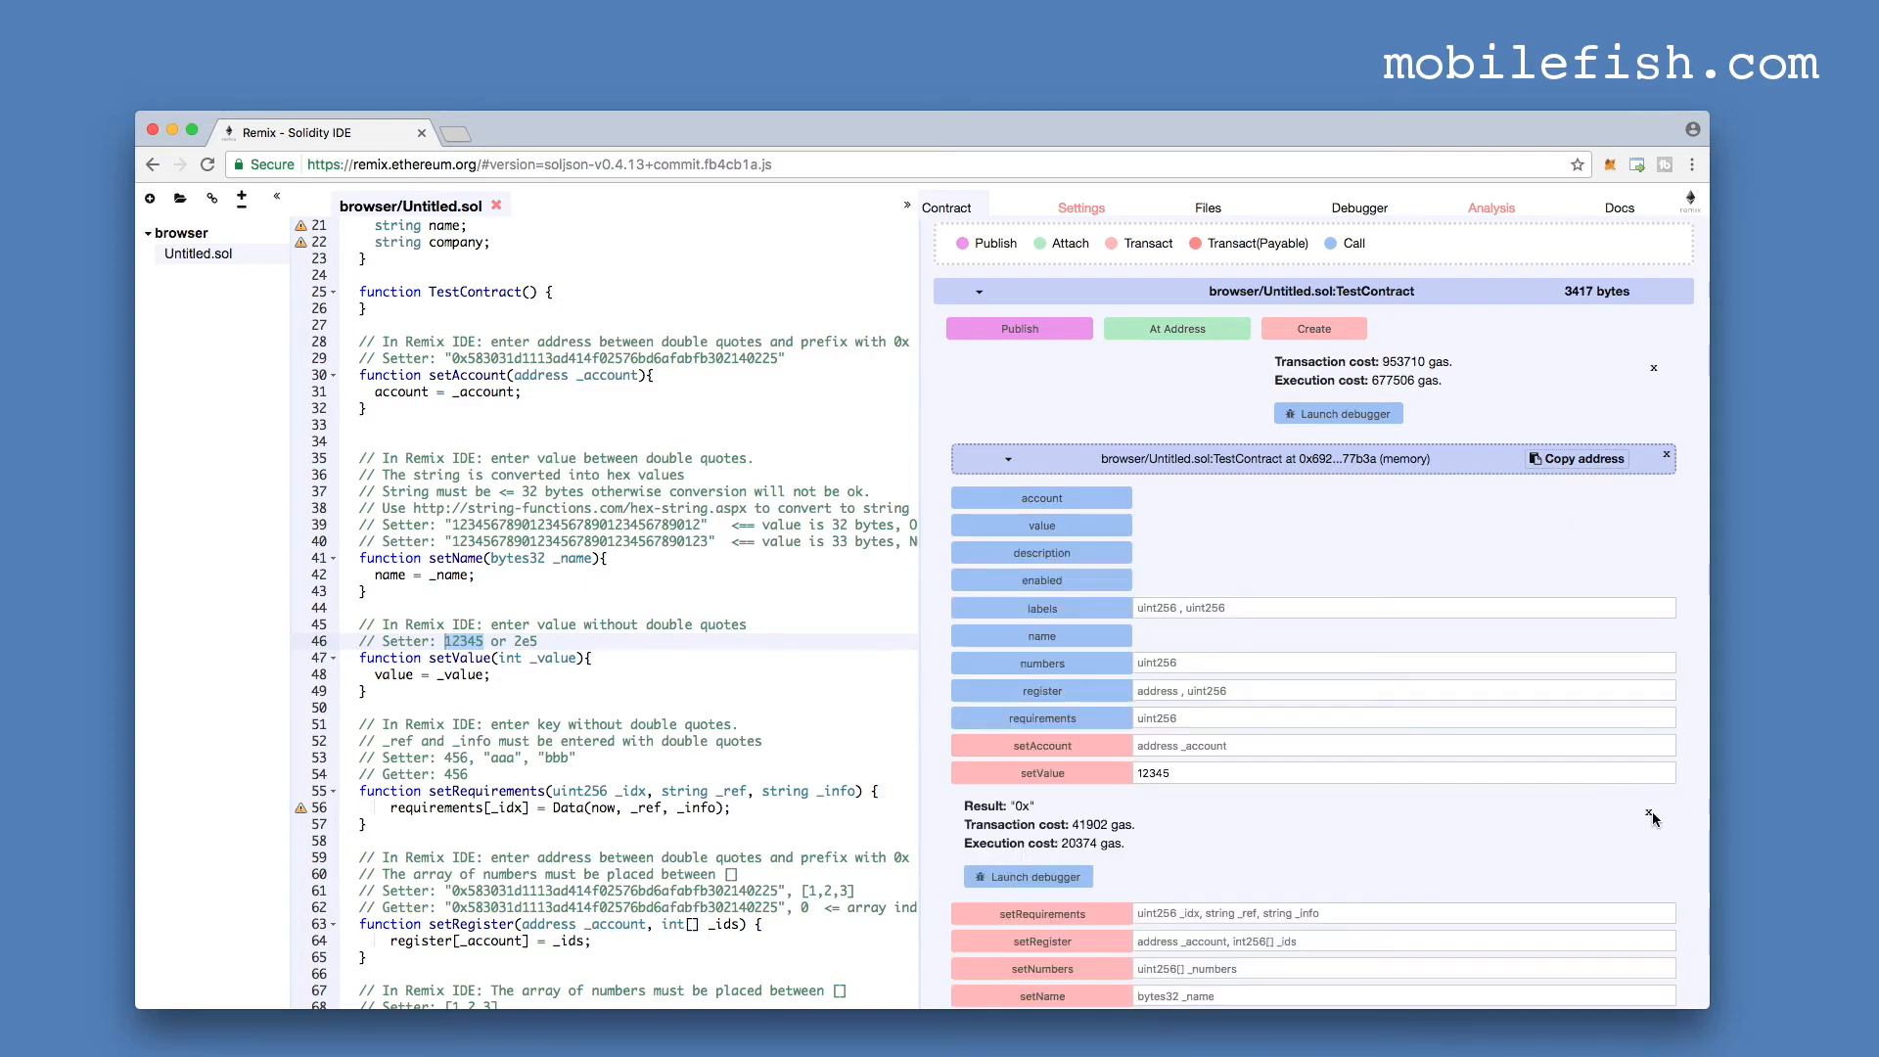
pyautogui.click(1654, 816)
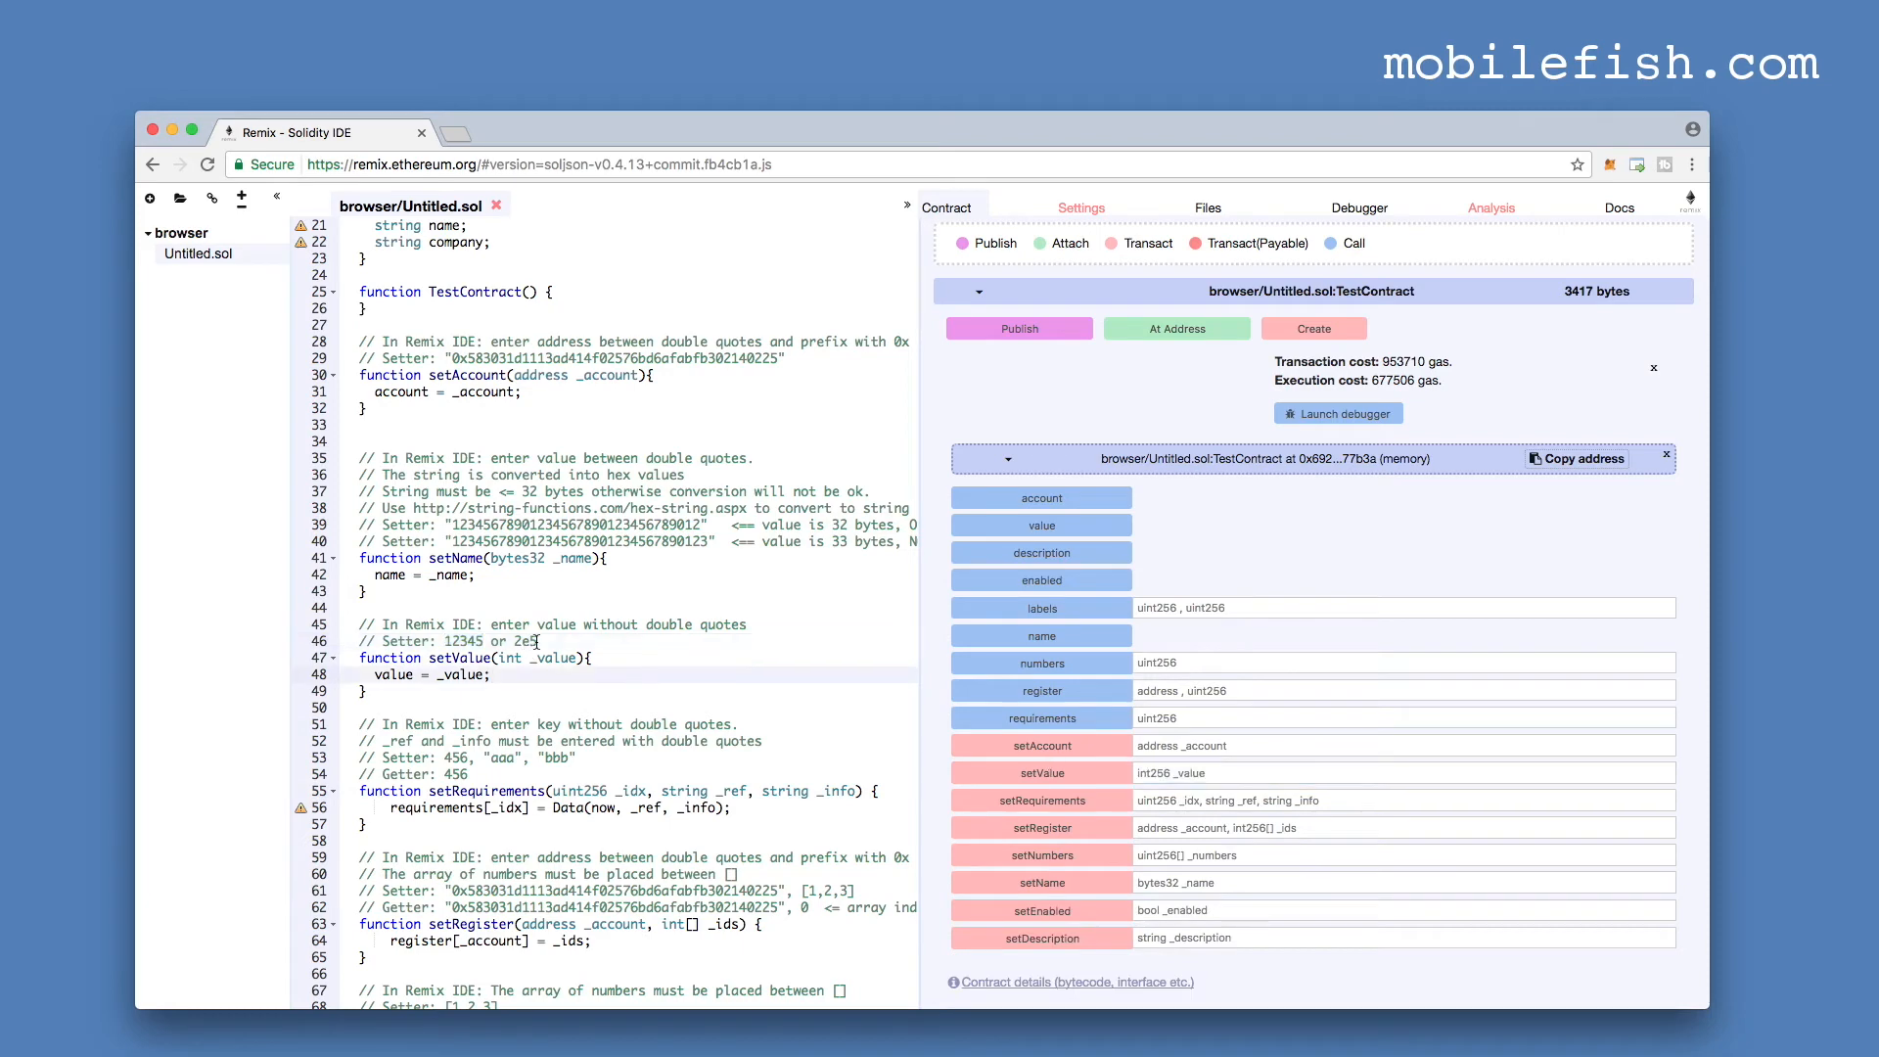
# - Run setValue again with 2e5 from the comment and read back the stored value
pyautogui.doubleClick(521, 642)
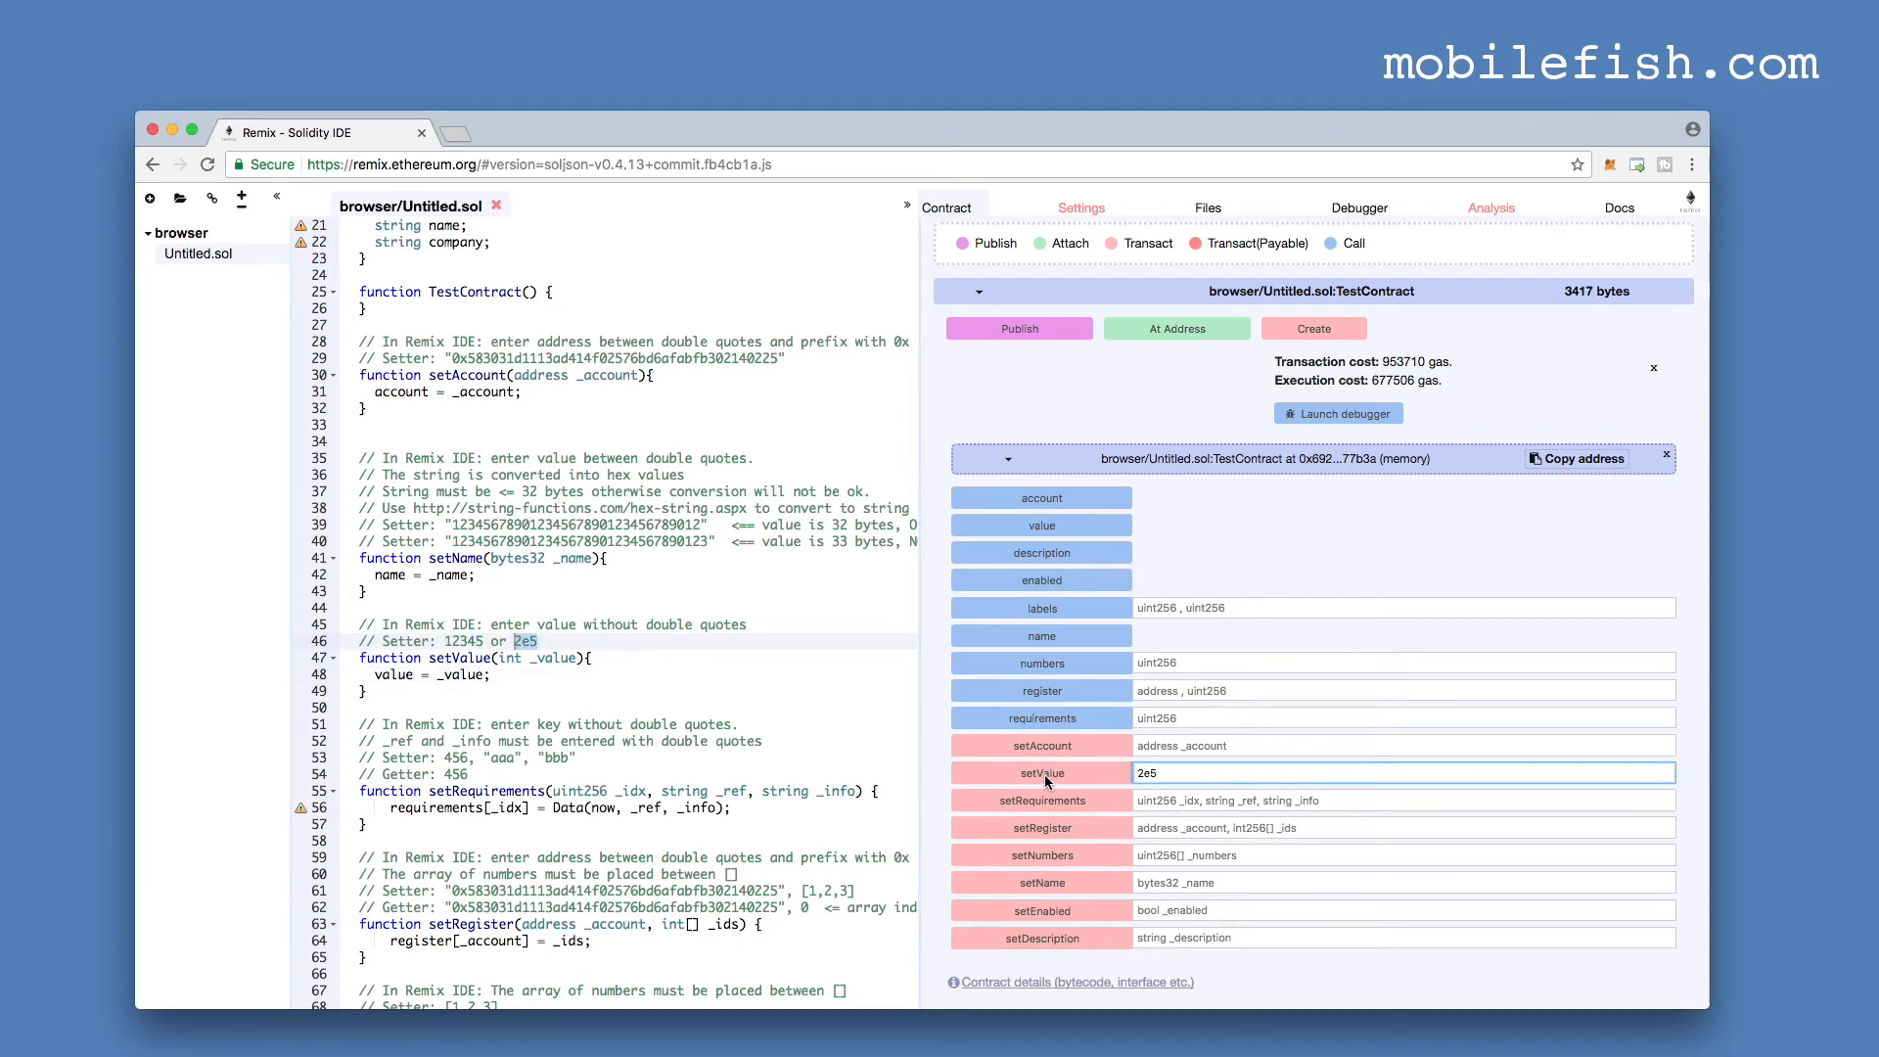
pyautogui.click(1039, 771)
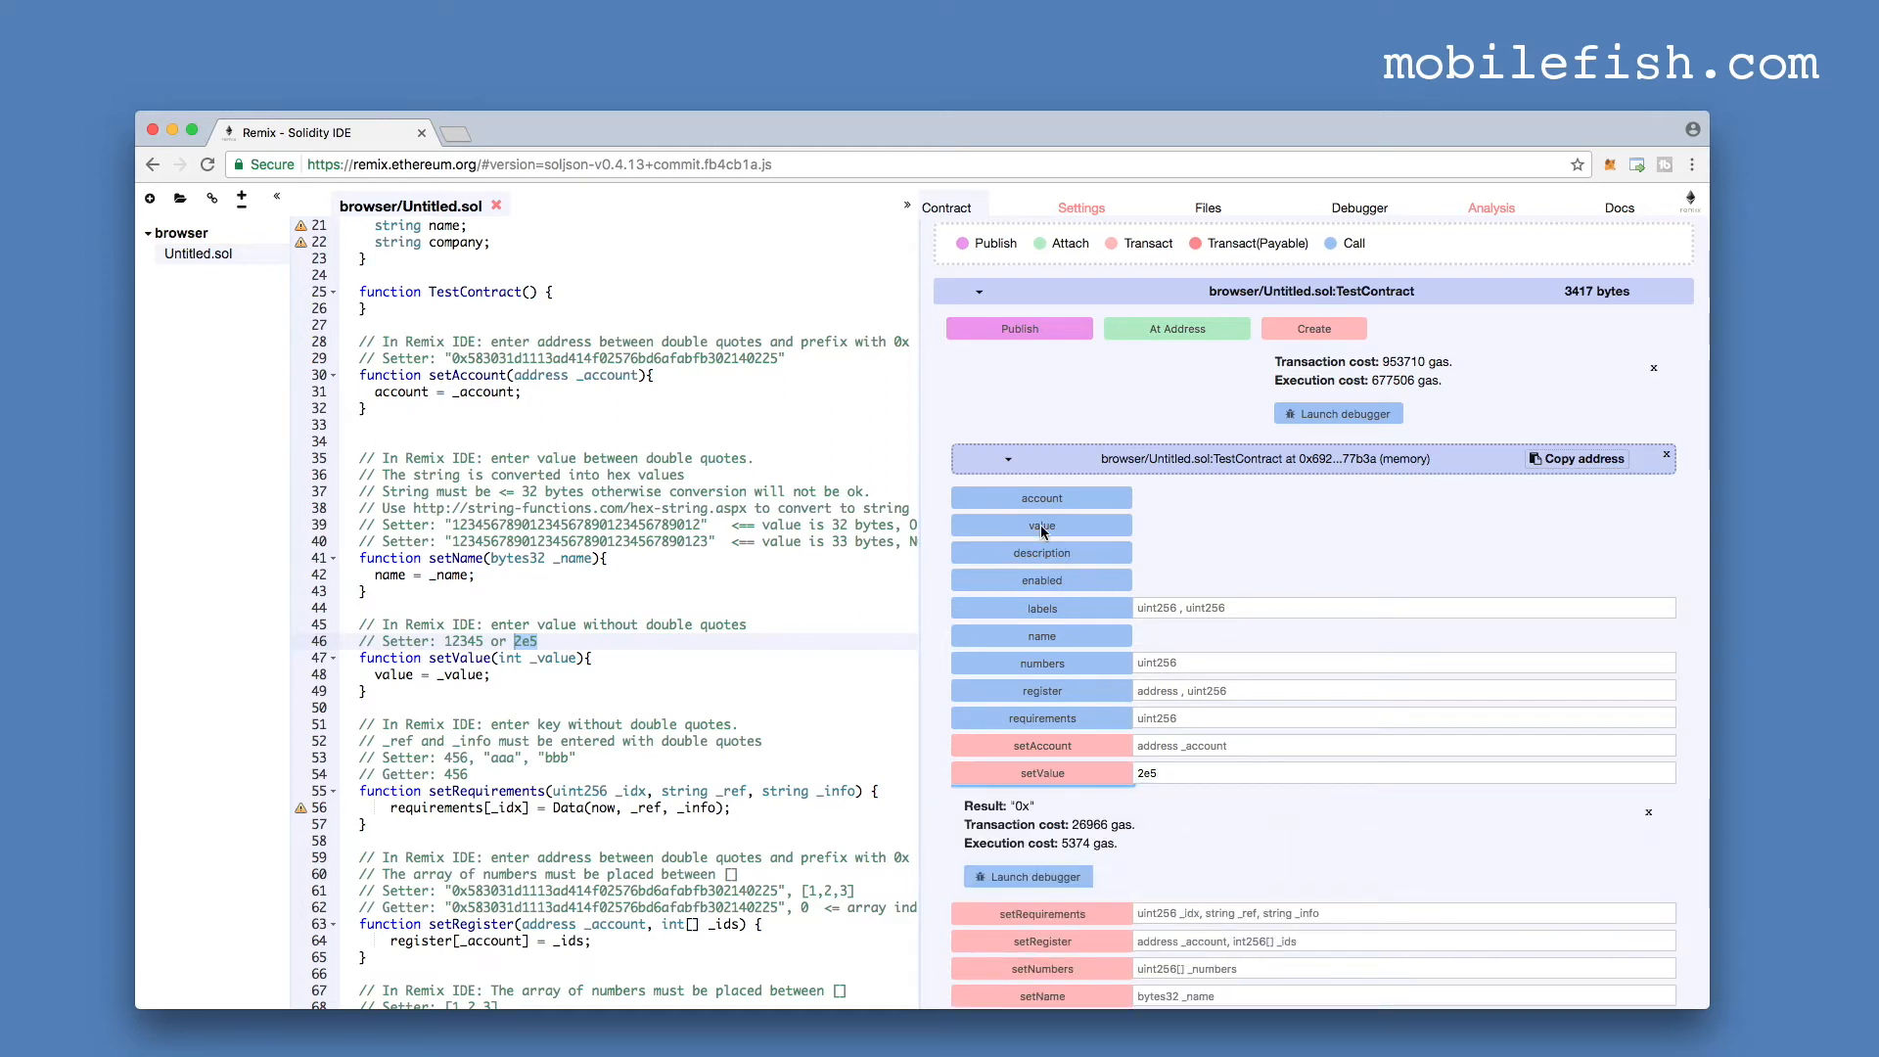
pyautogui.click(1039, 524)
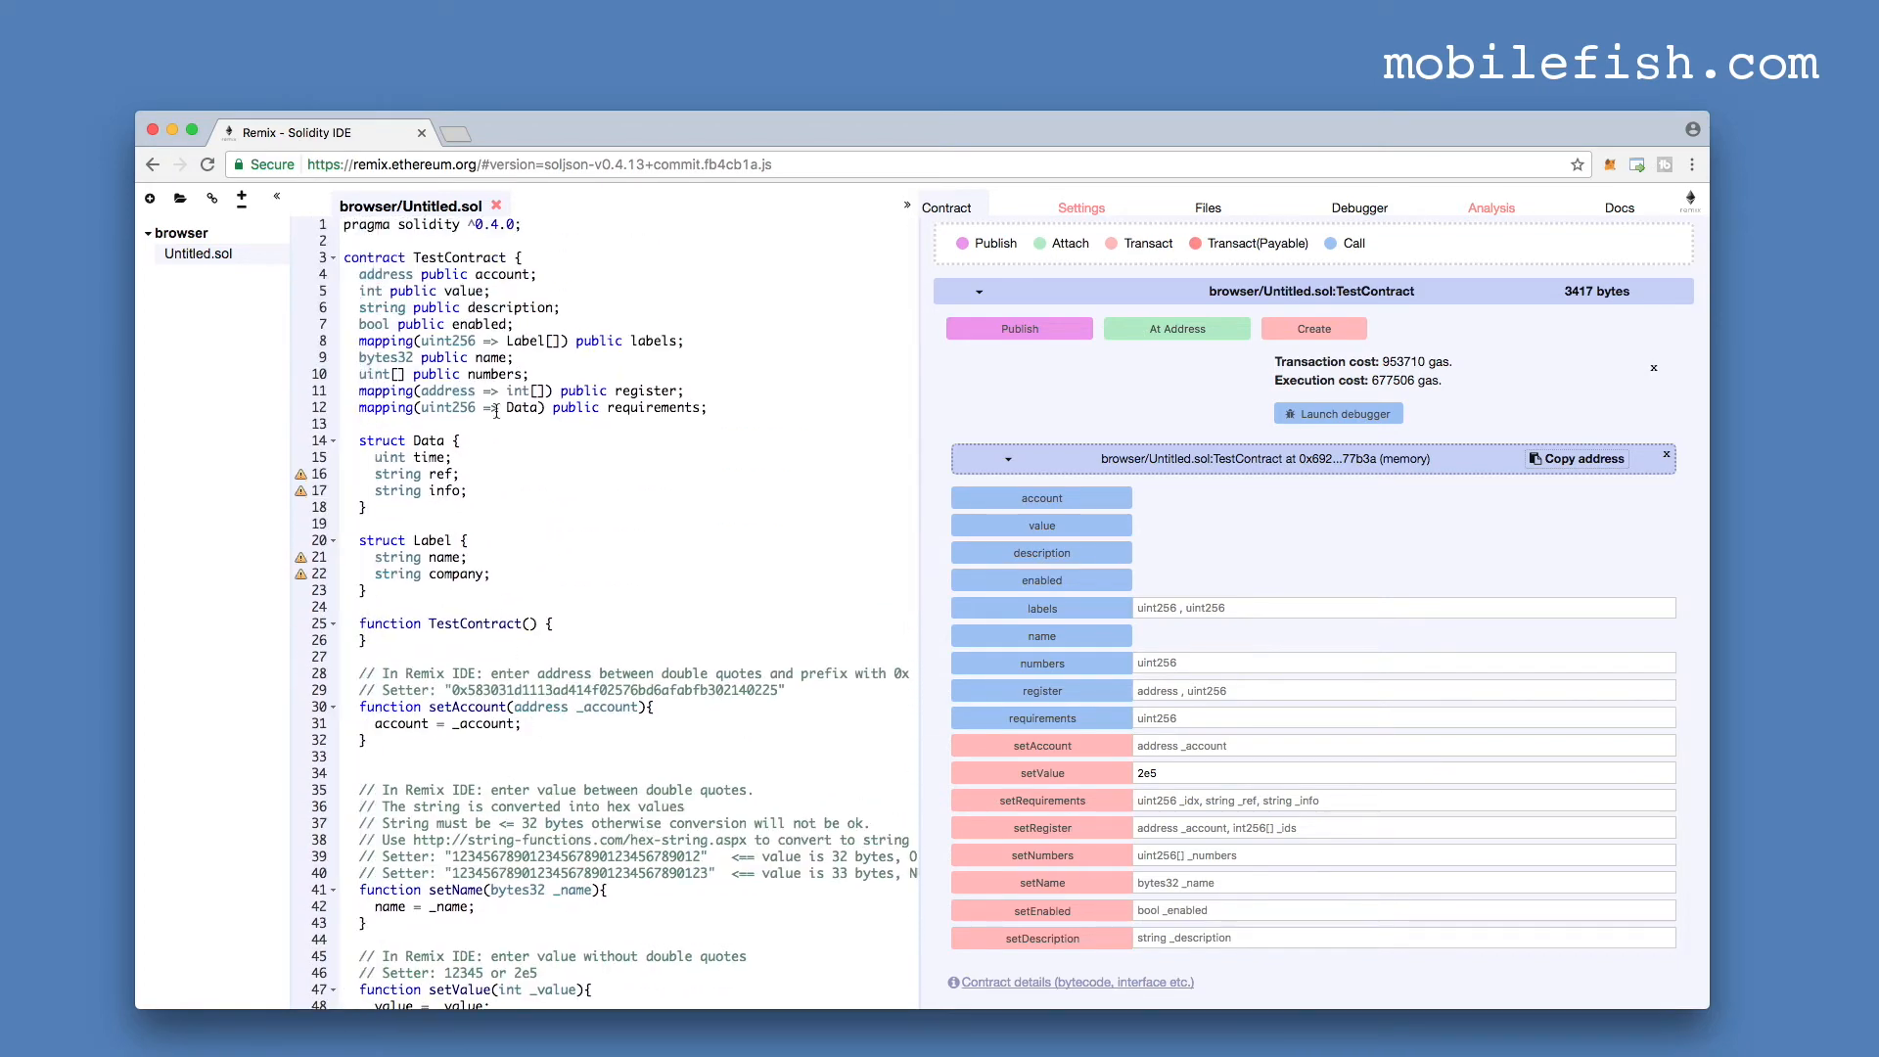
# - Run setRequirements with 456, "aaa", "bbb" taken from the example comment
pyautogui.doubleClick(446, 407)
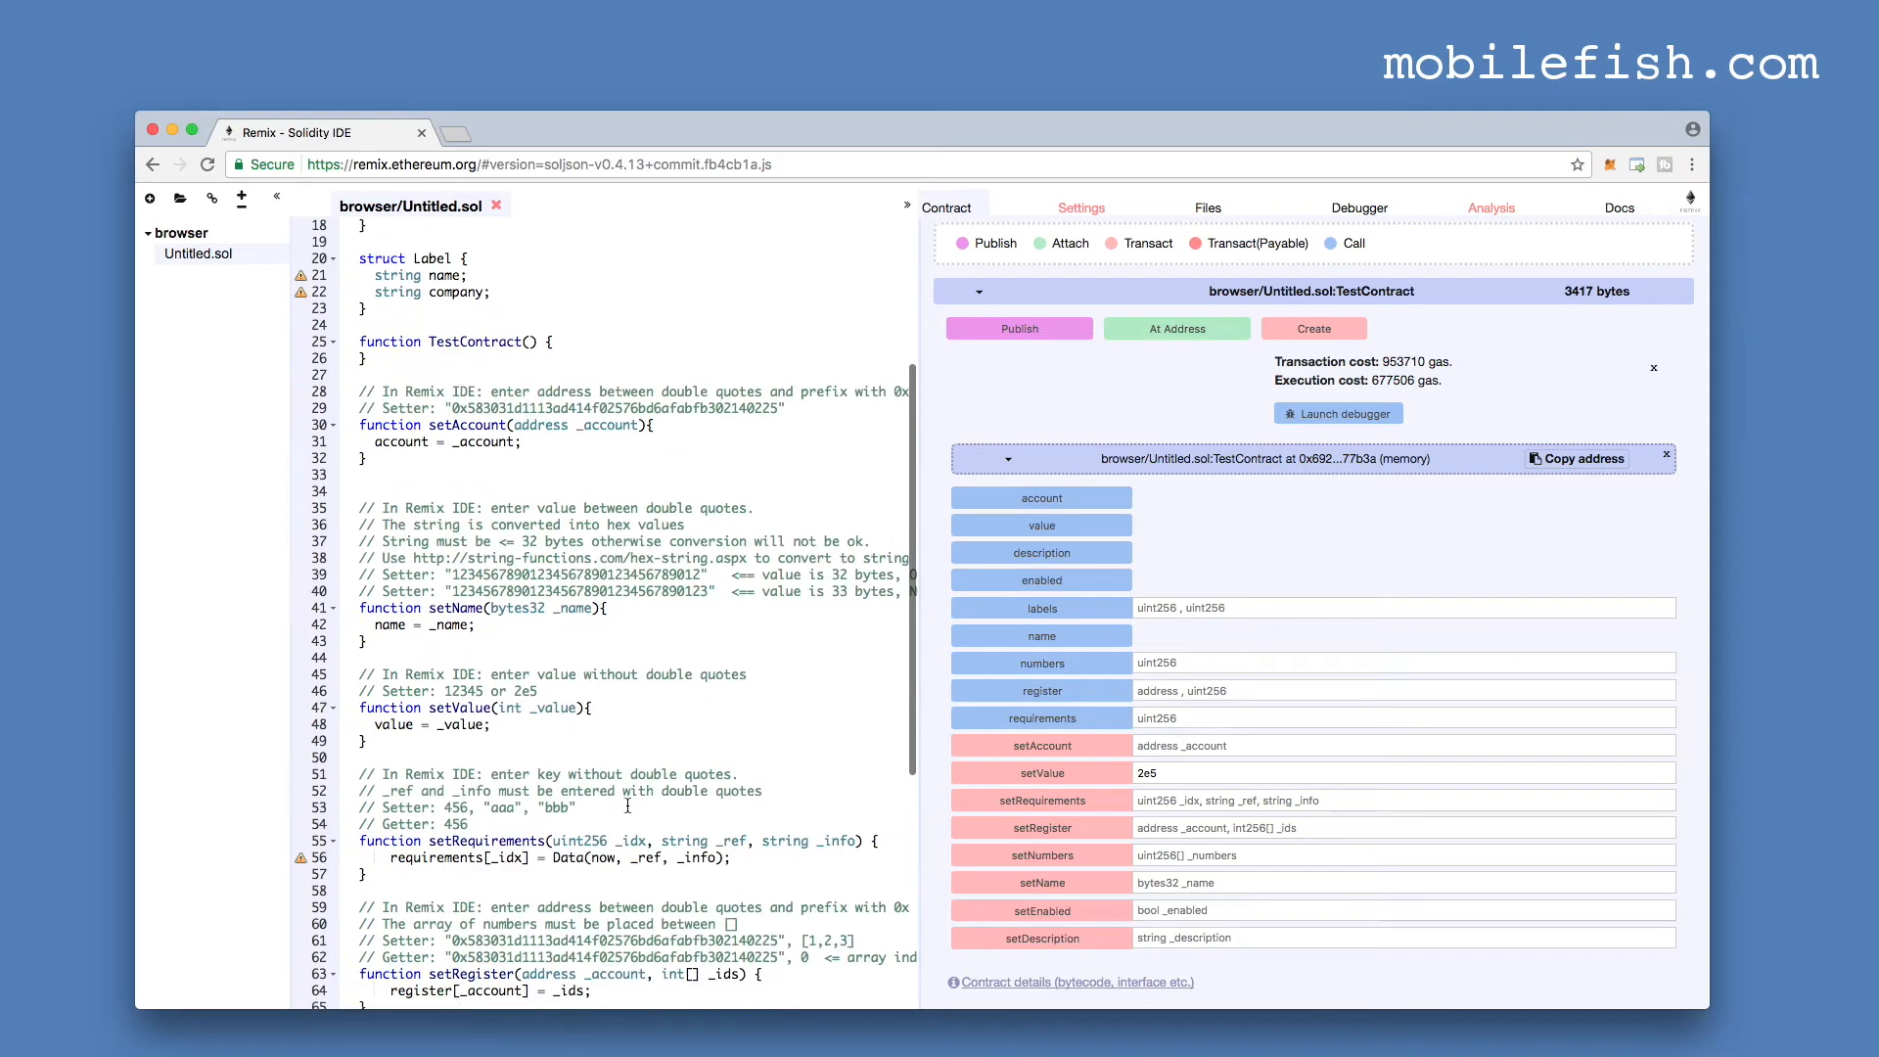
pyautogui.scroll(-3)
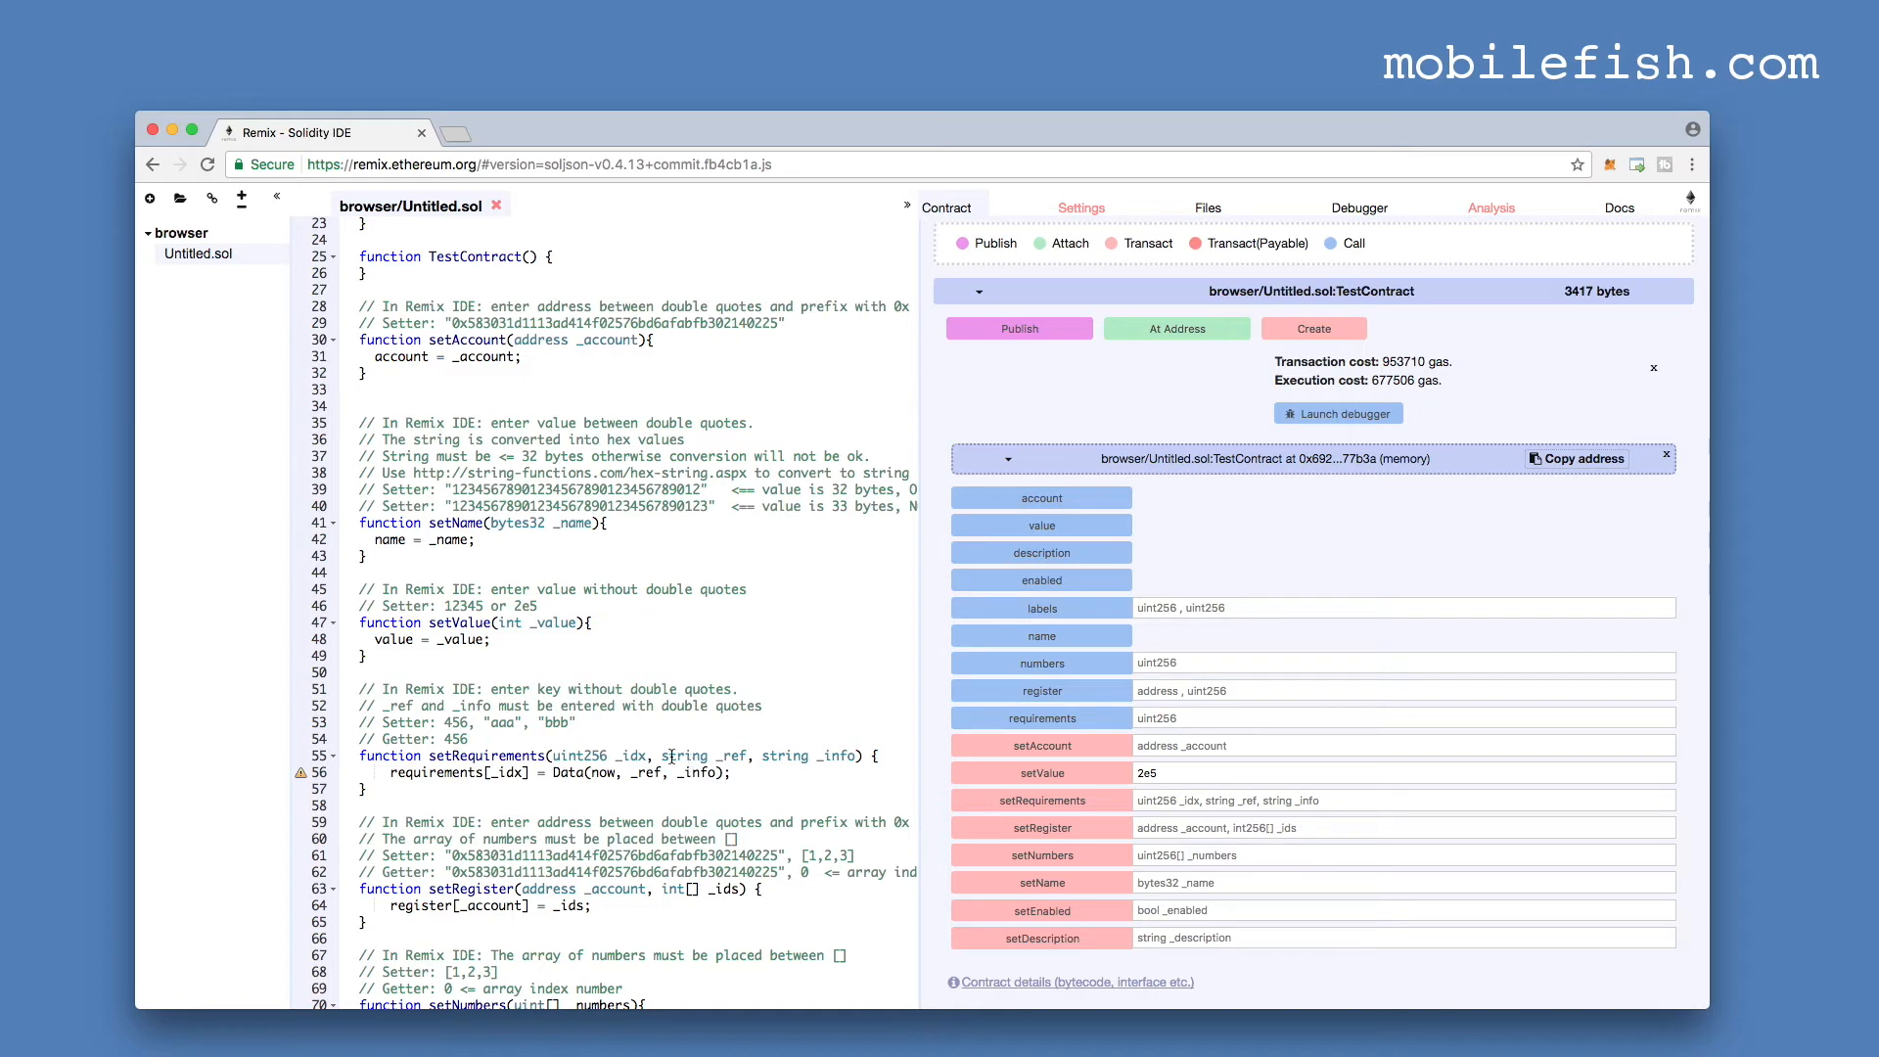
pyautogui.doubleClick(783, 755)
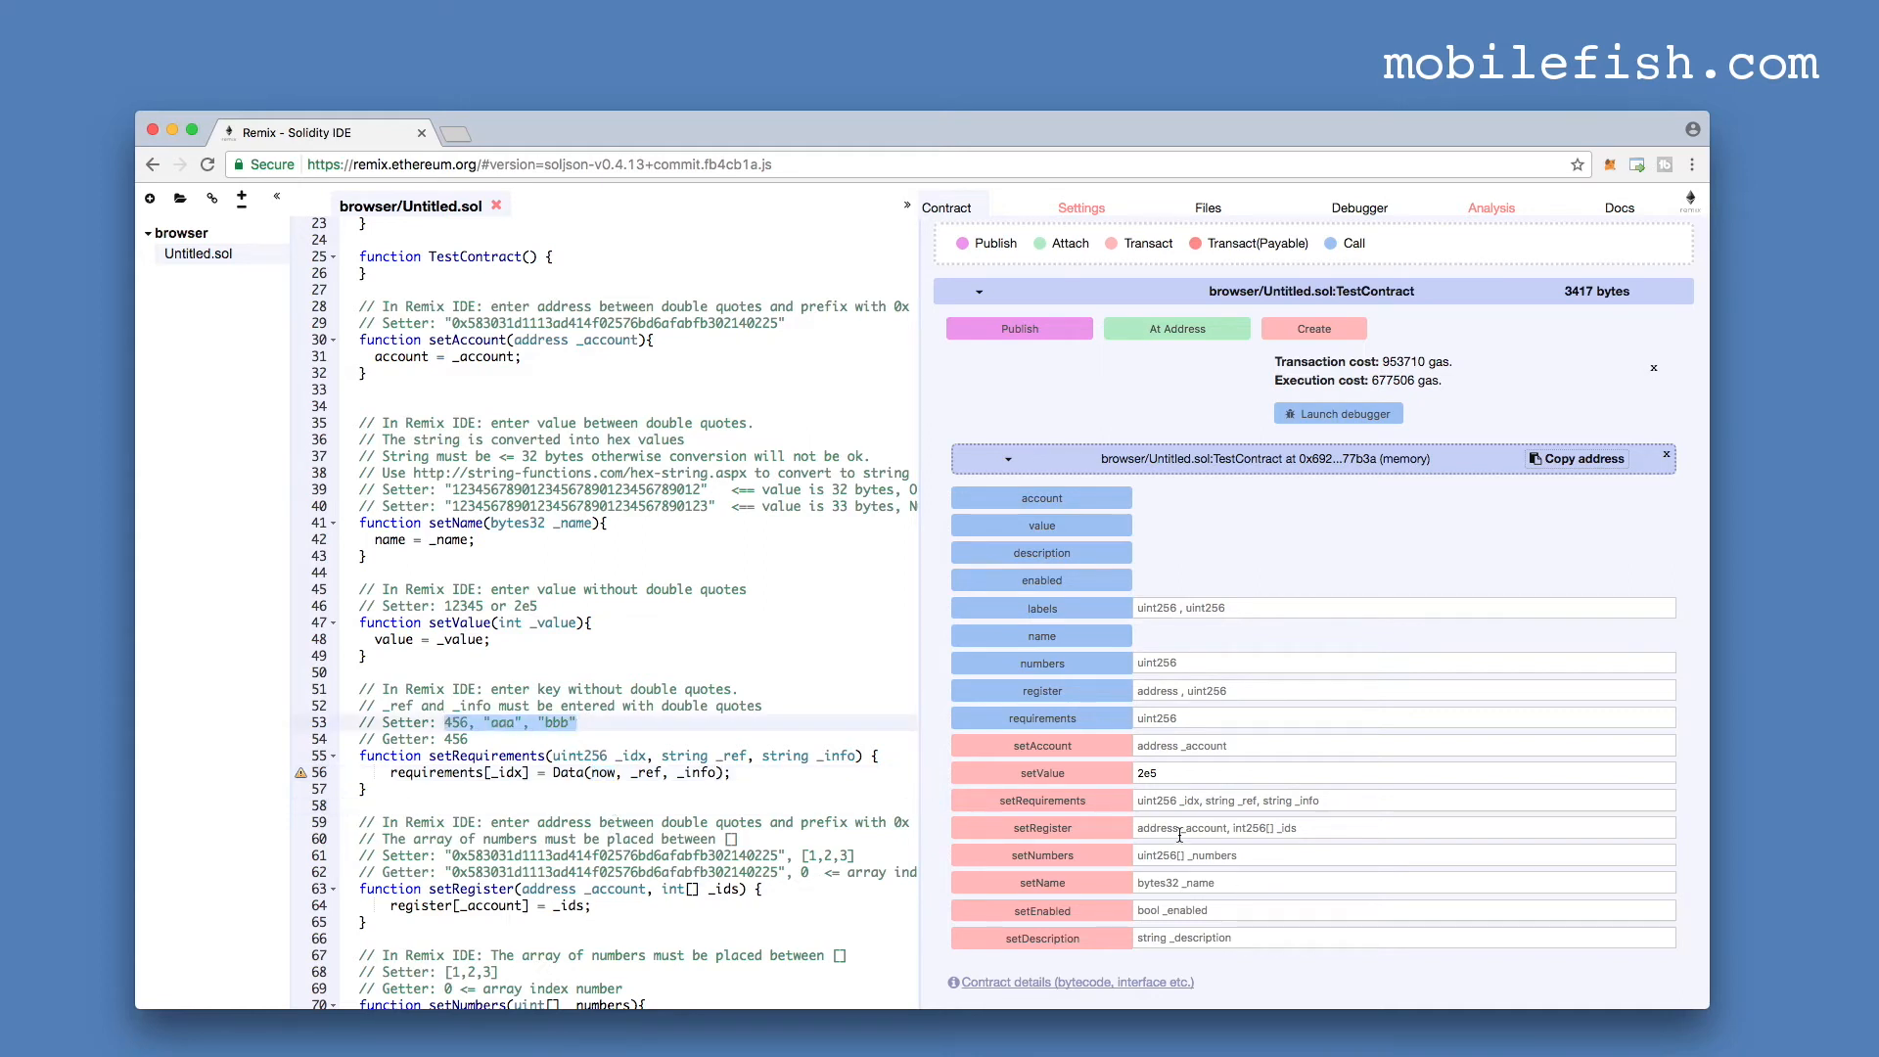
pyautogui.write('456, "aaa", "bbb"')
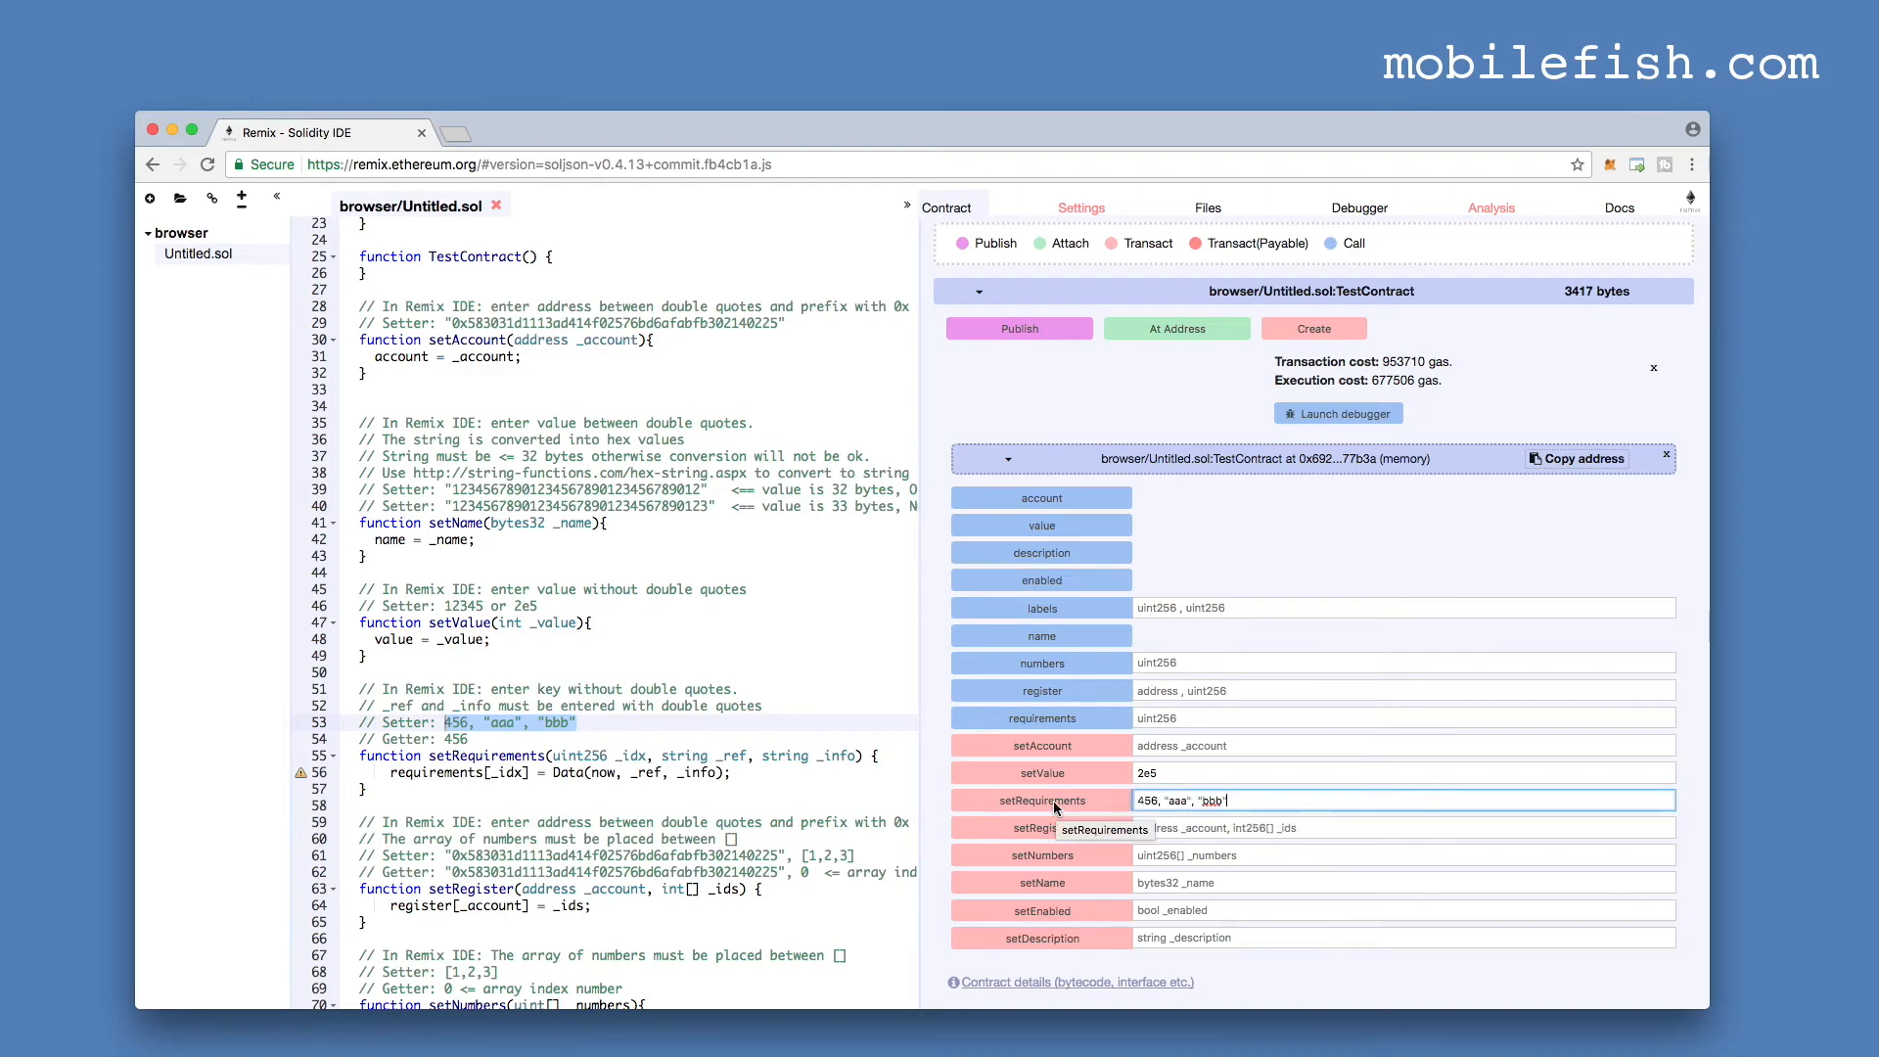
pyautogui.click(1039, 799)
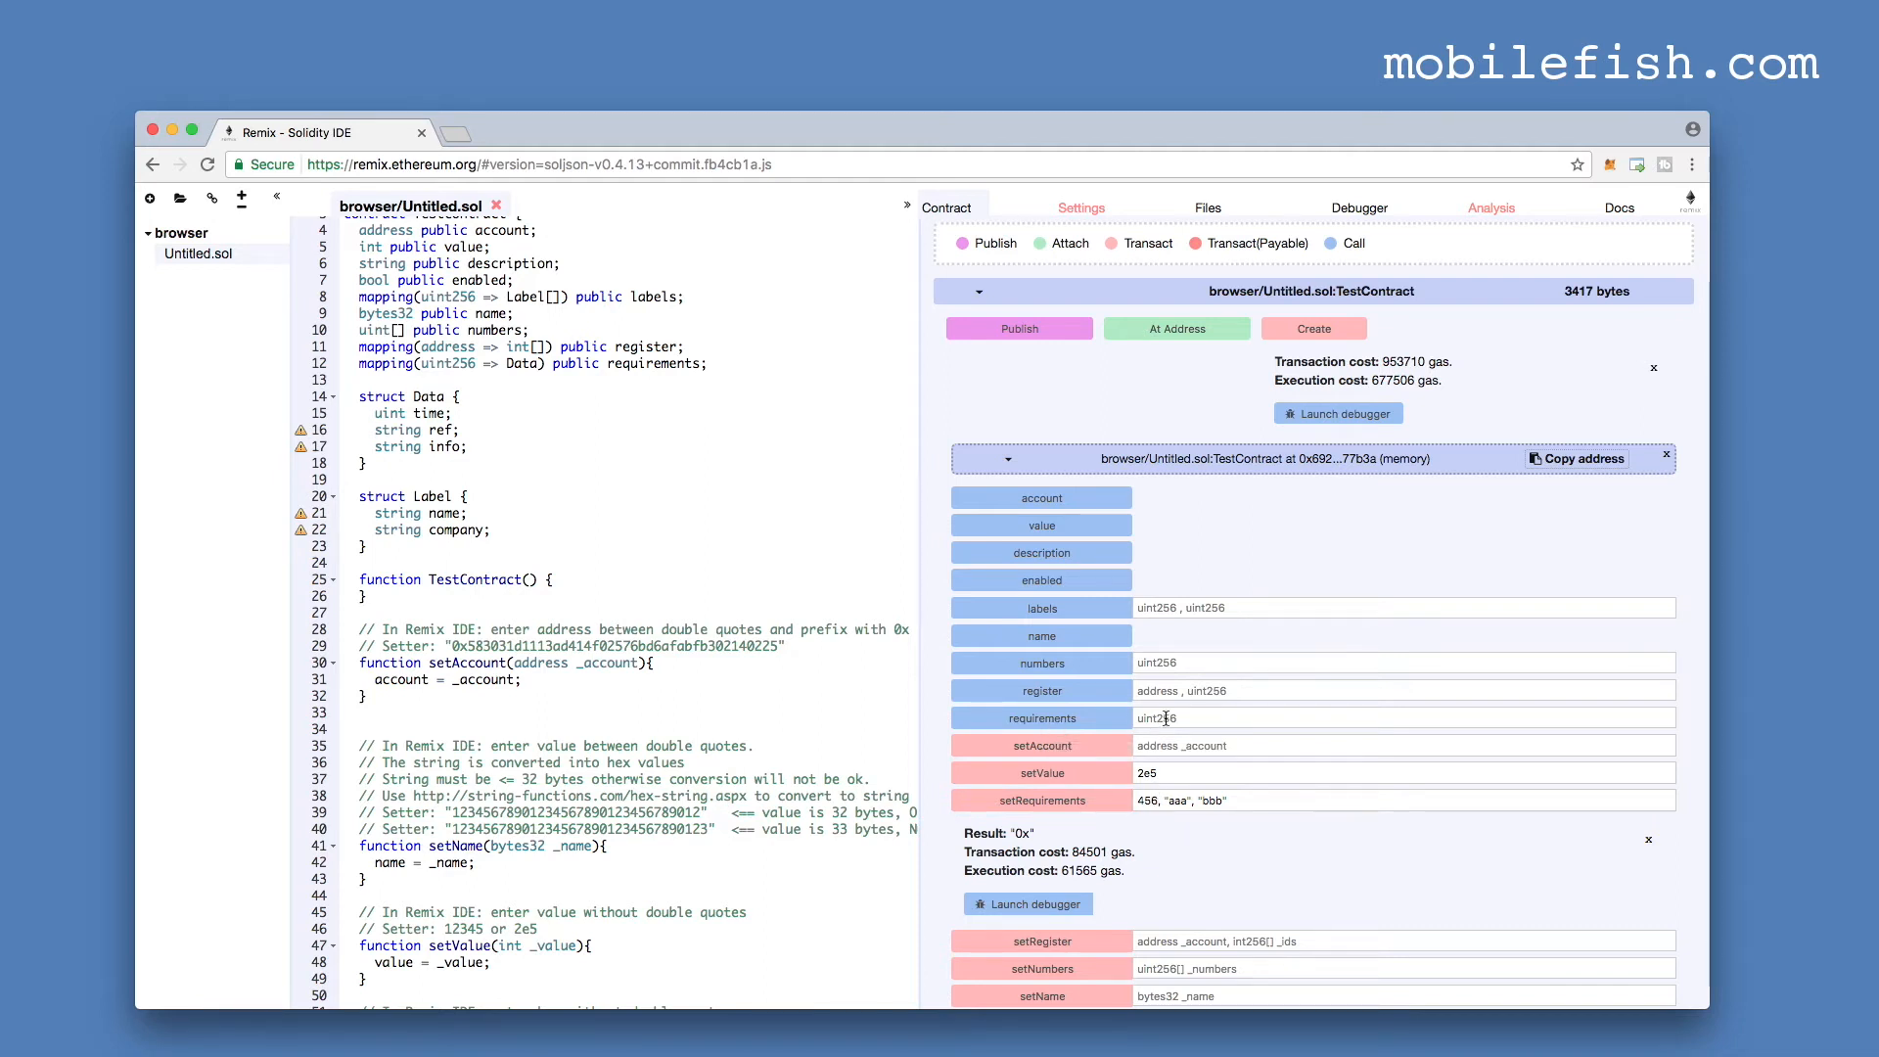
# - Query requirements for key 456 and highlight the returned aaa and bbb values
pyautogui.click(1042, 718)
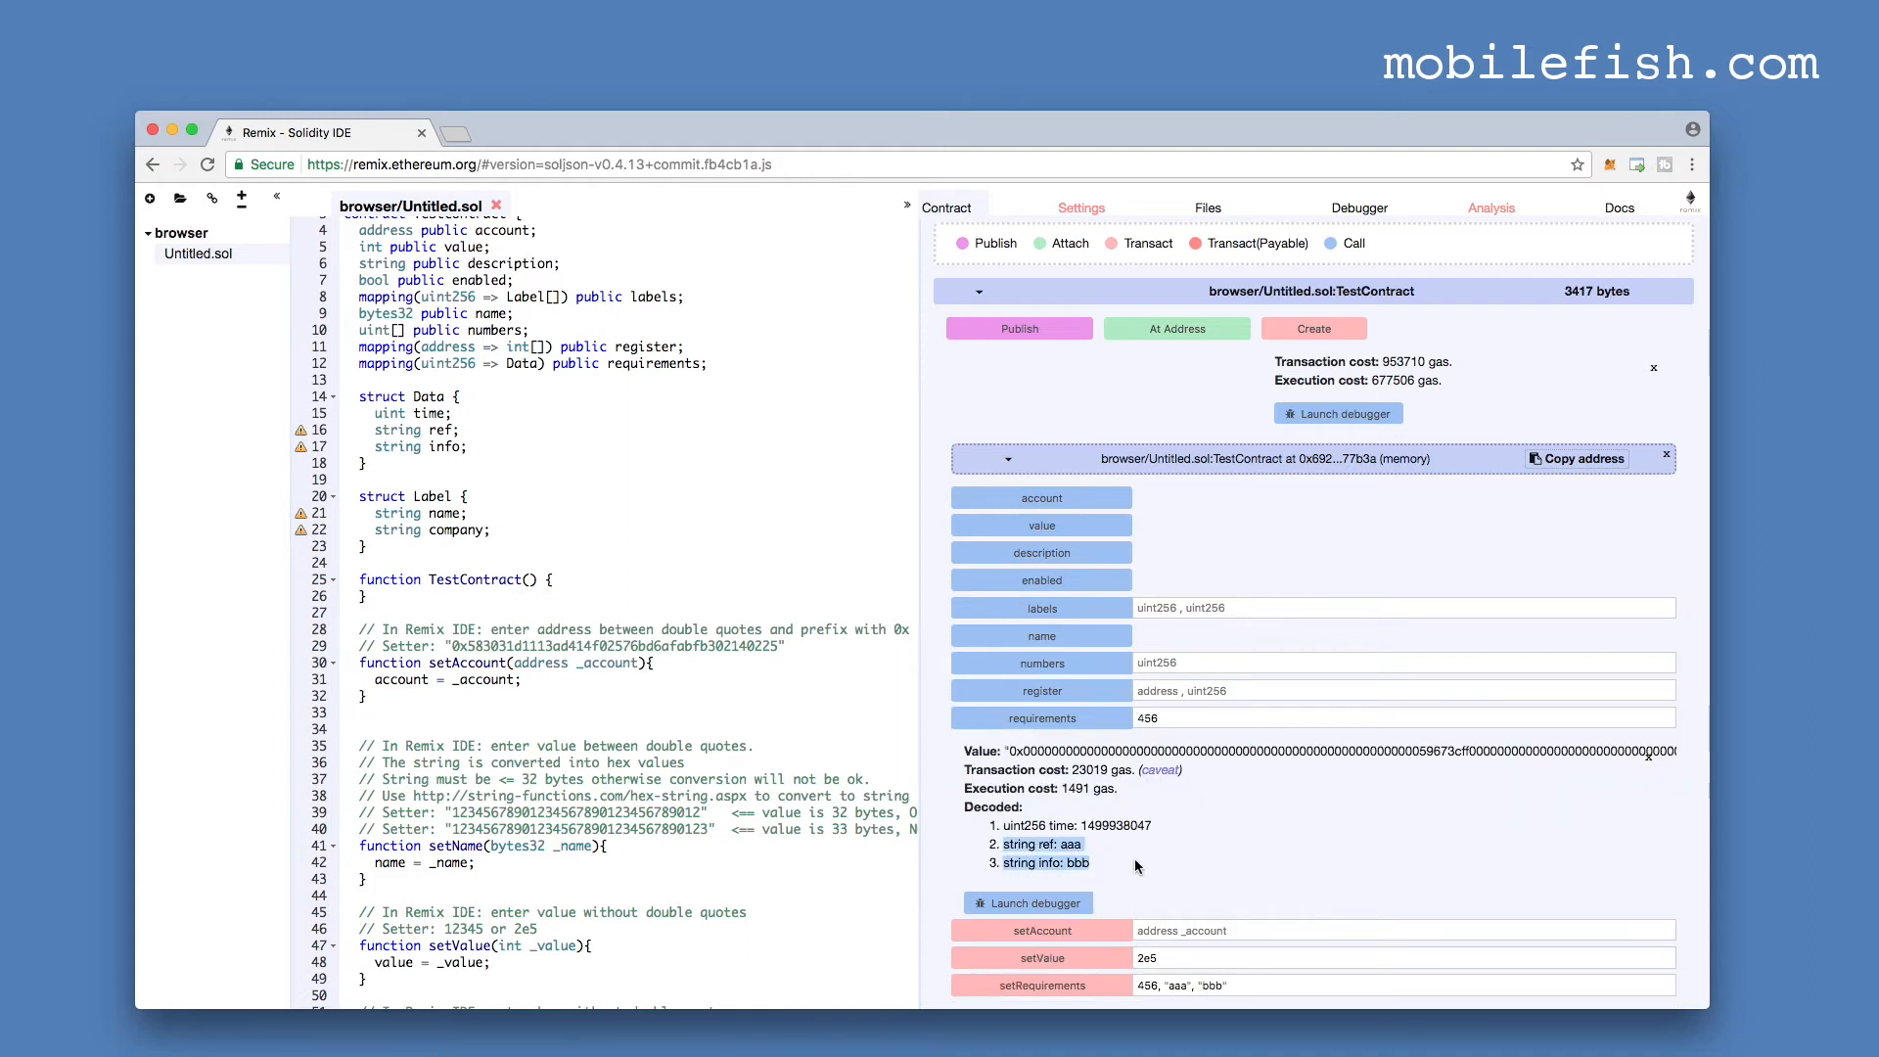
pyautogui.doubleClick(1111, 824)
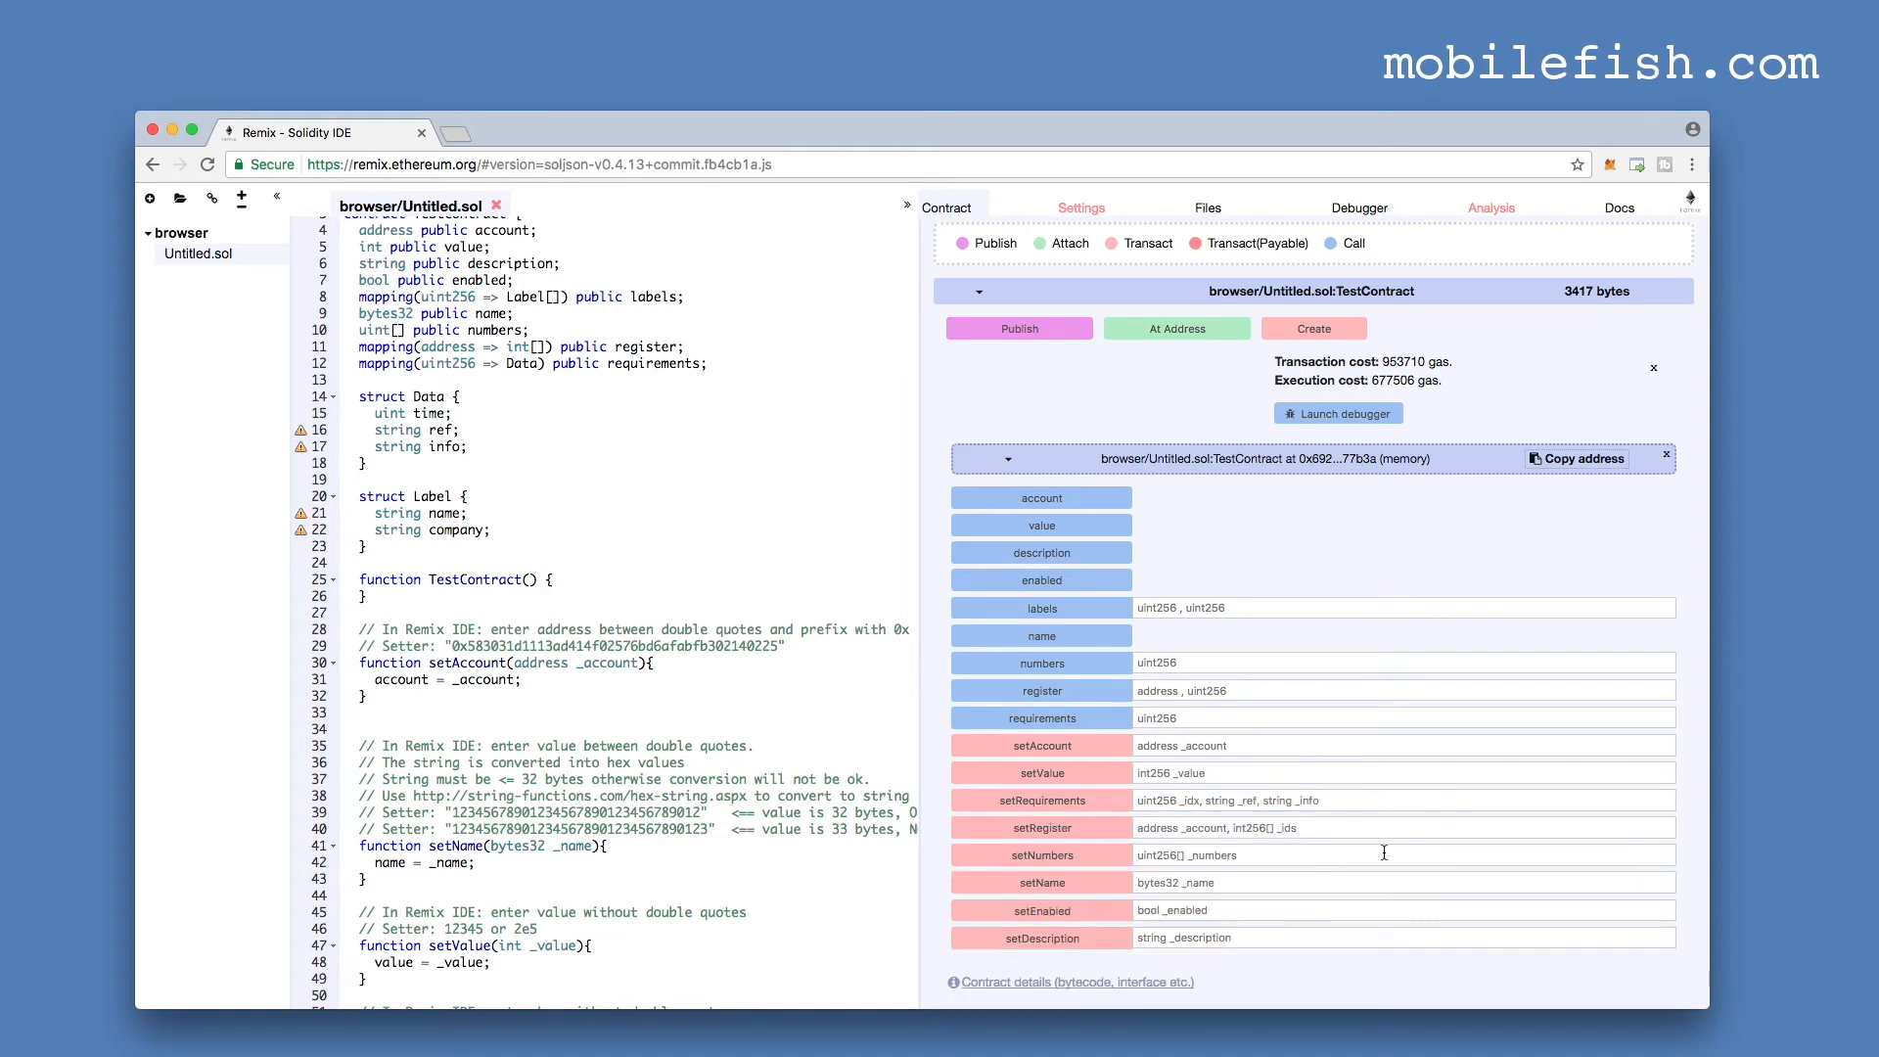
pyautogui.scroll(-3)
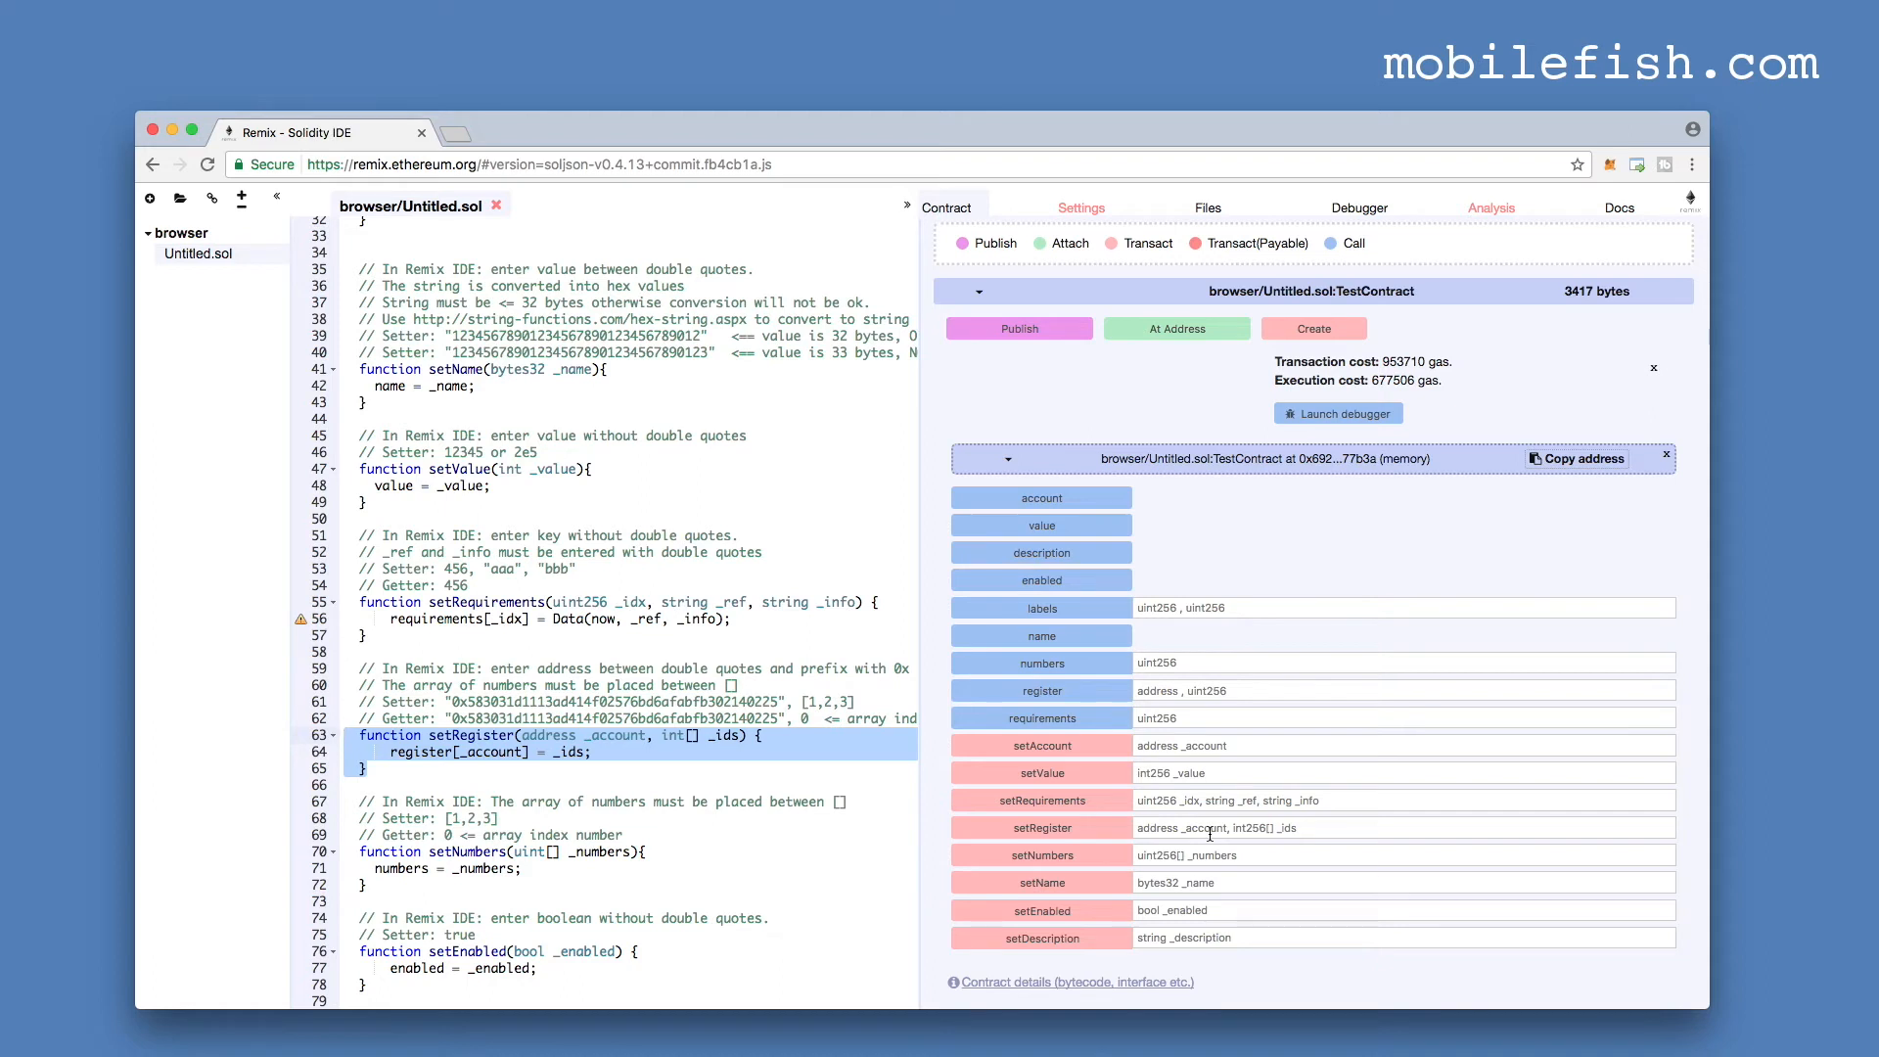
pyautogui.moveTo(1293, 828)
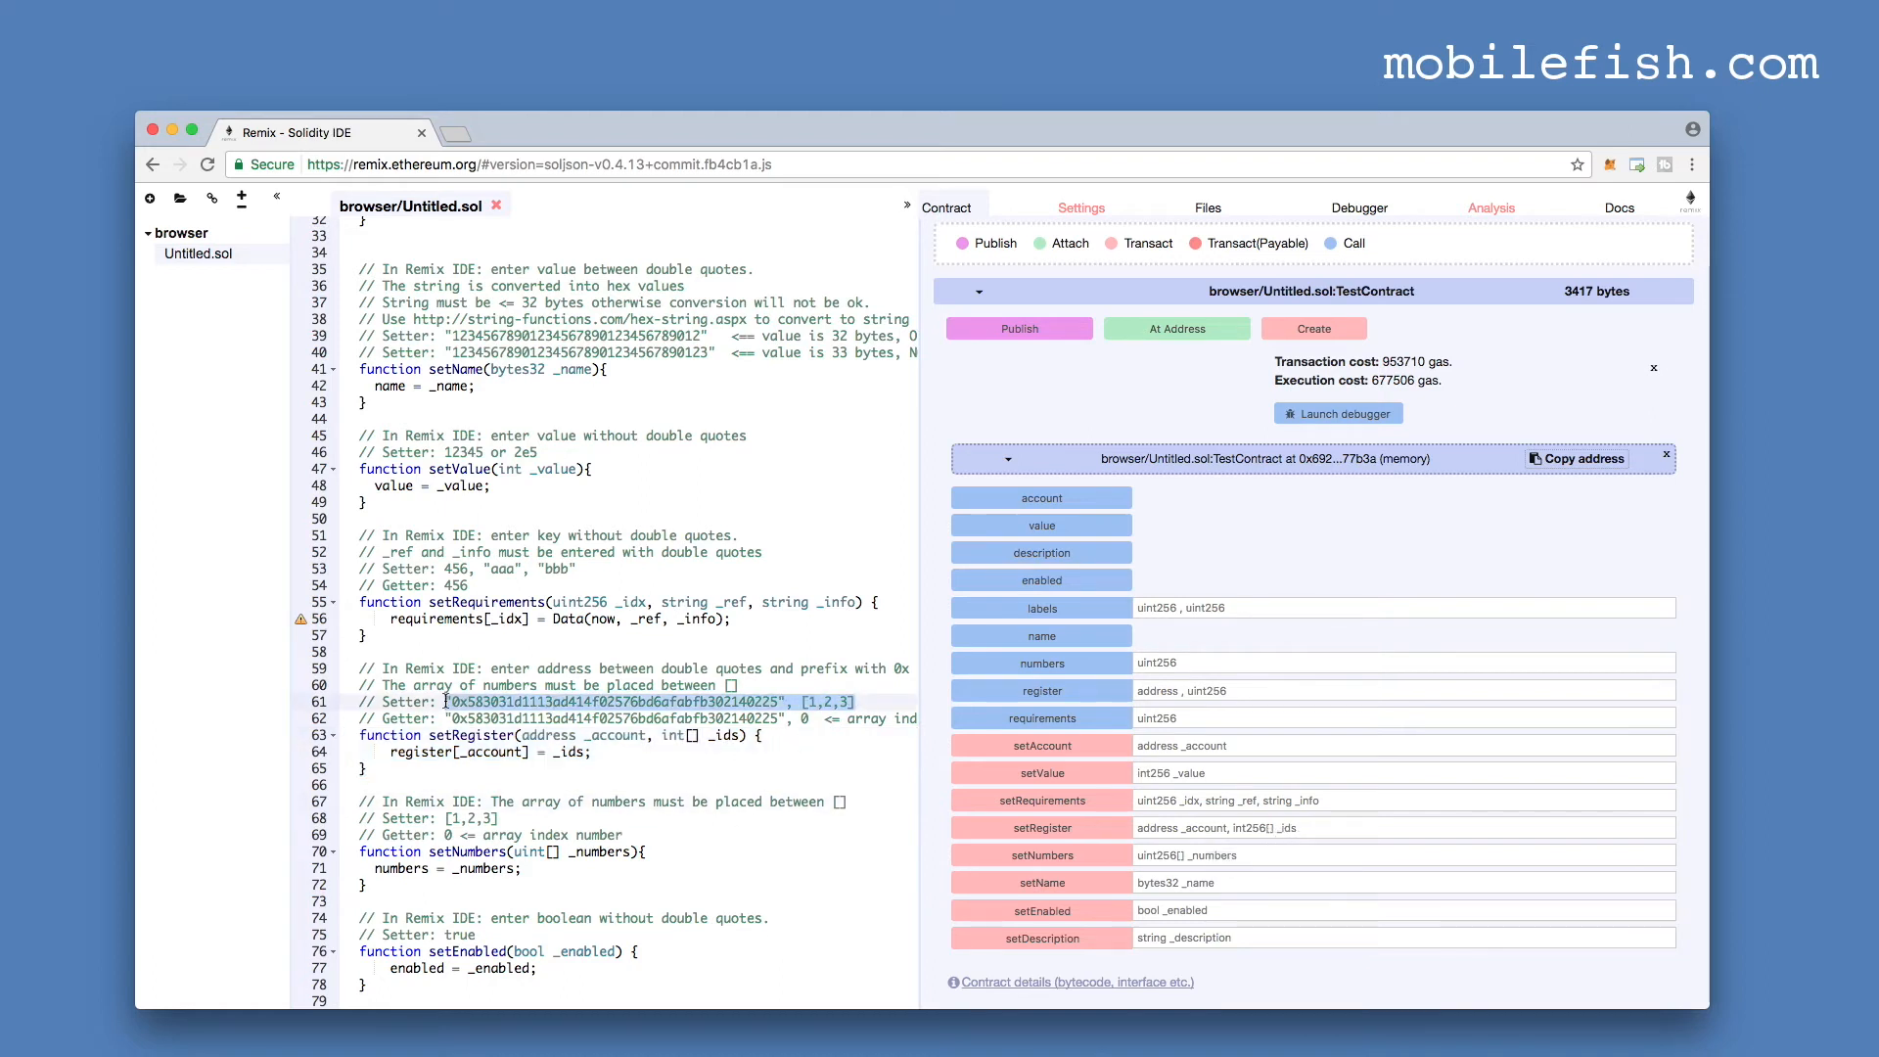
# - Run setRegister with the sample address and [1,2,3], then read register at index 2 to get 3
pyautogui.click(1401, 826)
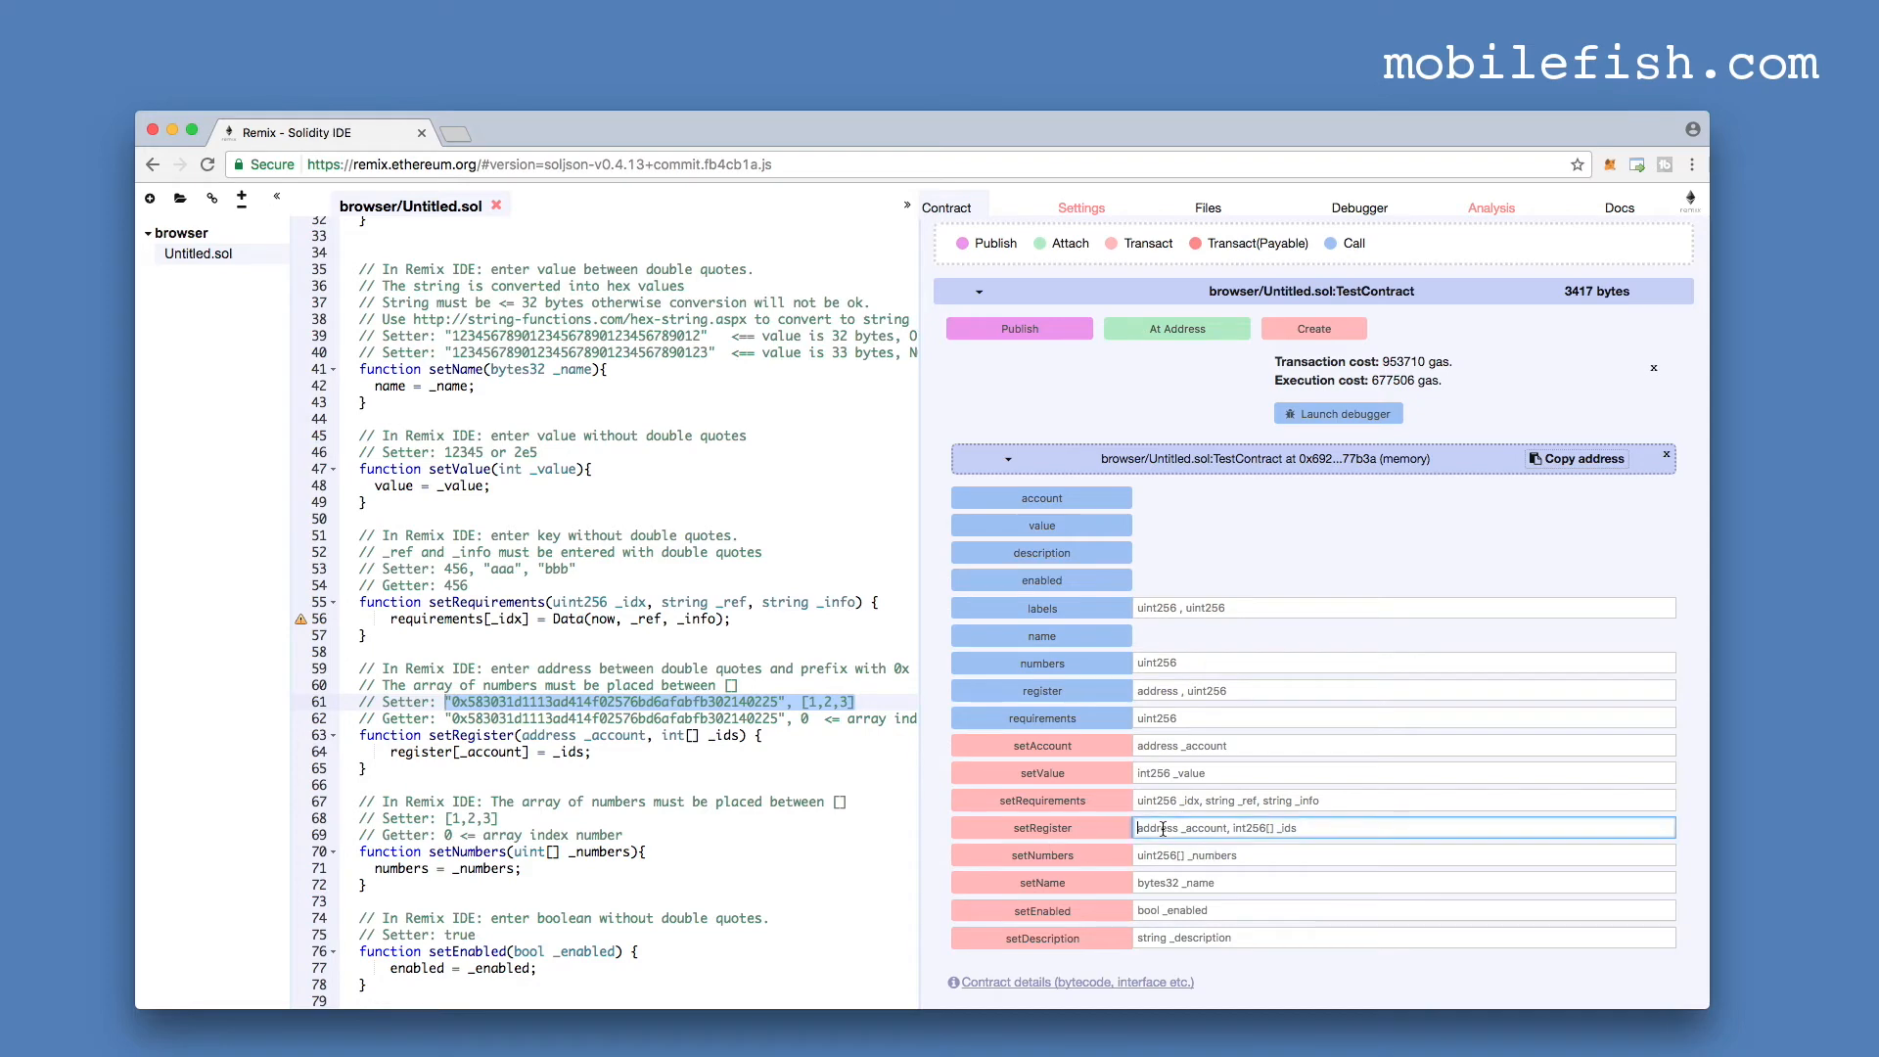
pyautogui.write('"0x583031d1113ad414f02576bd6afabfb302140225", [1,2,3]')
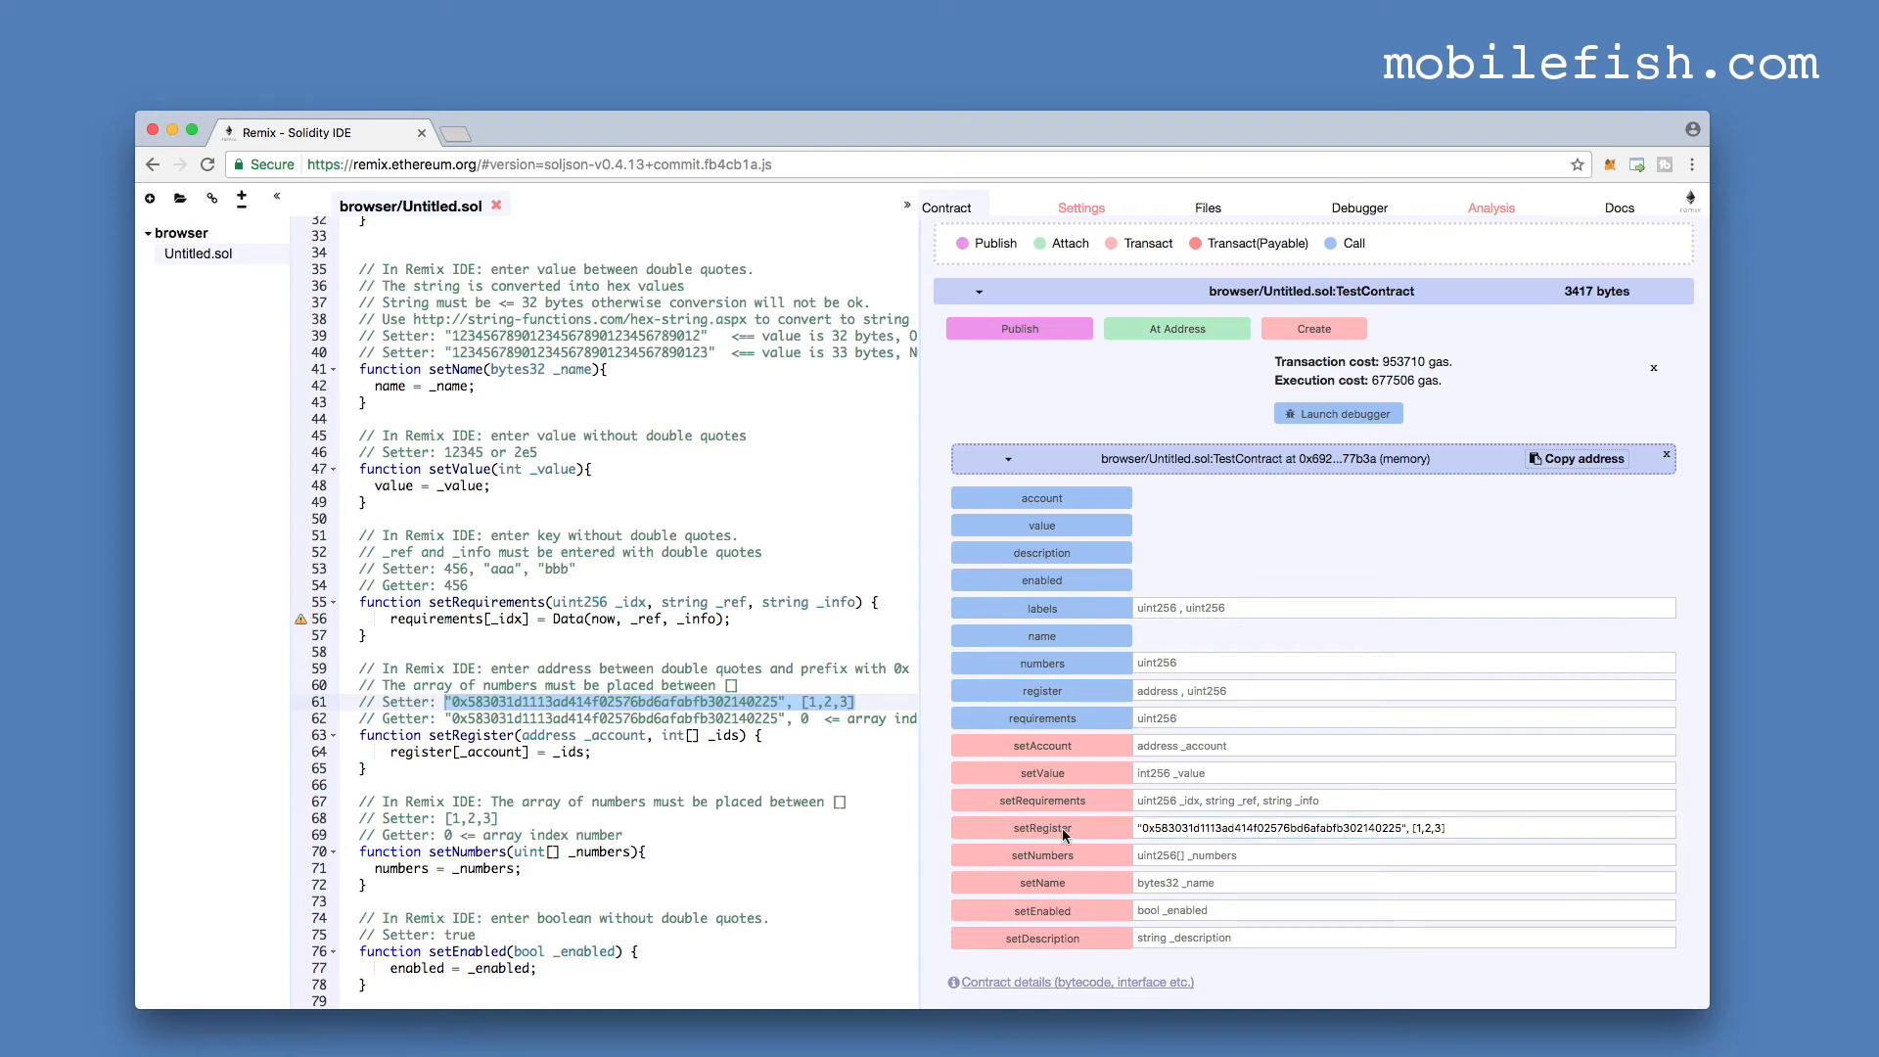
pyautogui.click(1041, 826)
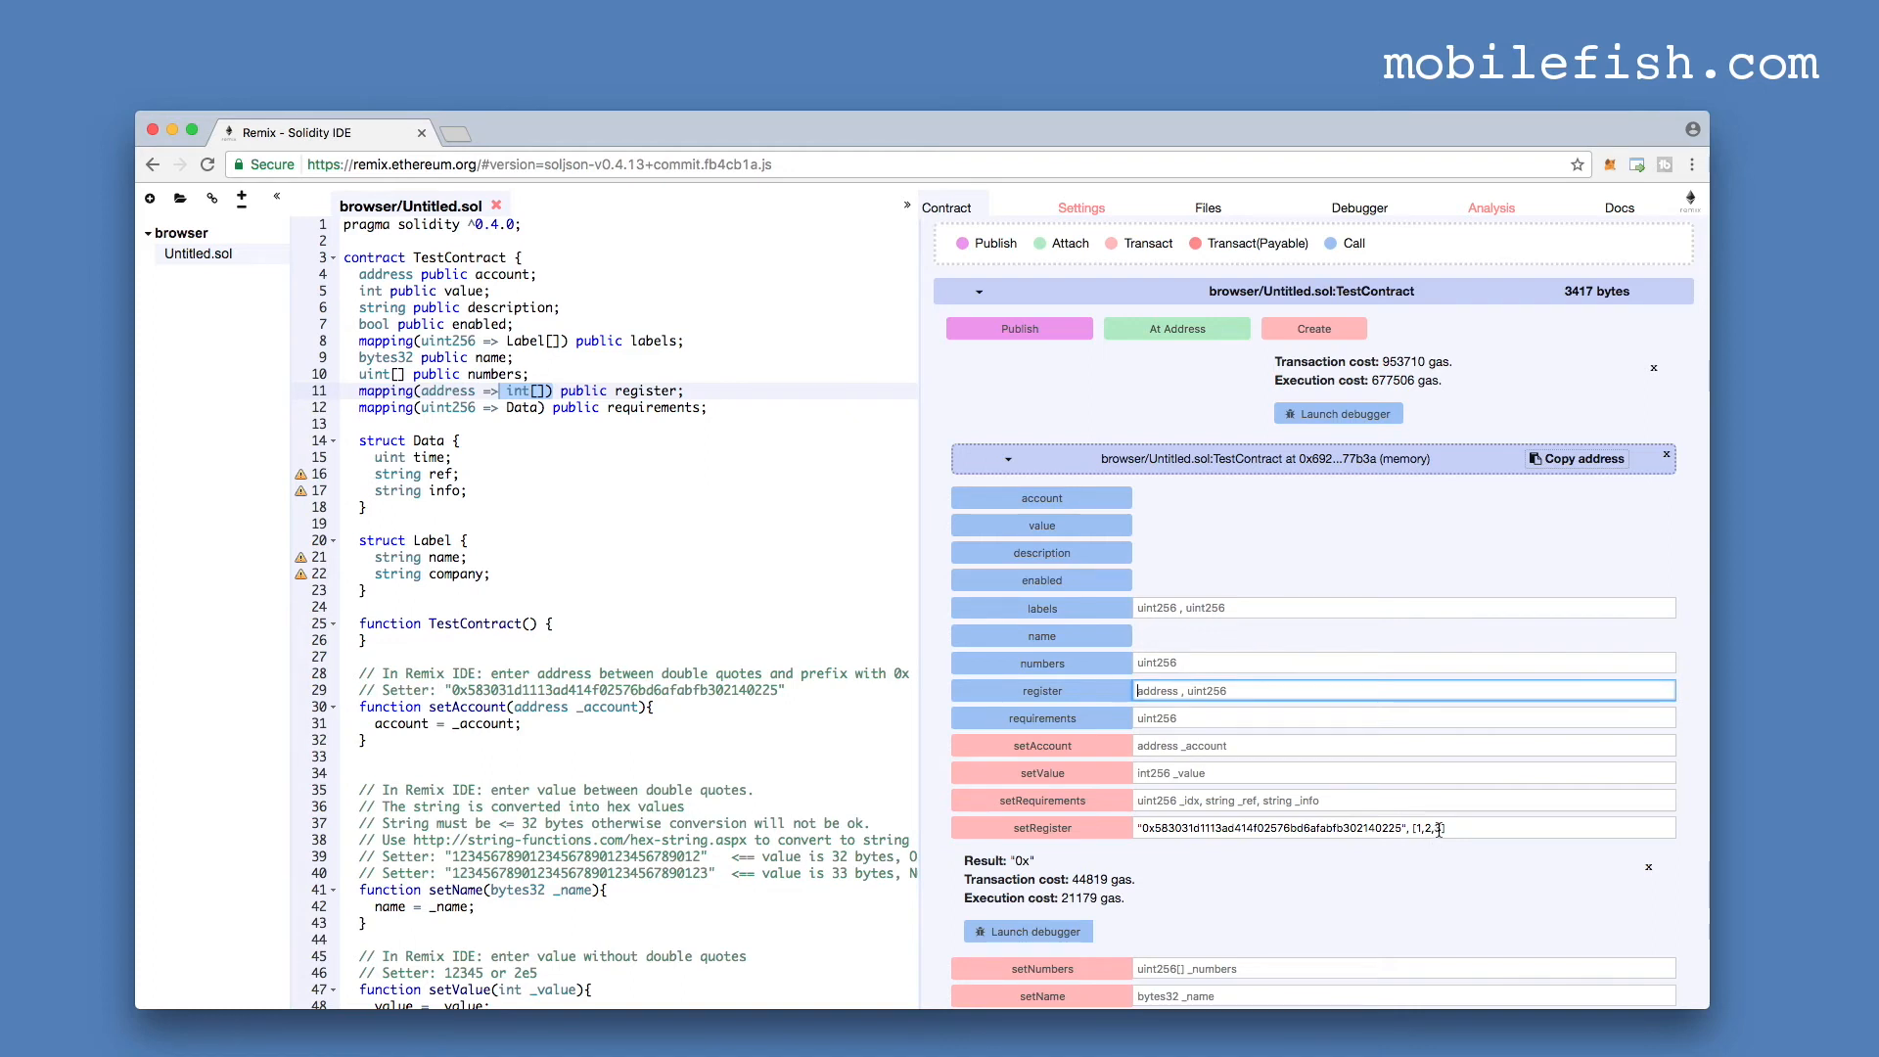
pyautogui.moveTo(1413, 826)
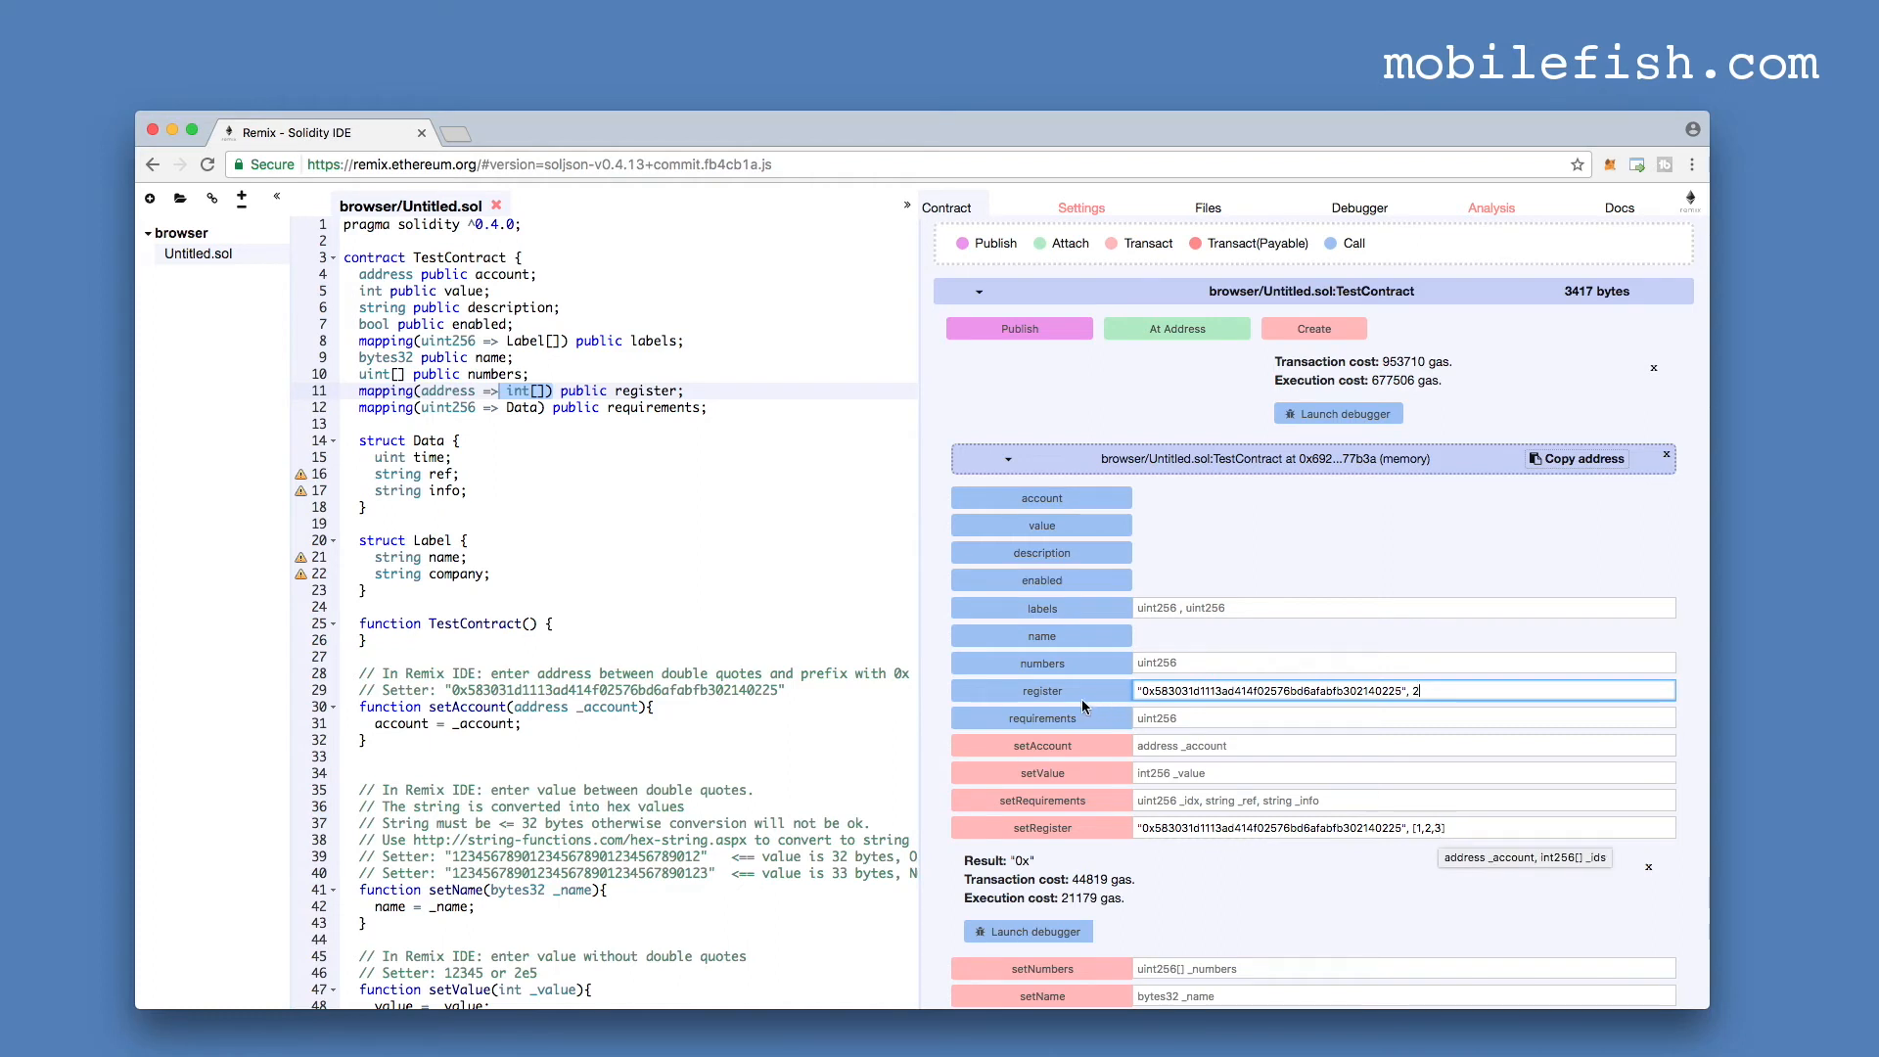
pyautogui.click(1041, 691)
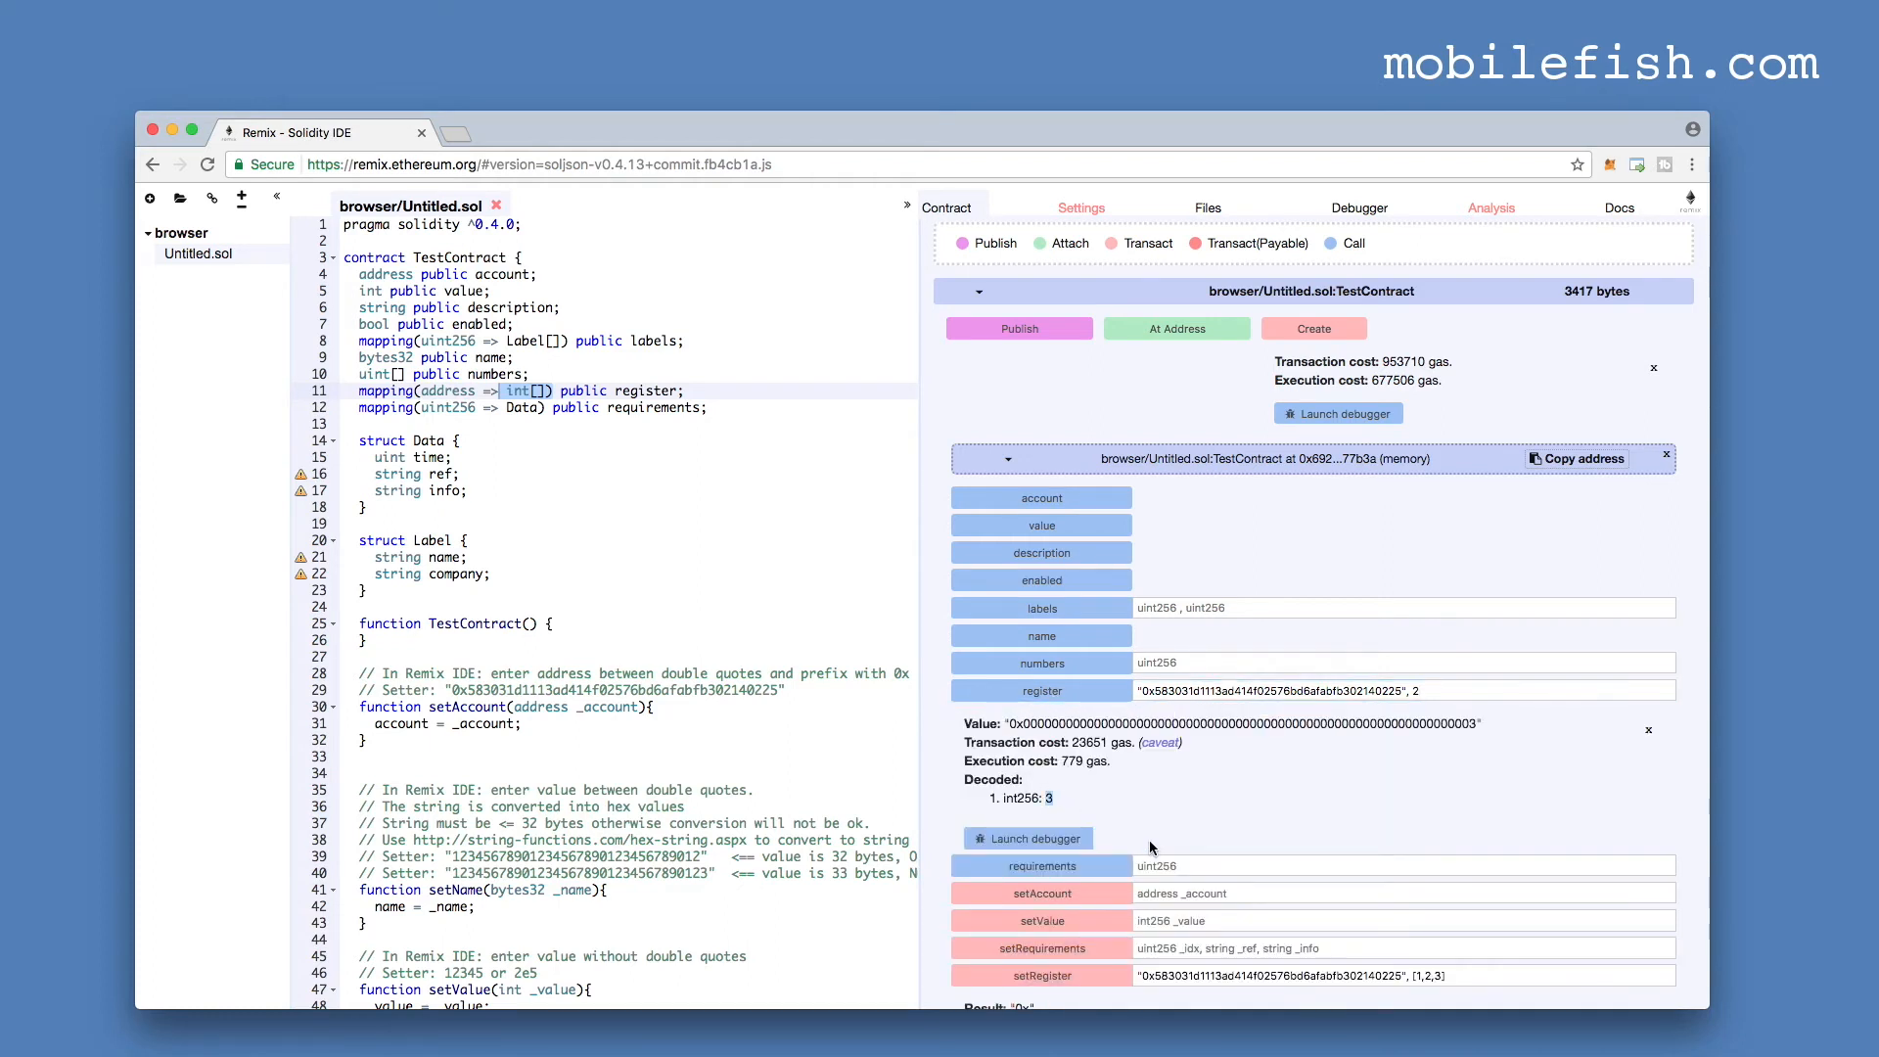
pyautogui.moveTo(1202, 804)
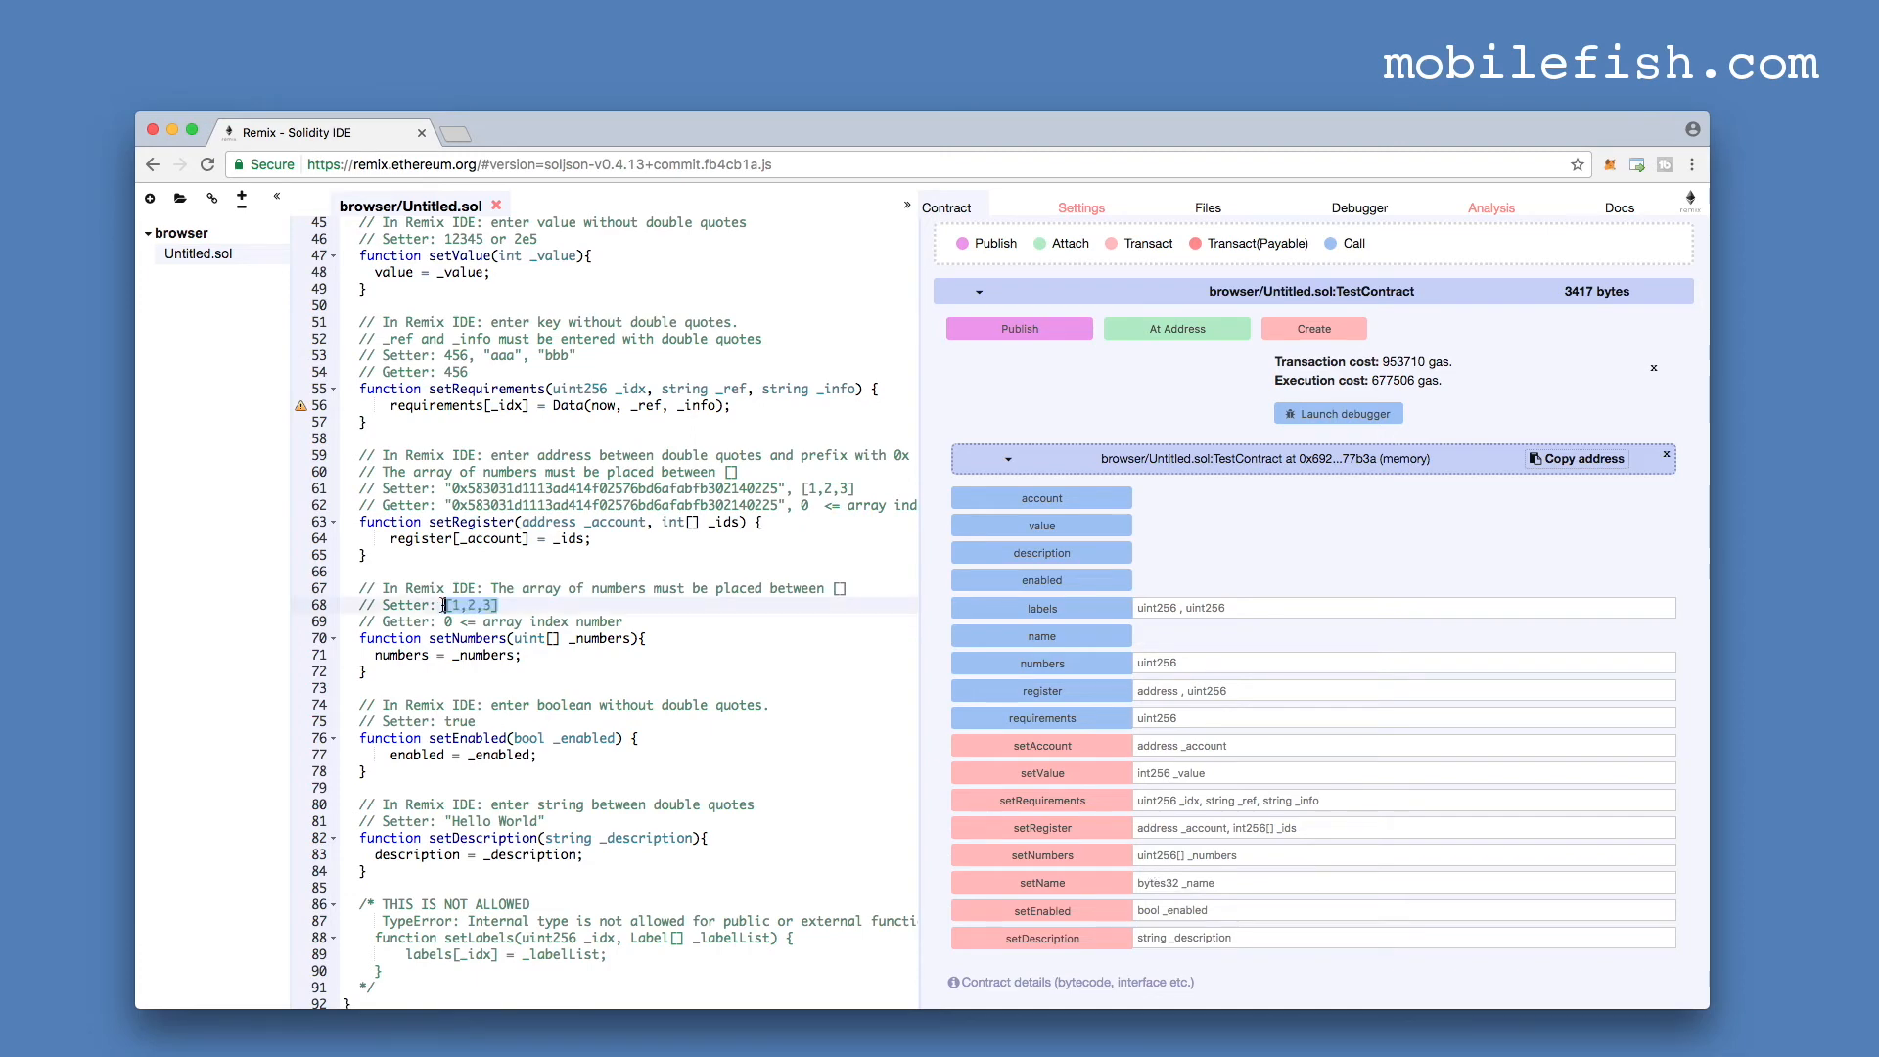
# - Run setNumbers with [1,2,3] and read numbers at index 1 to get 2
pyautogui.write('[1,2,3]')
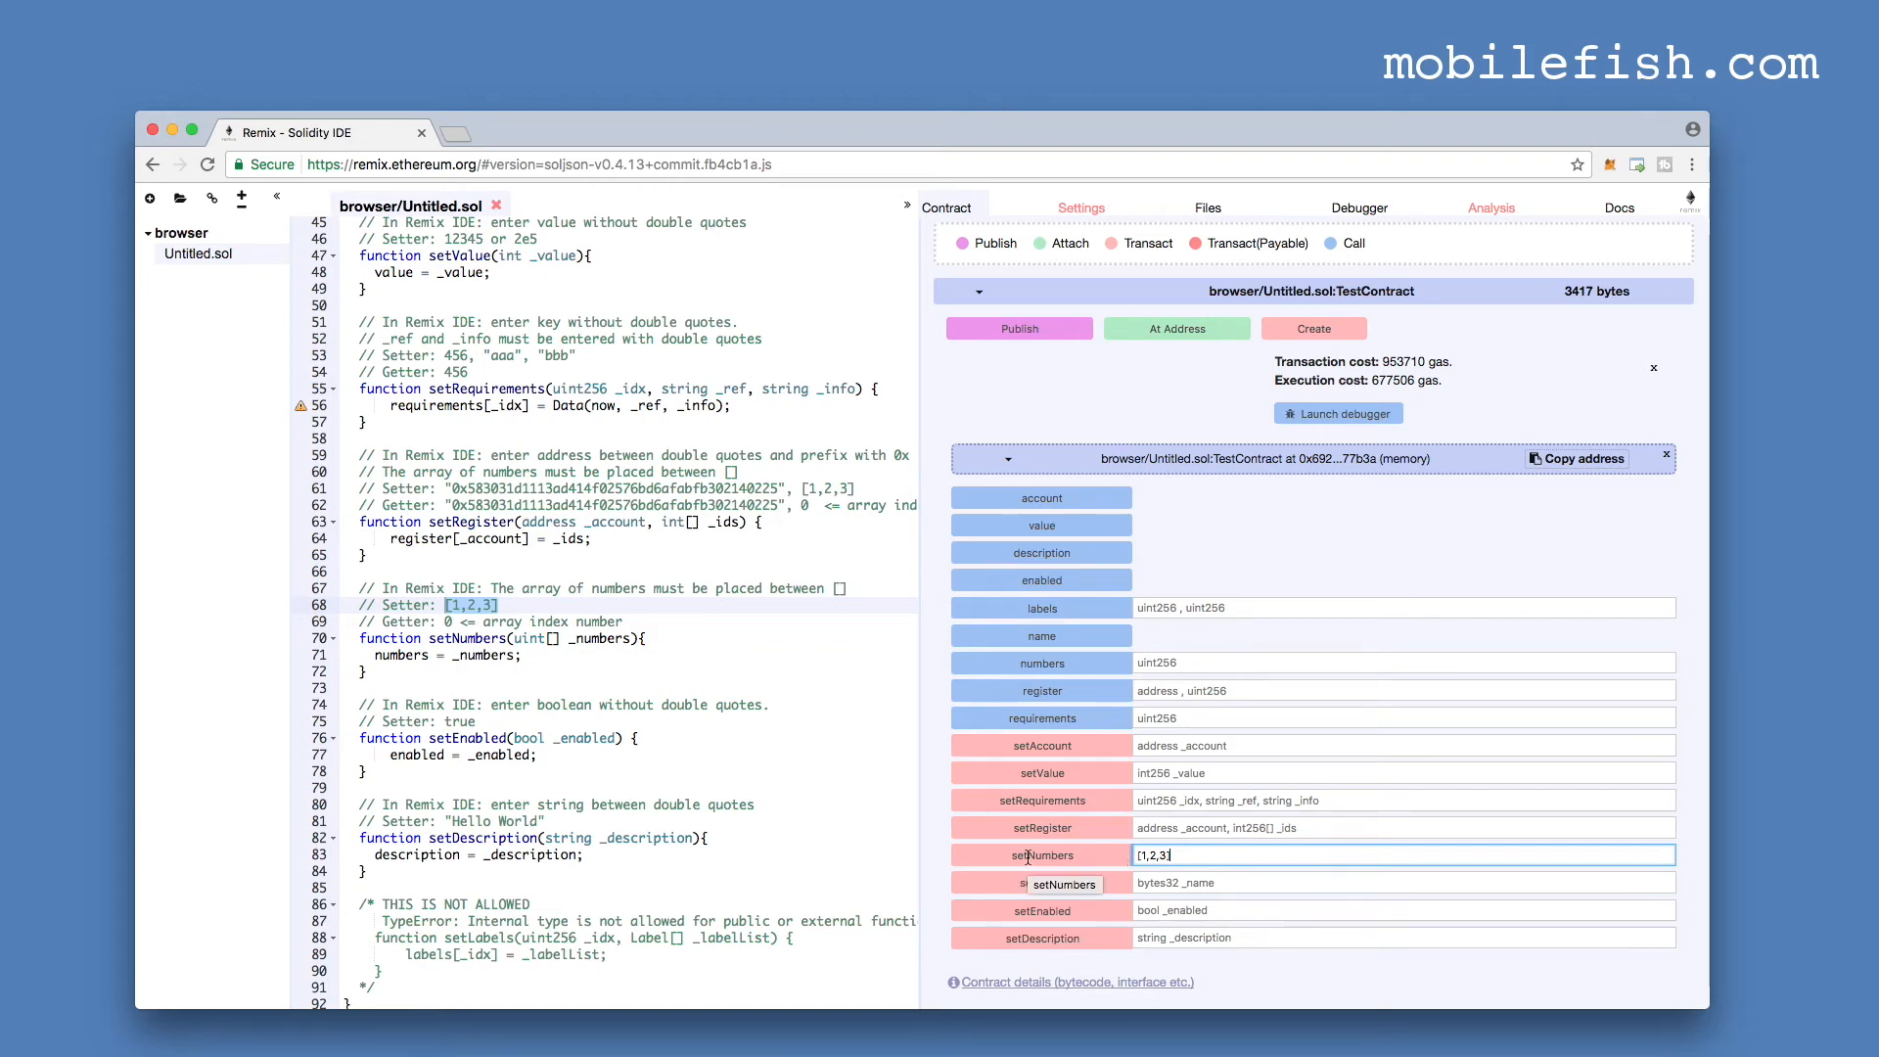
pyautogui.click(1041, 855)
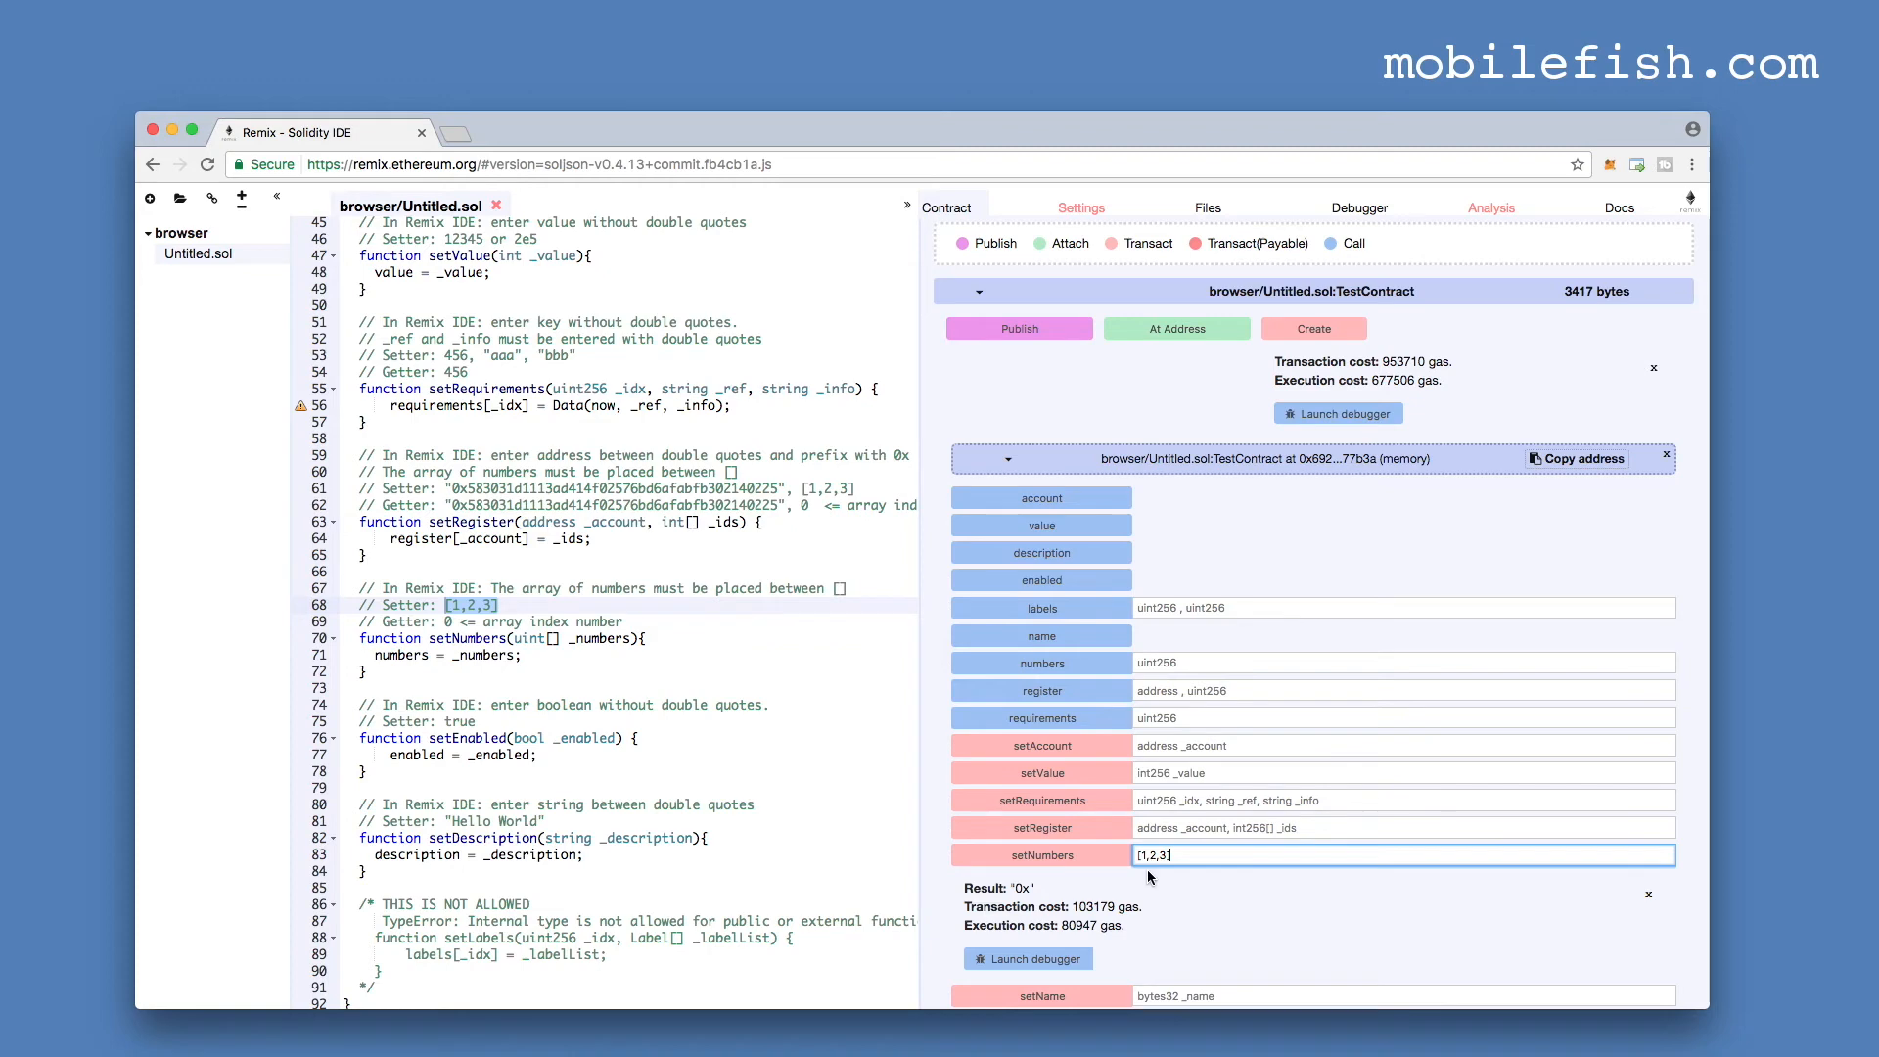
pyautogui.moveTo(1169, 900)
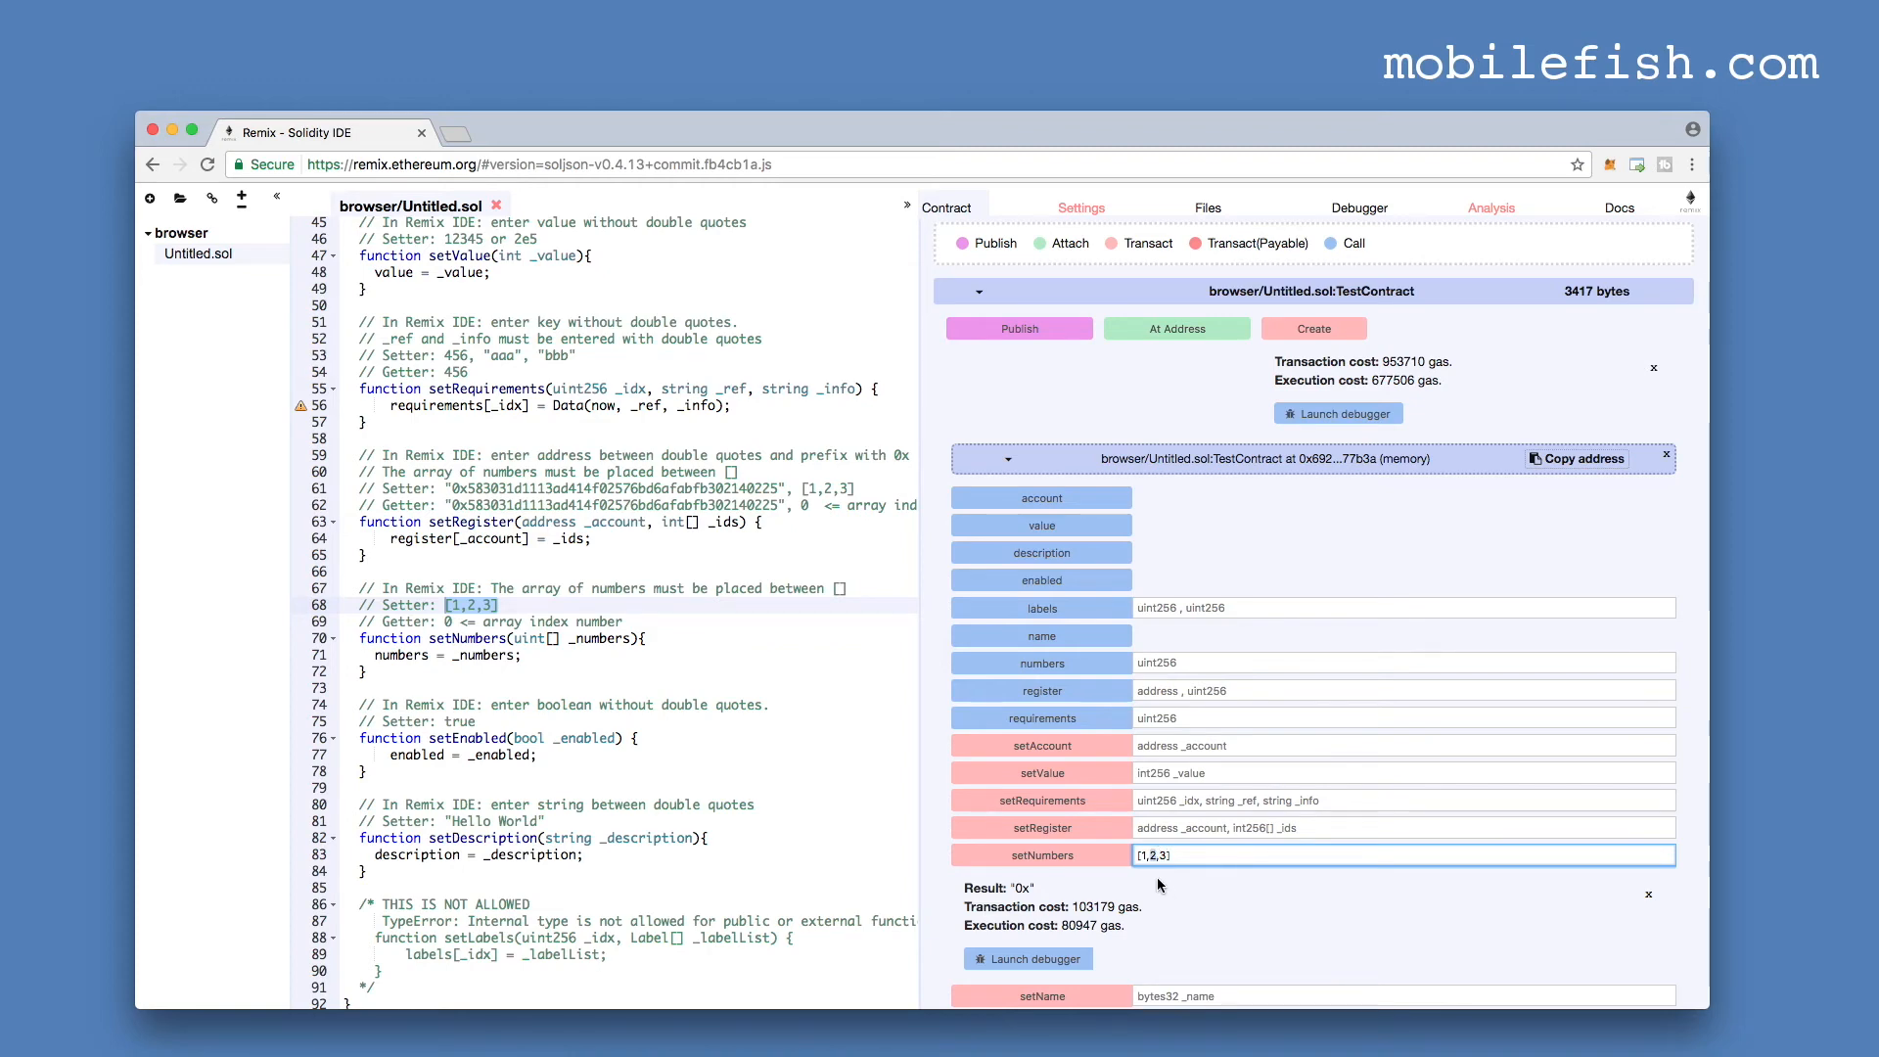
pyautogui.moveTo(1163, 670)
pyautogui.write('1')
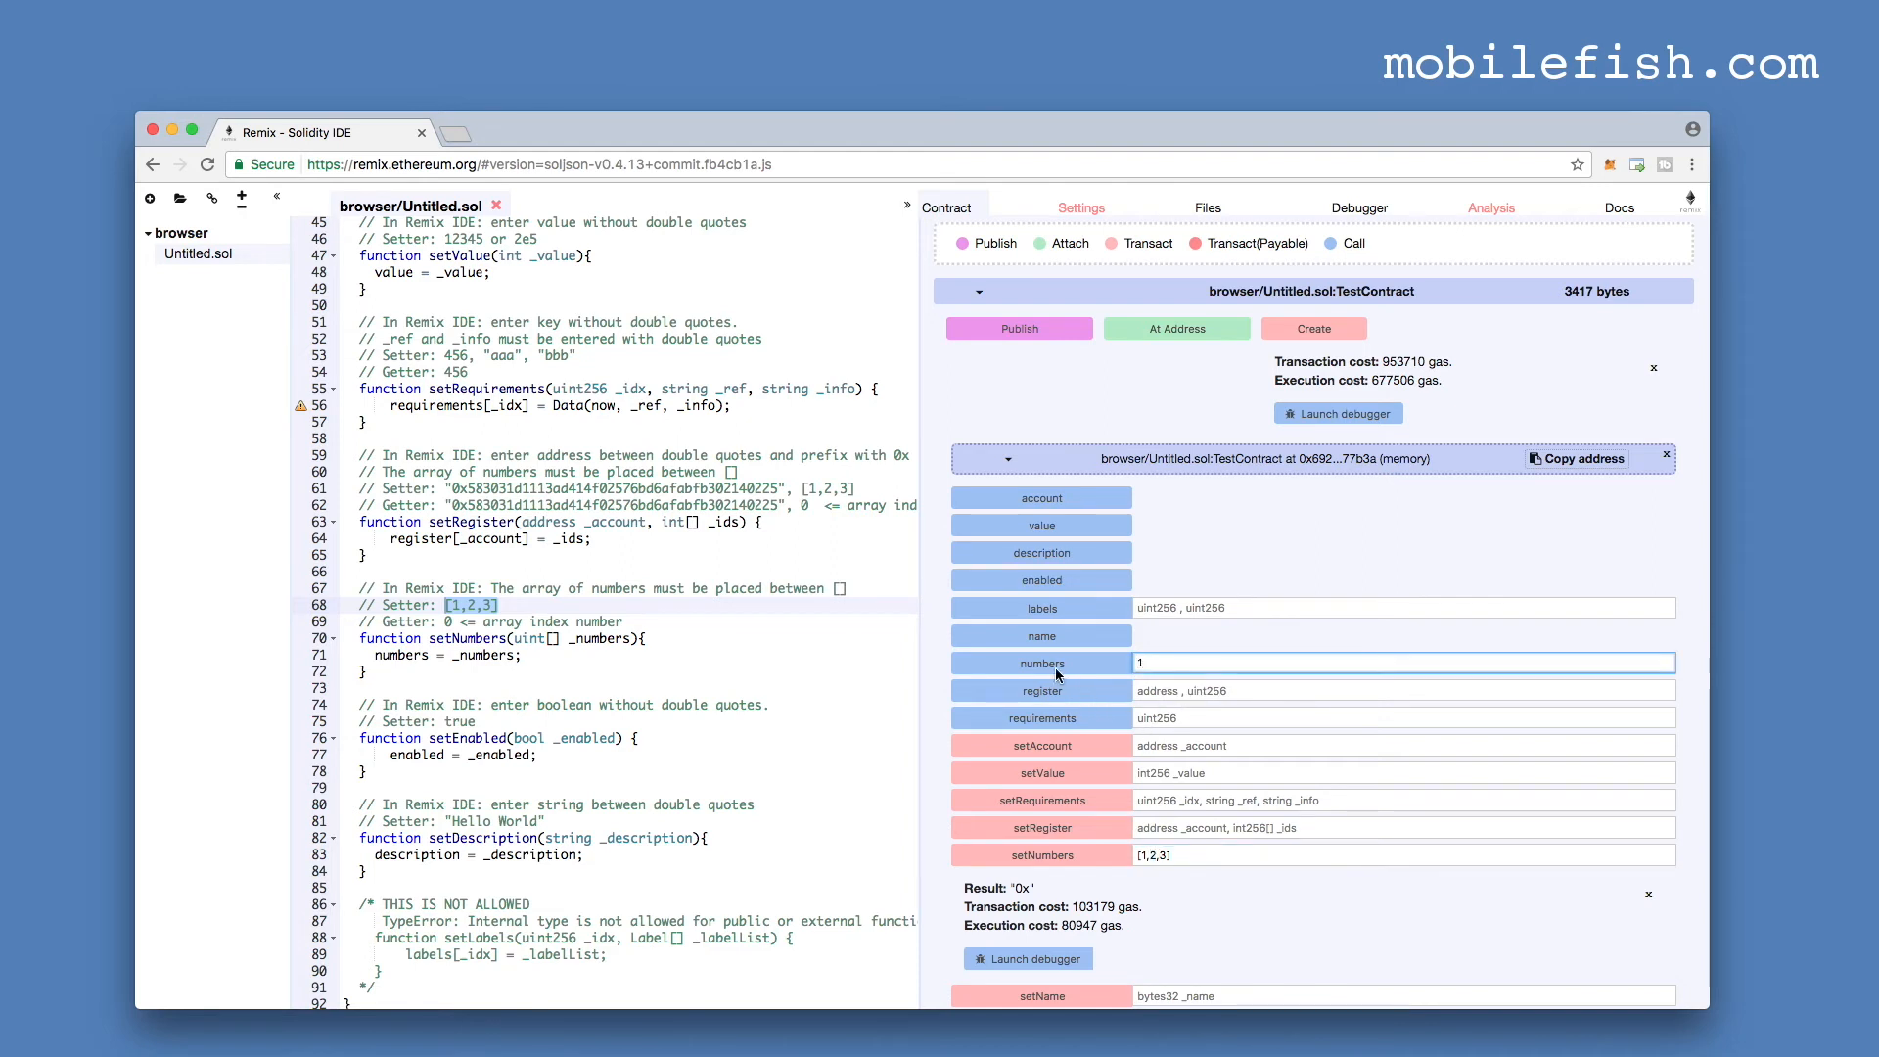
pyautogui.click(1039, 663)
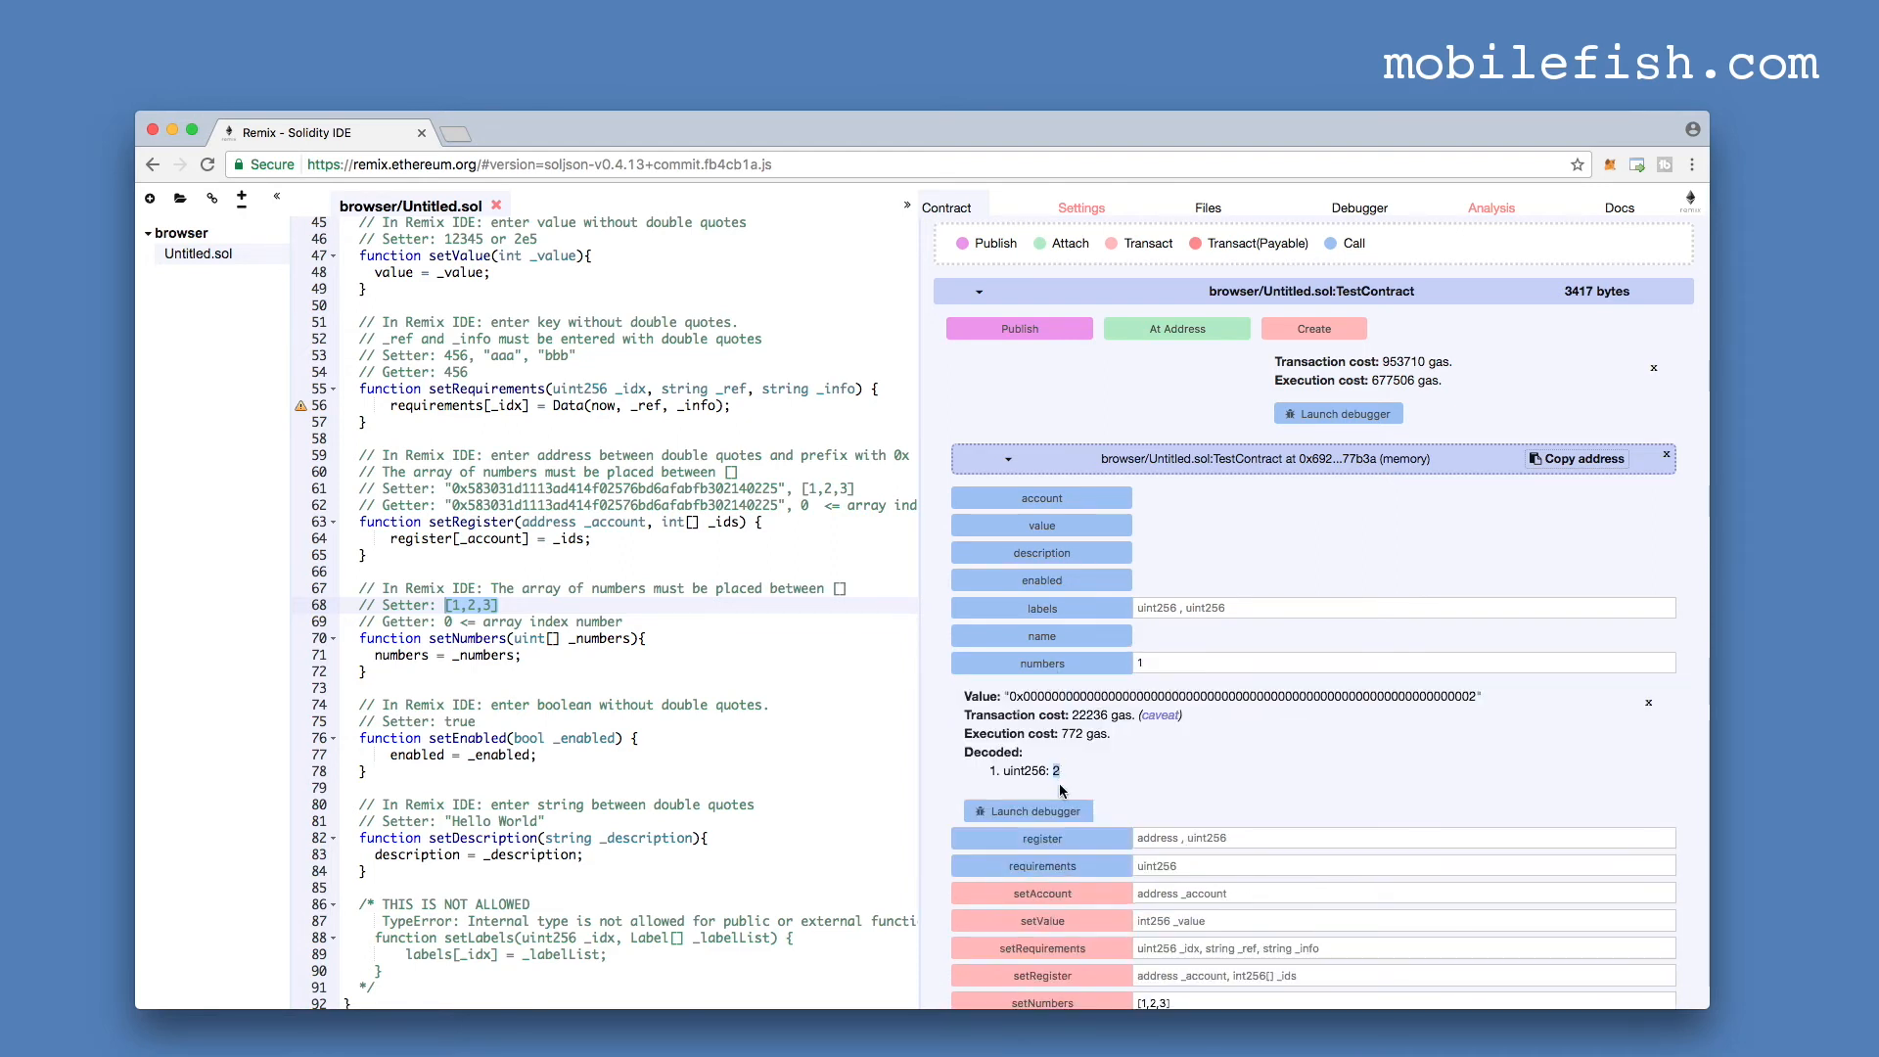
pyautogui.moveTo(1241, 803)
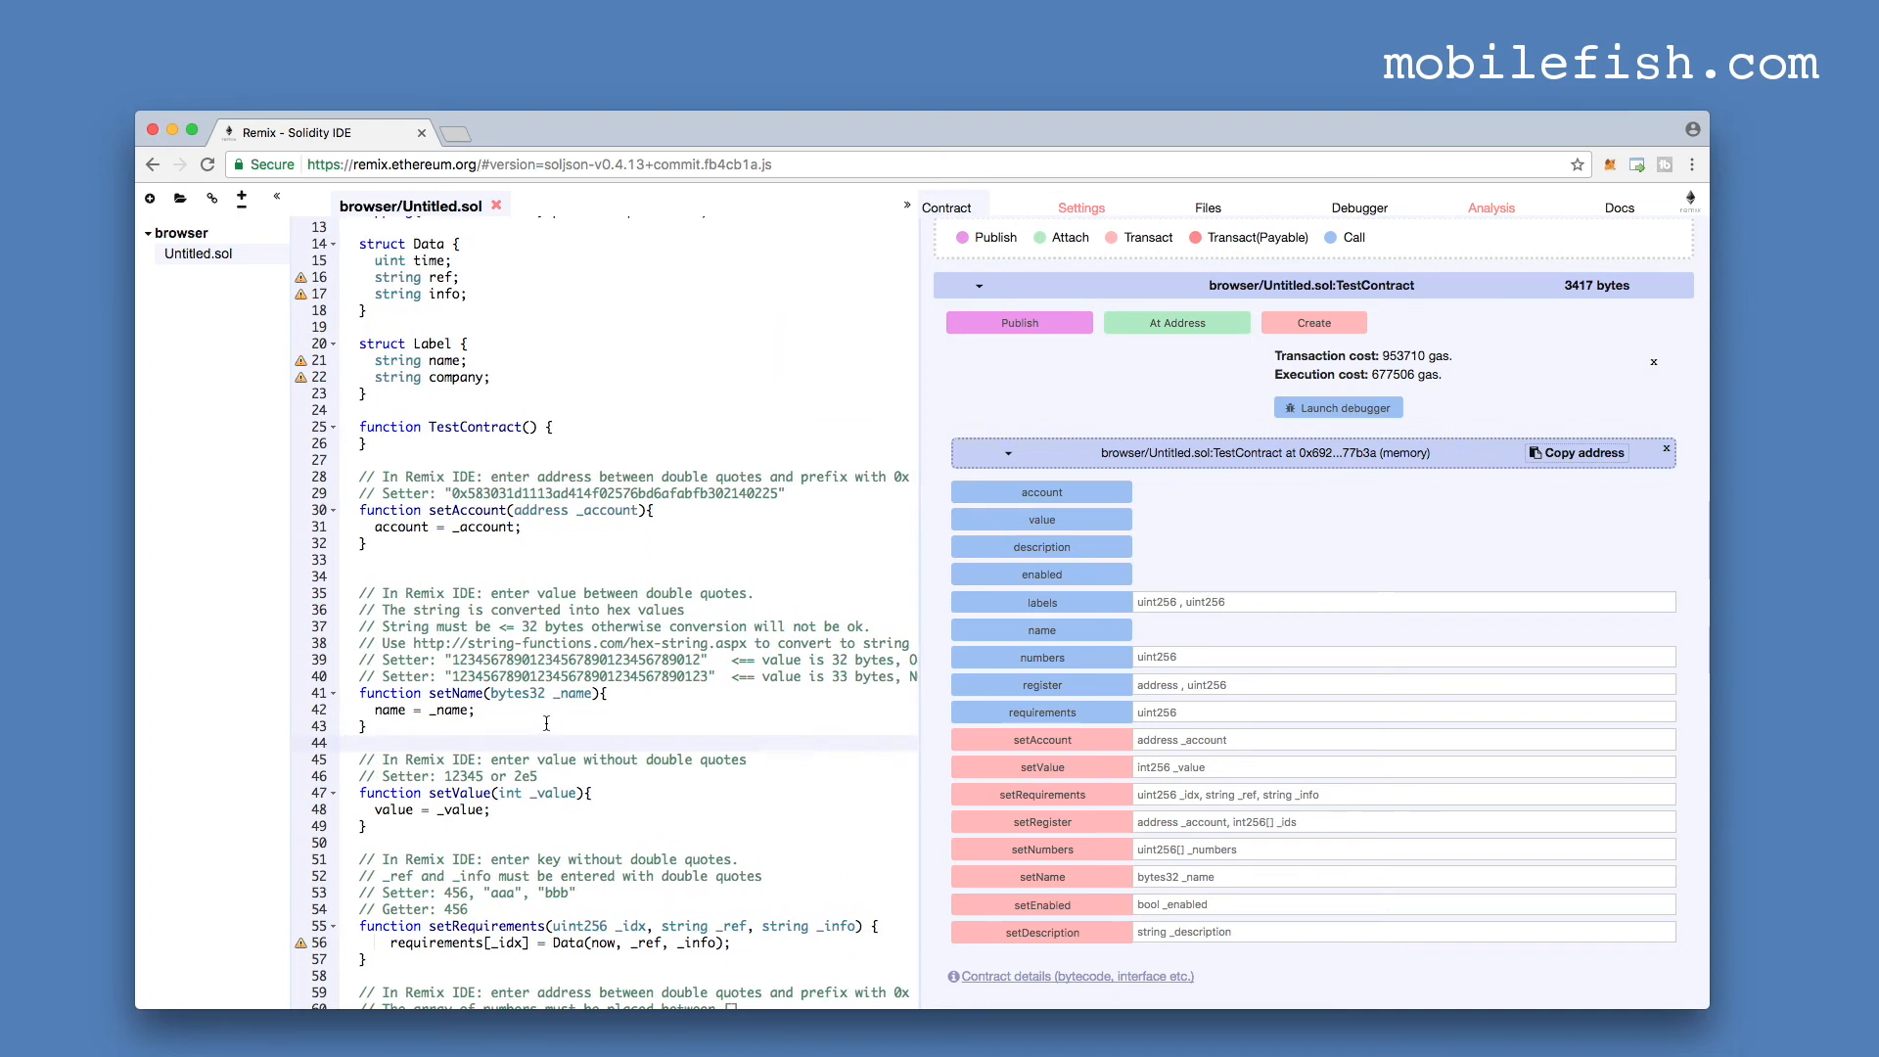
# - Run setName with "hello", read back its bytes32 hex, and follow the string-functions.com link
pyautogui.click(1402, 877)
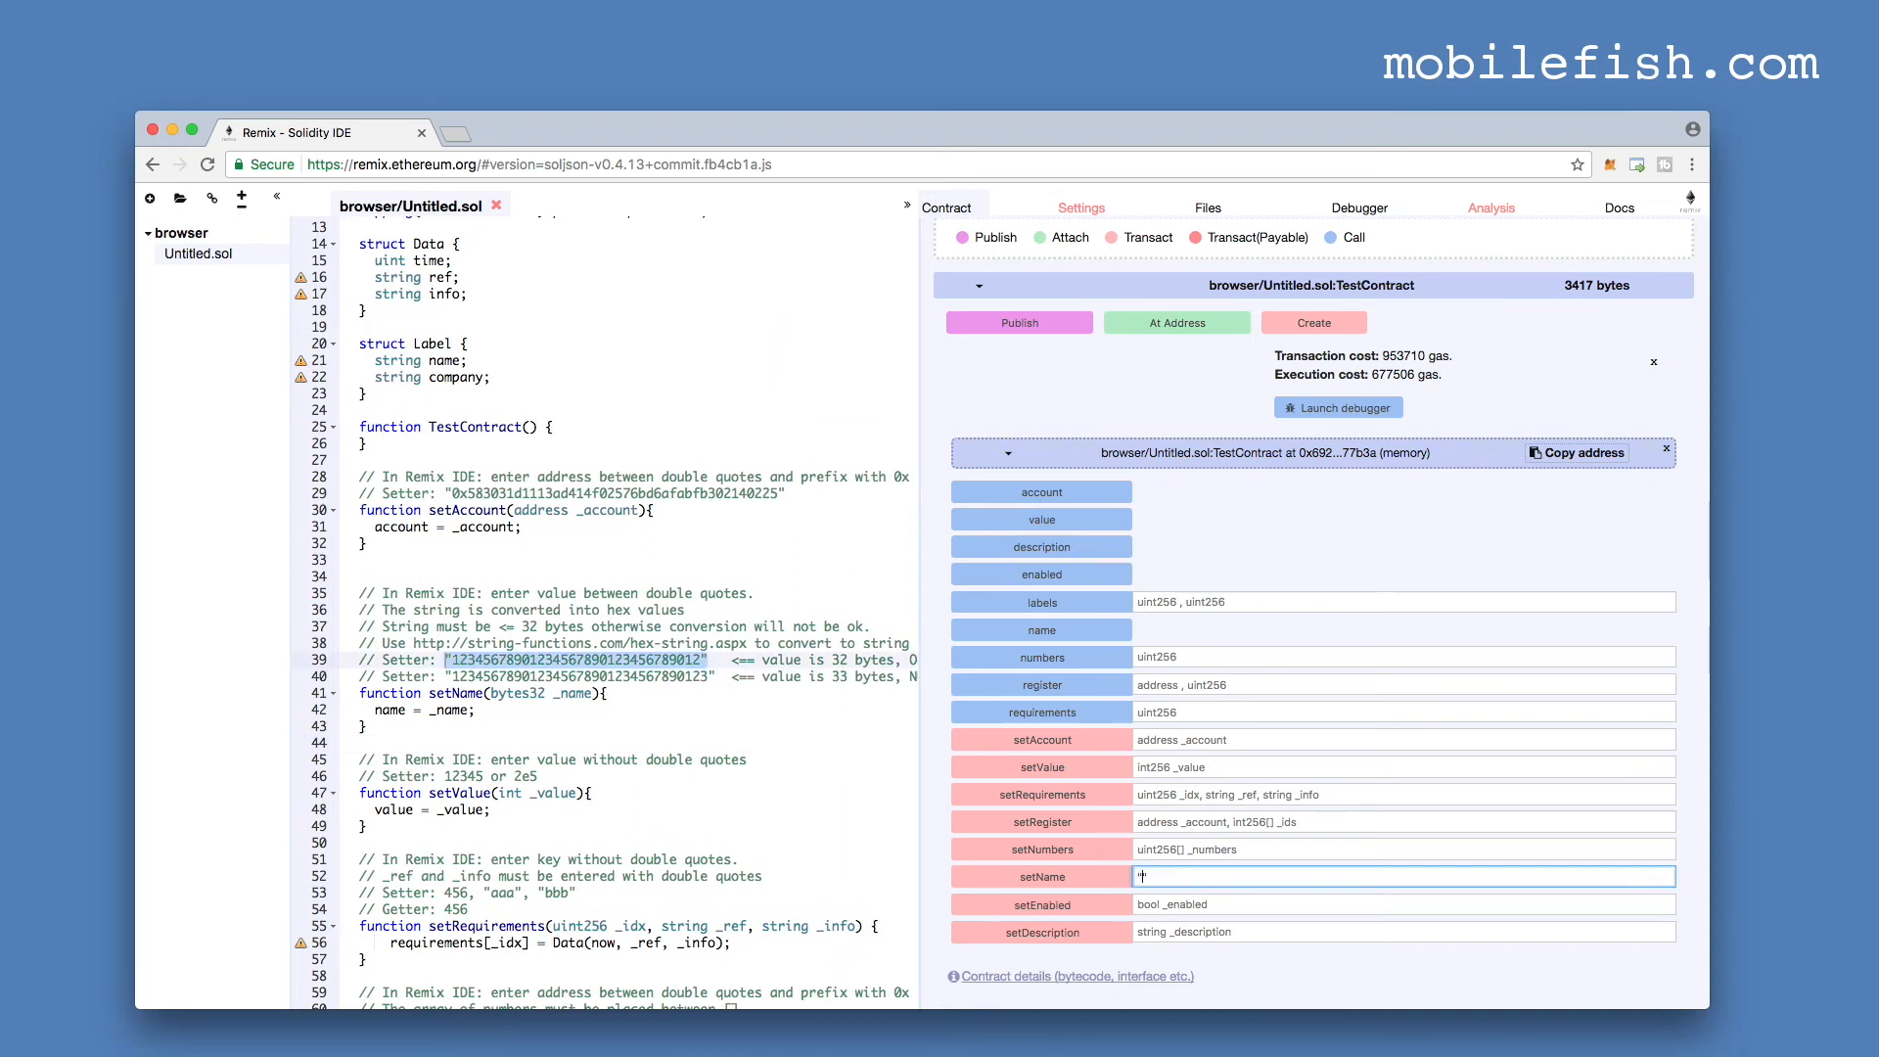
pyautogui.write('"hello"')
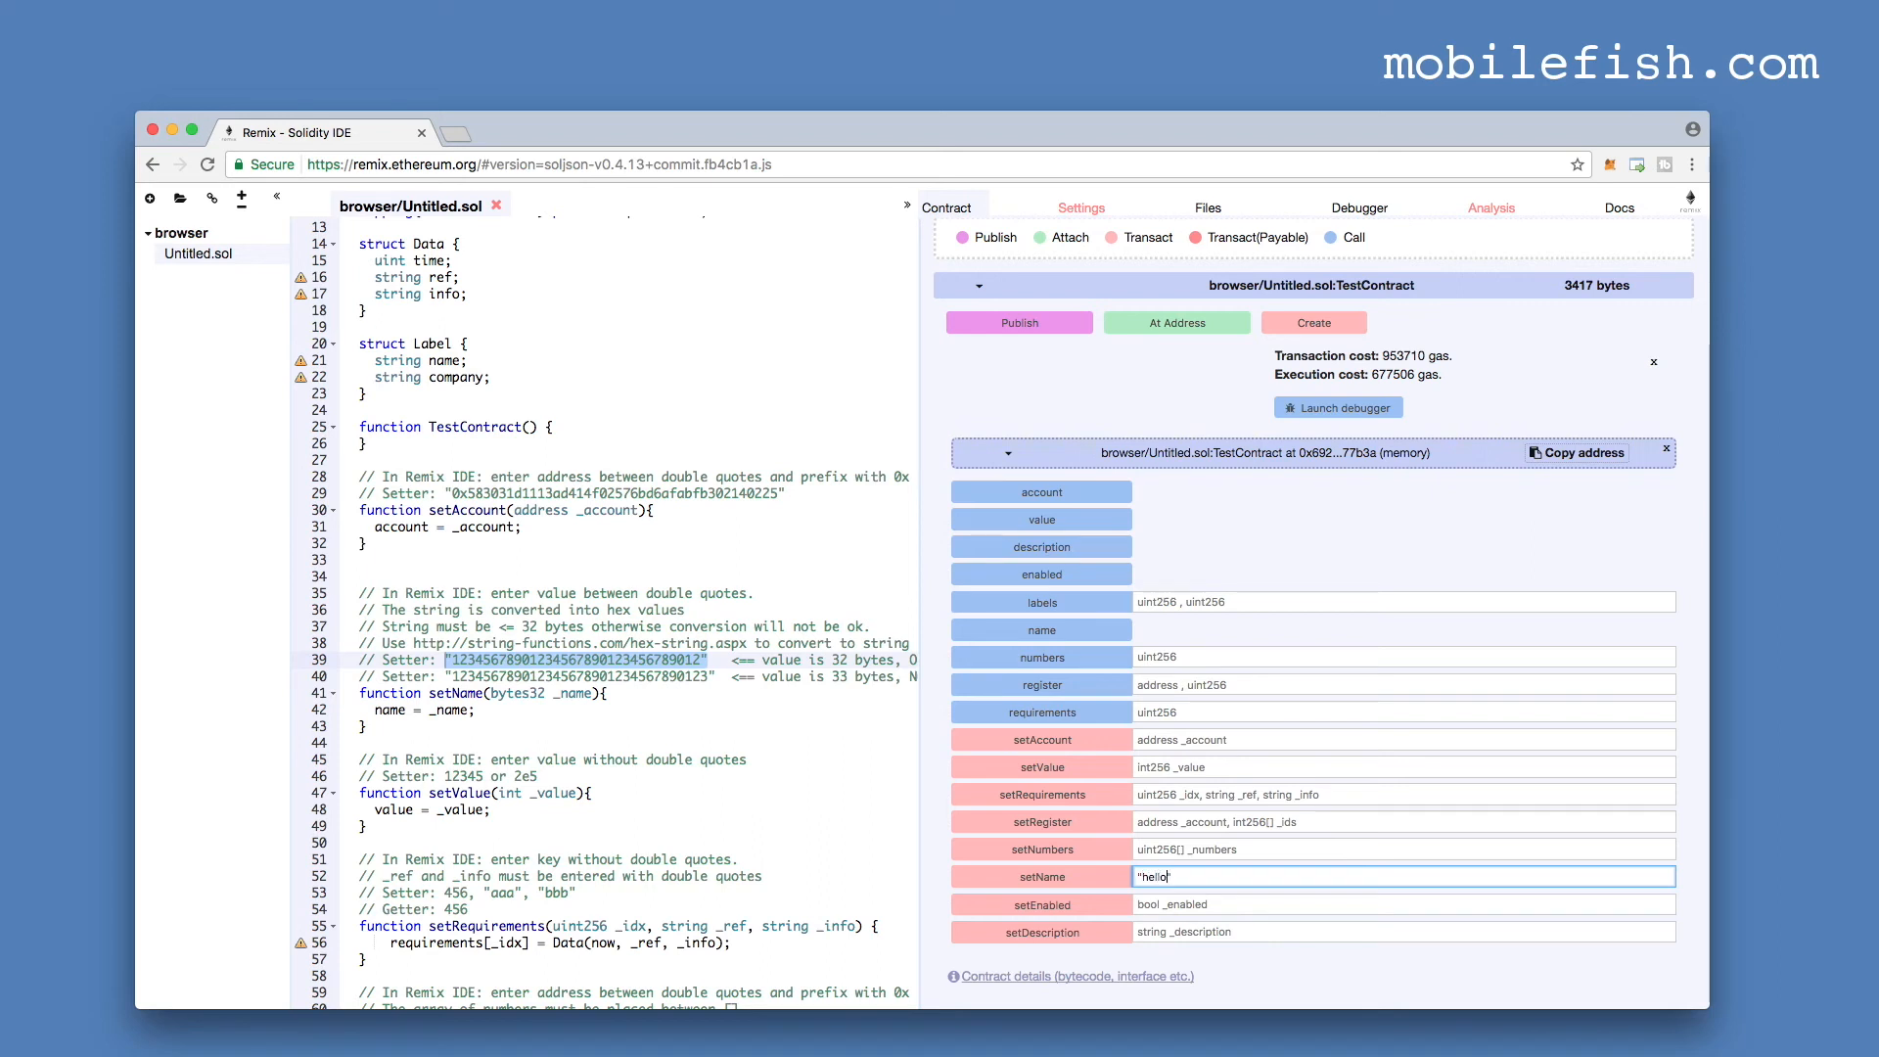
pyautogui.moveTo(1150, 877)
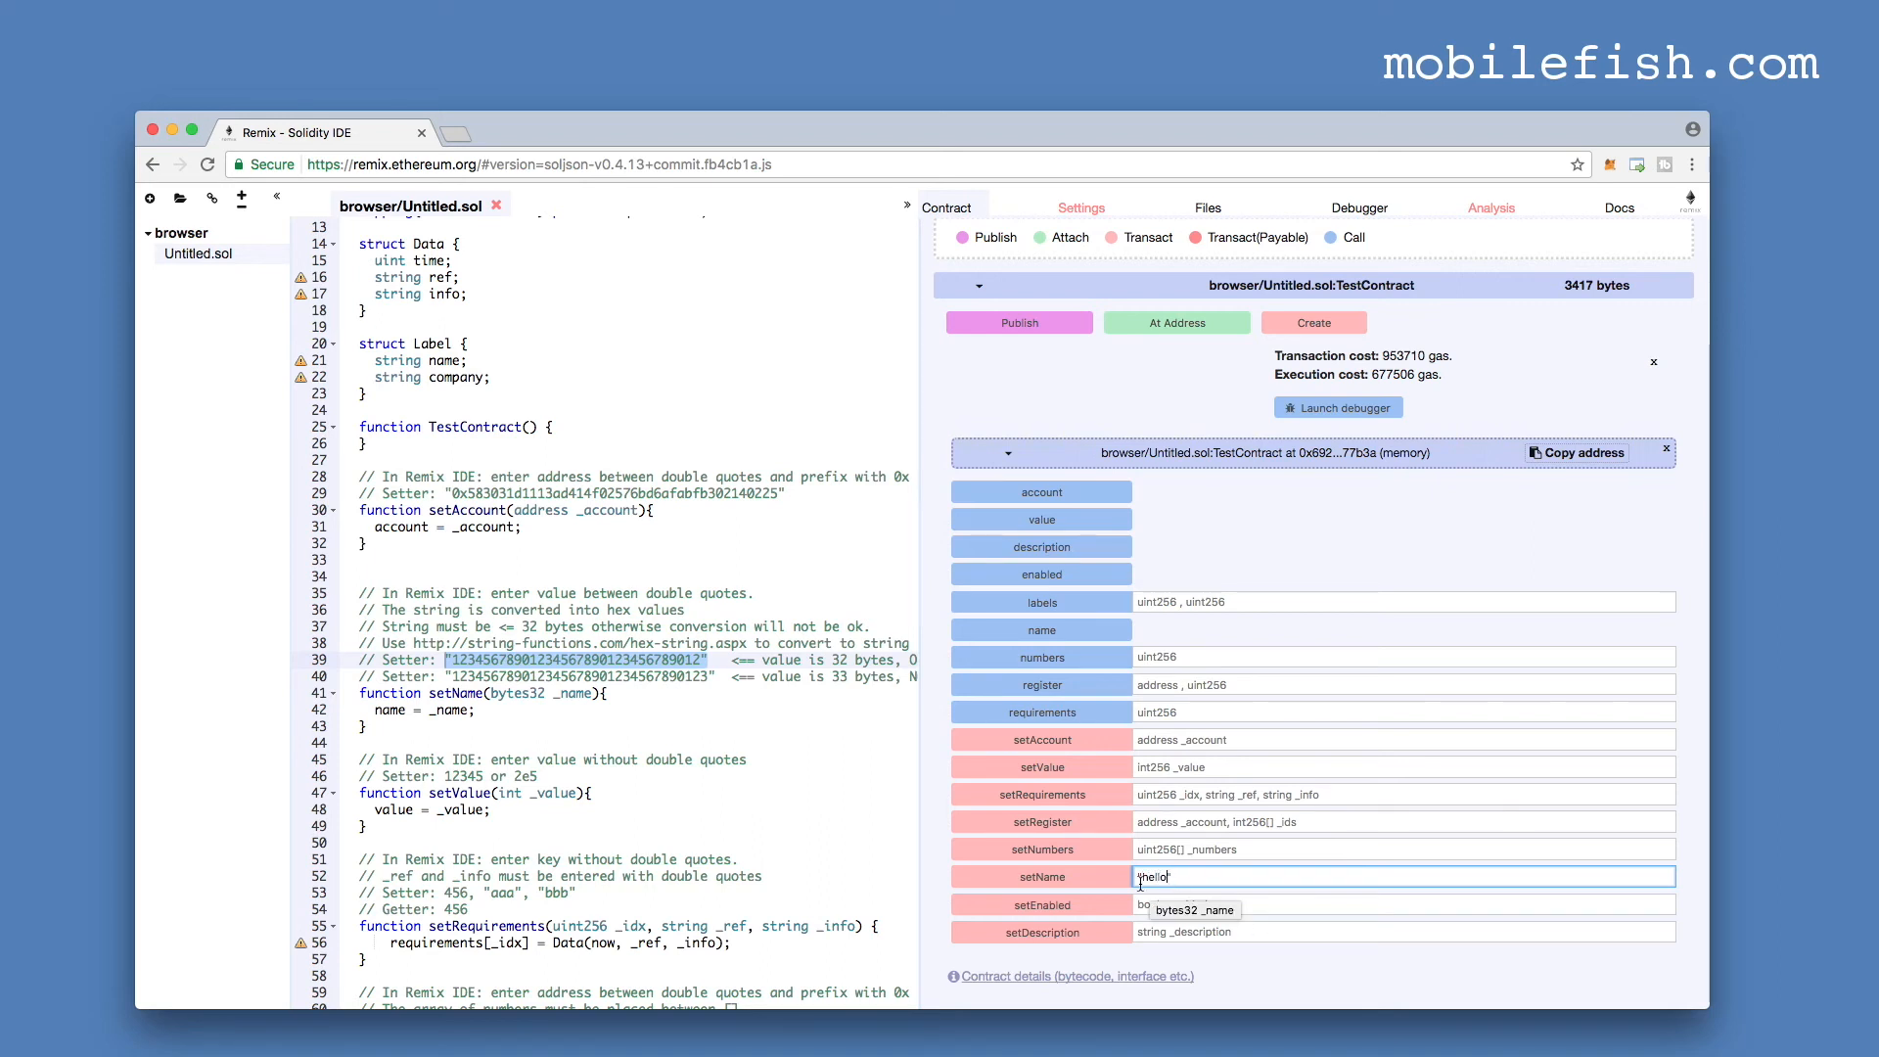
pyautogui.click(1039, 876)
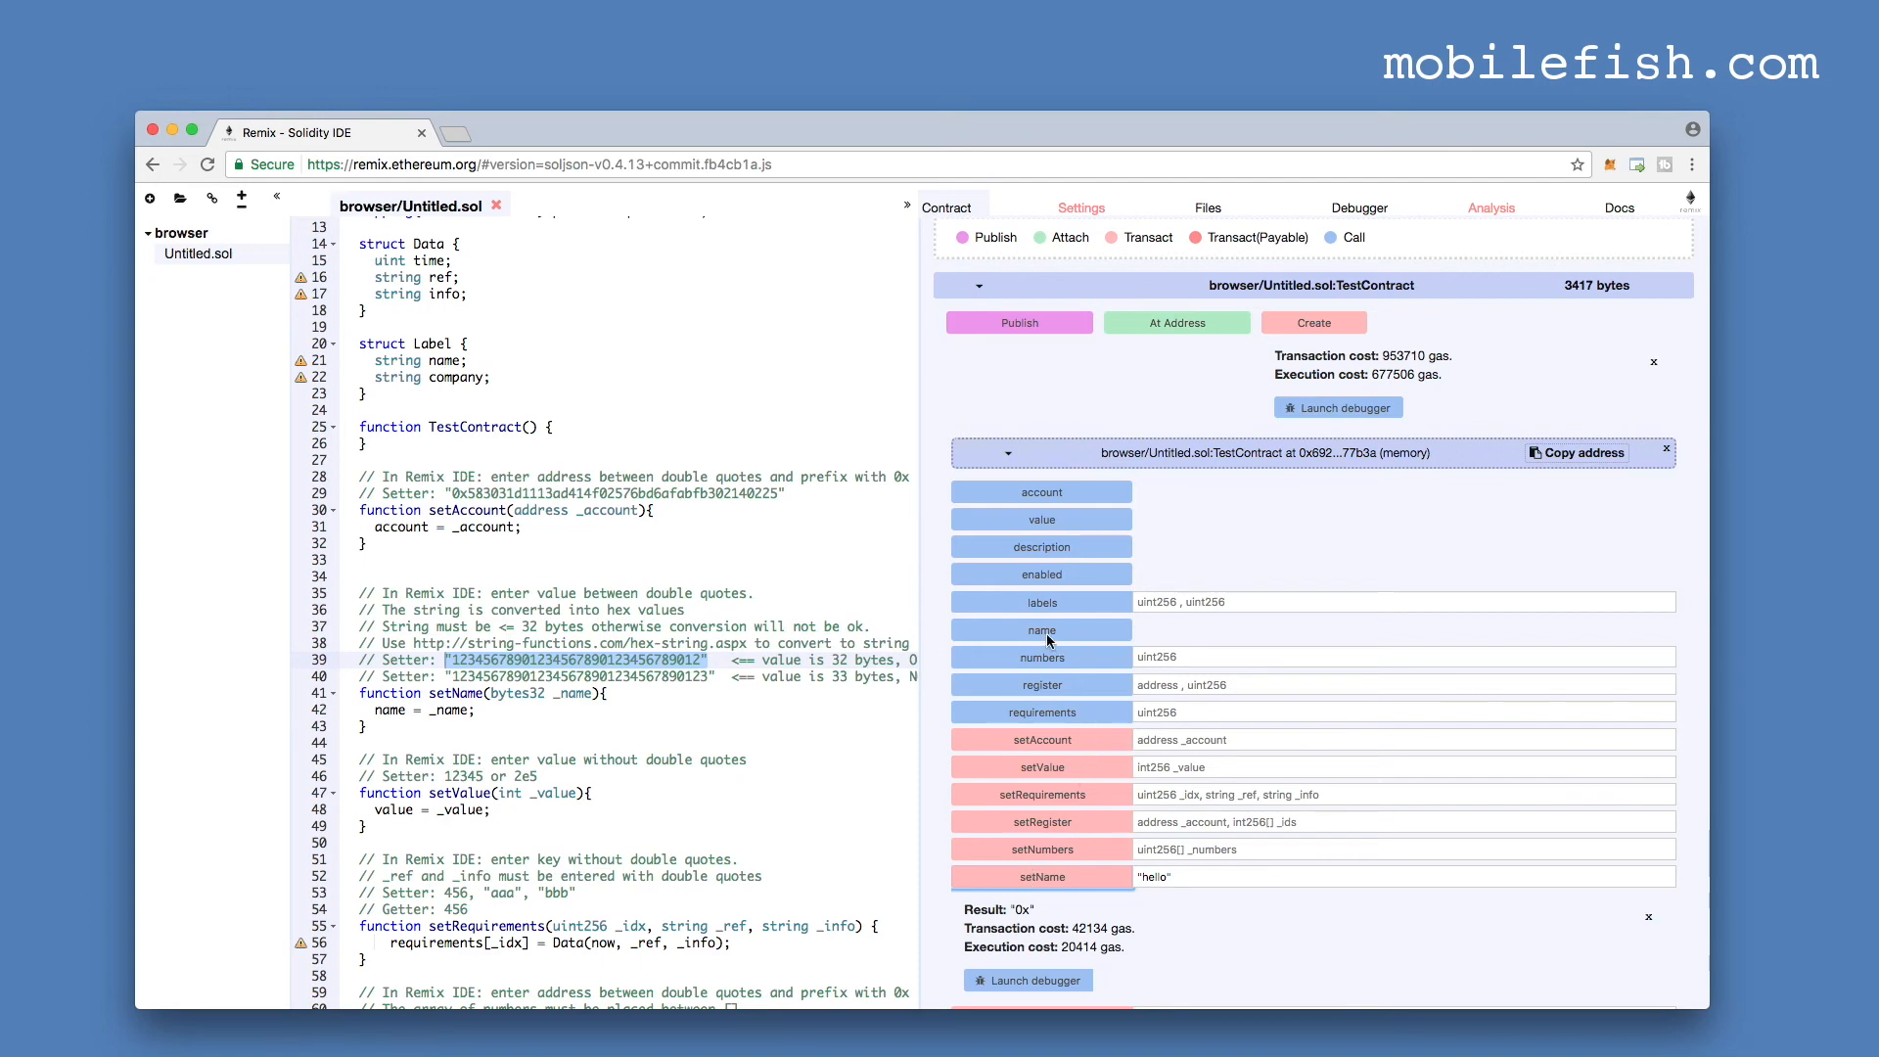
pyautogui.click(1039, 629)
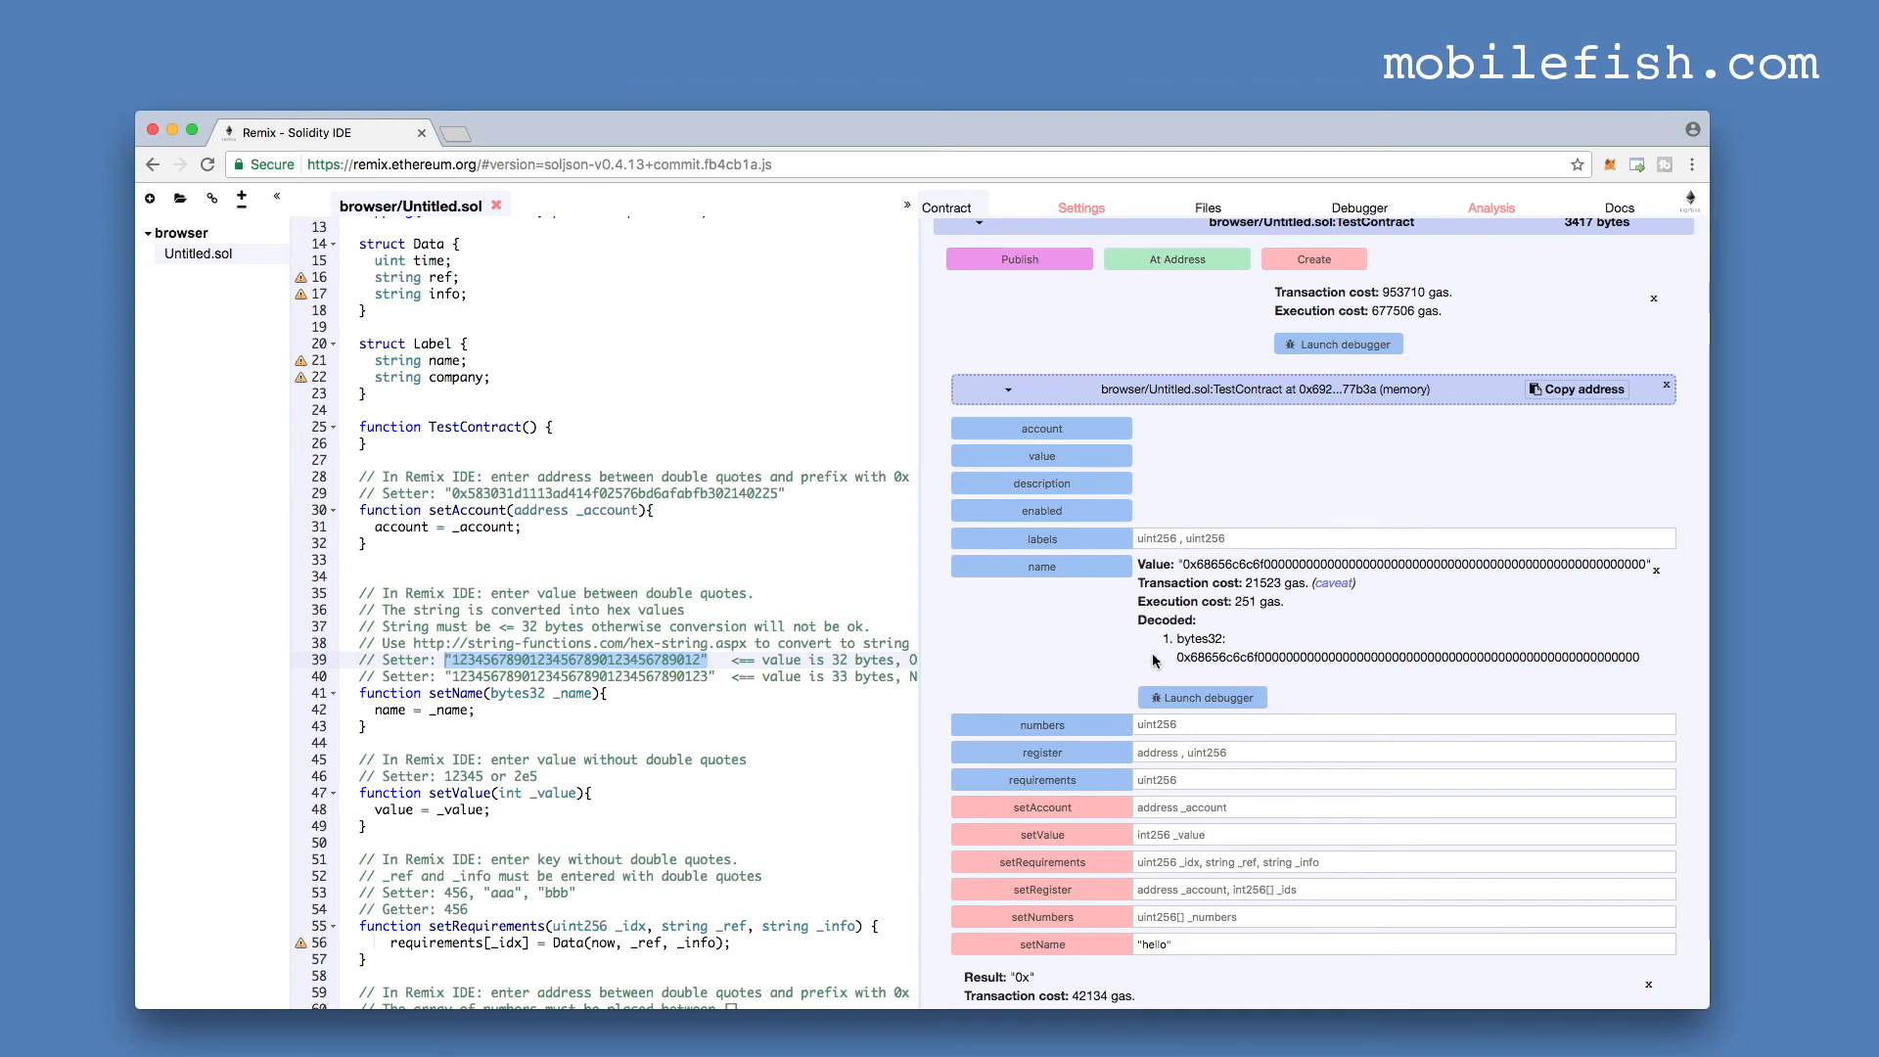
pyautogui.moveTo(1613, 672)
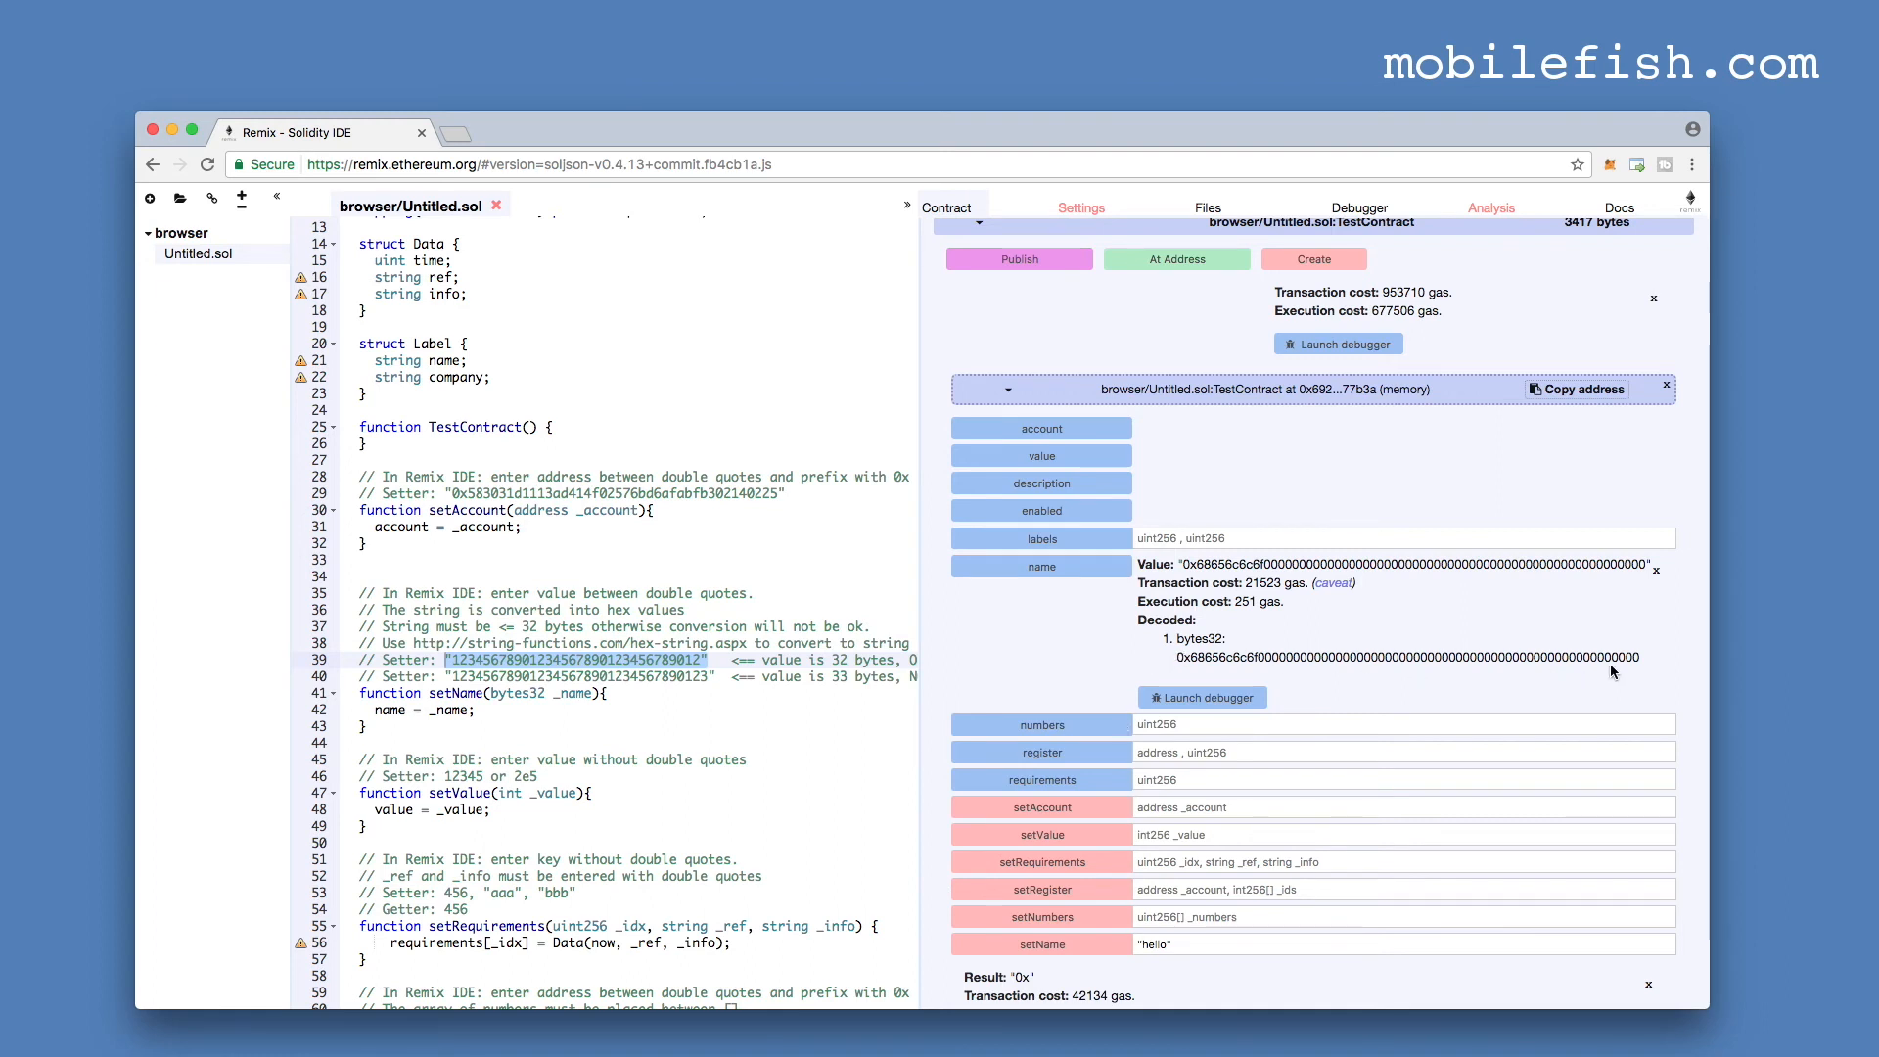
pyautogui.click(579, 644)
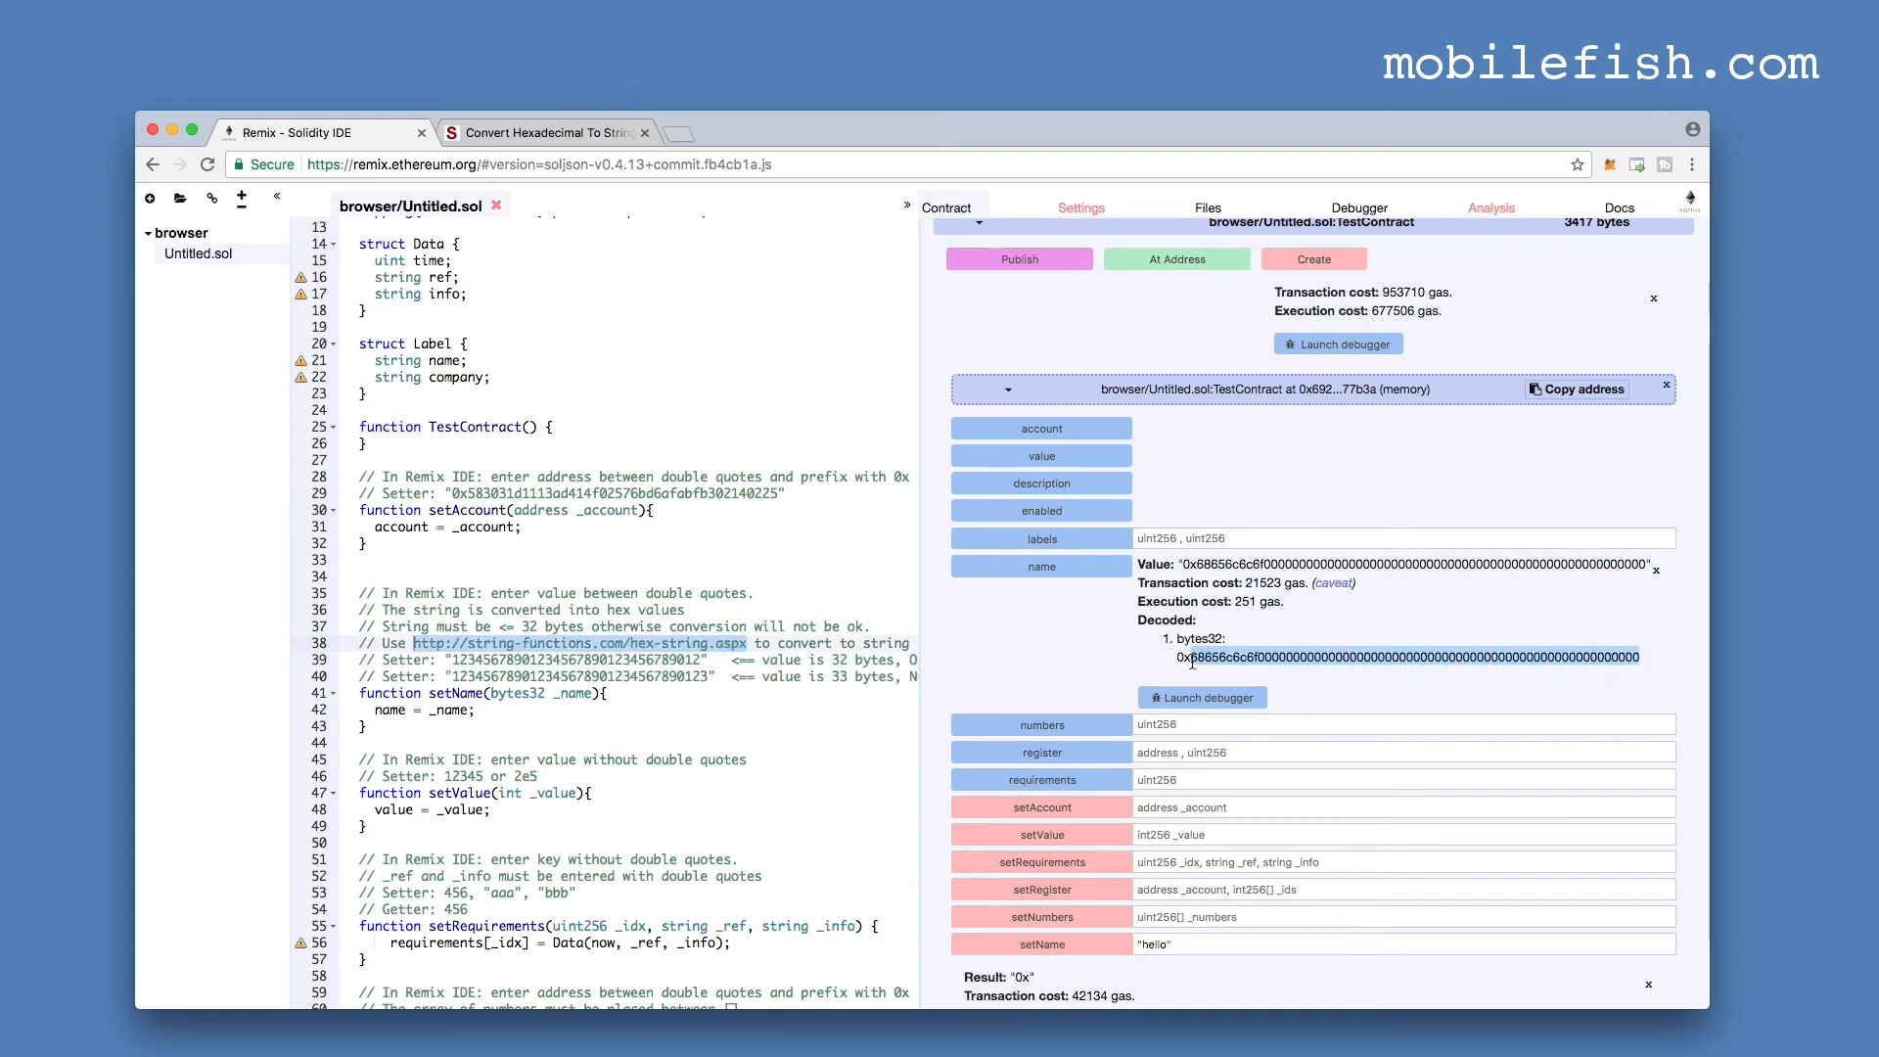
# - Decode the pasted hex to "hello" in the Hex to string converter and return to Remix
pyautogui.click(540, 131)
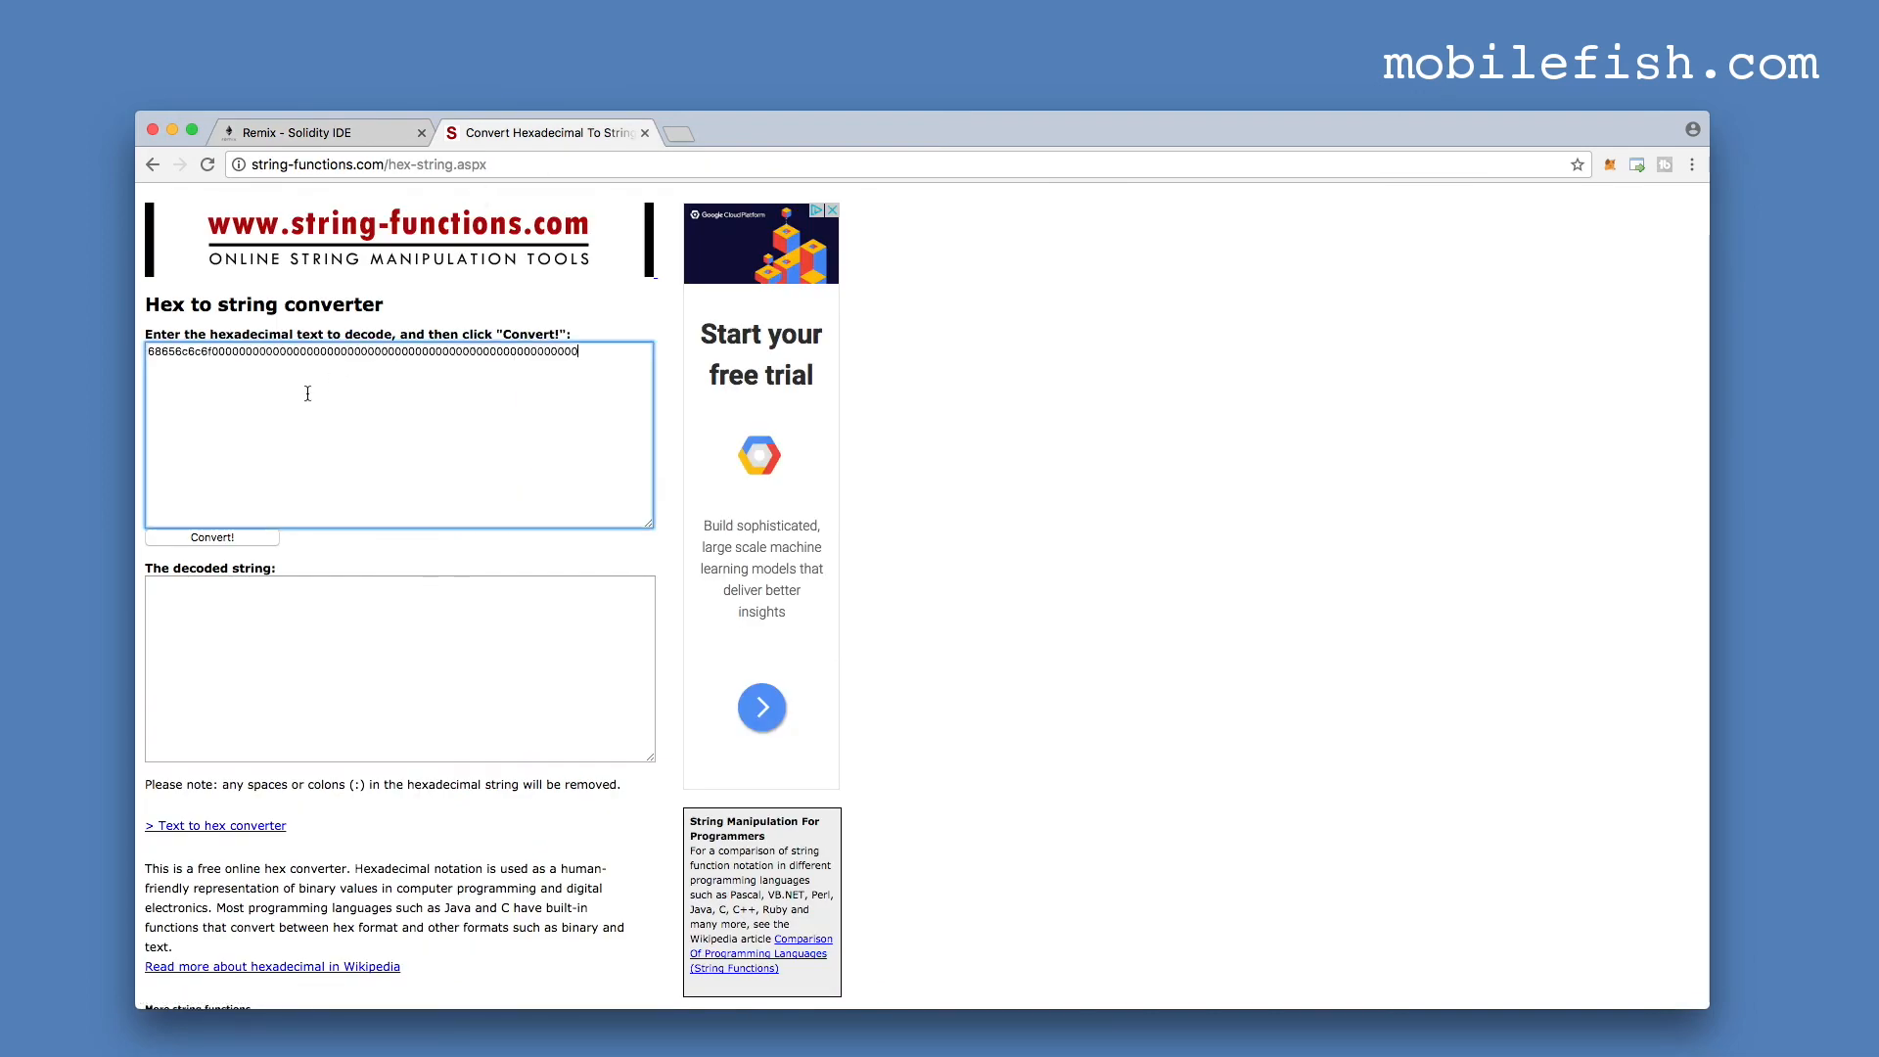
pyautogui.moveTo(233, 496)
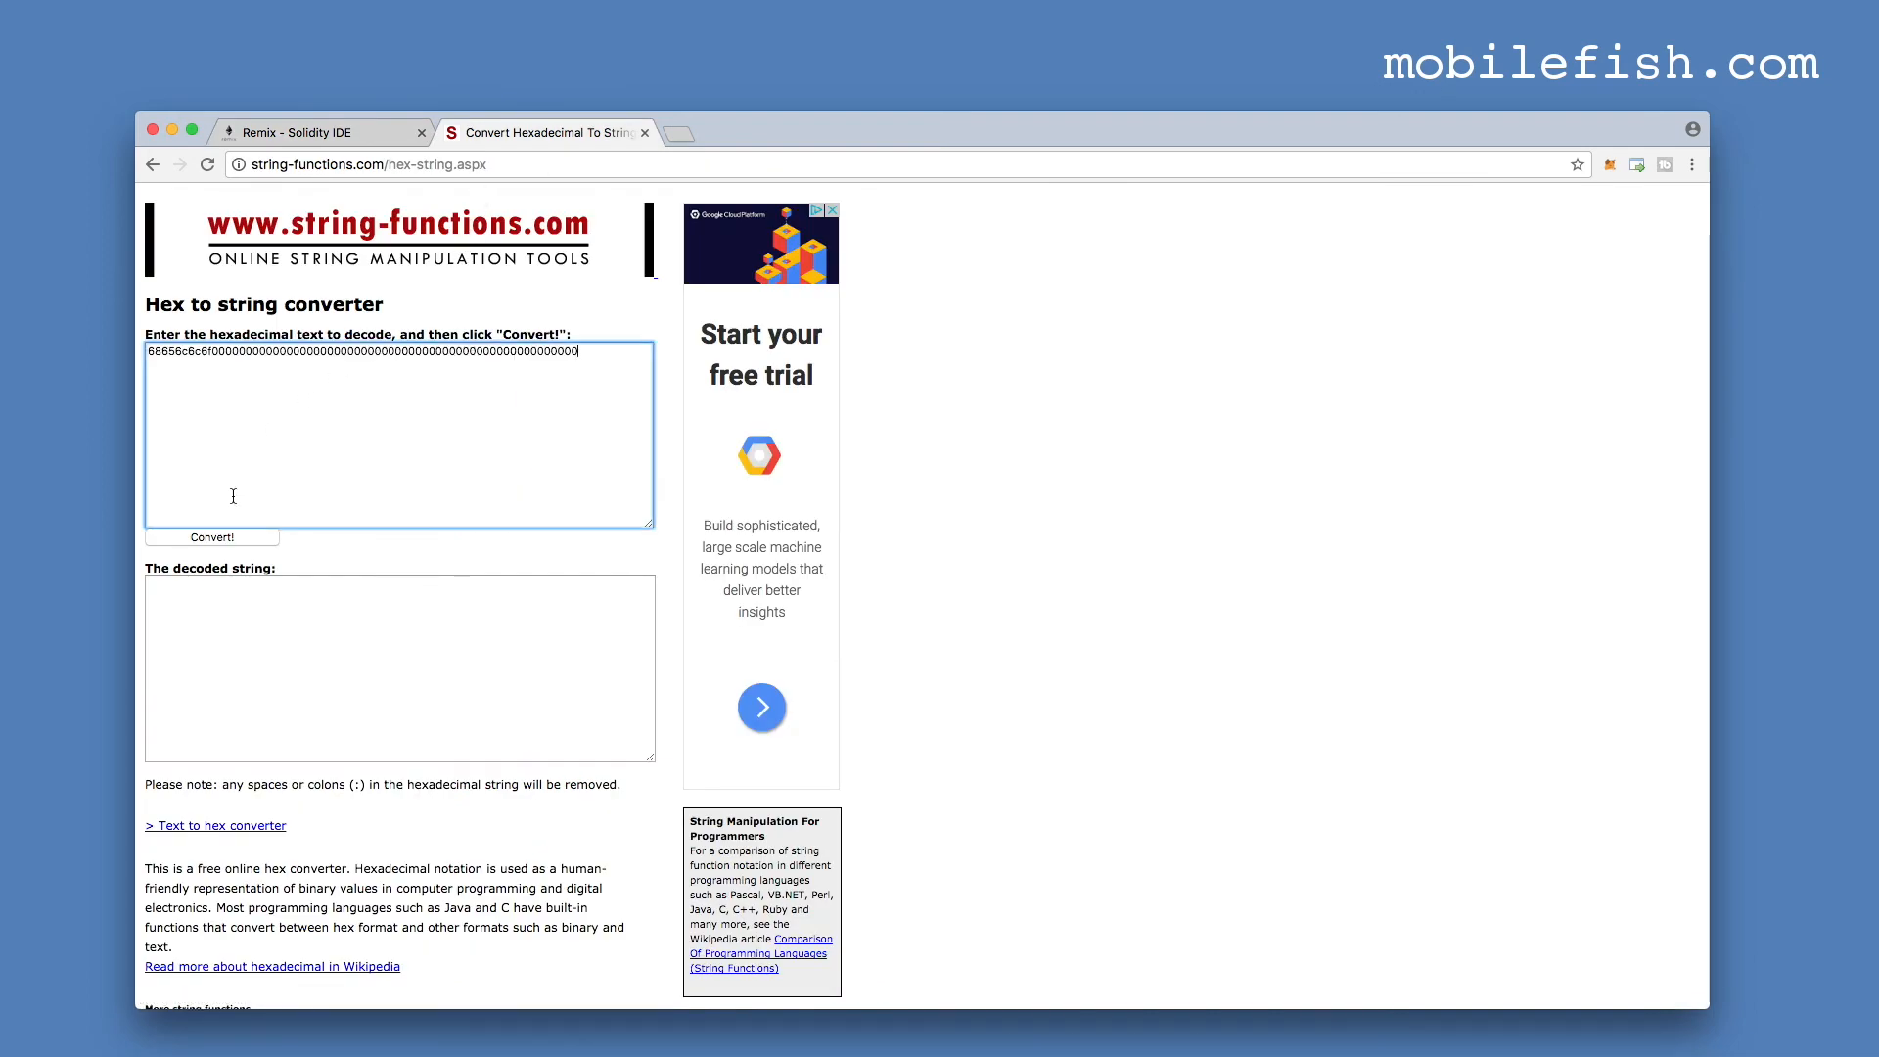
pyautogui.click(212, 536)
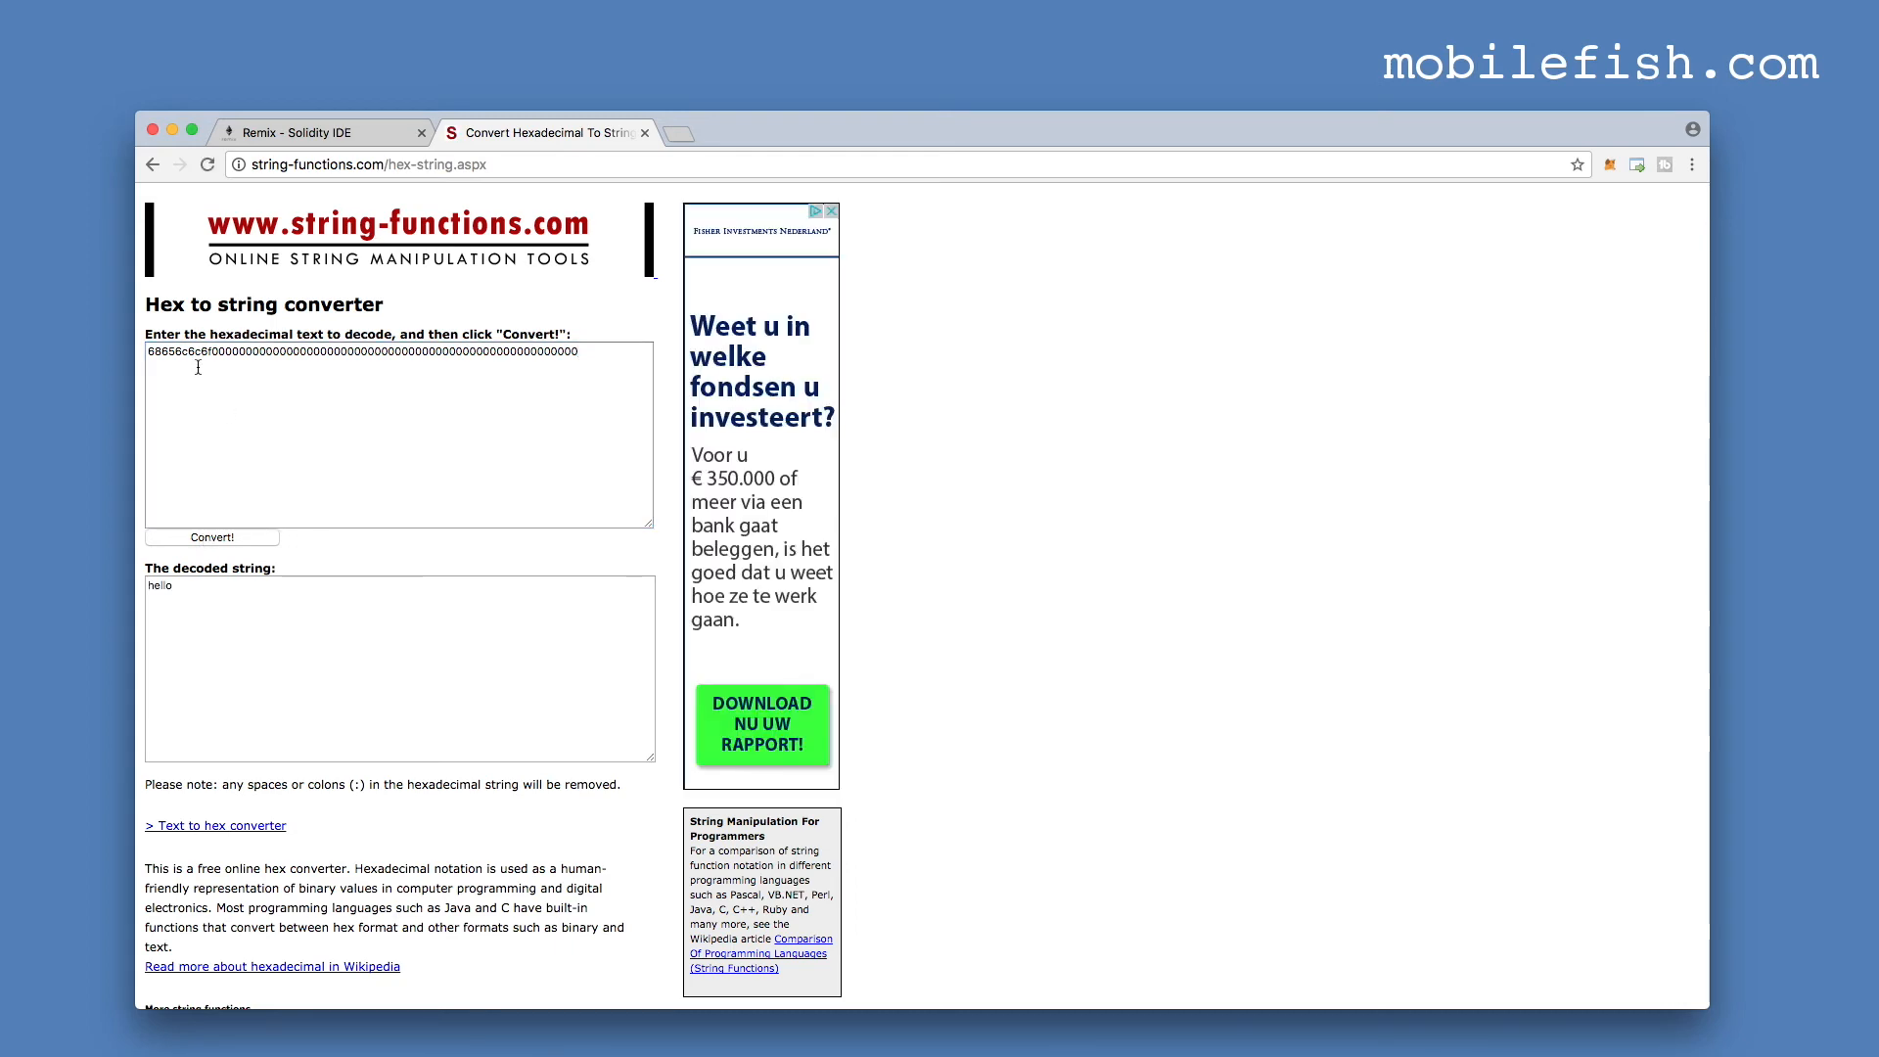
pyautogui.moveTo(174, 607)
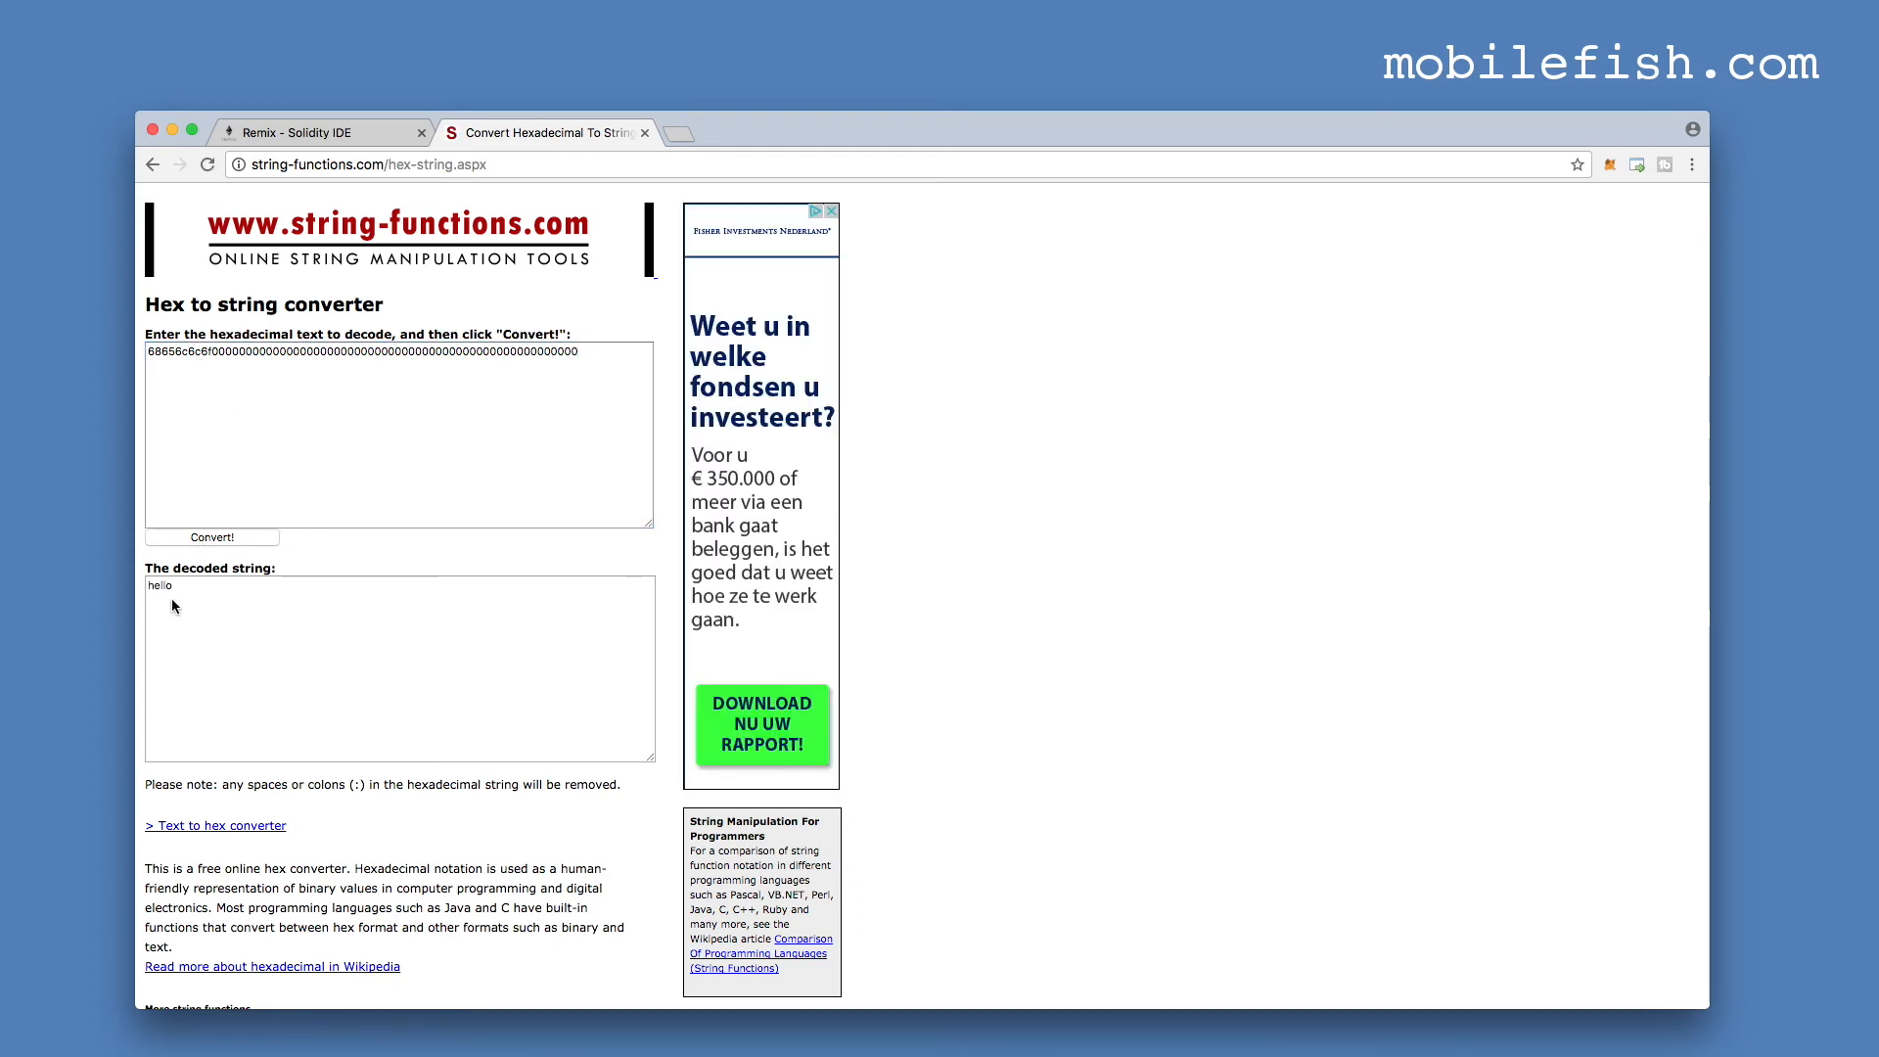
pyautogui.click(316, 131)
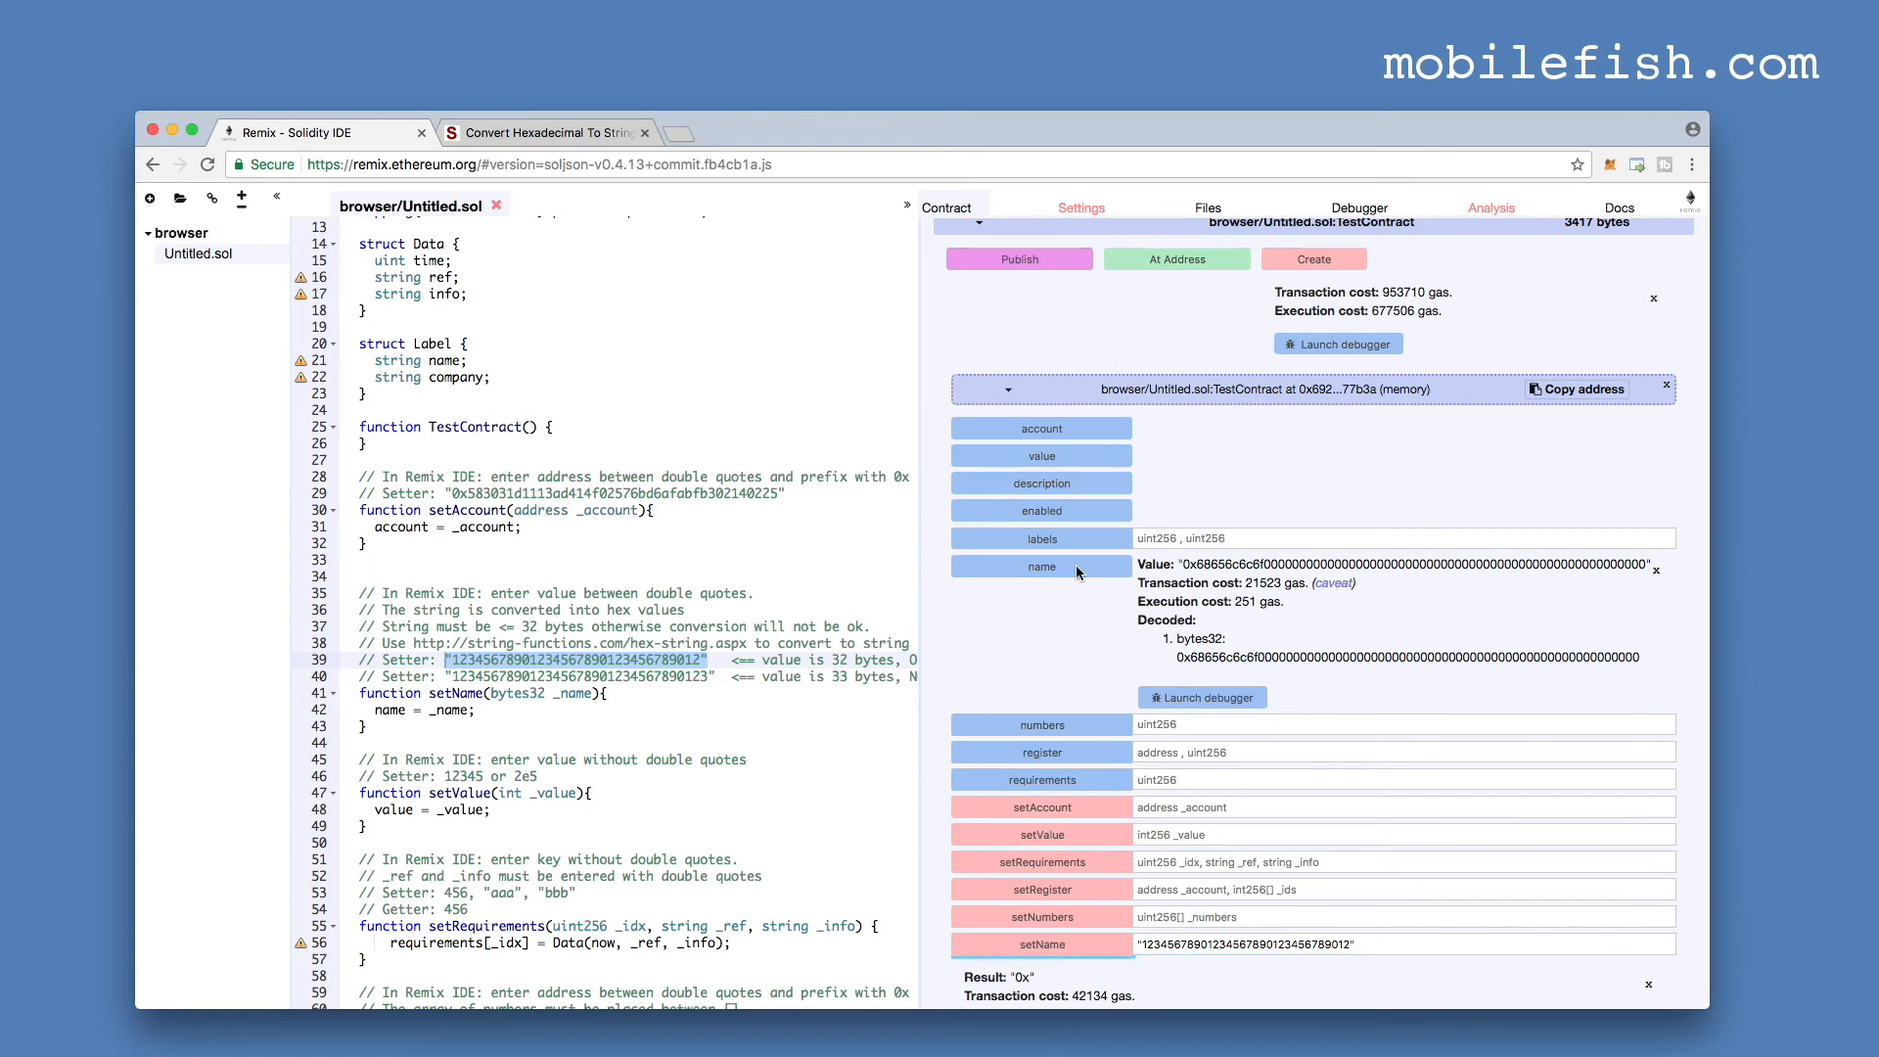
# - Read back the stored 32-digit name and decode its hex to text on string-functions.com
pyautogui.click(1041, 566)
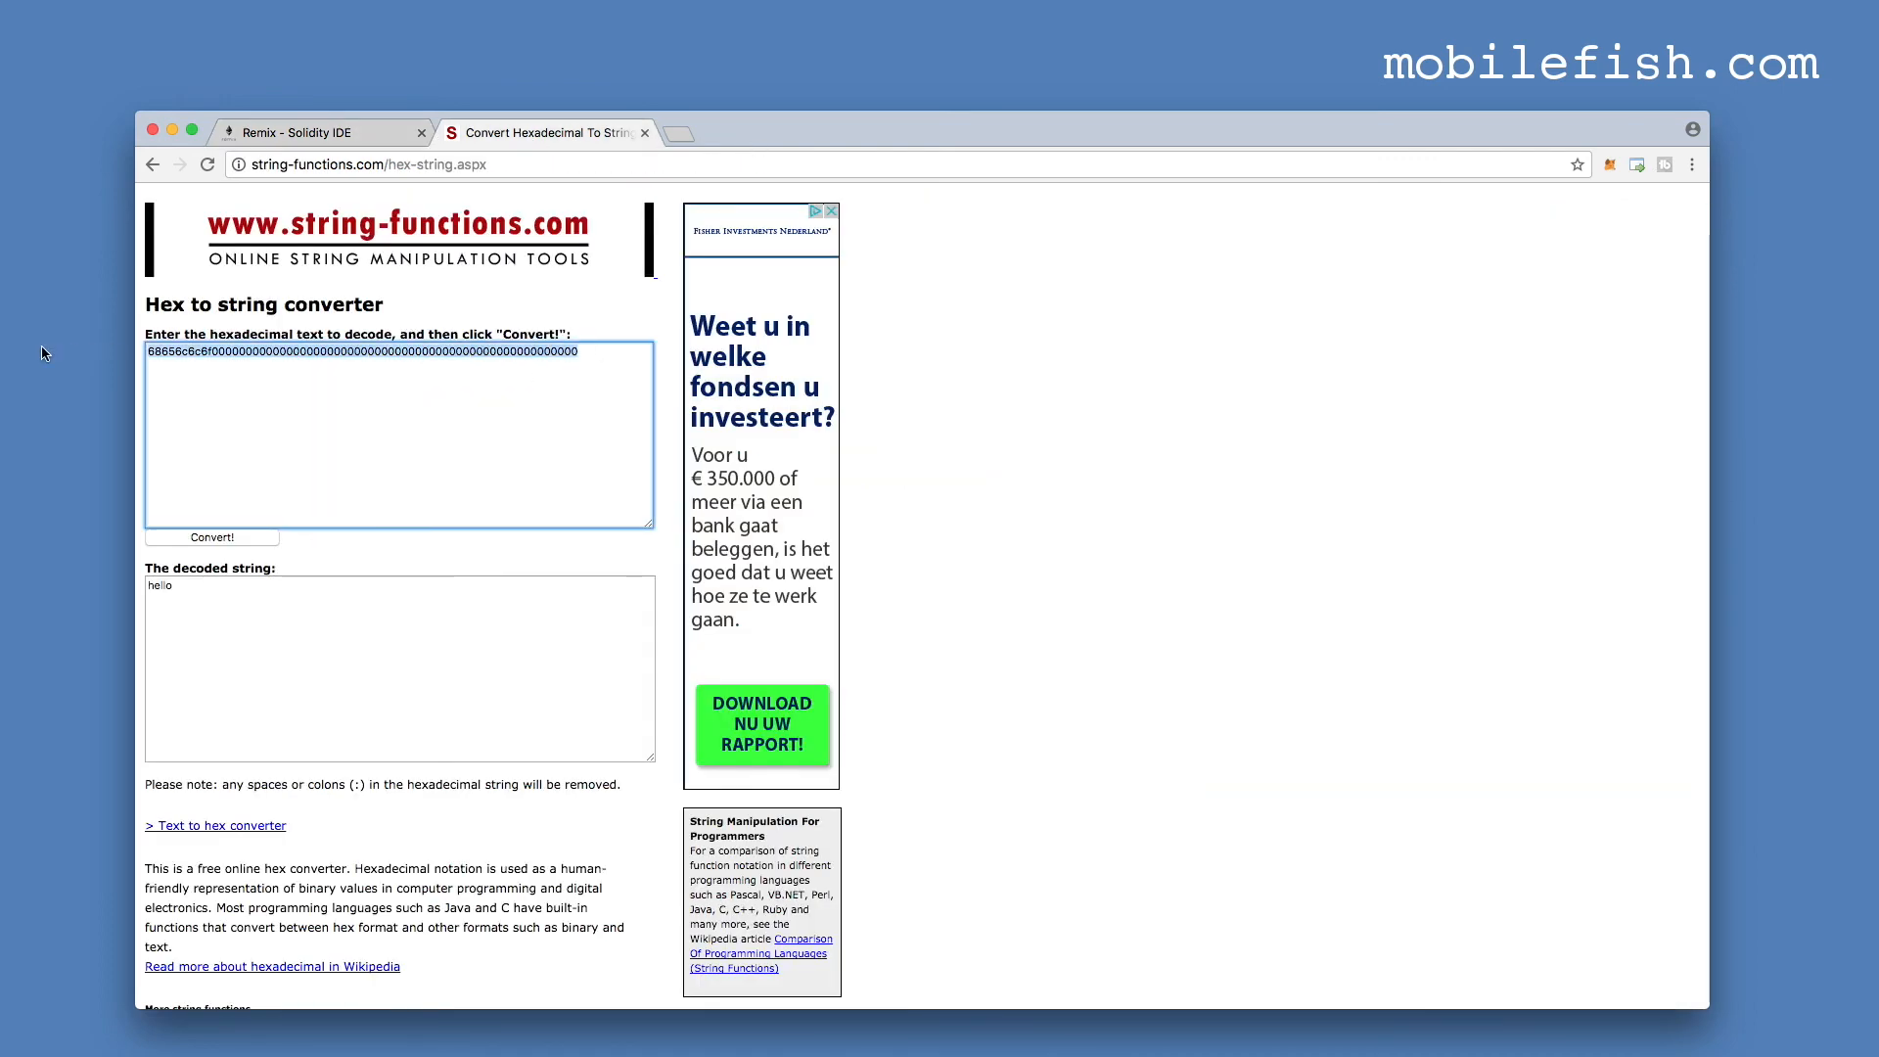
pyautogui.click(211, 536)
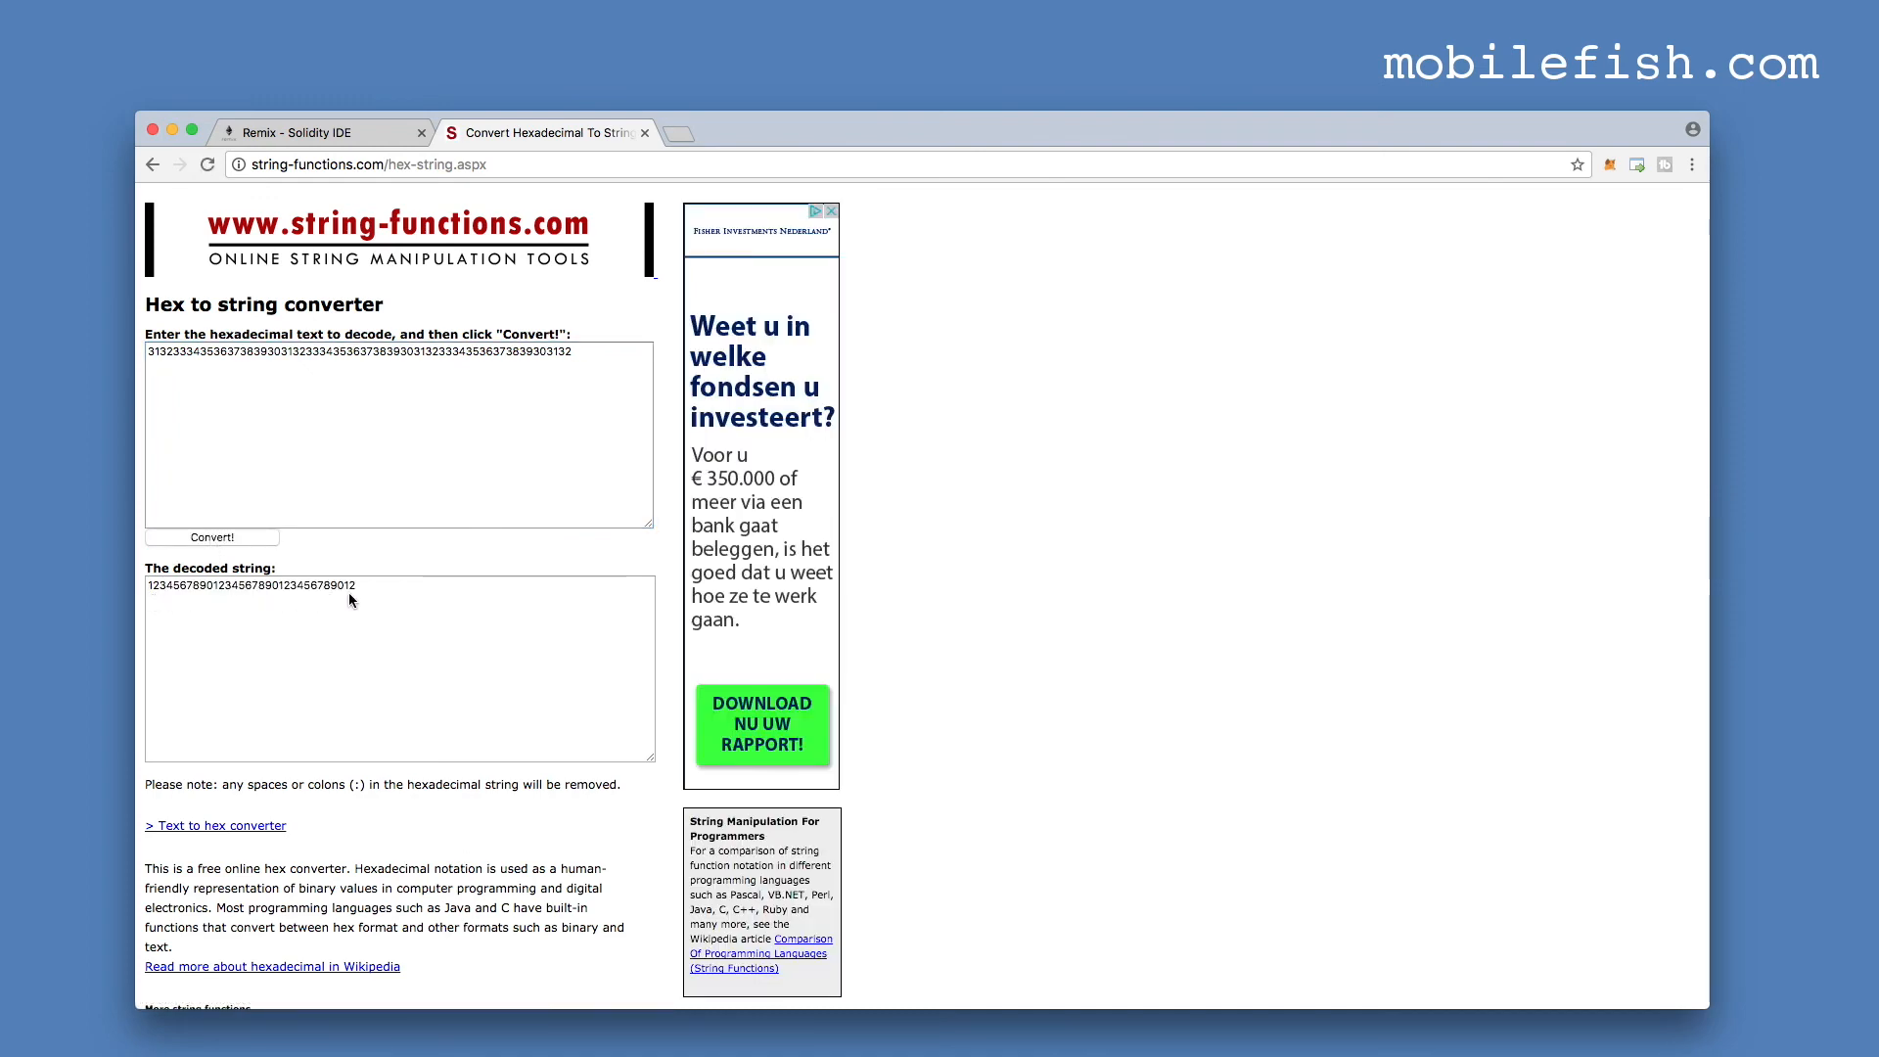
pyautogui.moveTo(362, 600)
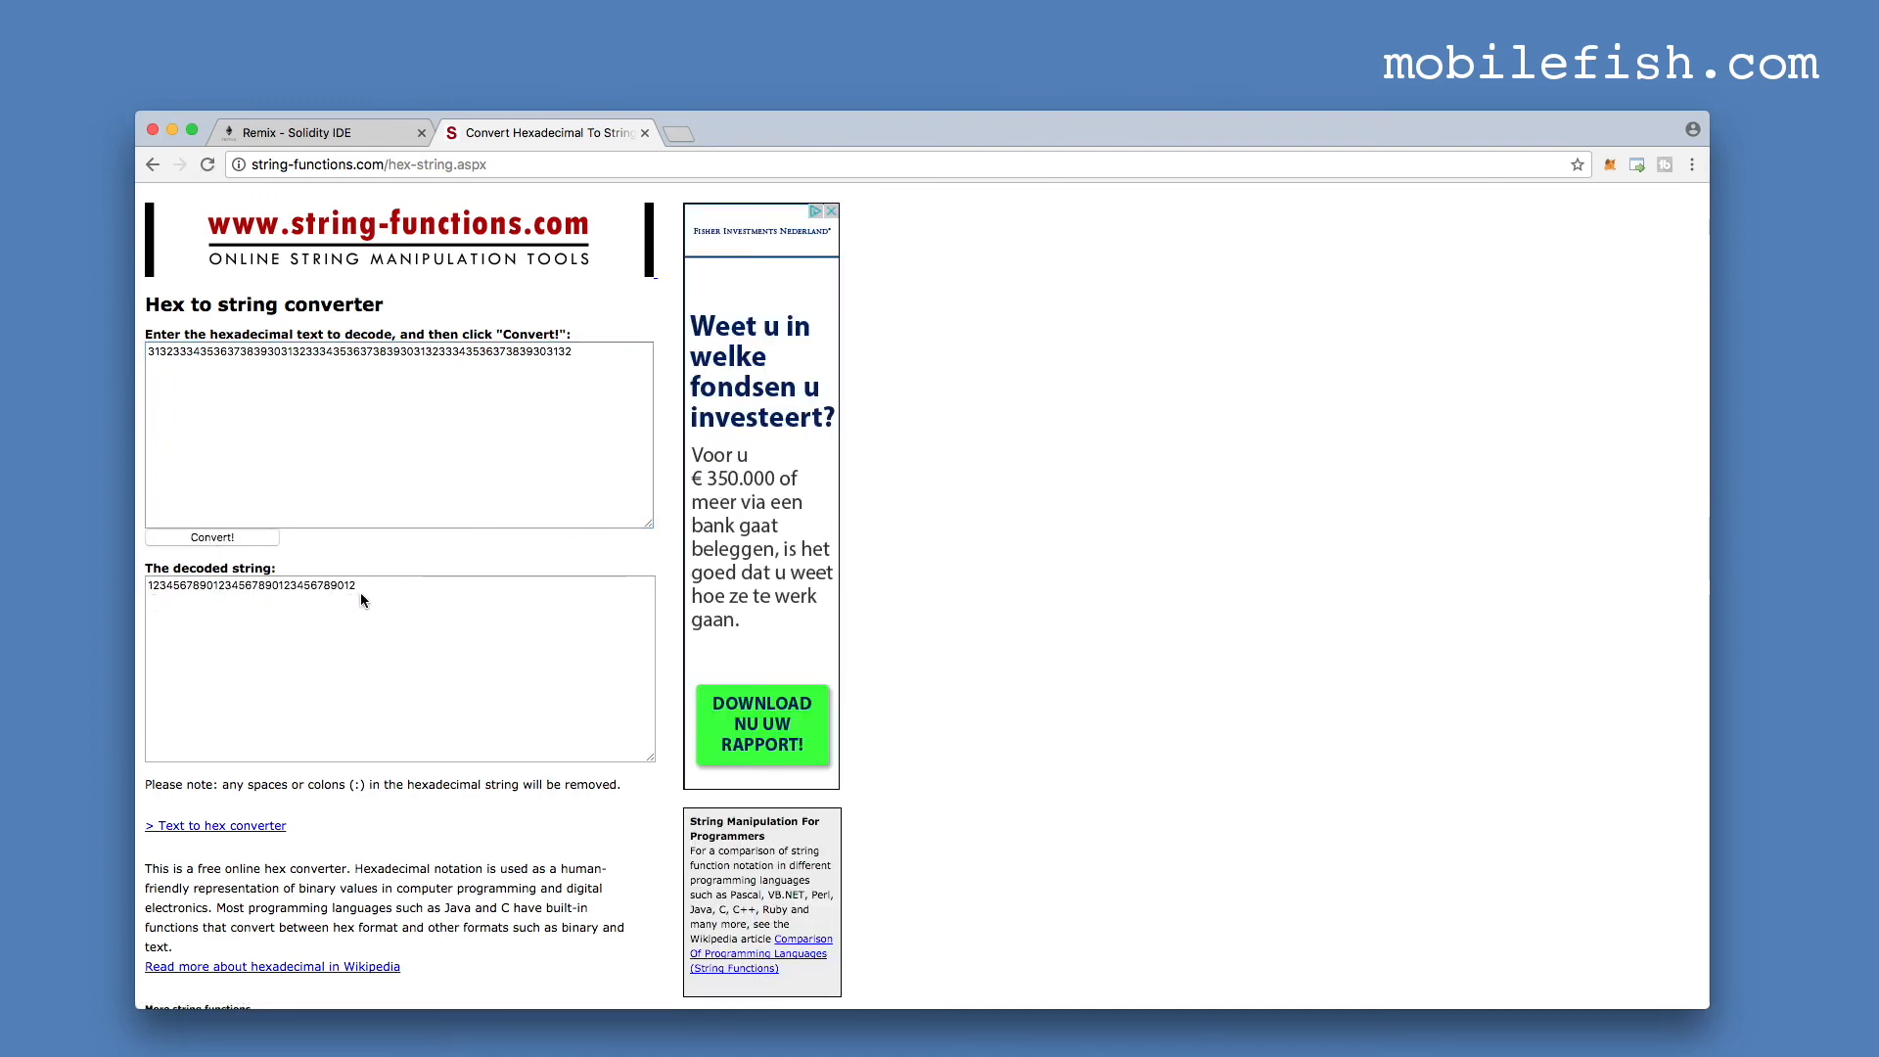
pyautogui.click(288, 132)
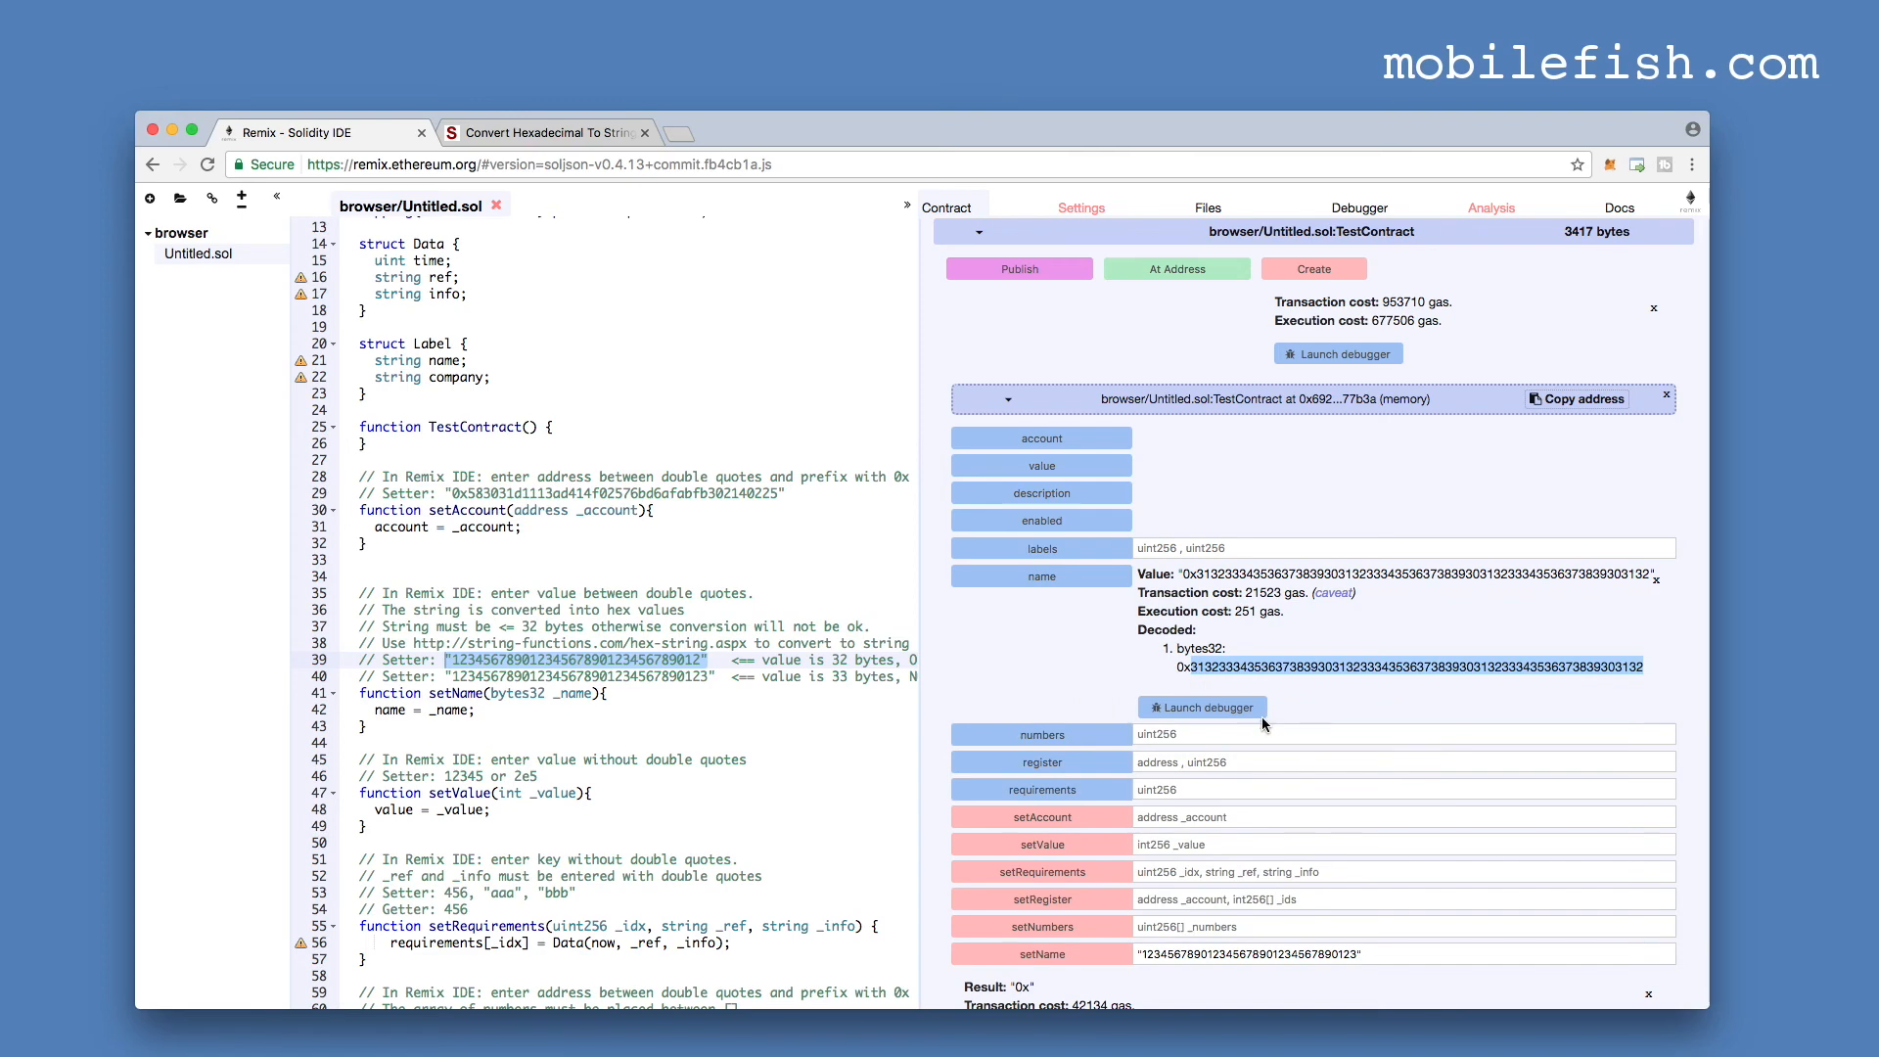
# - Check the converter again and repeat setName with the 33-character digit string
pyautogui.click(542, 132)
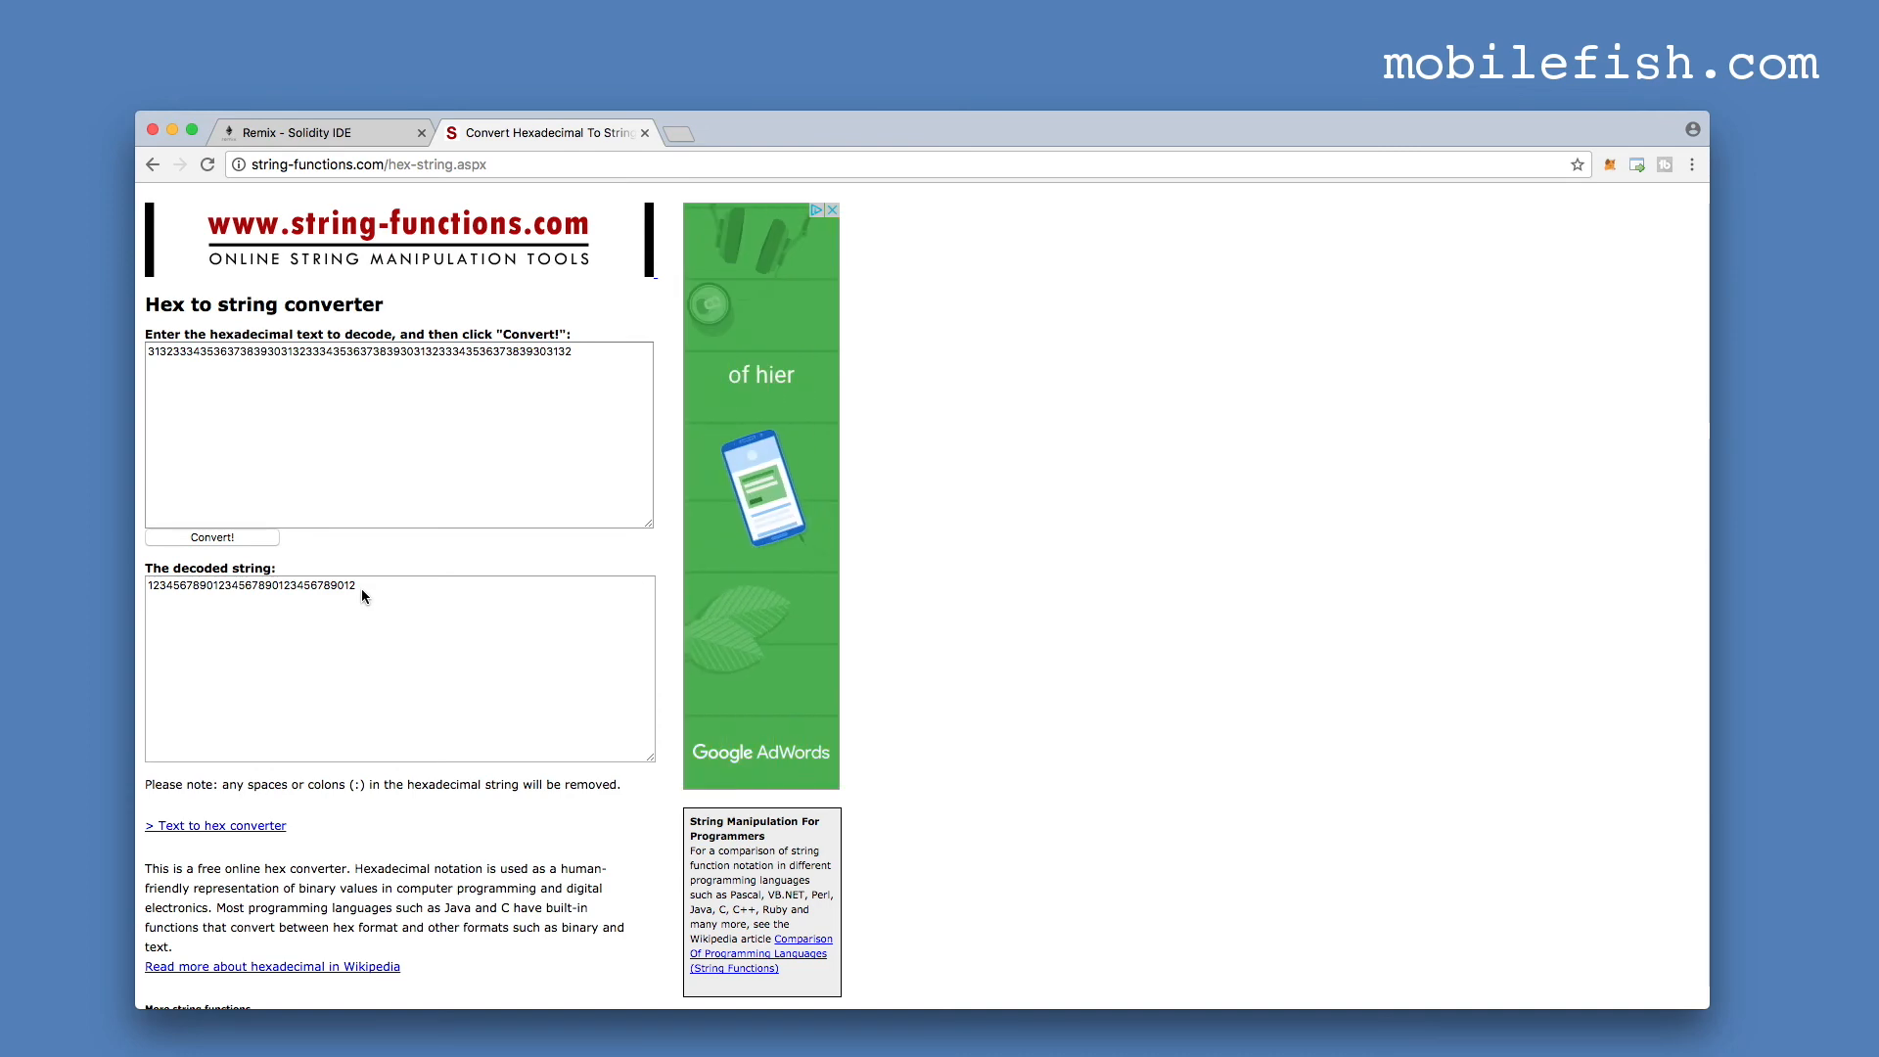
pyautogui.click(305, 131)
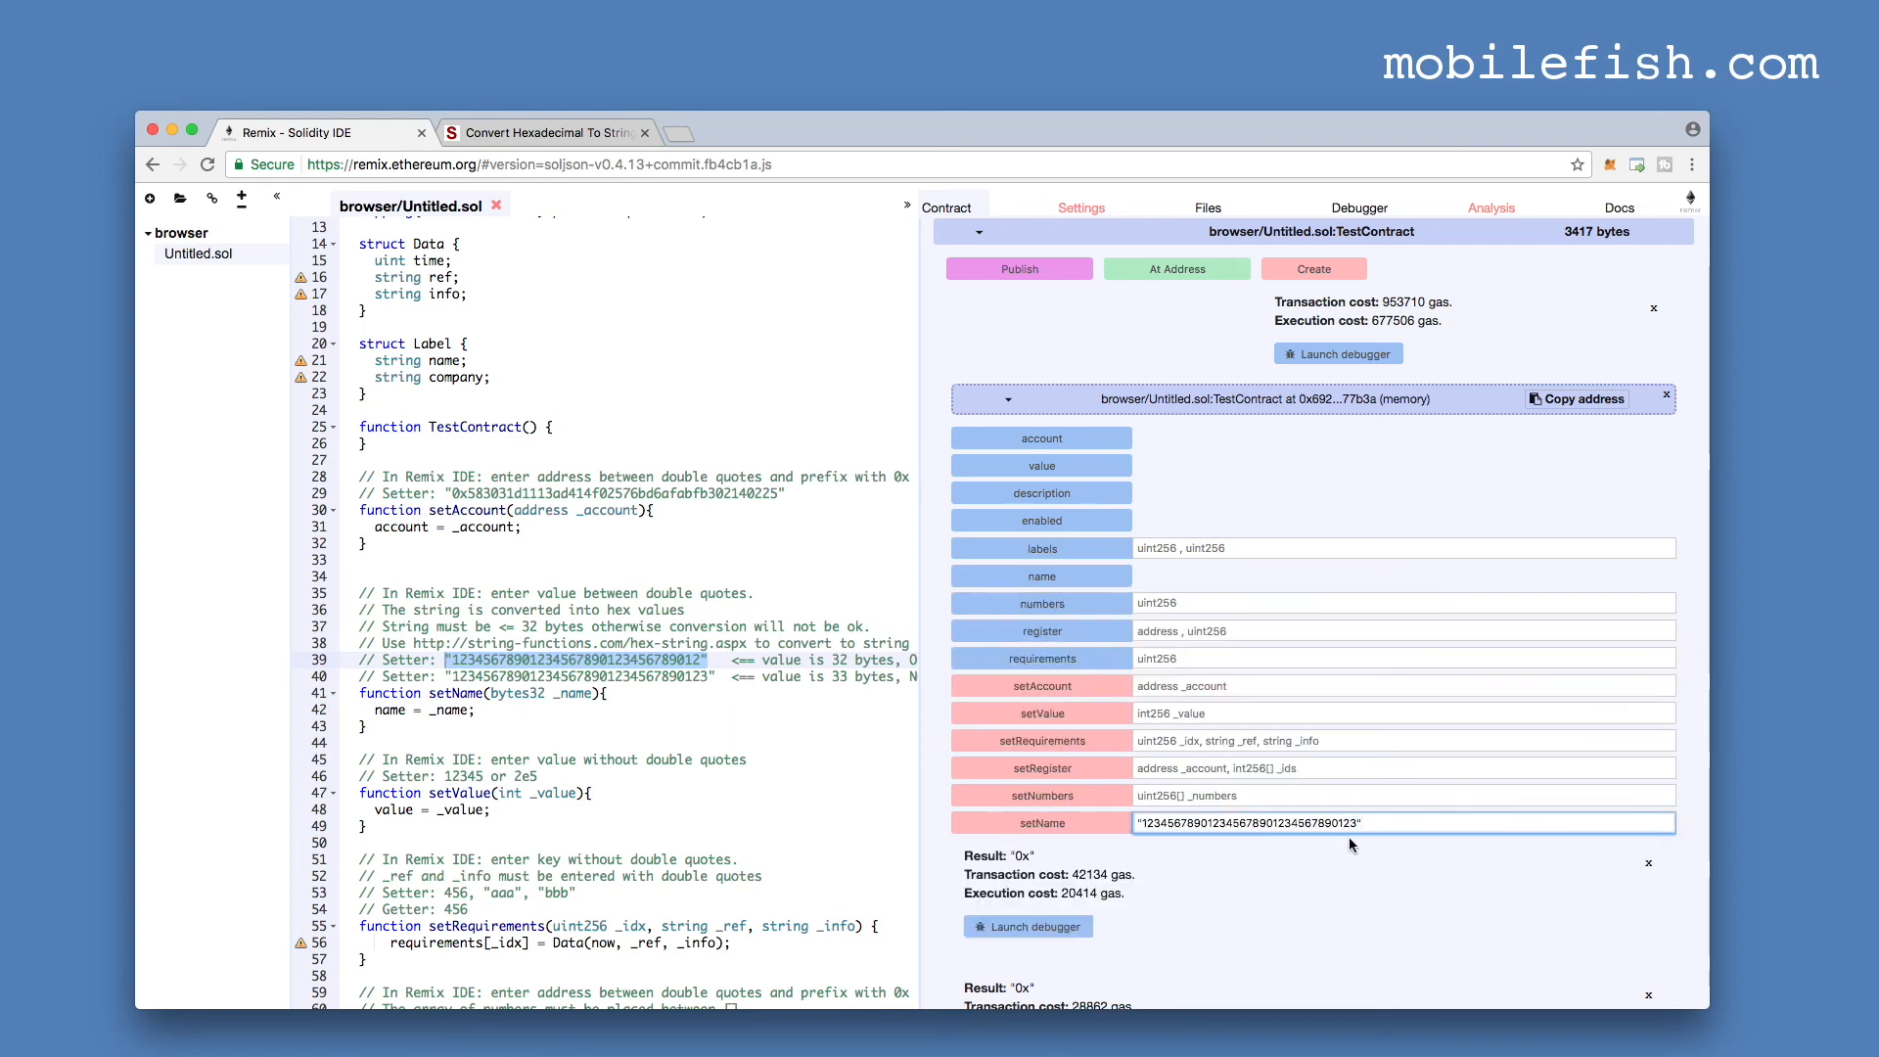
pyautogui.click(1039, 822)
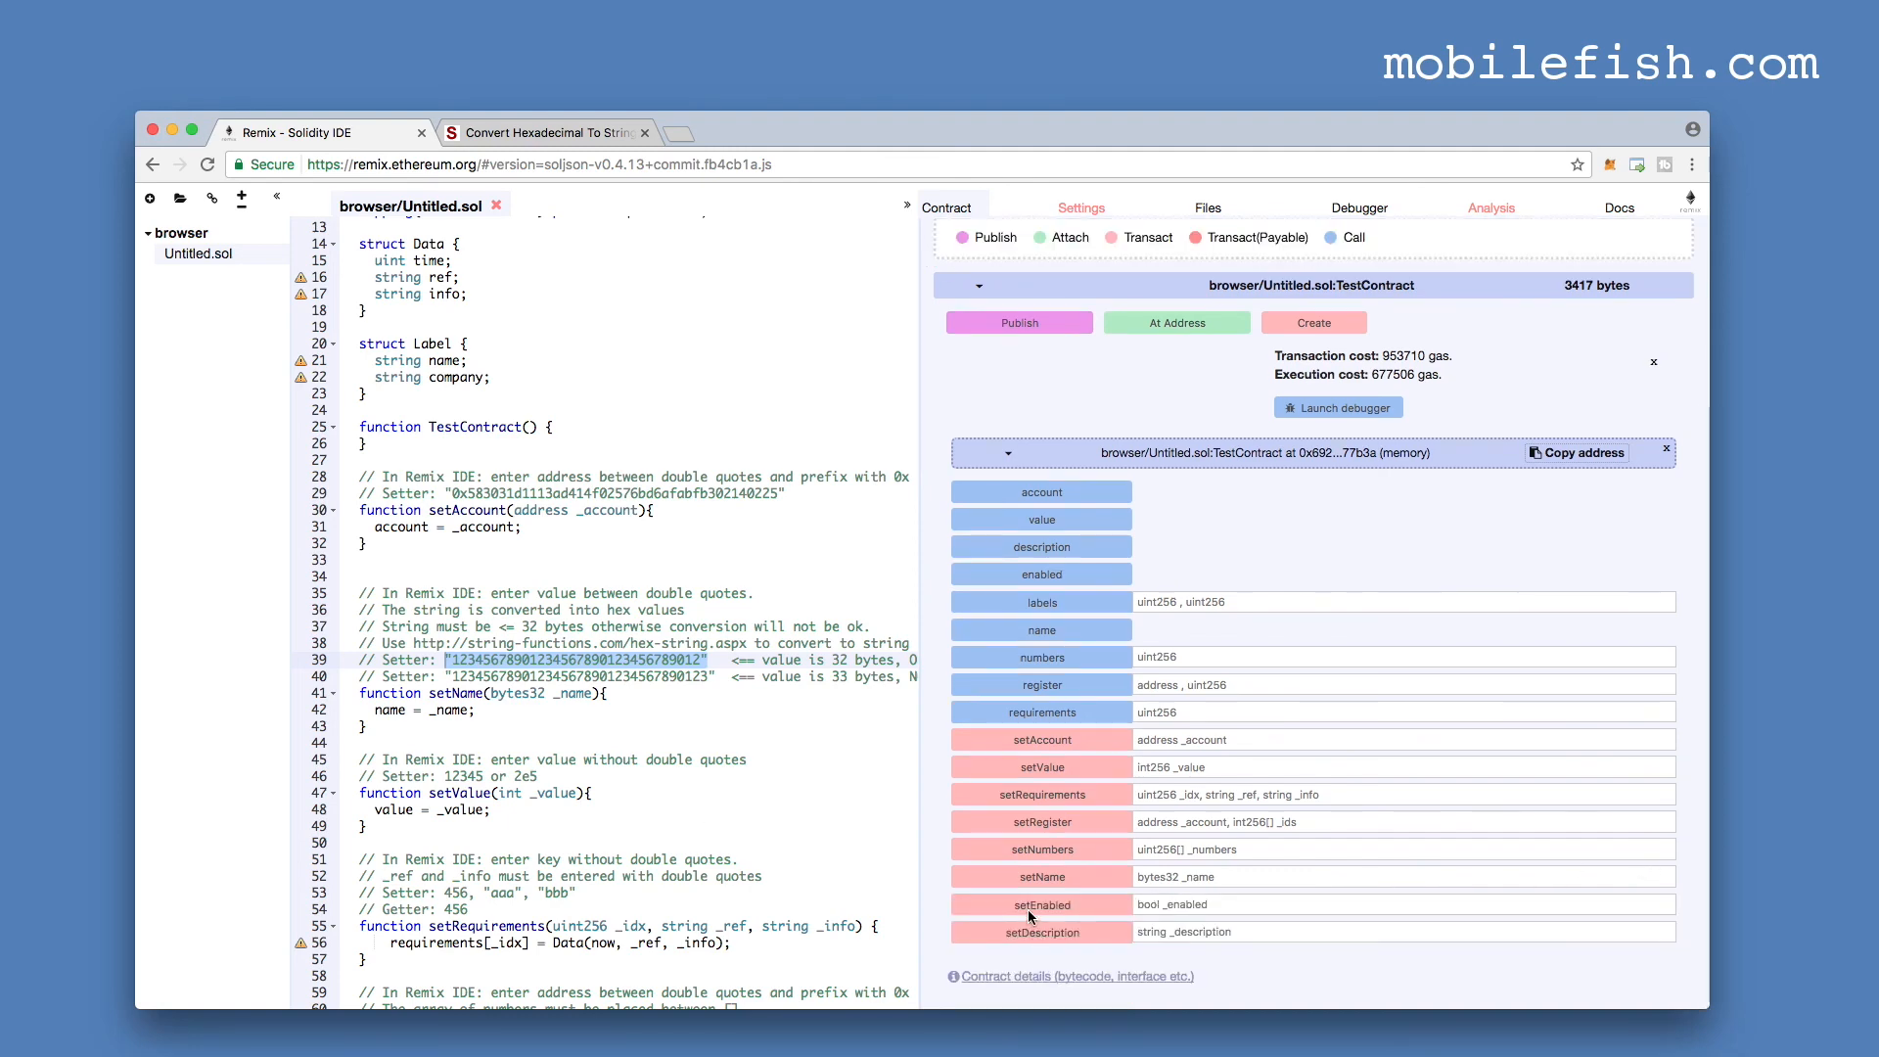
# - Store true via setEnabled and read the enabled flag back
pyautogui.scroll(-3)
pyautogui.write('t')
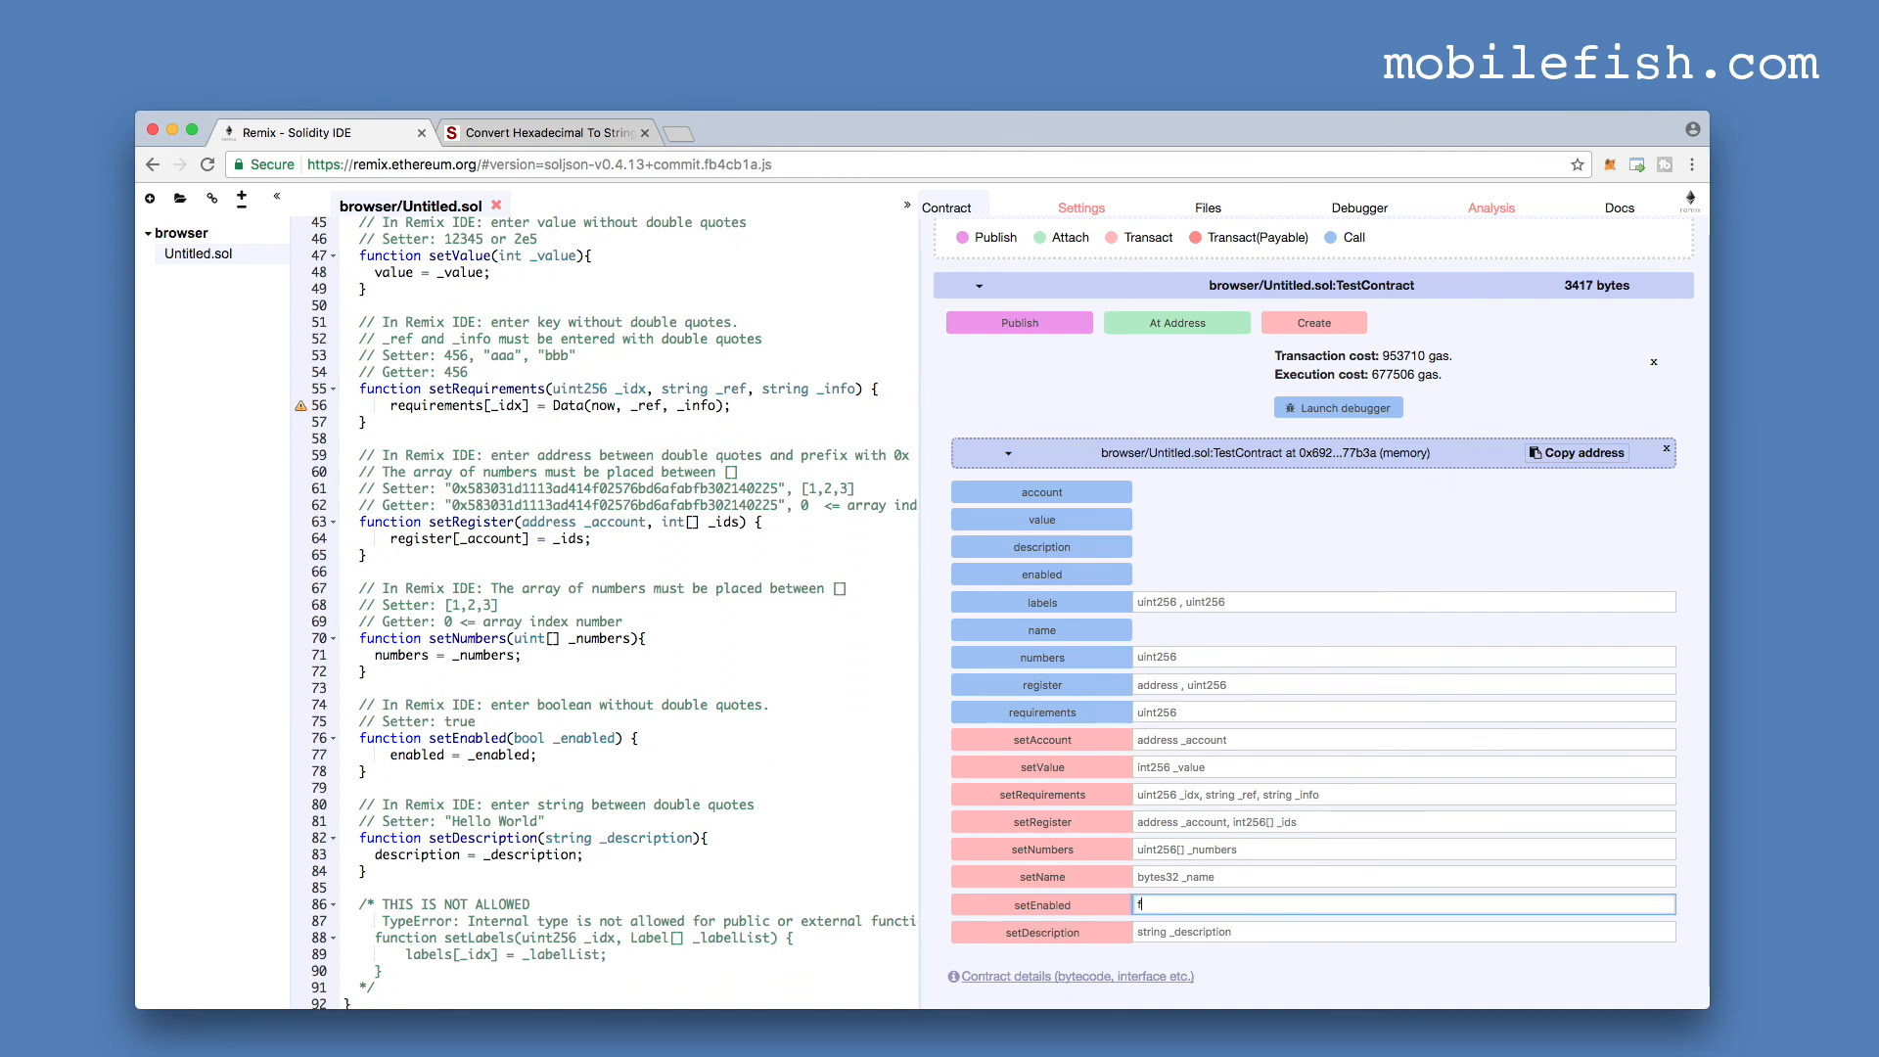
pyautogui.write('rue')
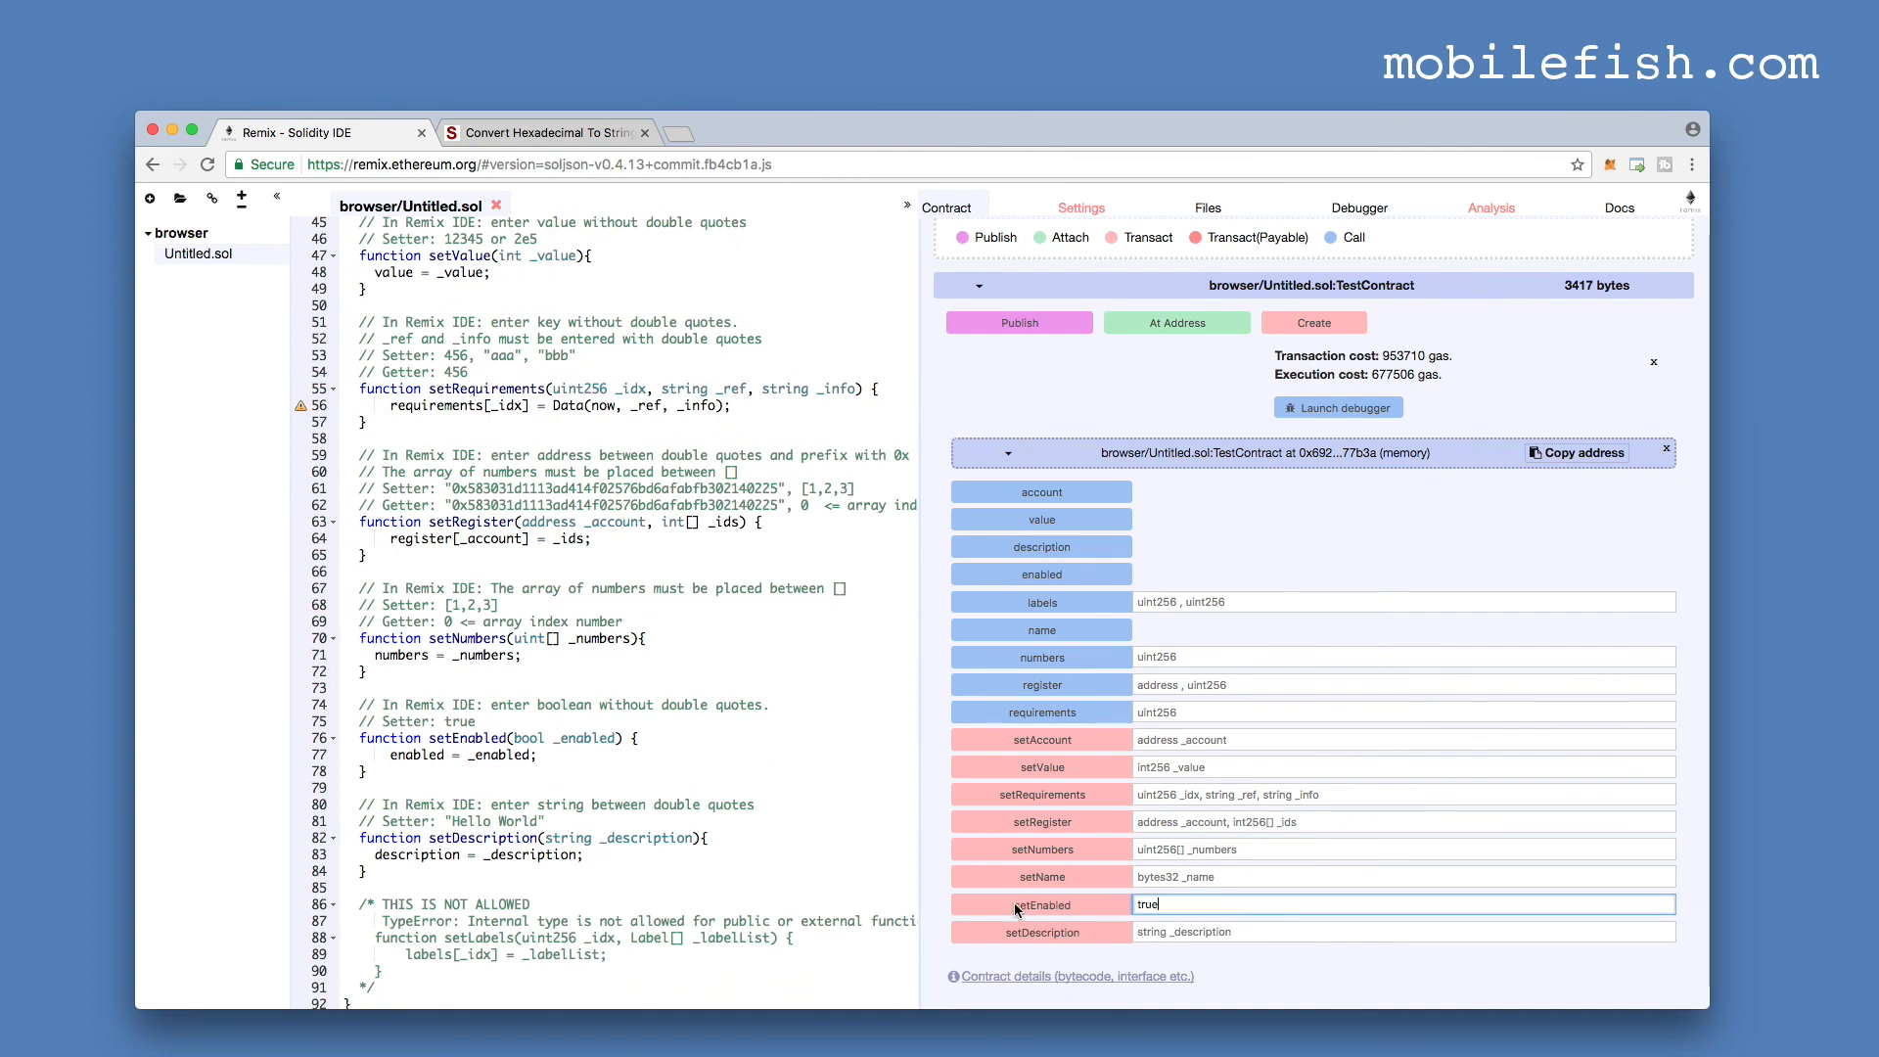
pyautogui.click(1041, 904)
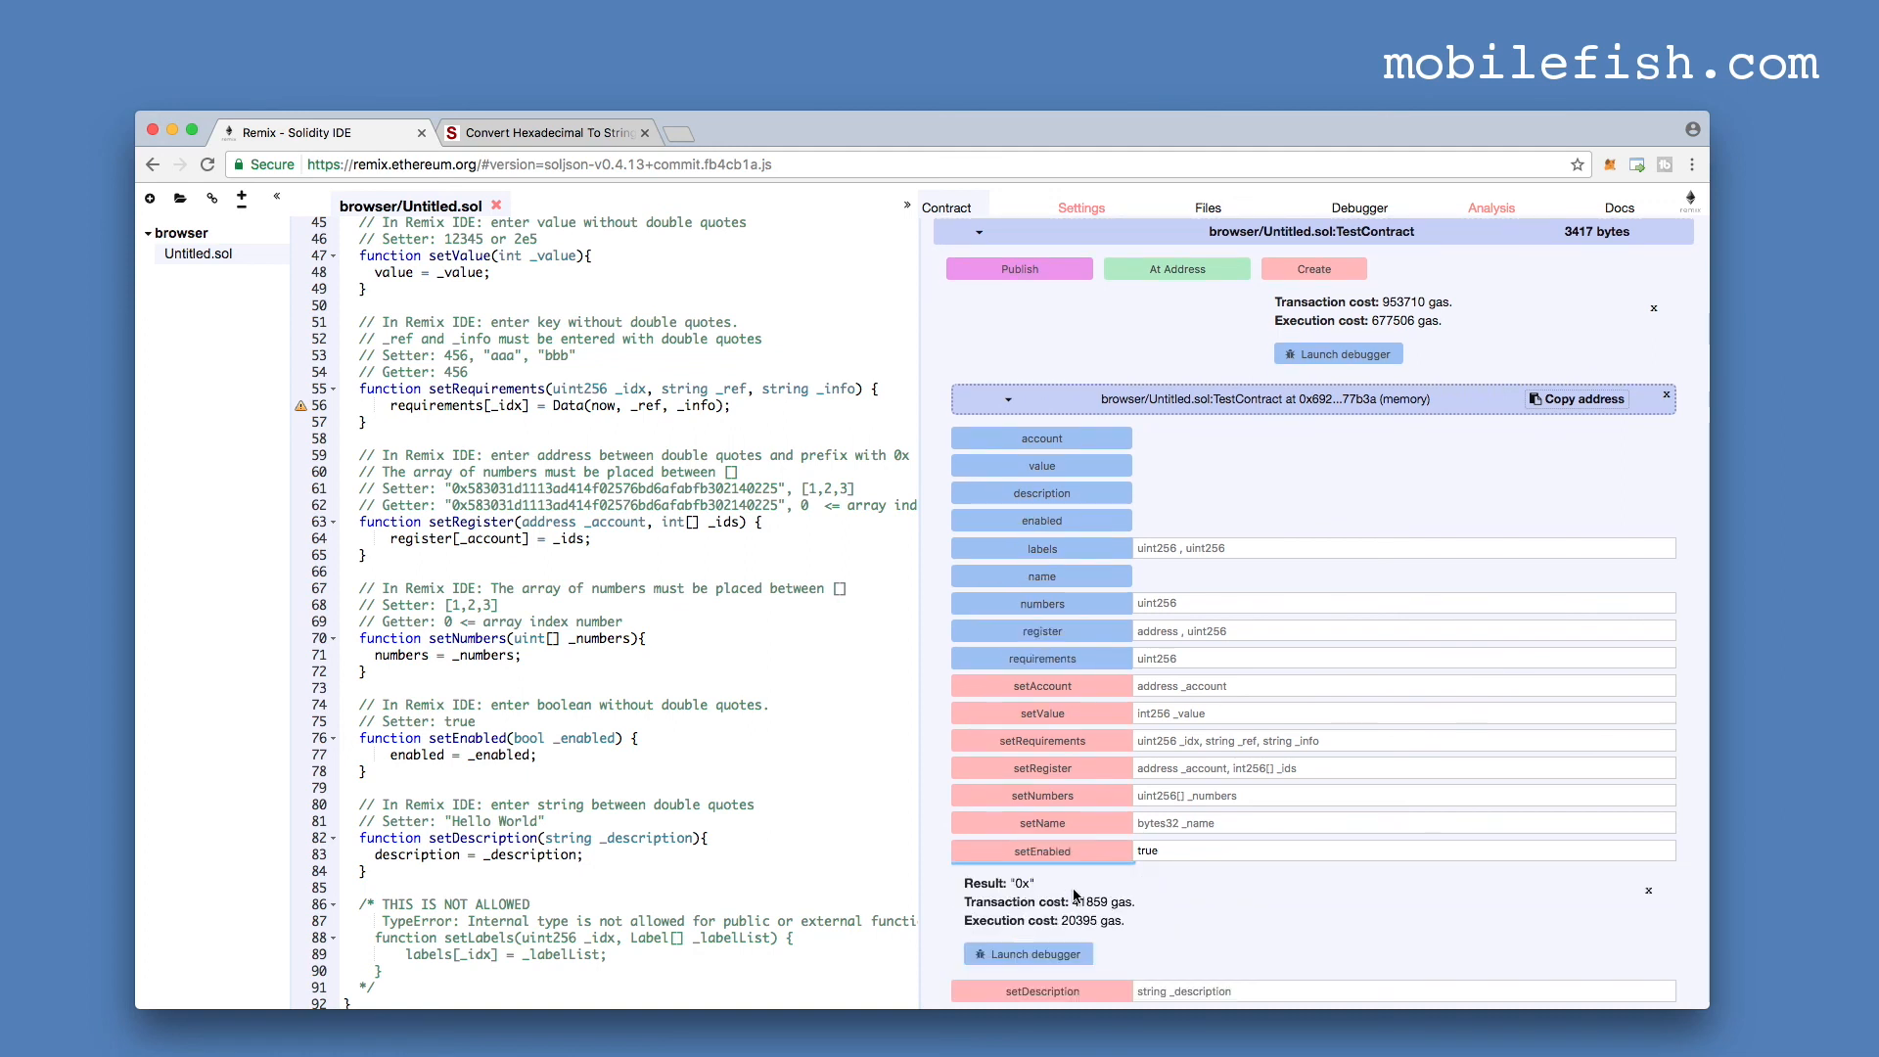
pyautogui.moveTo(1069, 484)
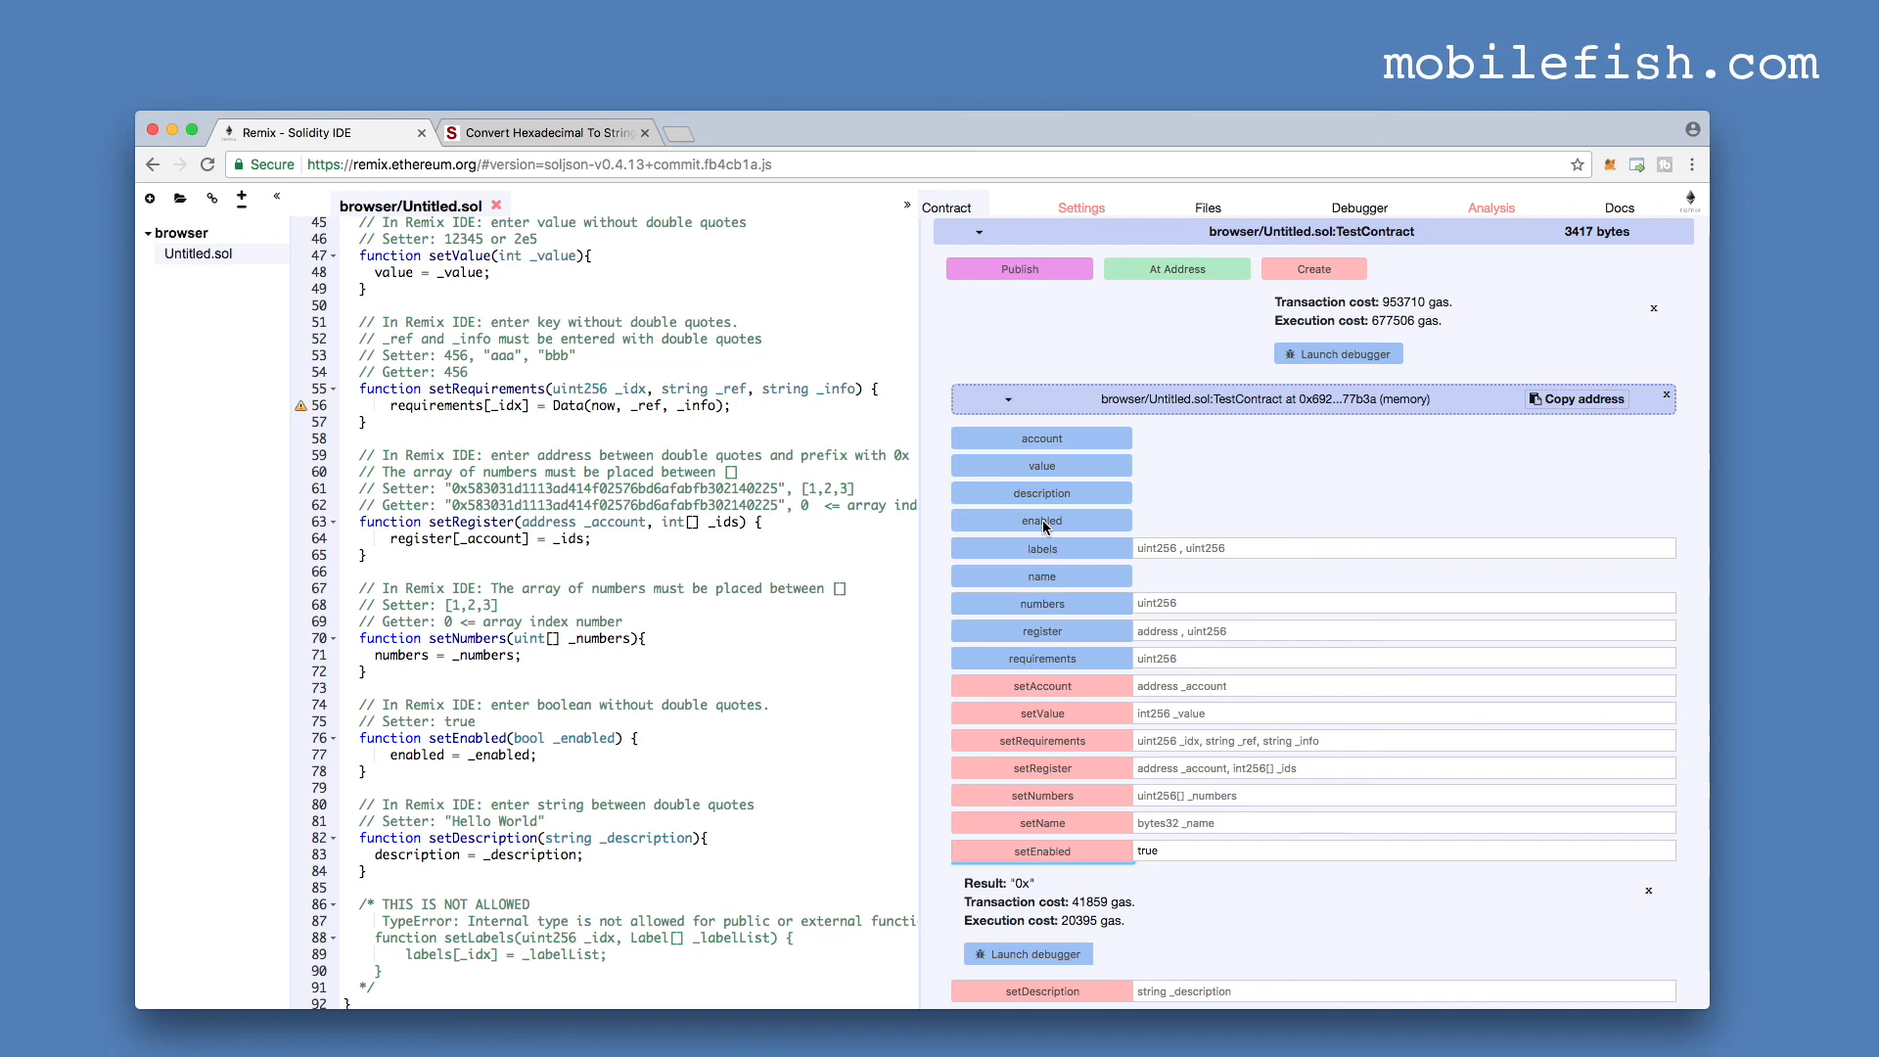
pyautogui.click(1040, 521)
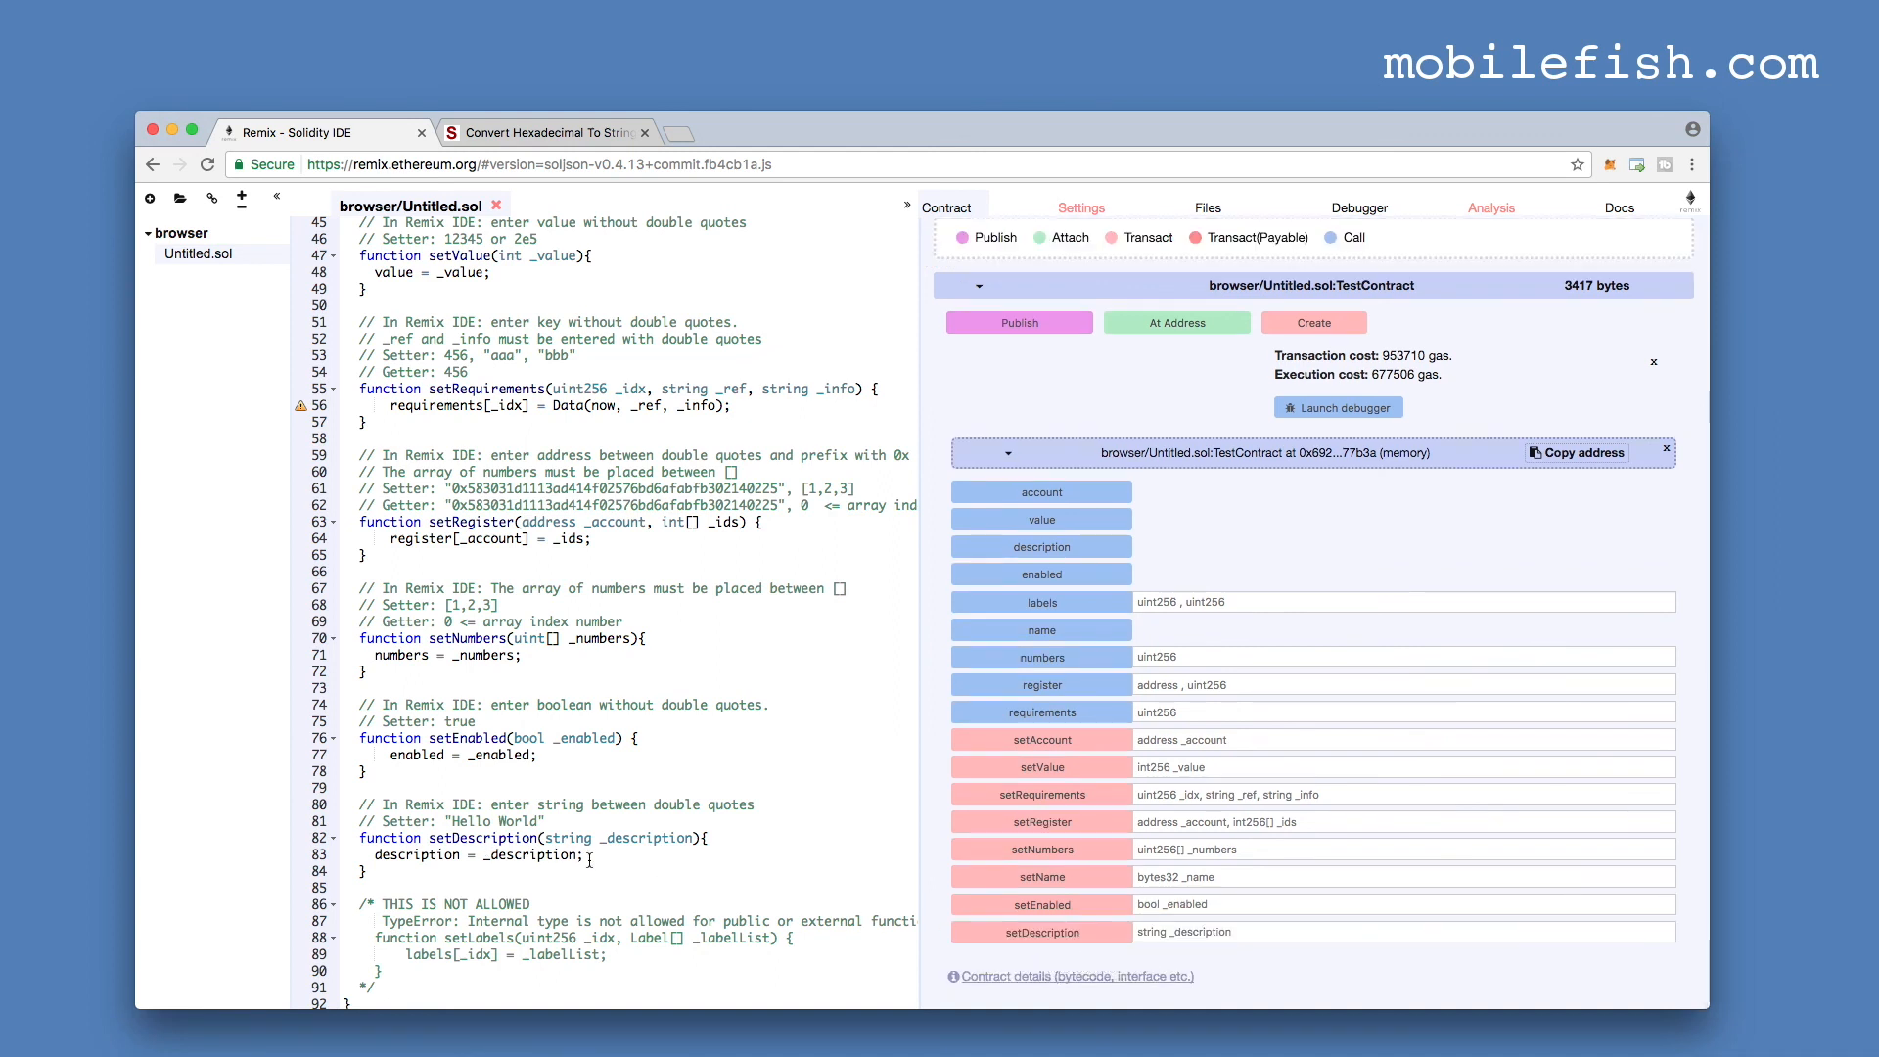
# - Store "Hello World" via setDescription and read the description back
pyautogui.write('"Hello World"')
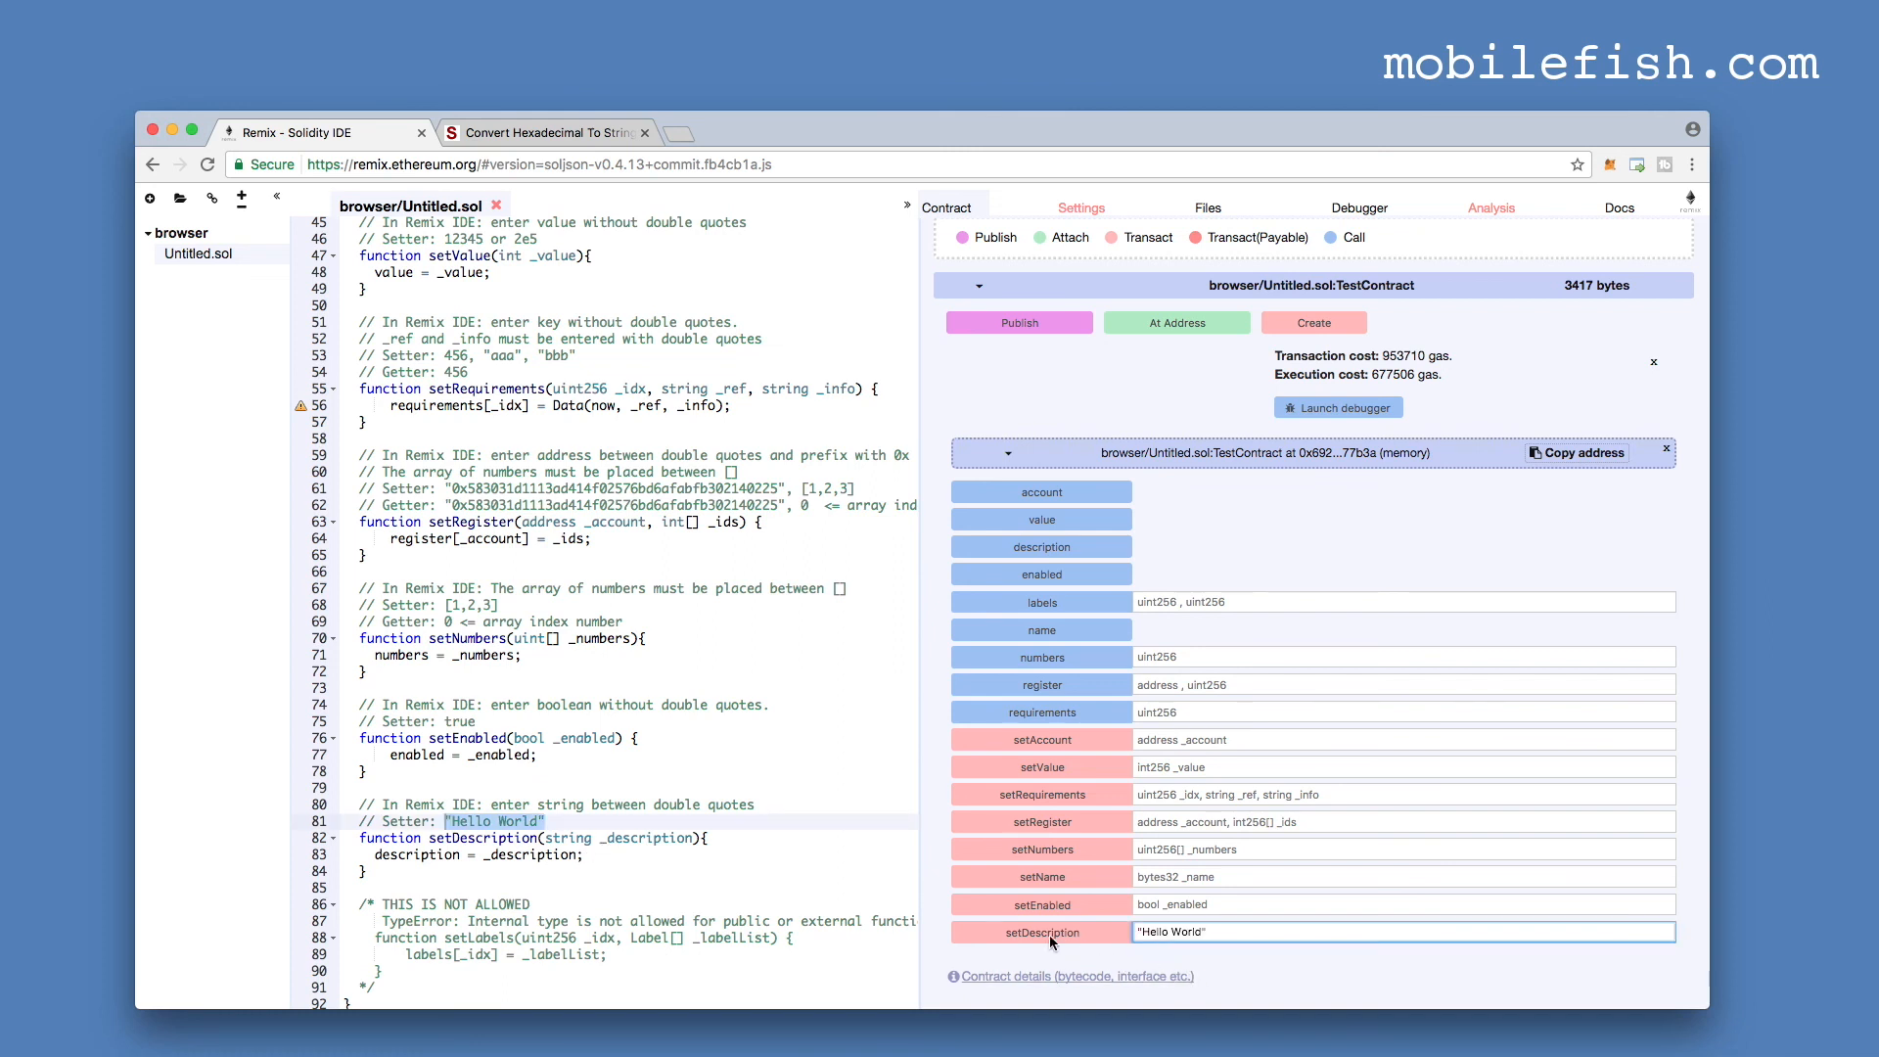
pyautogui.click(1039, 932)
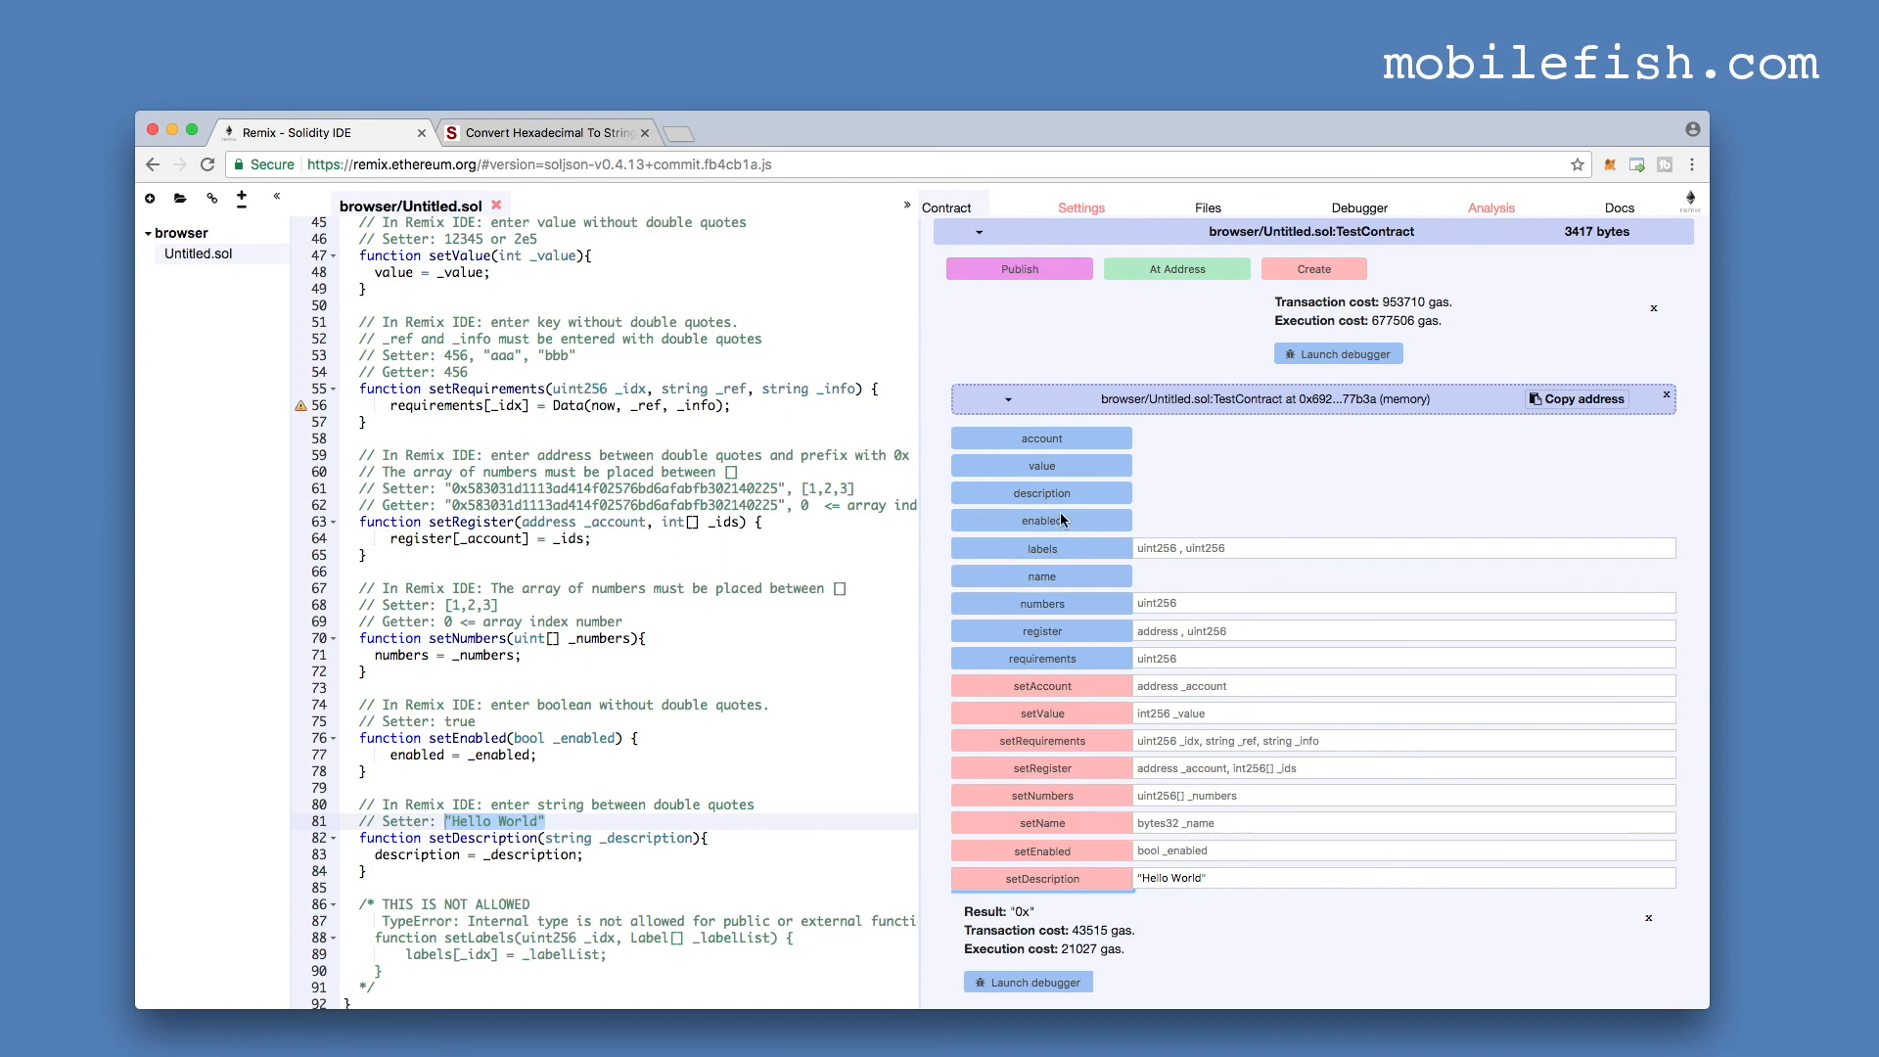
pyautogui.moveTo(1041, 493)
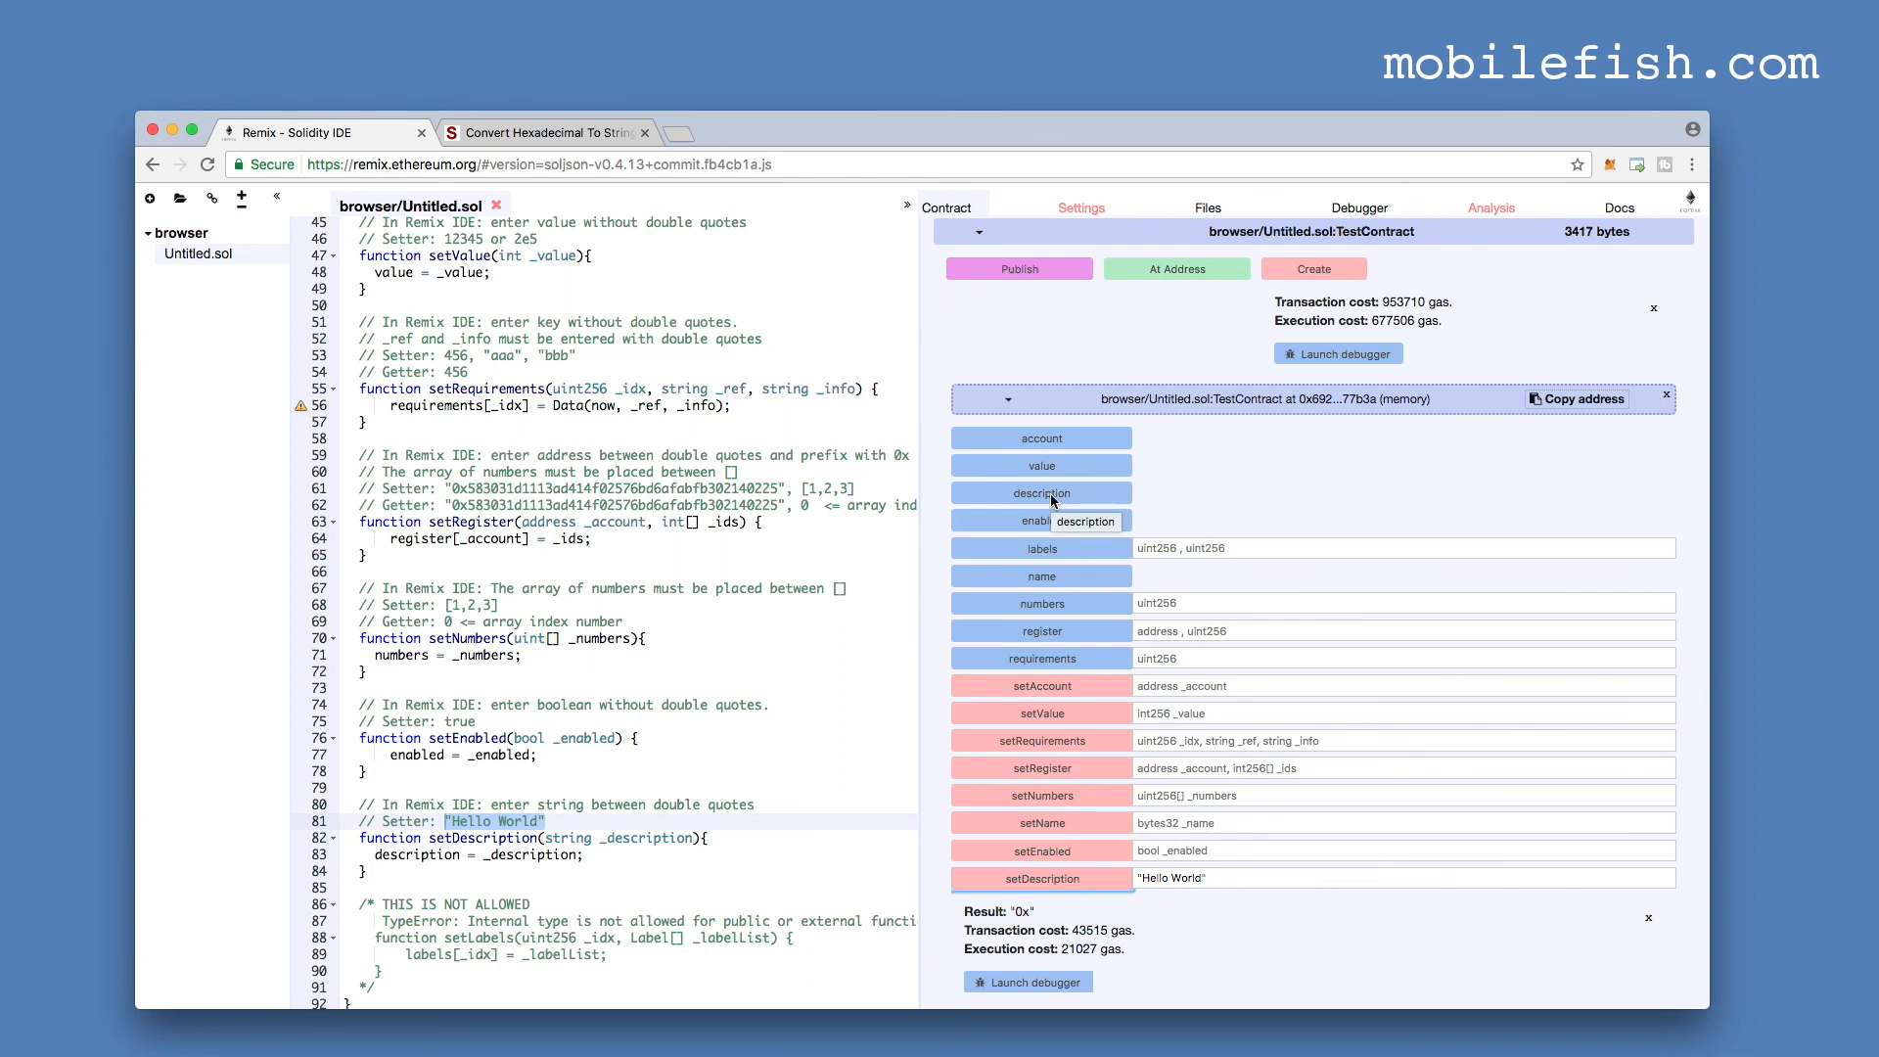
pyautogui.click(1039, 493)
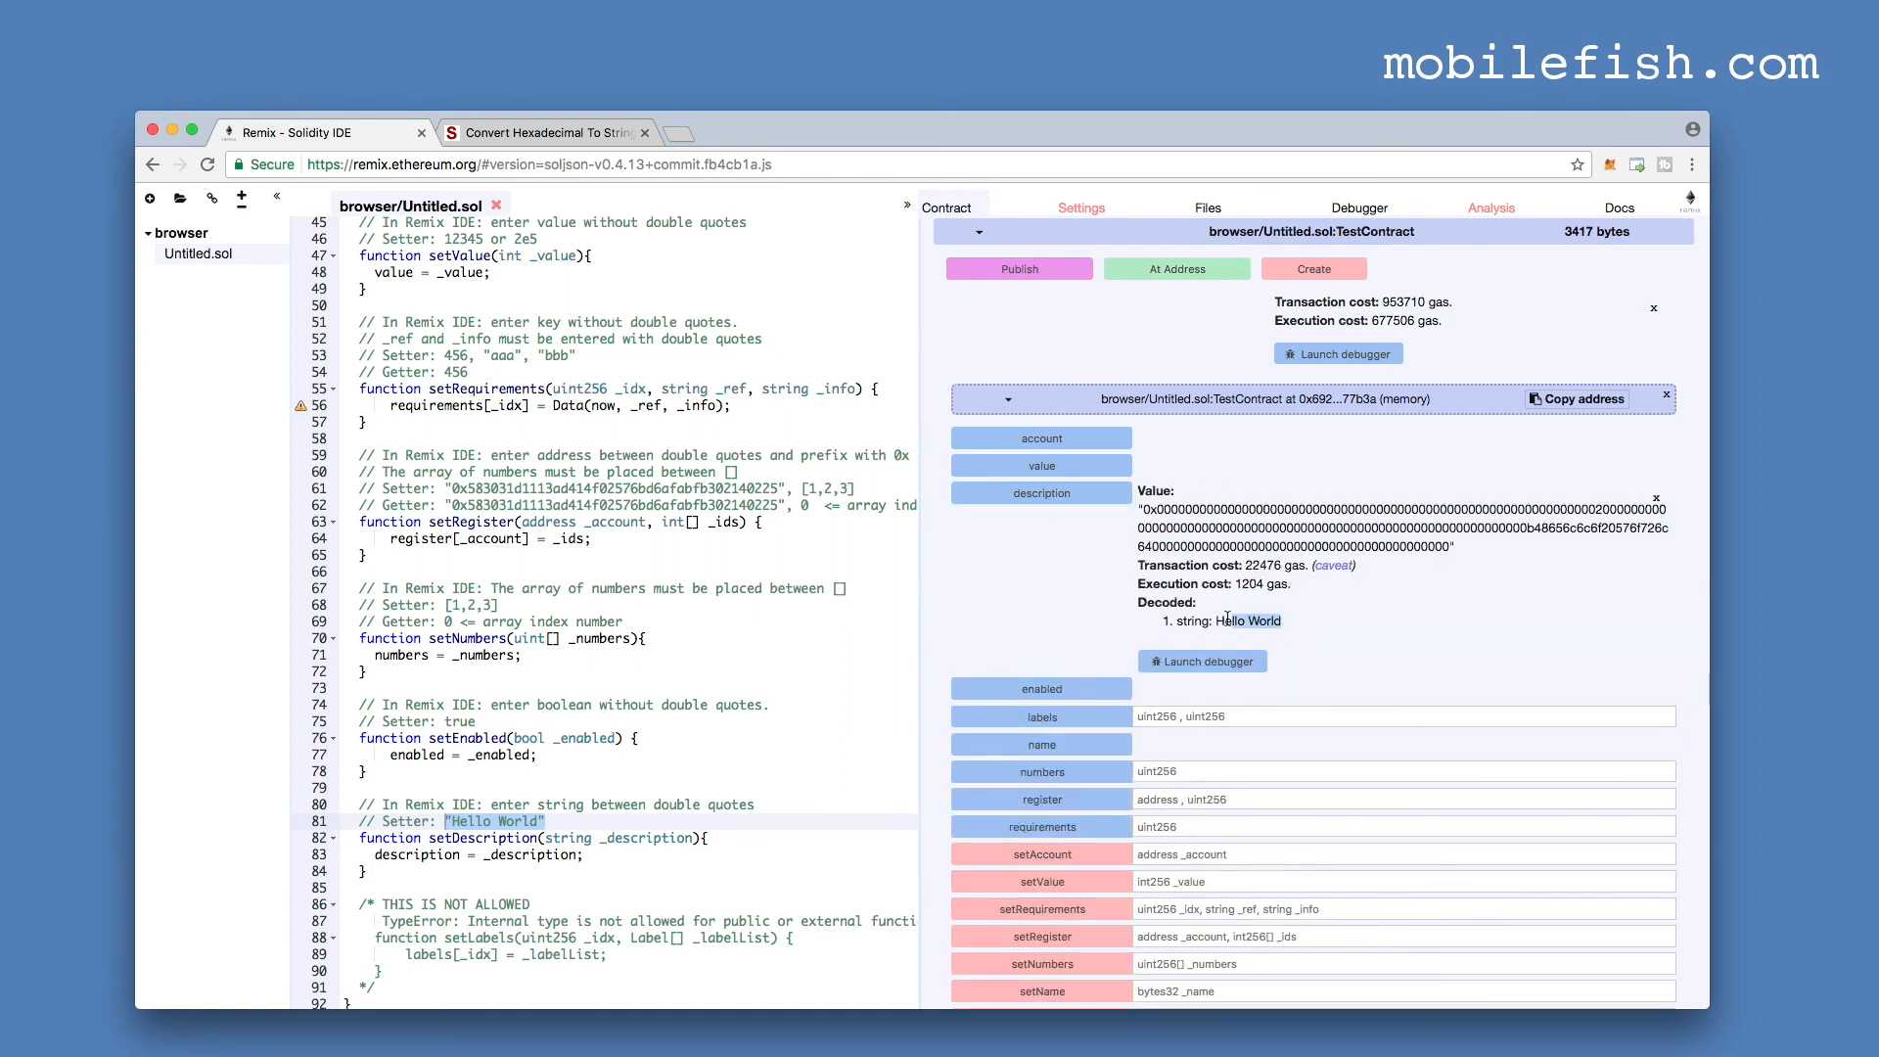